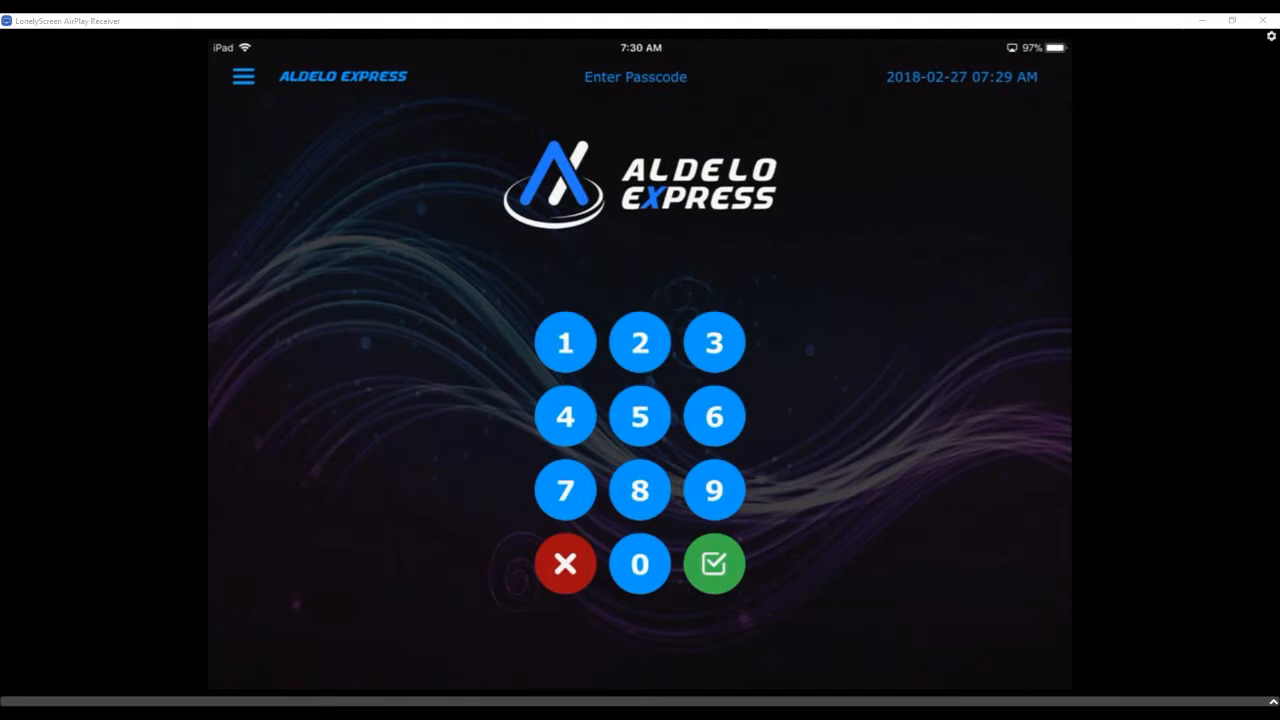
Step: Open Hardware setup from the passcode screen's main menu to view receipt printer settings
click(243, 76)
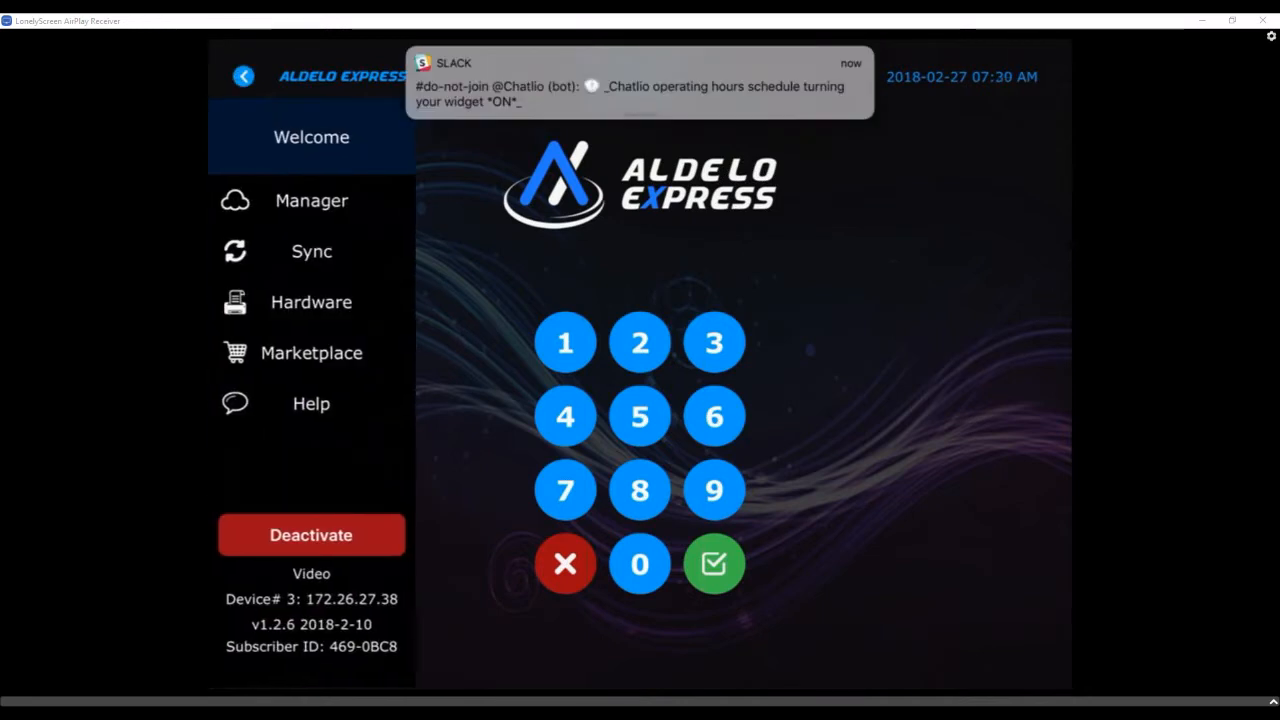
click(311, 302)
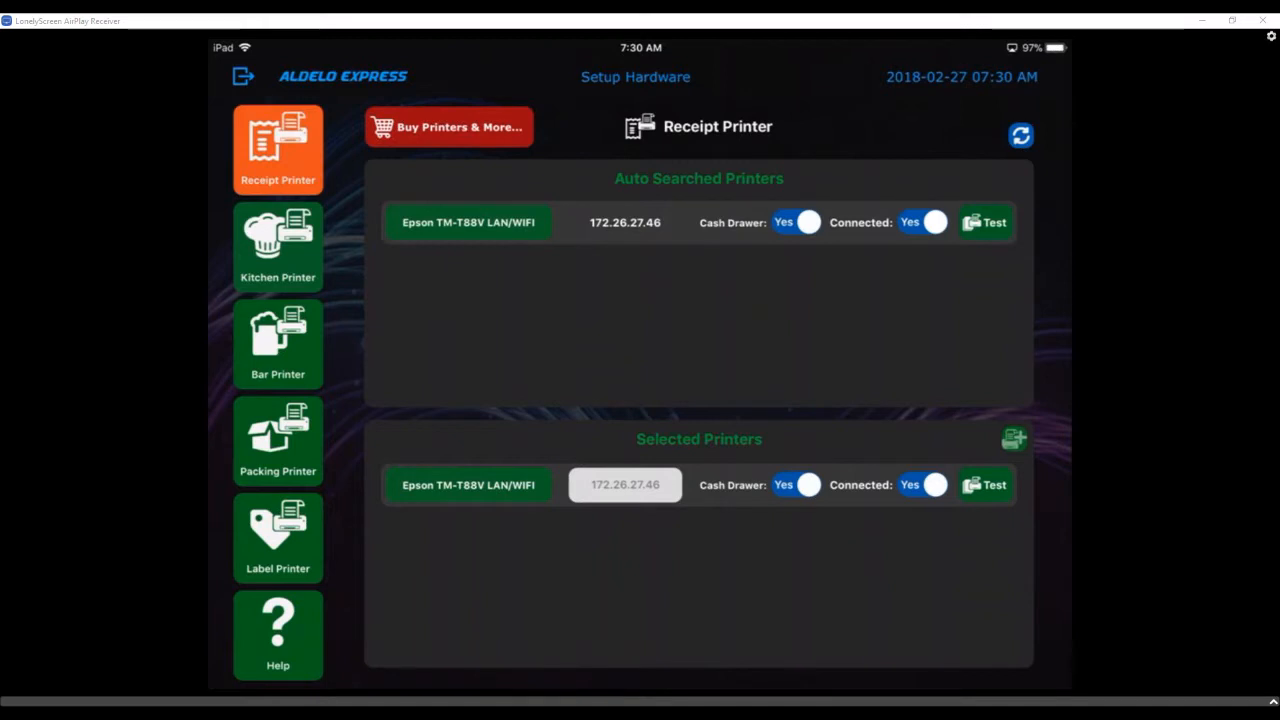
Step: Toggle the receipt printer's cash drawer off and back to Yes, then view Kitchen Printer settings
click(808, 222)
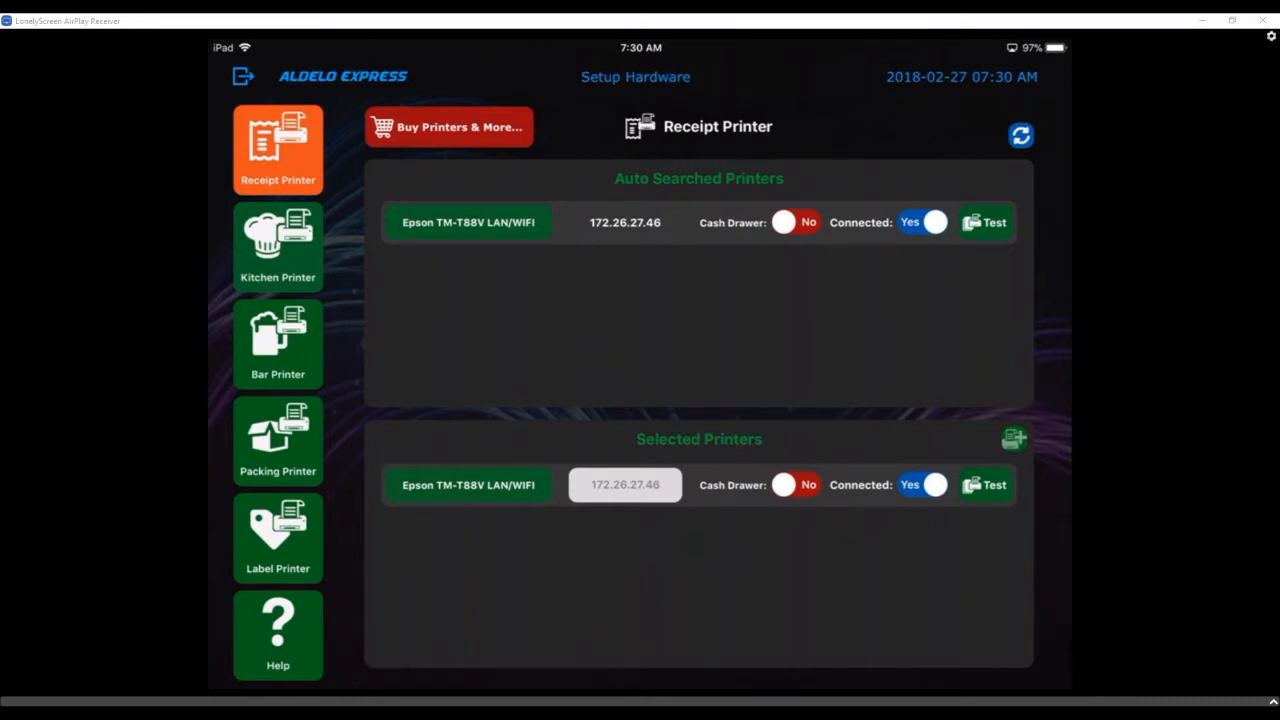
click(793, 222)
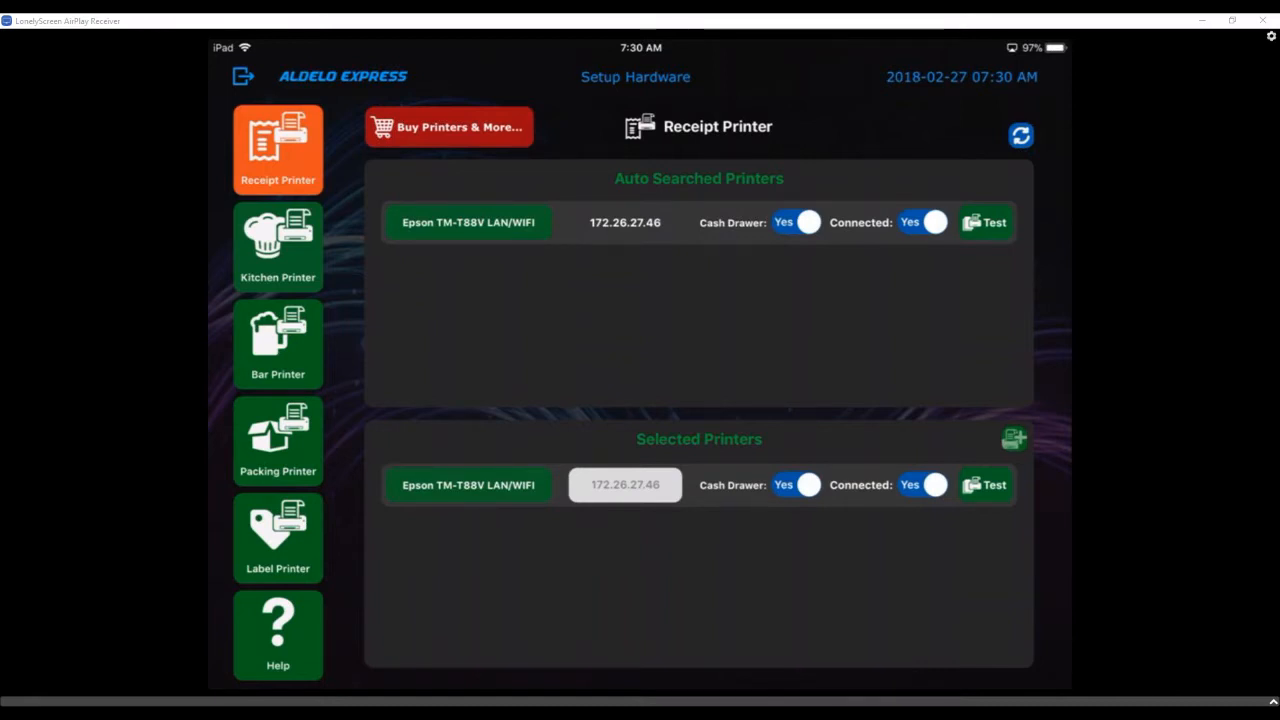
click(277, 247)
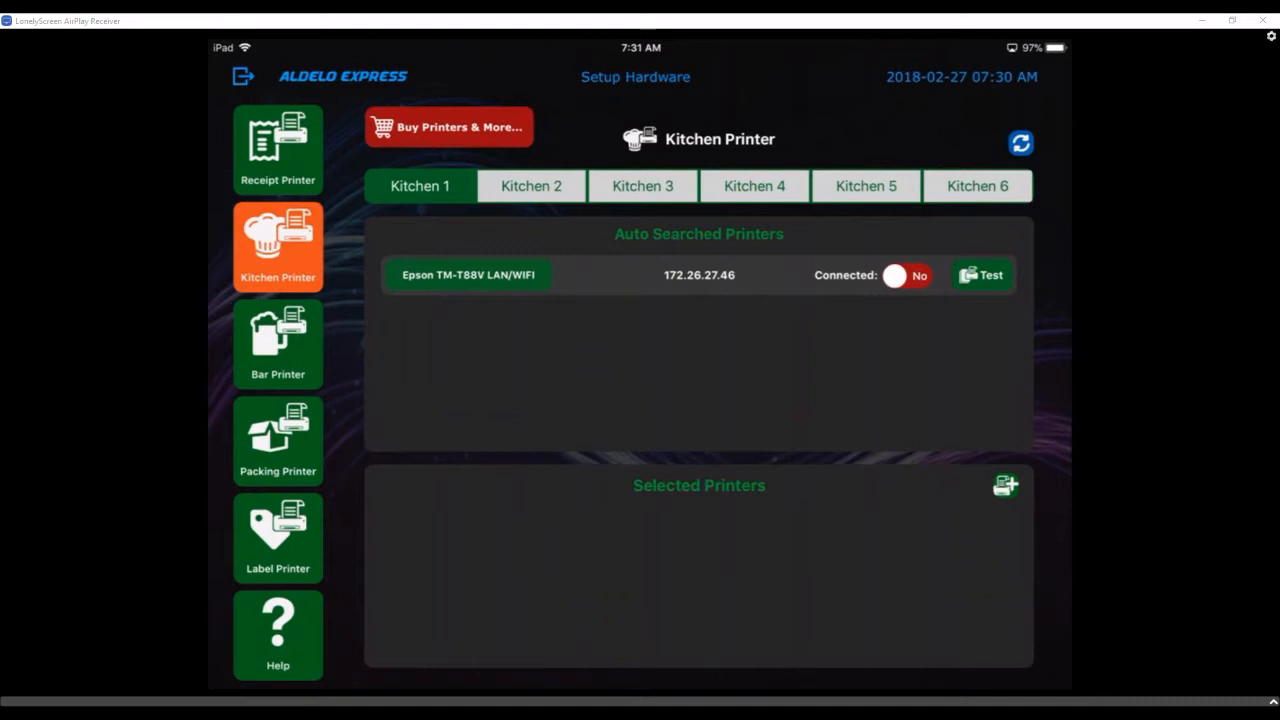
Step: Connect the Epson printer to Kitchen 1, then disconnect it again
click(905, 275)
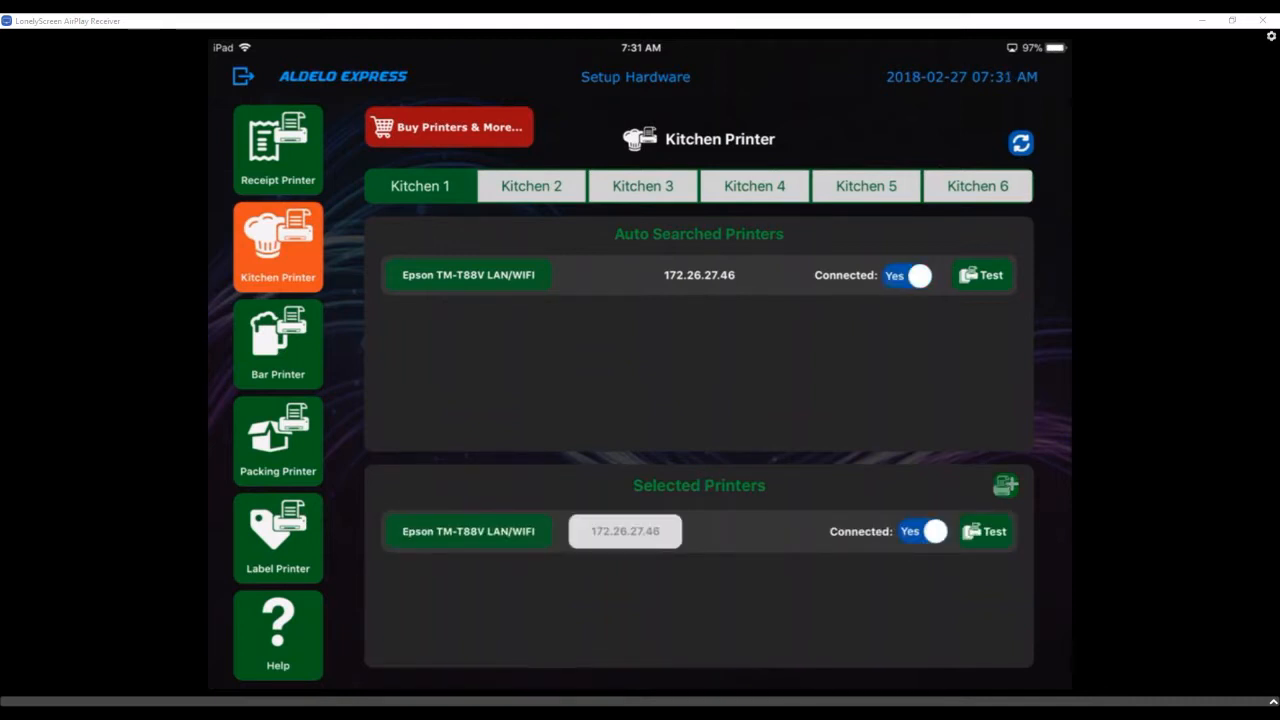
click(982, 275)
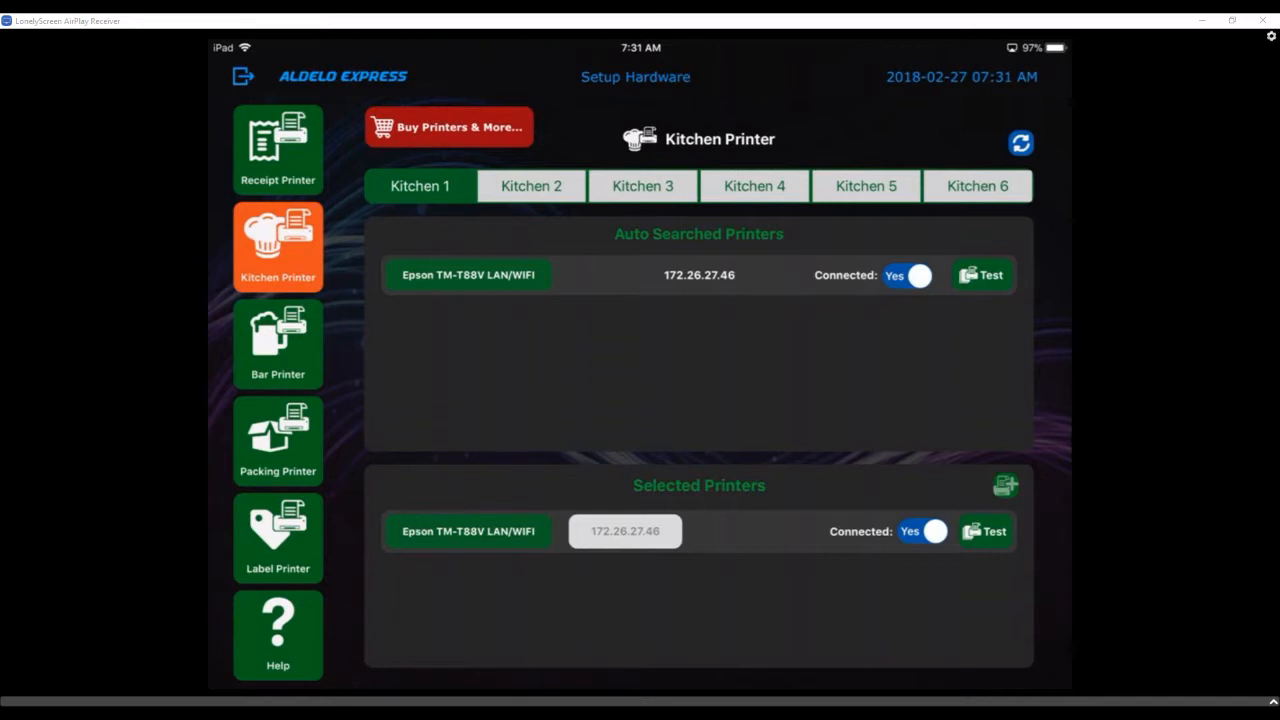
click(905, 275)
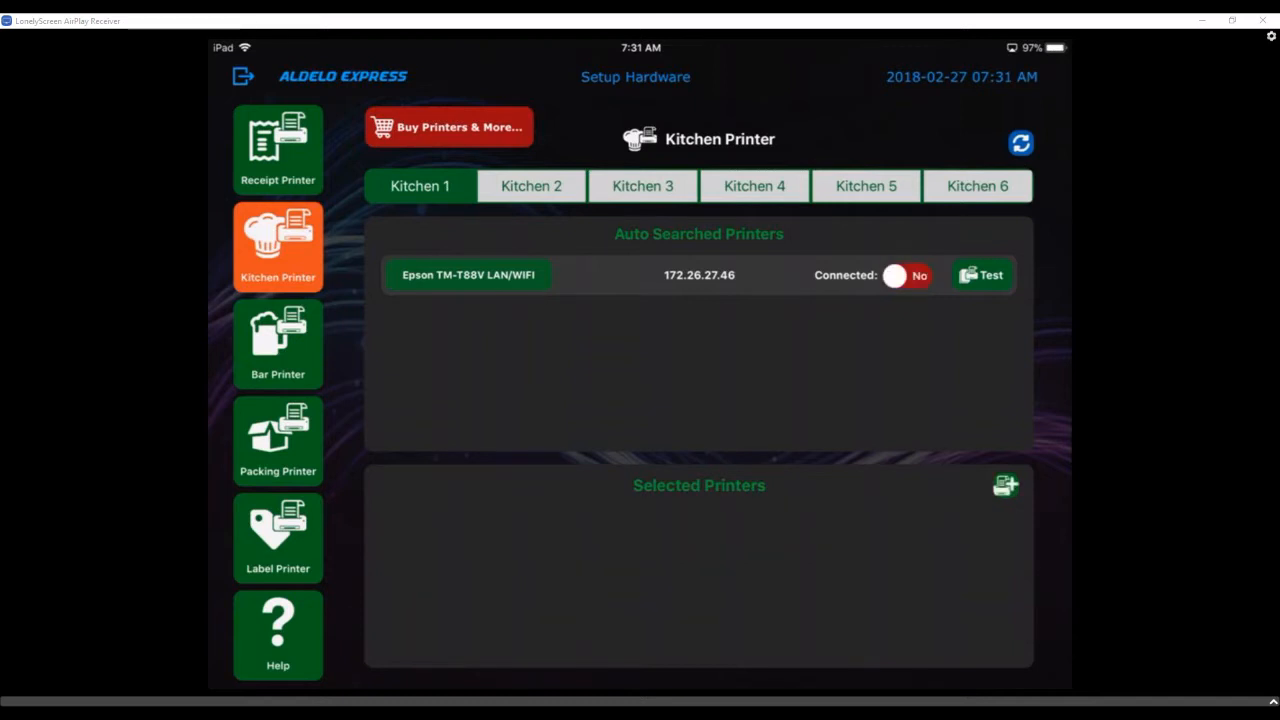
Step: Review the Bar, Packing and Label printer settings and exit hardware setup
click(277, 343)
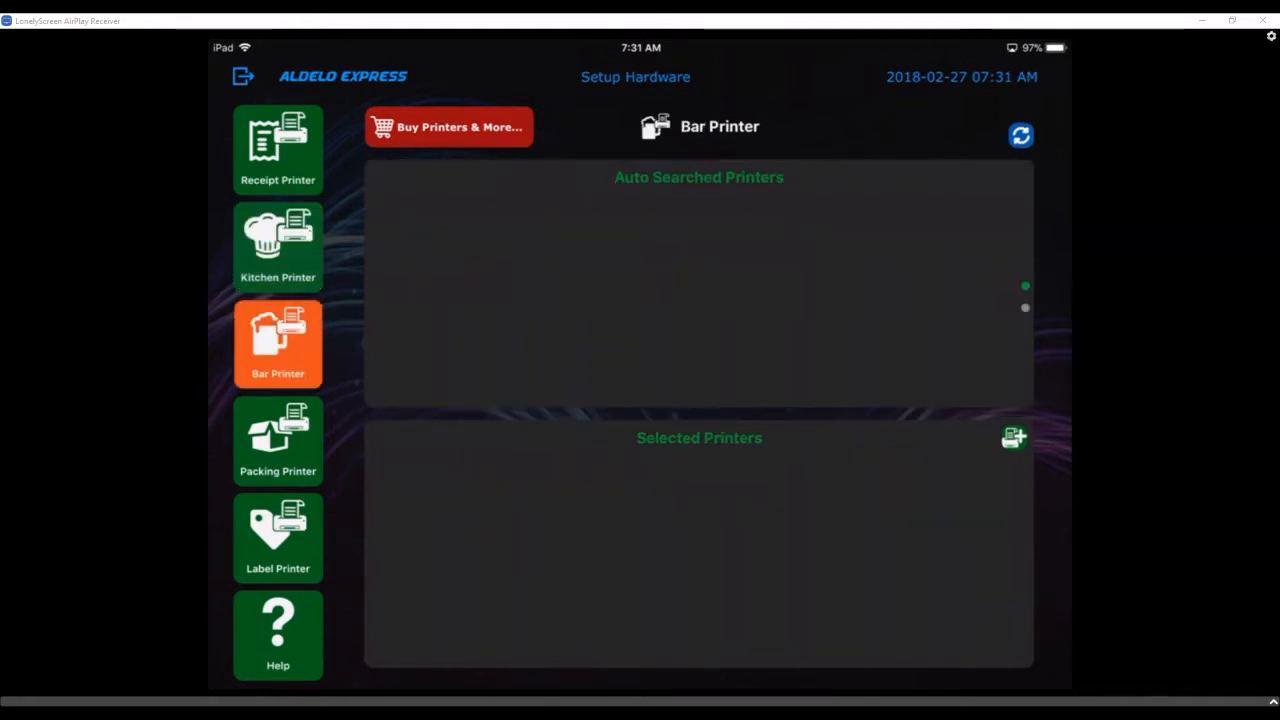
click(277, 440)
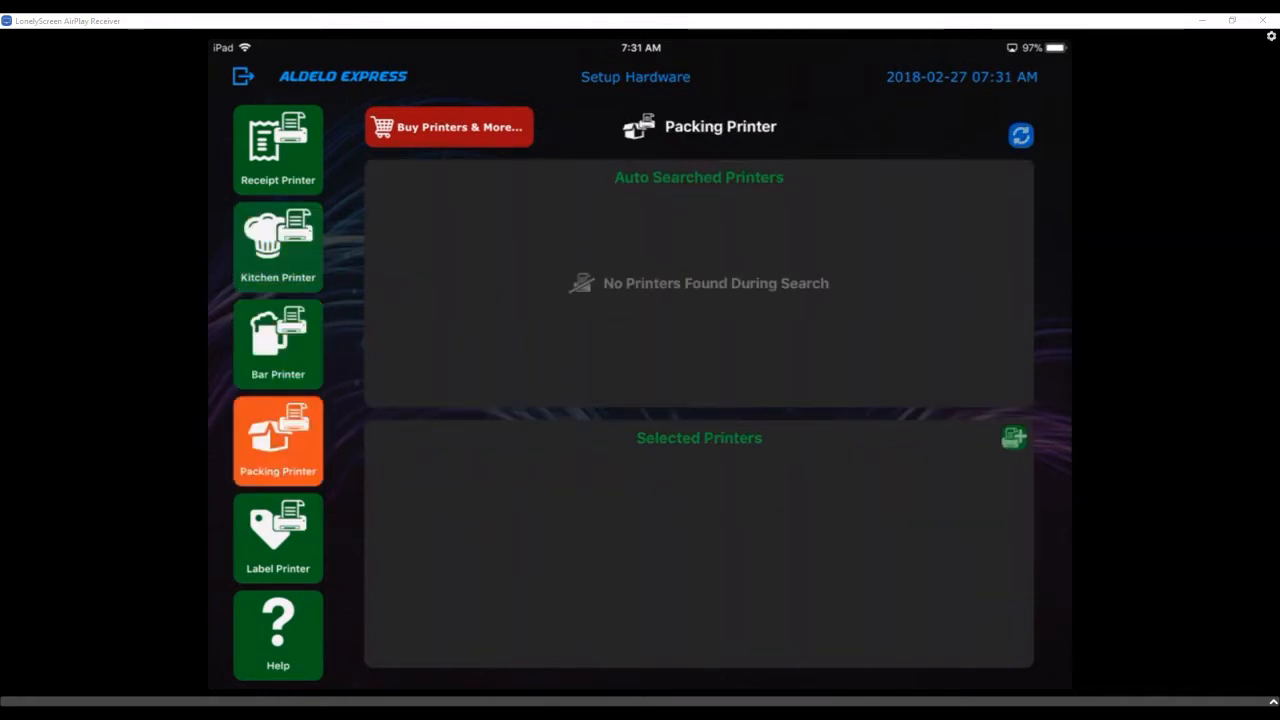
click(277, 538)
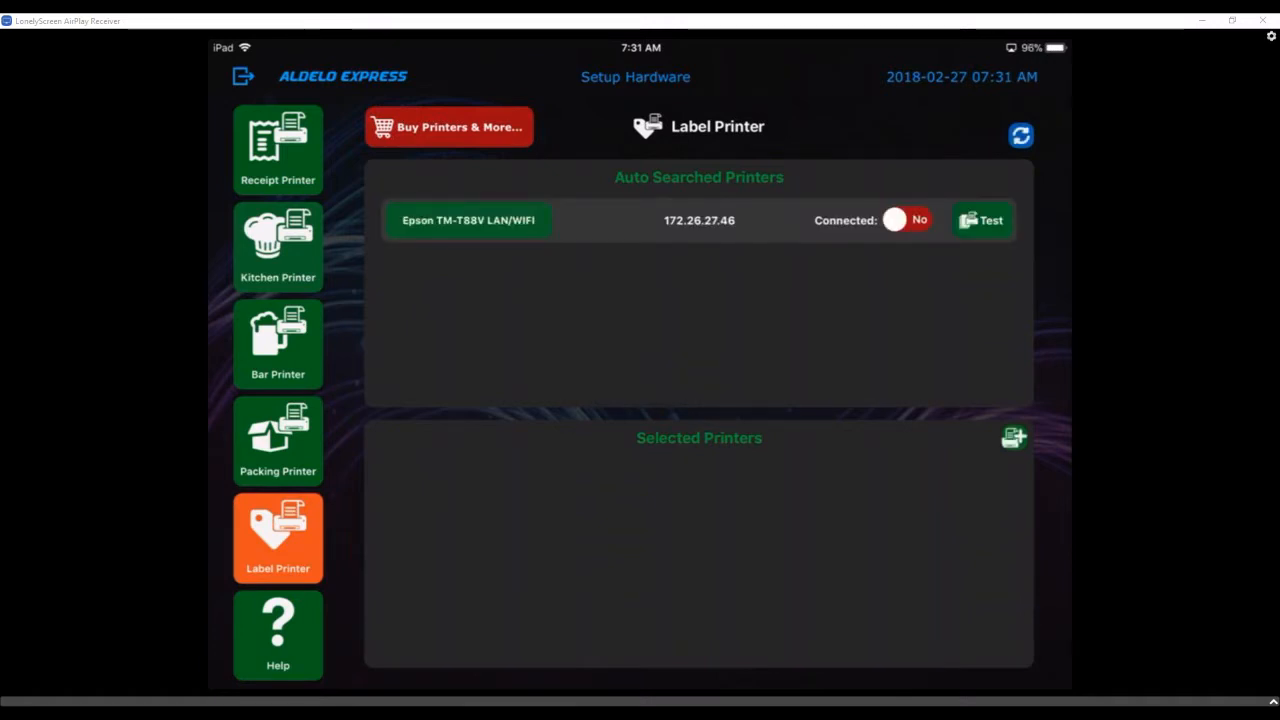
click(904, 219)
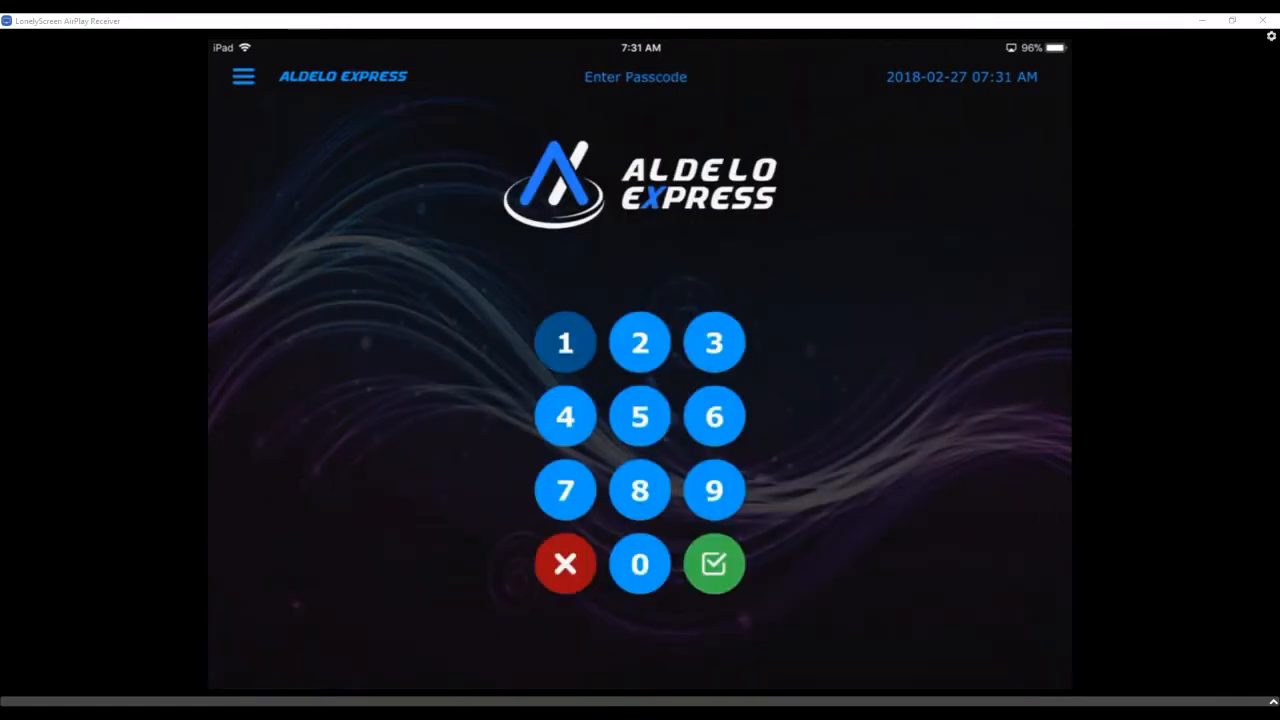
Step: Sign in with the passcode and confirm a new gratuity amount
click(713, 563)
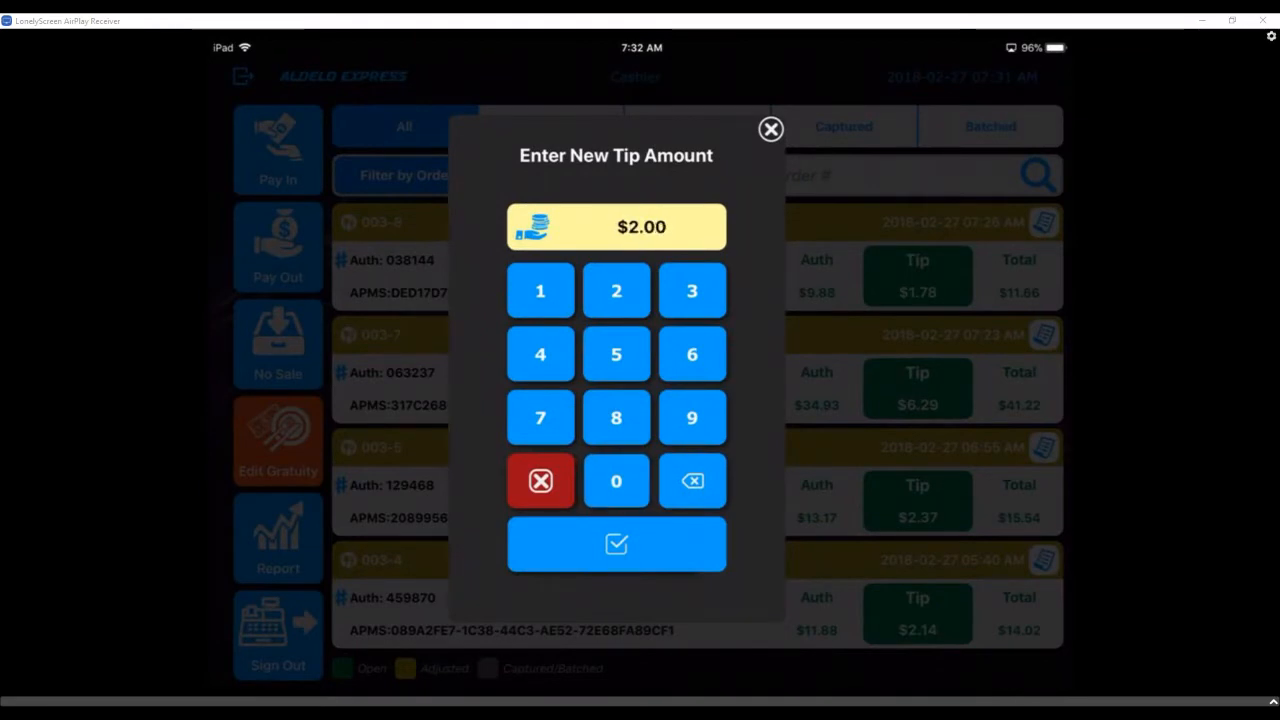
click(616, 544)
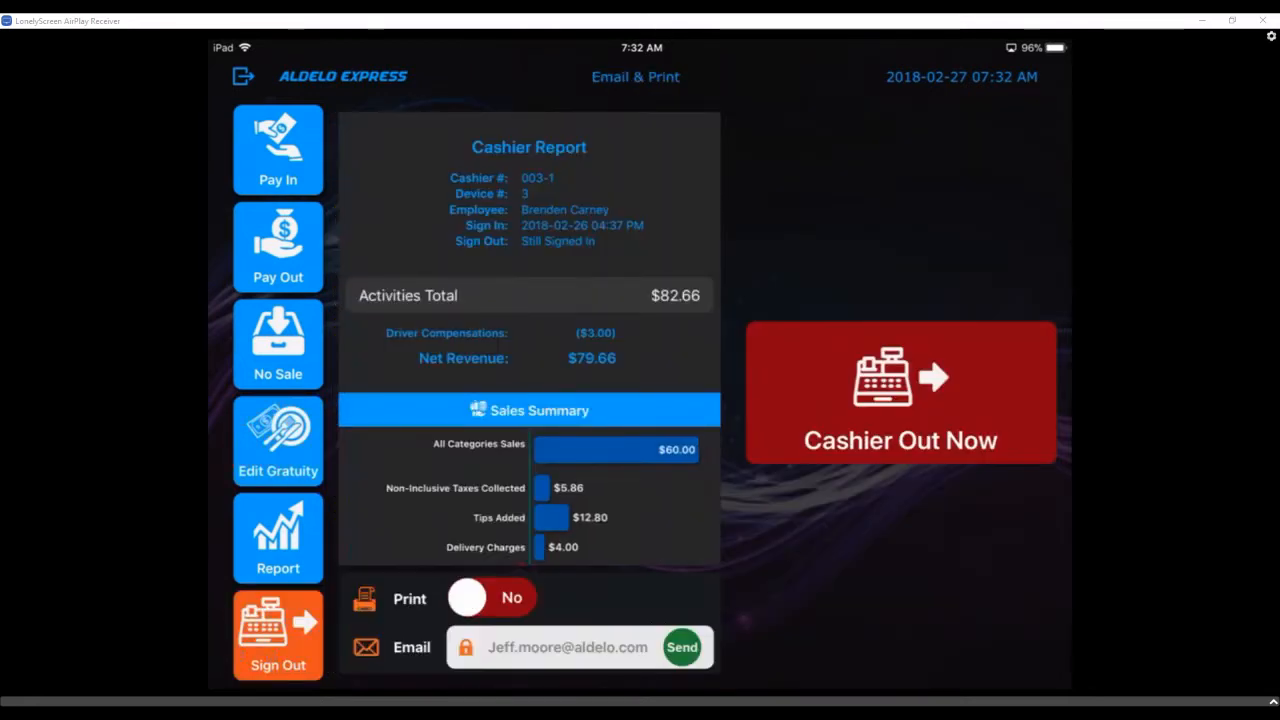
Step: Scroll the cashier report and cash out, capturing card payments until sign-out succeeds
scroll(down, 3)
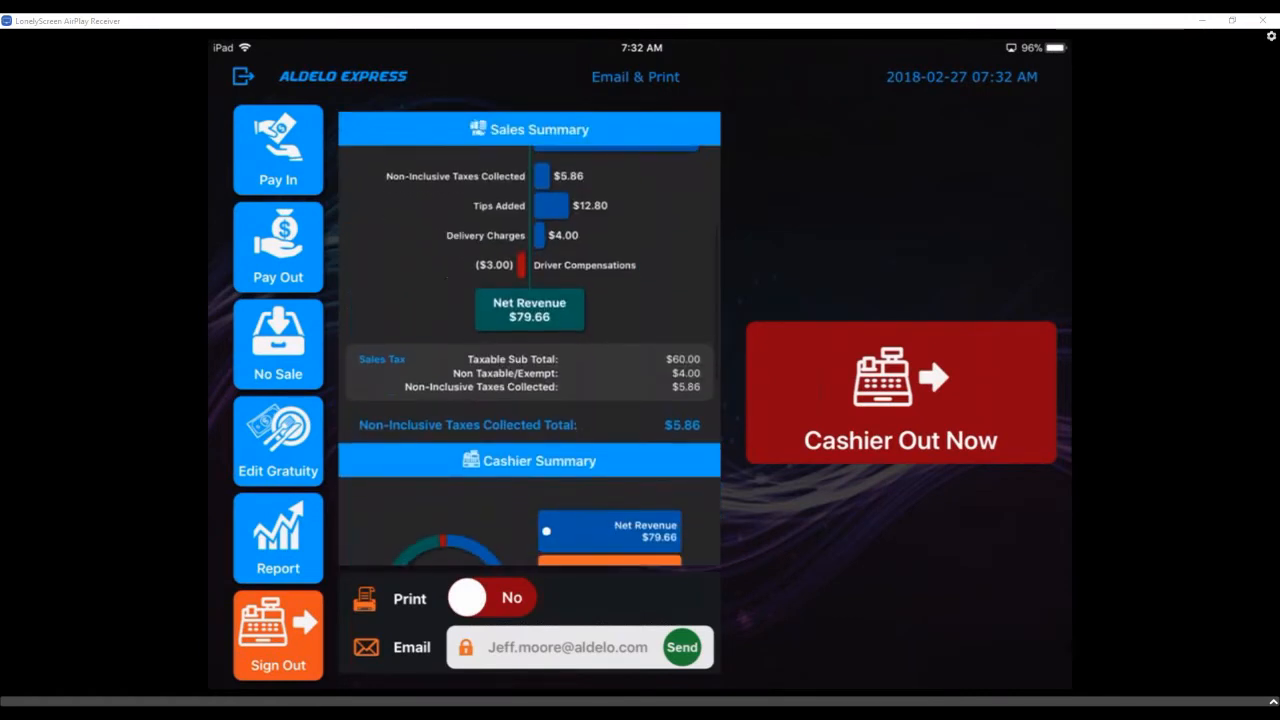
scroll(down, 3)
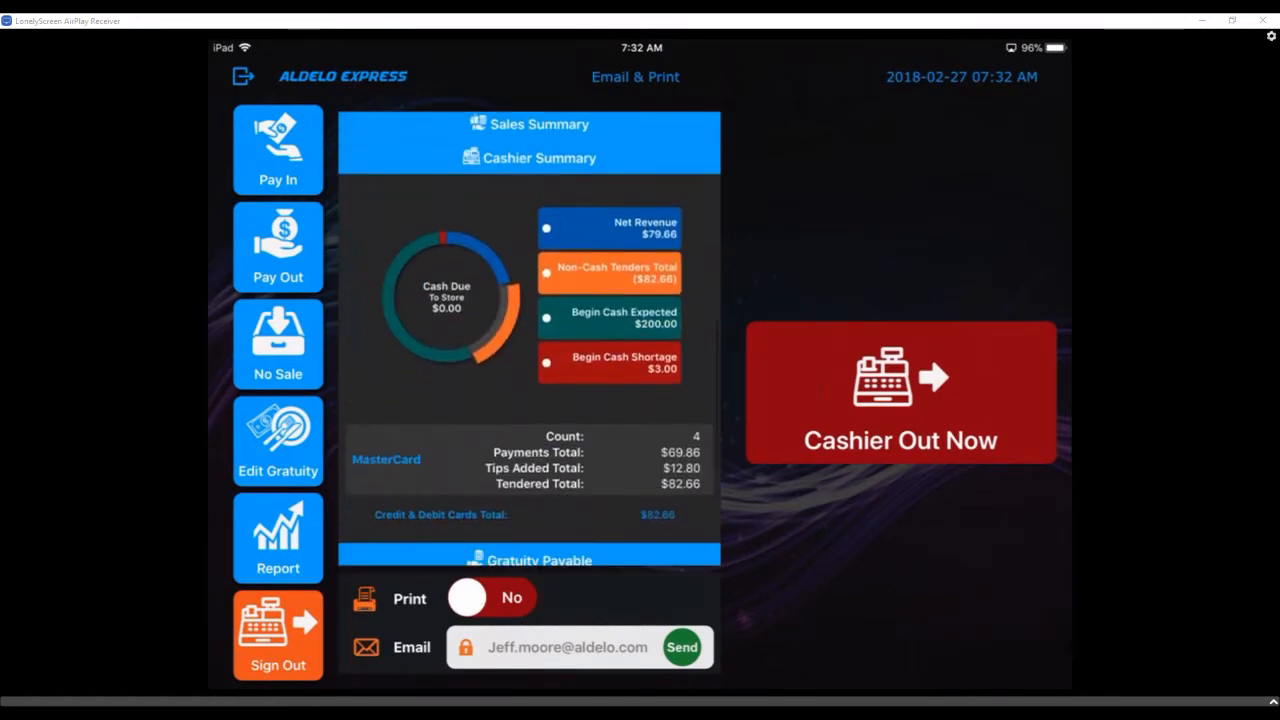
scroll(down, 3)
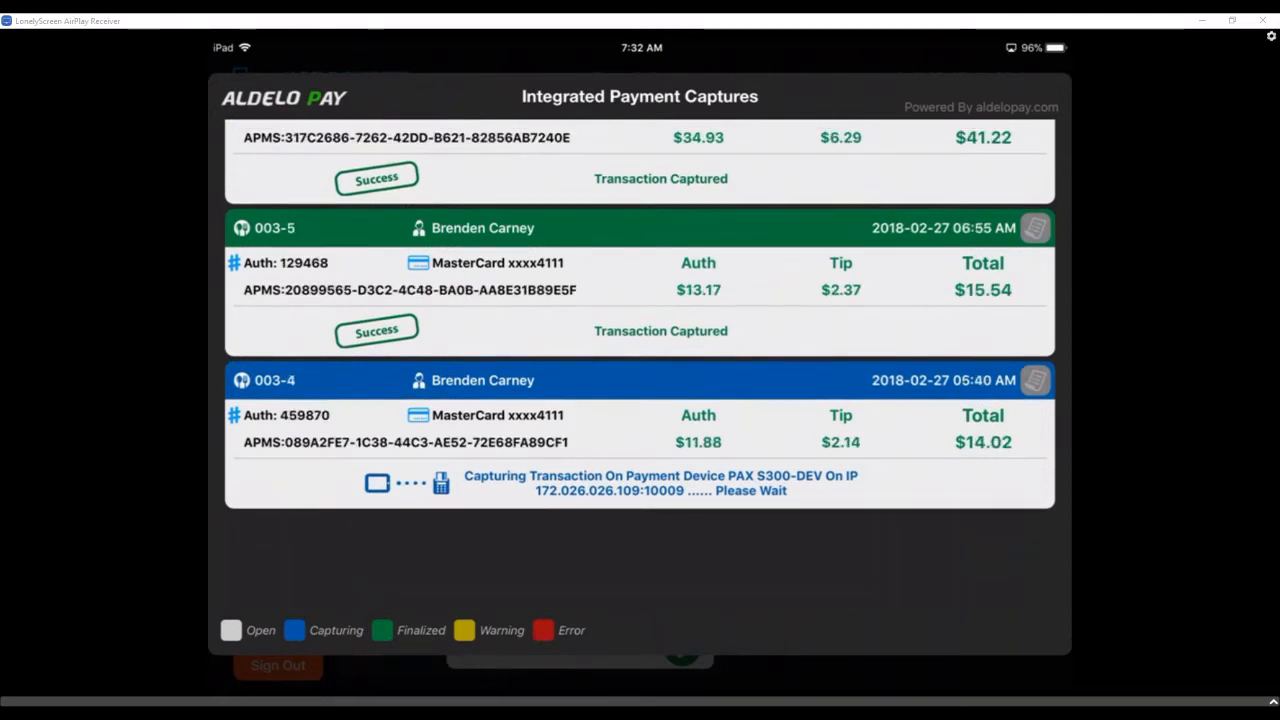
scroll(down, 3)
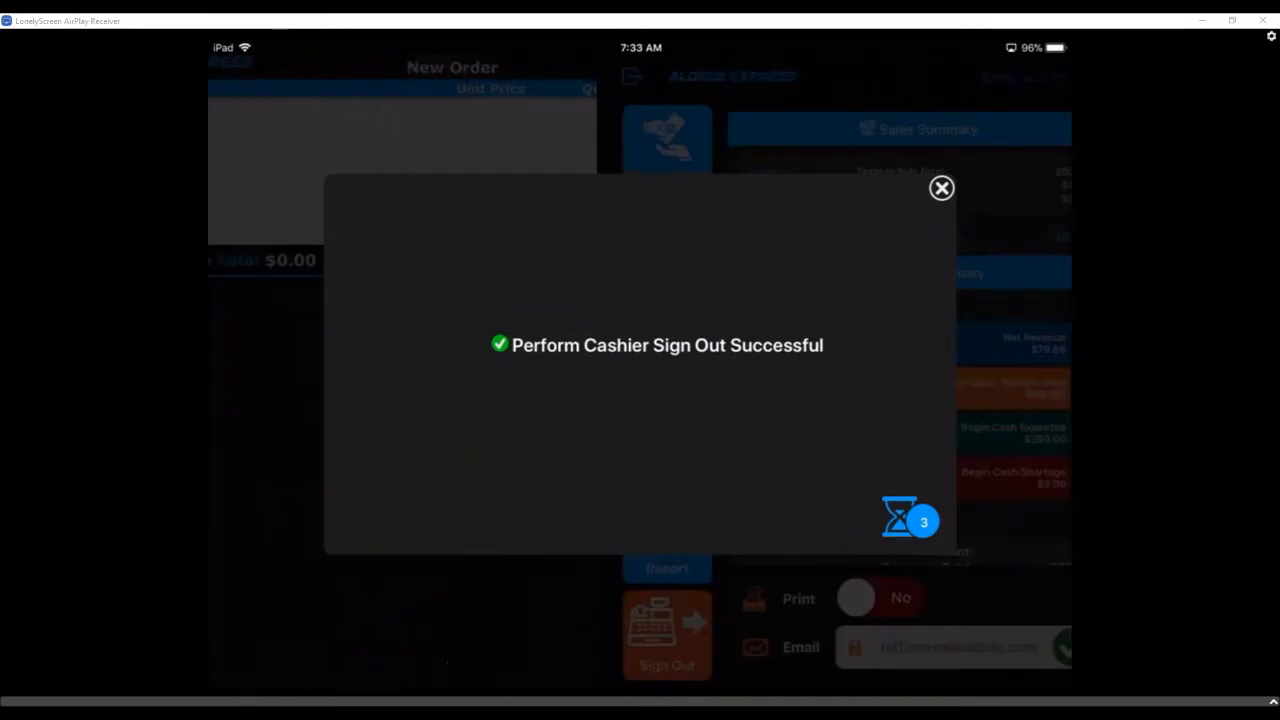
Step: Dismiss the sign-out message, start End Of Day, and move to the alerts page
click(941, 188)
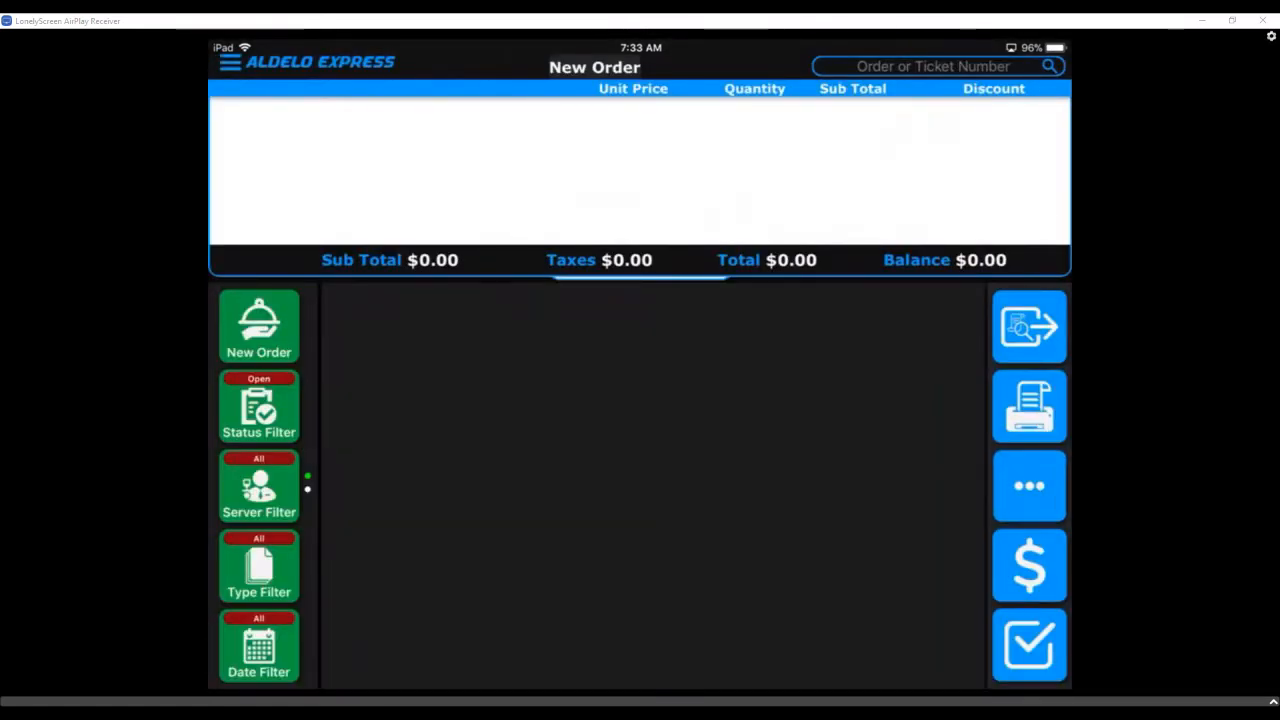
click(1029, 485)
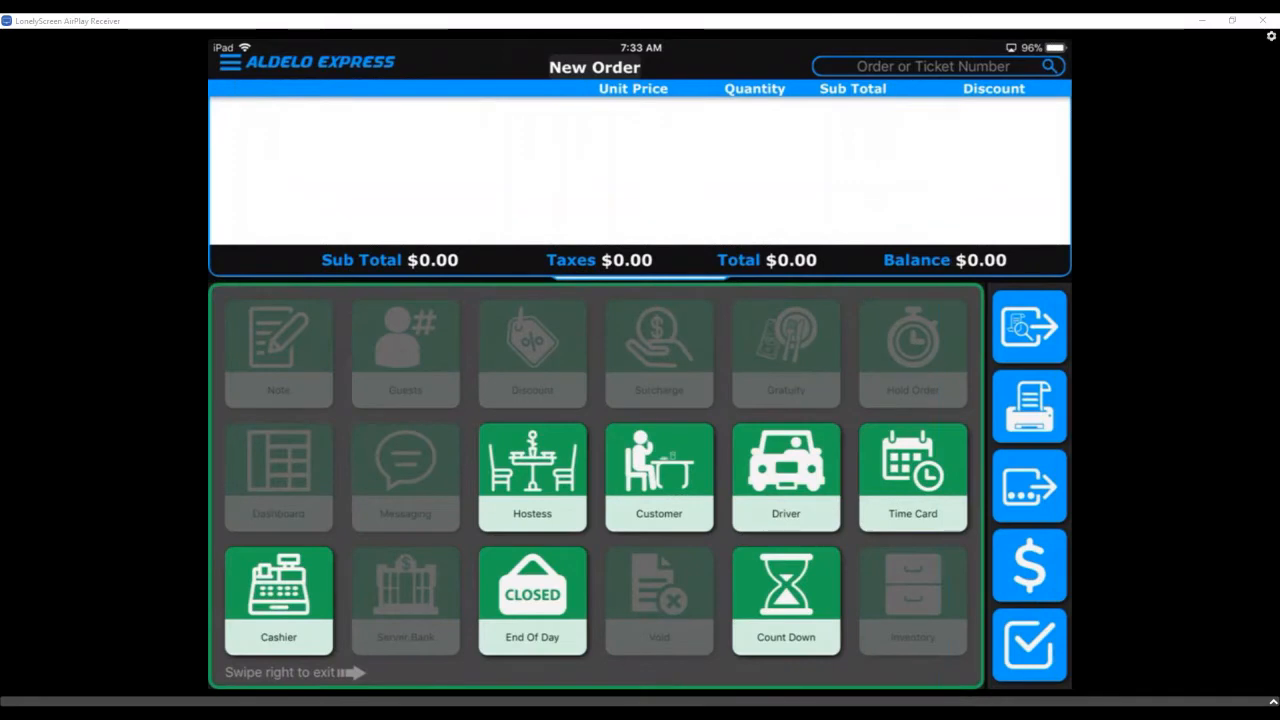
click(531, 600)
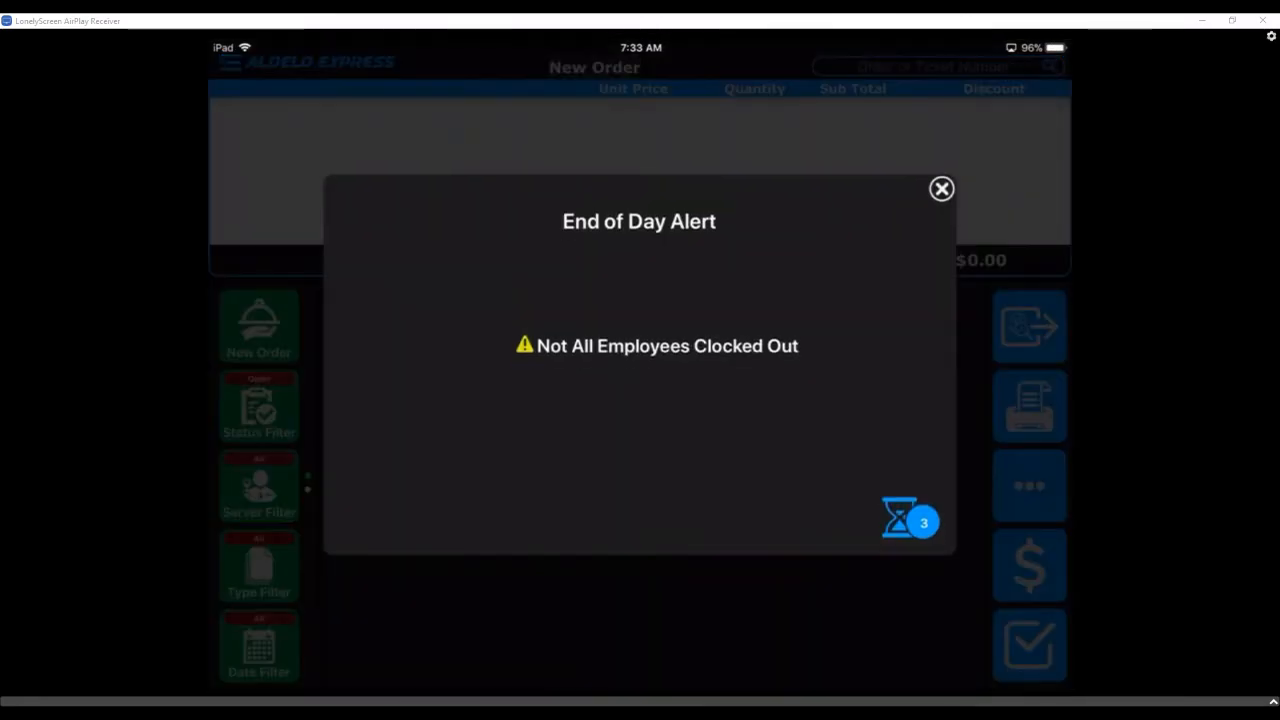
click(941, 189)
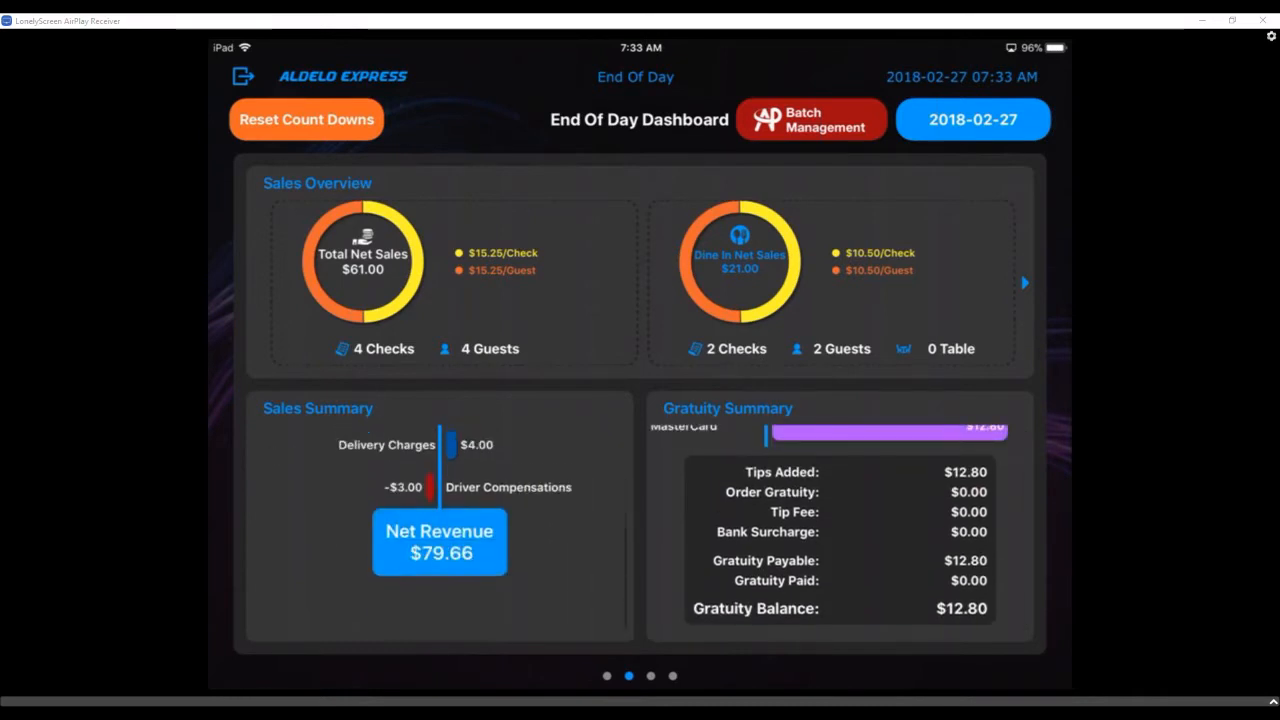
click(1024, 283)
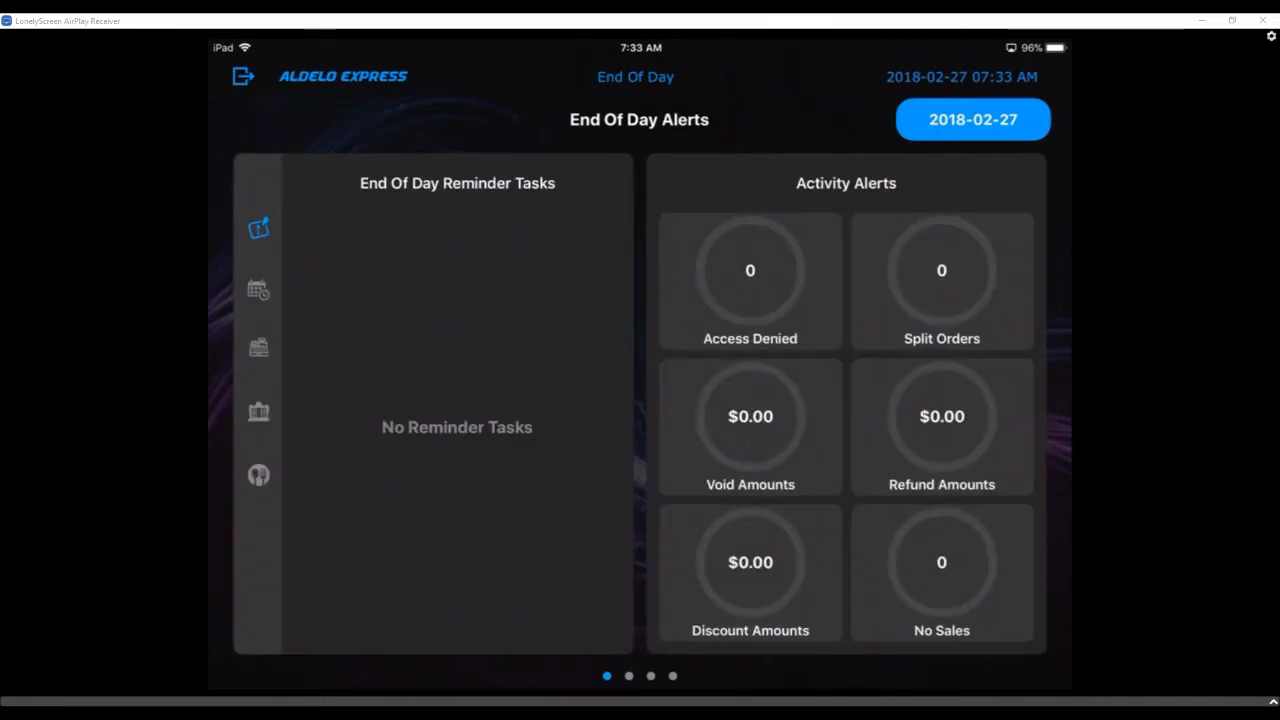
Step: Set the business date to February 26, 2018 and page through to the reports
click(972, 119)
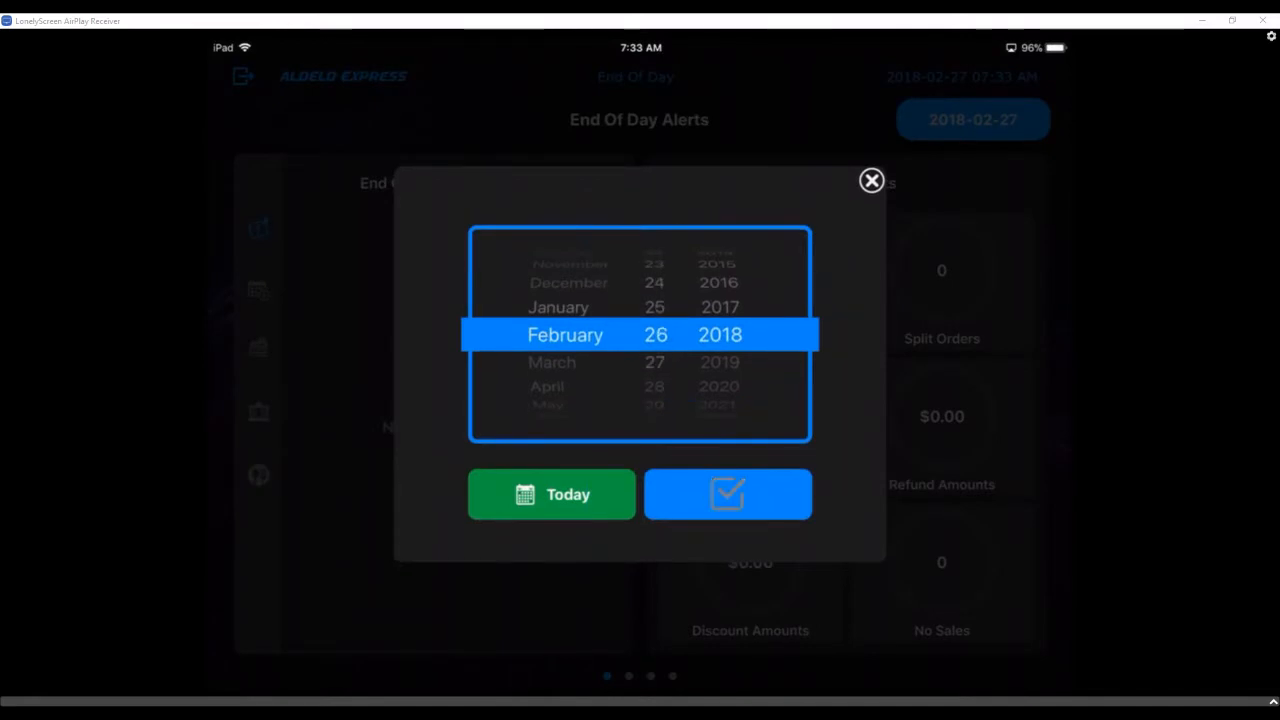
click(727, 493)
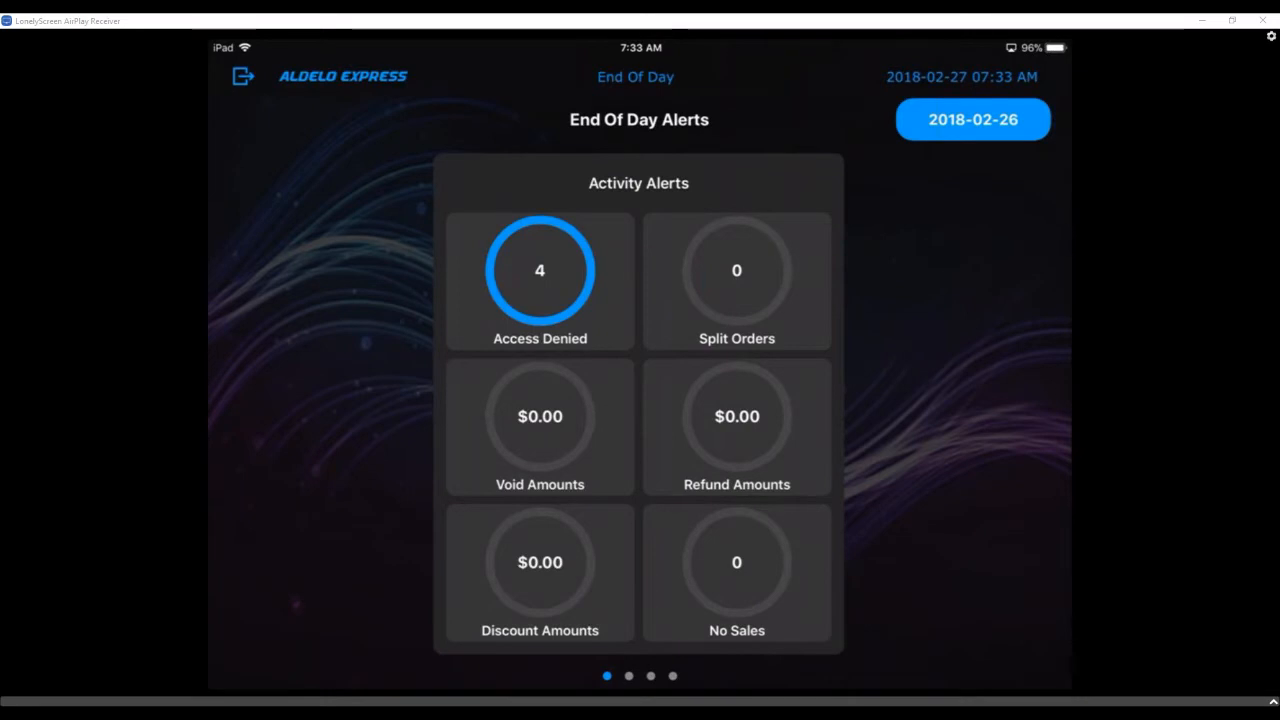
scroll(left, 3)
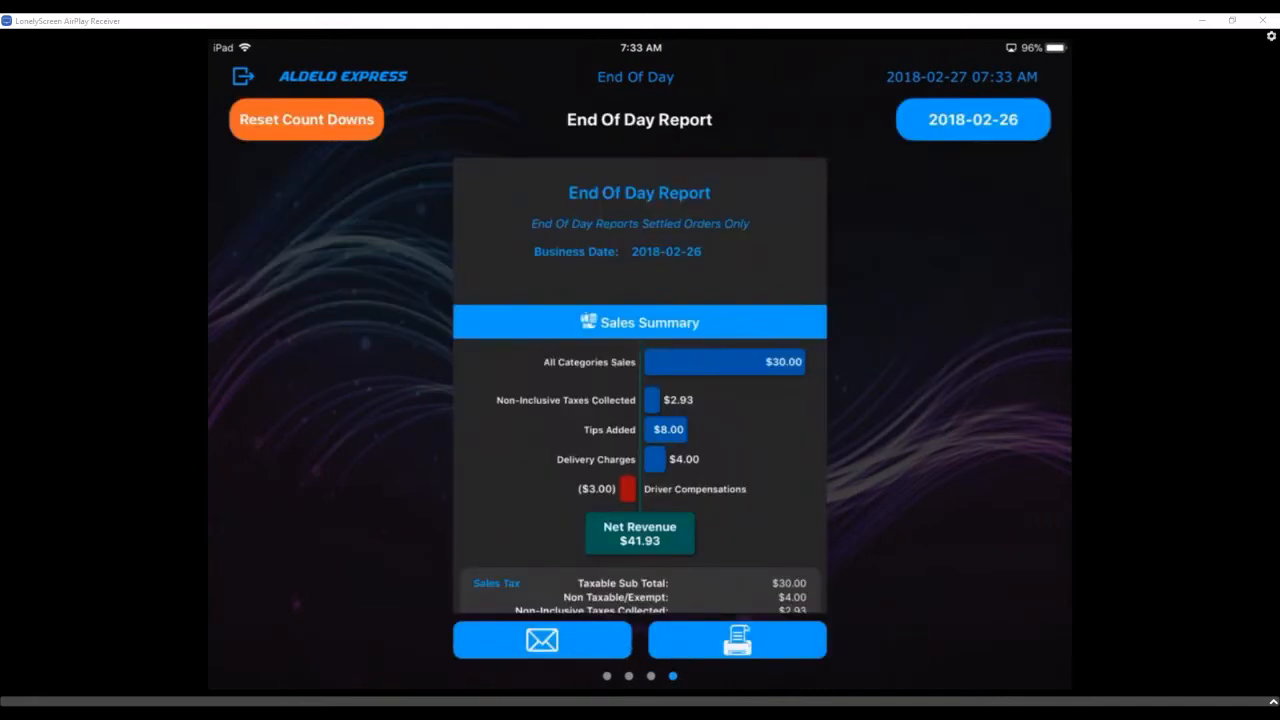
scroll(down, 3)
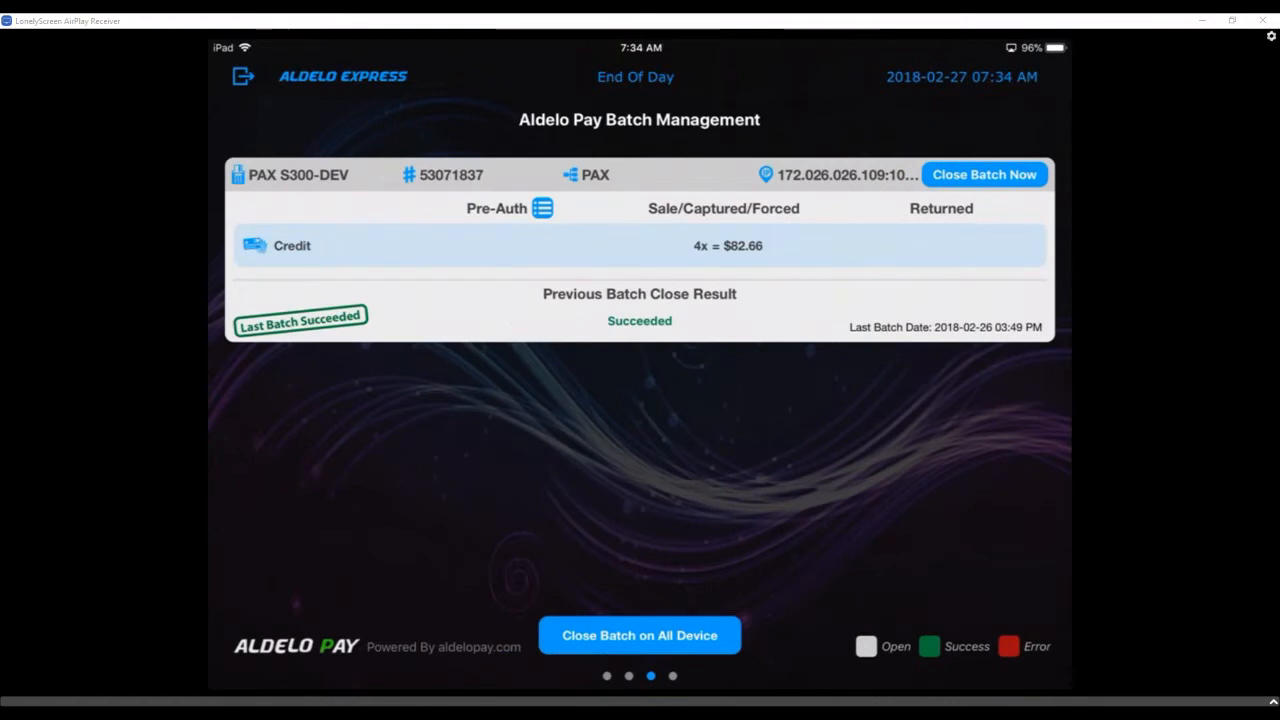
Step: Leave the Batch Management screen to go log in at my.aldelo.express
click(983, 174)
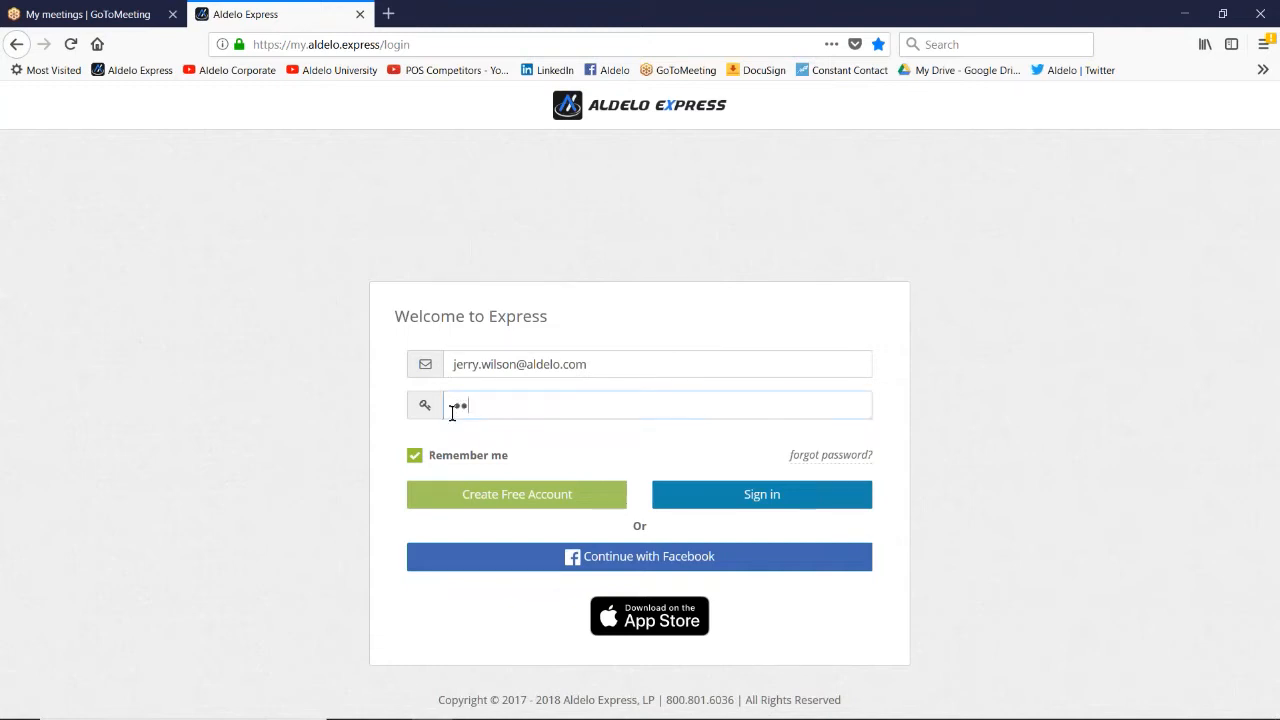
Step: Sign in to the Express Console and load the home dashboard
click(761, 494)
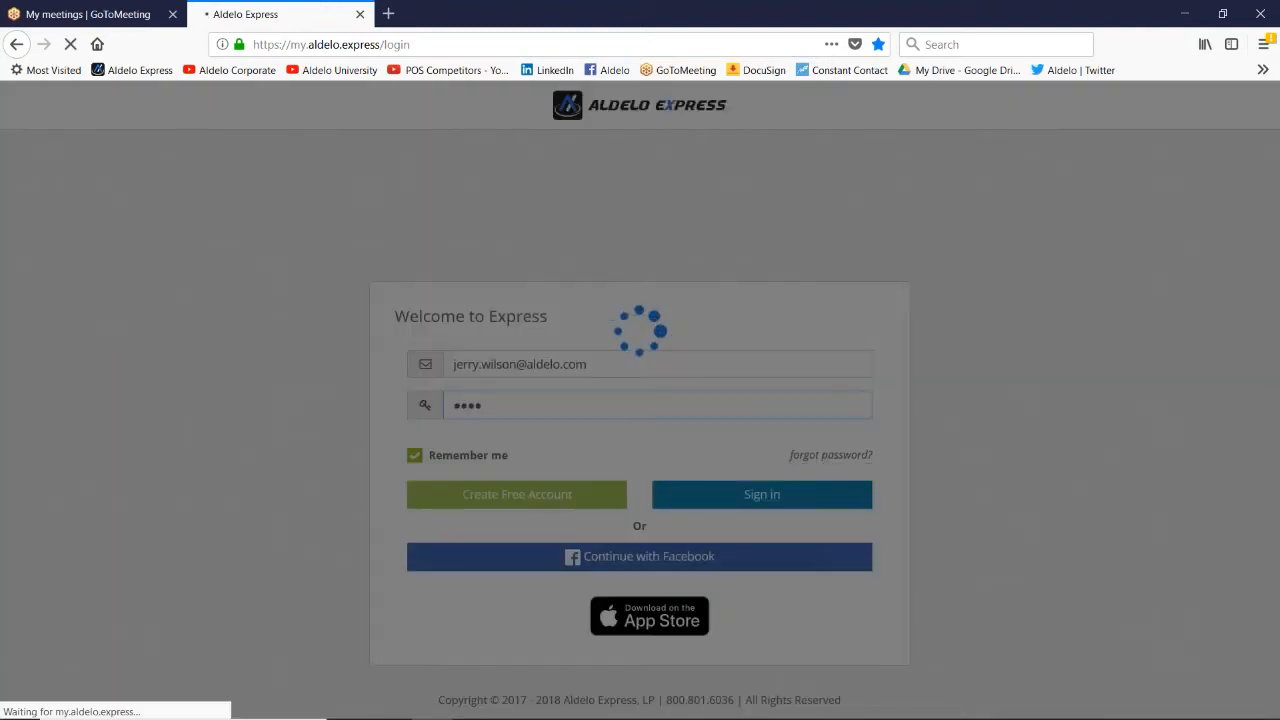
click(761, 494)
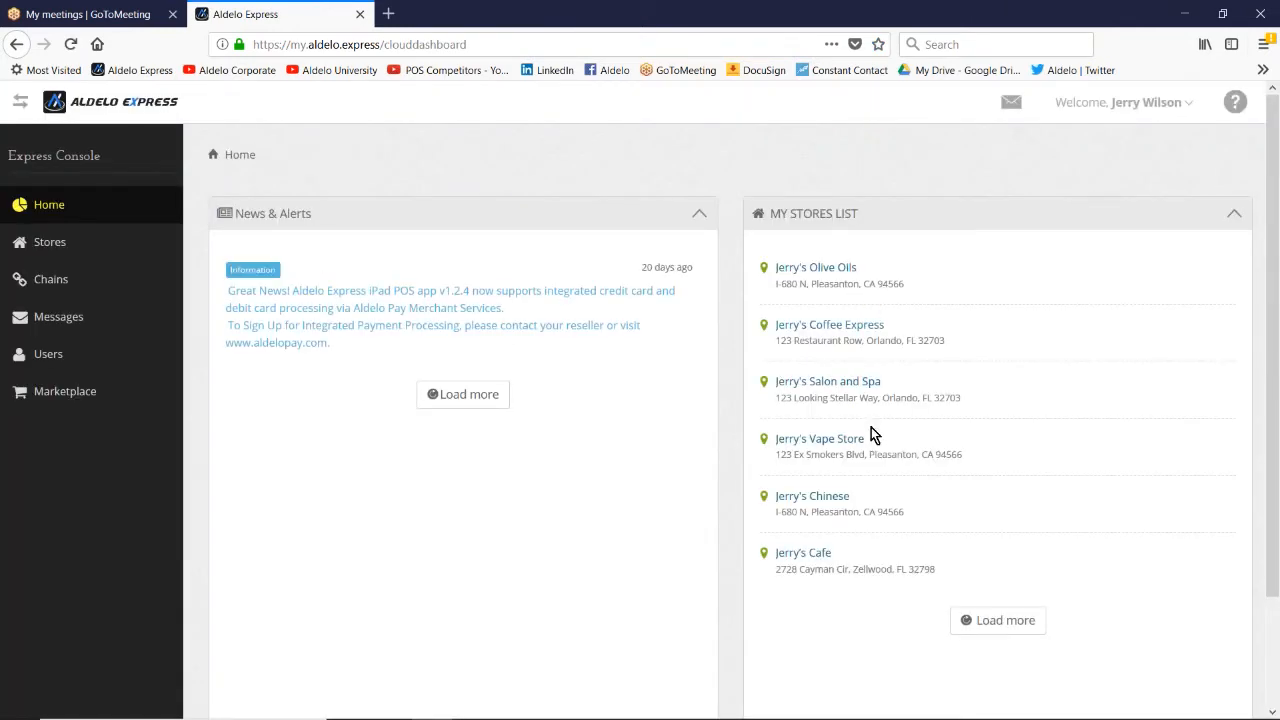
mouse_move(860, 545)
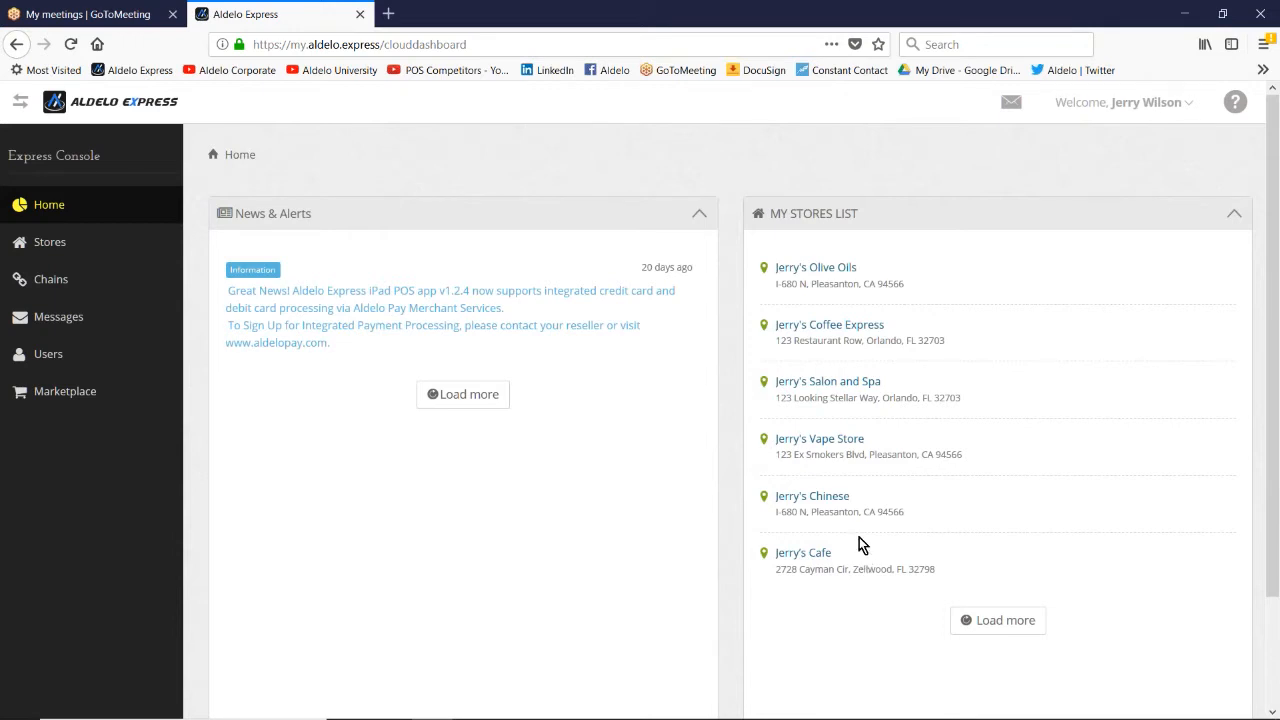
mouse_move(836, 397)
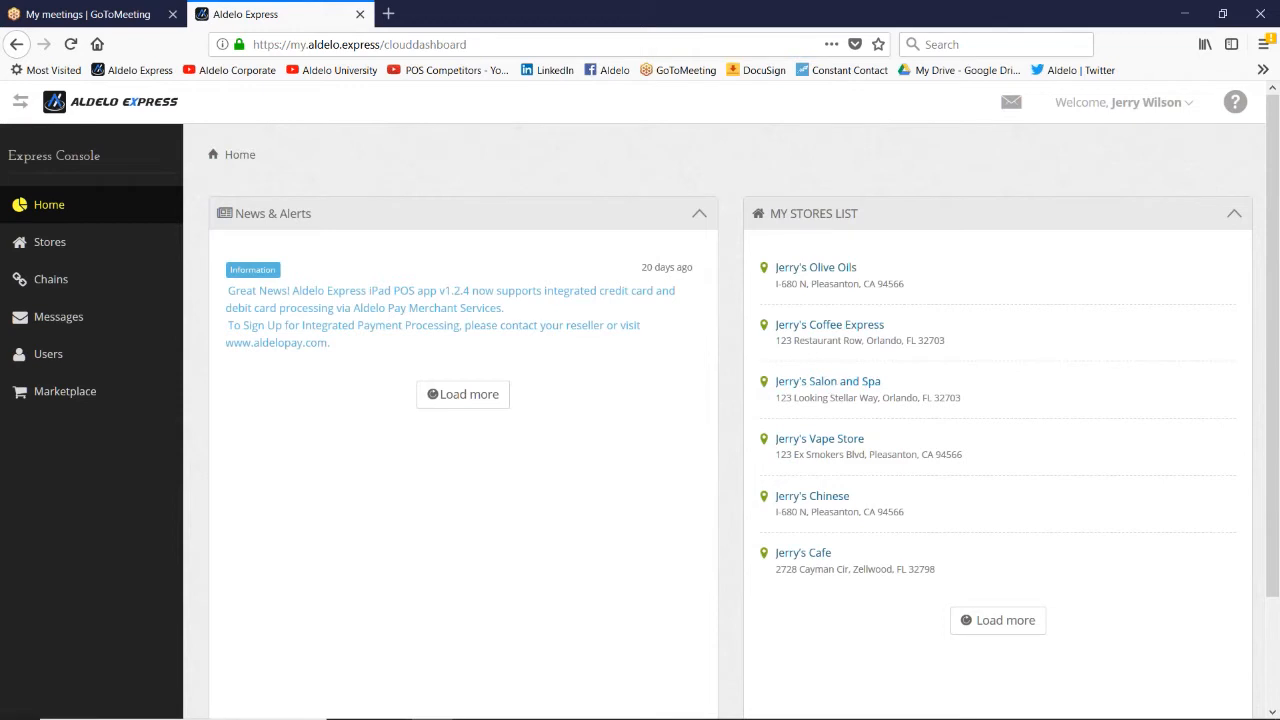
mouse_move(816, 267)
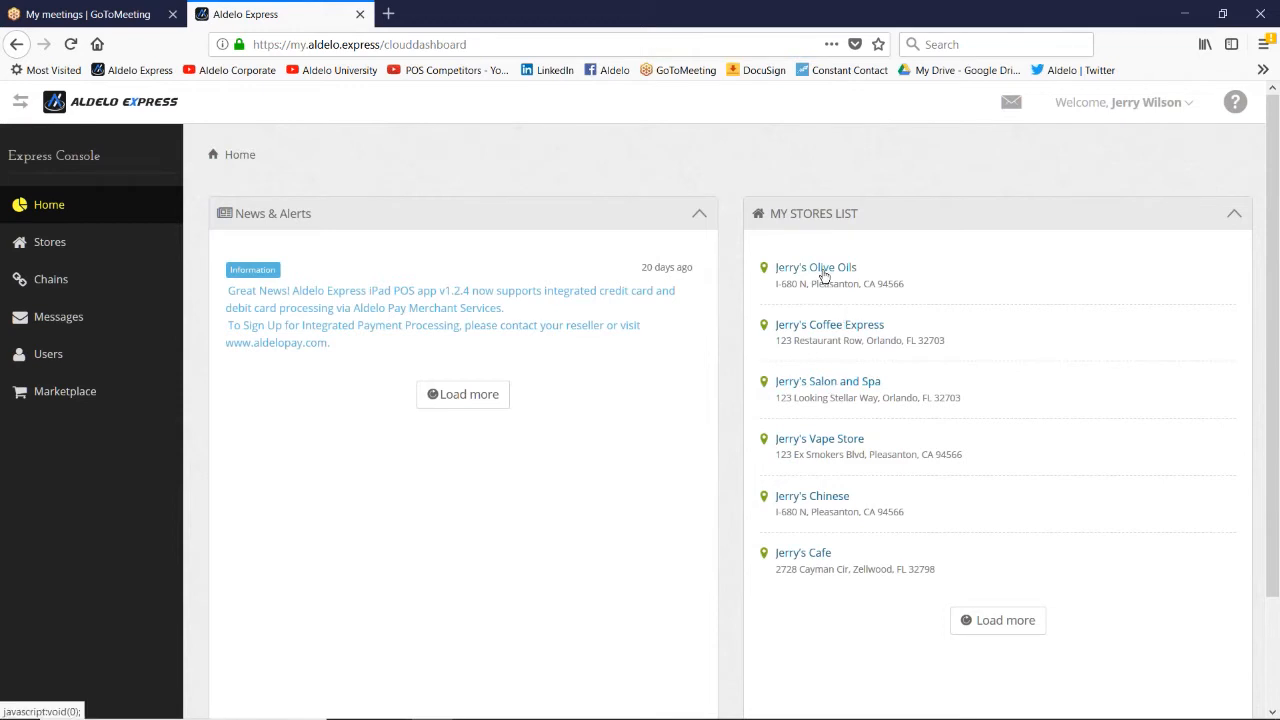
mouse_move(825, 277)
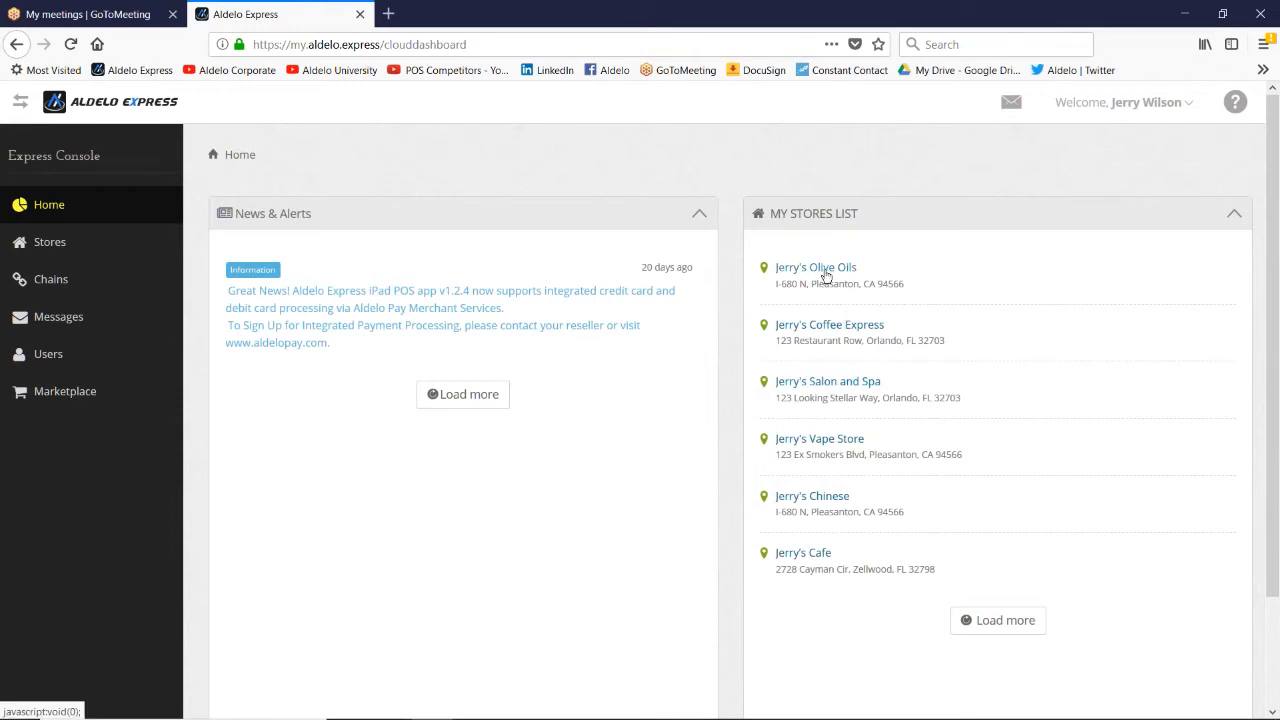
mouse_move(817, 328)
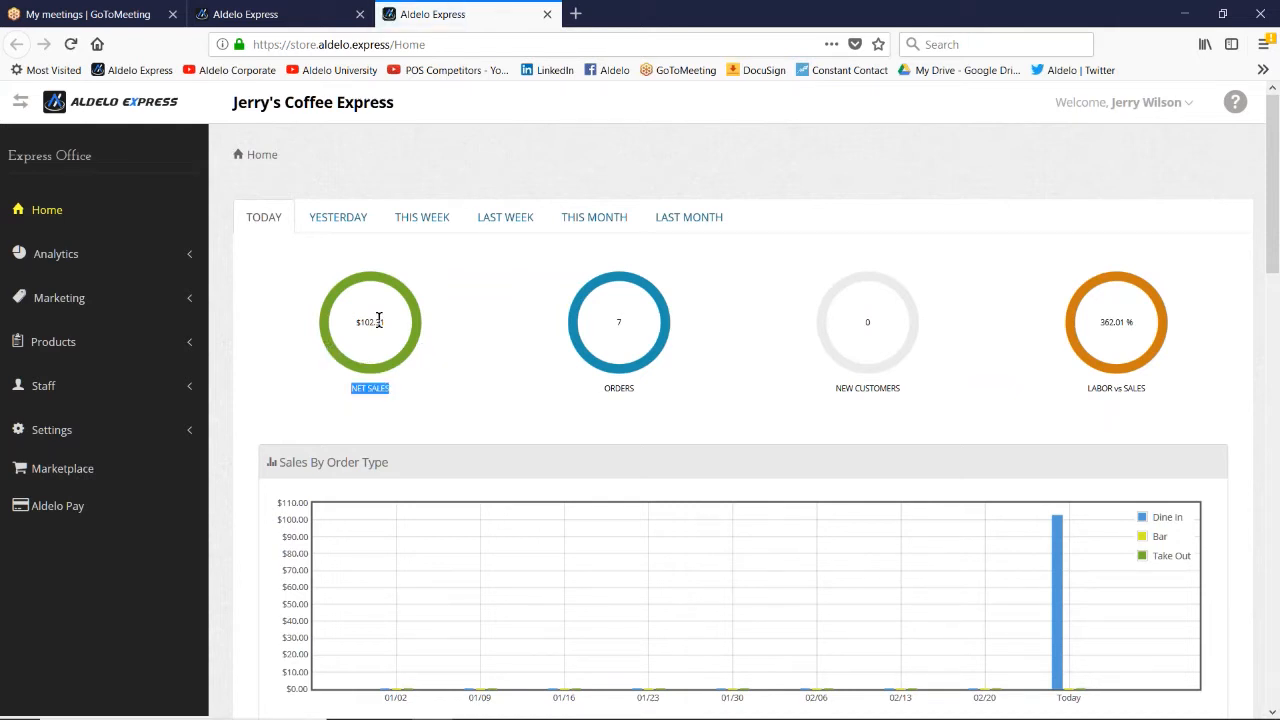
mouse_move(850, 348)
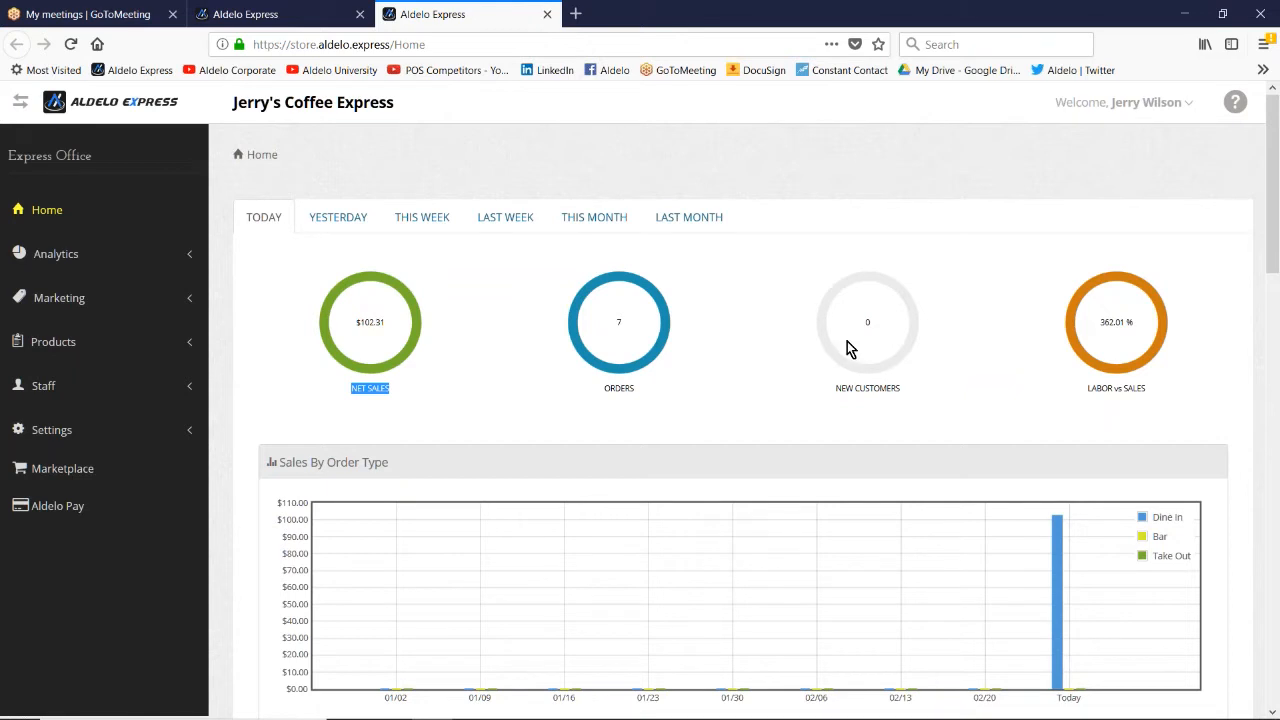
mouse_move(278, 343)
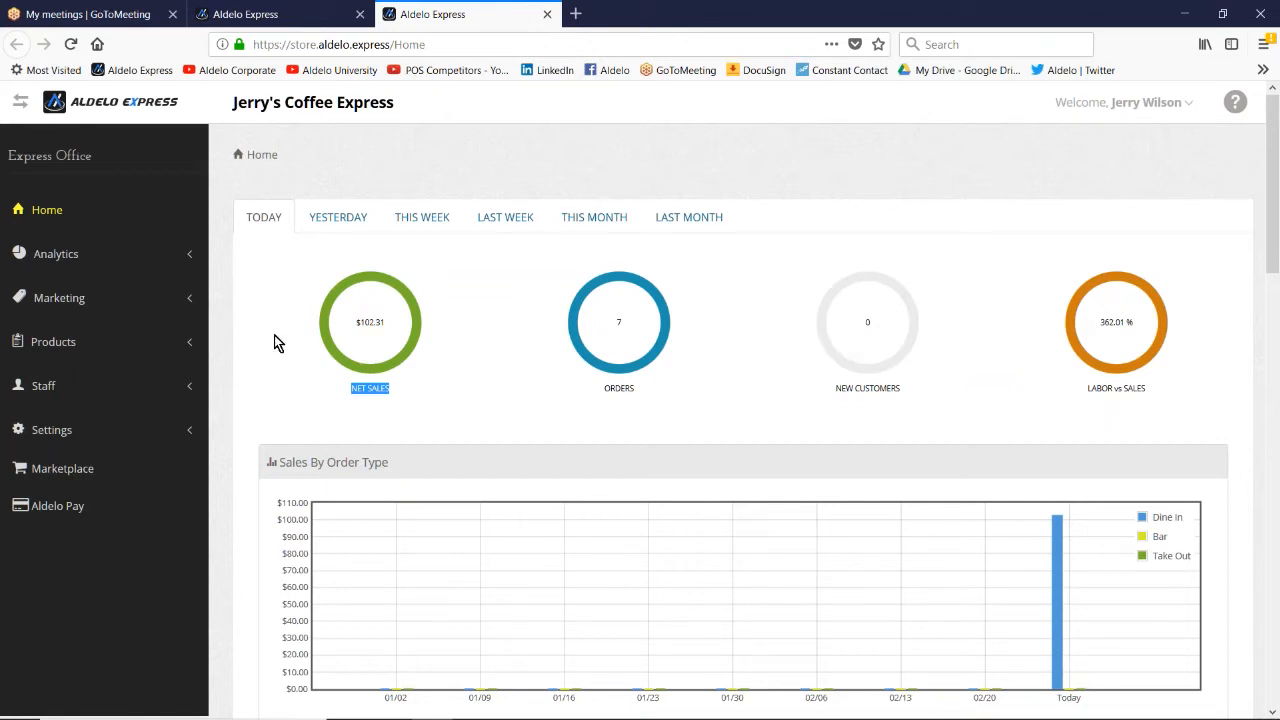
mouse_move(56, 253)
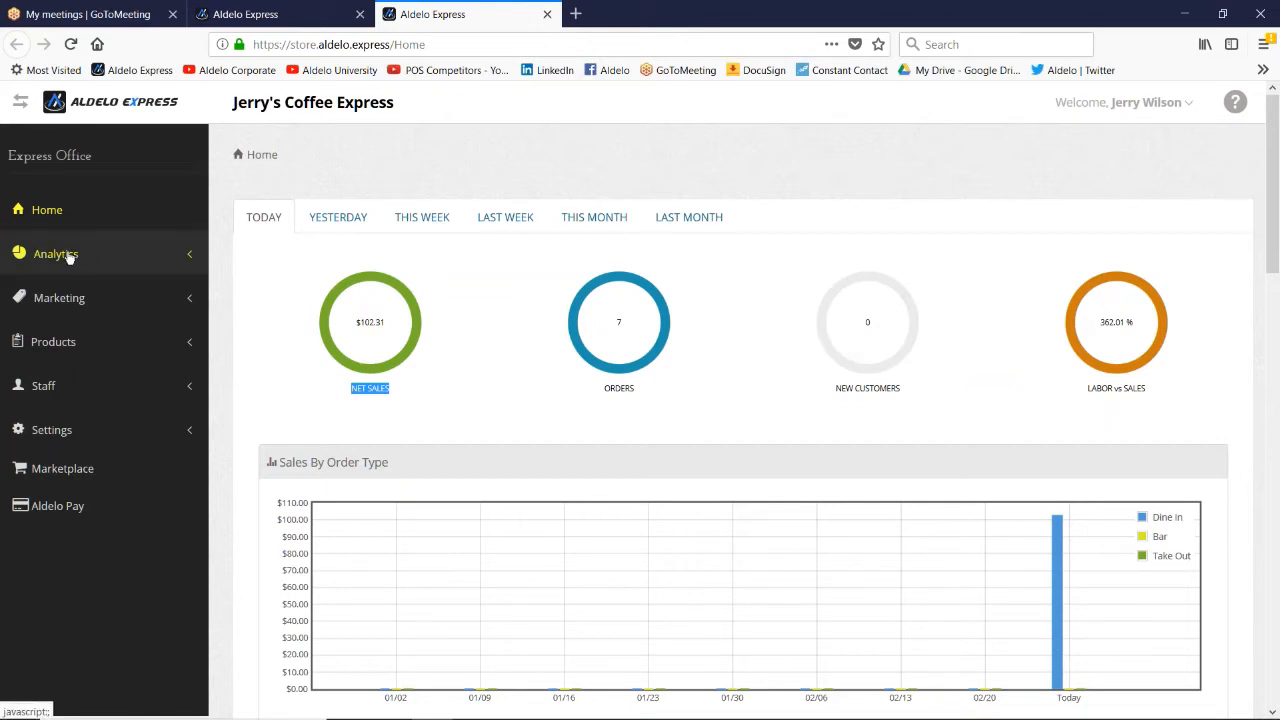
Step: Expand Analytics in Jerry's Coffee Express sidebar and open the Sales report
click(56, 253)
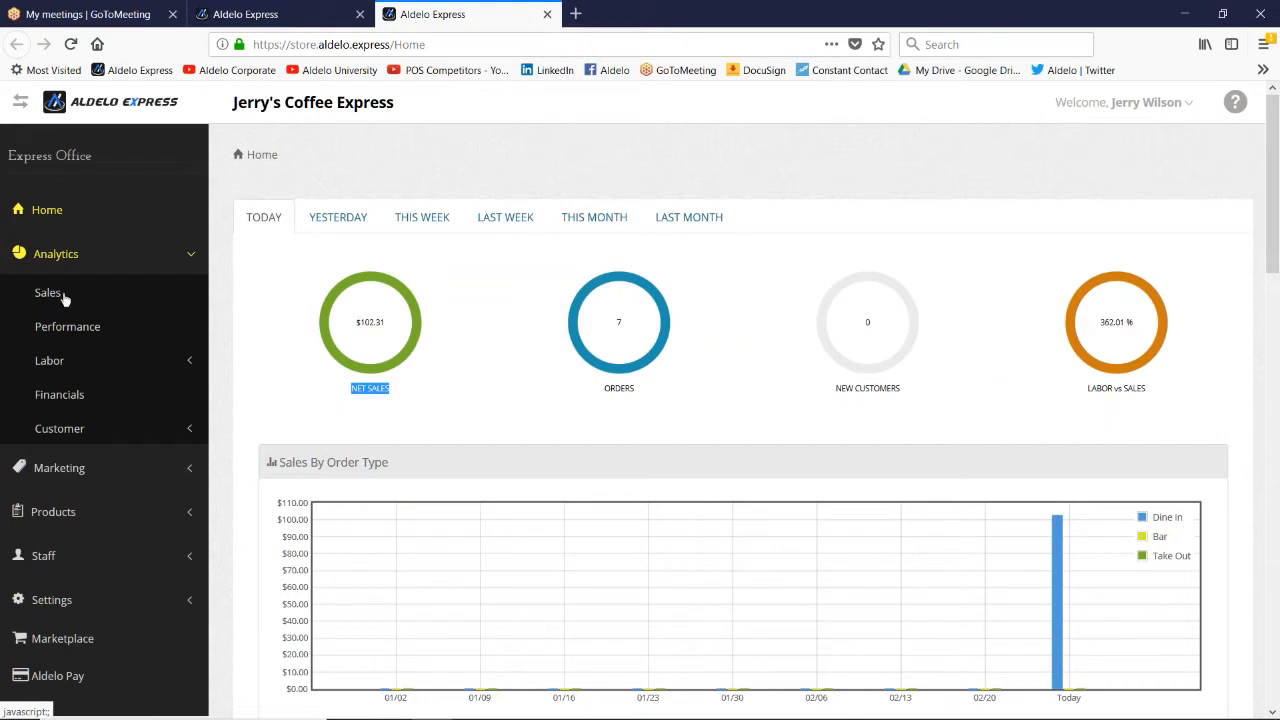
click(48, 292)
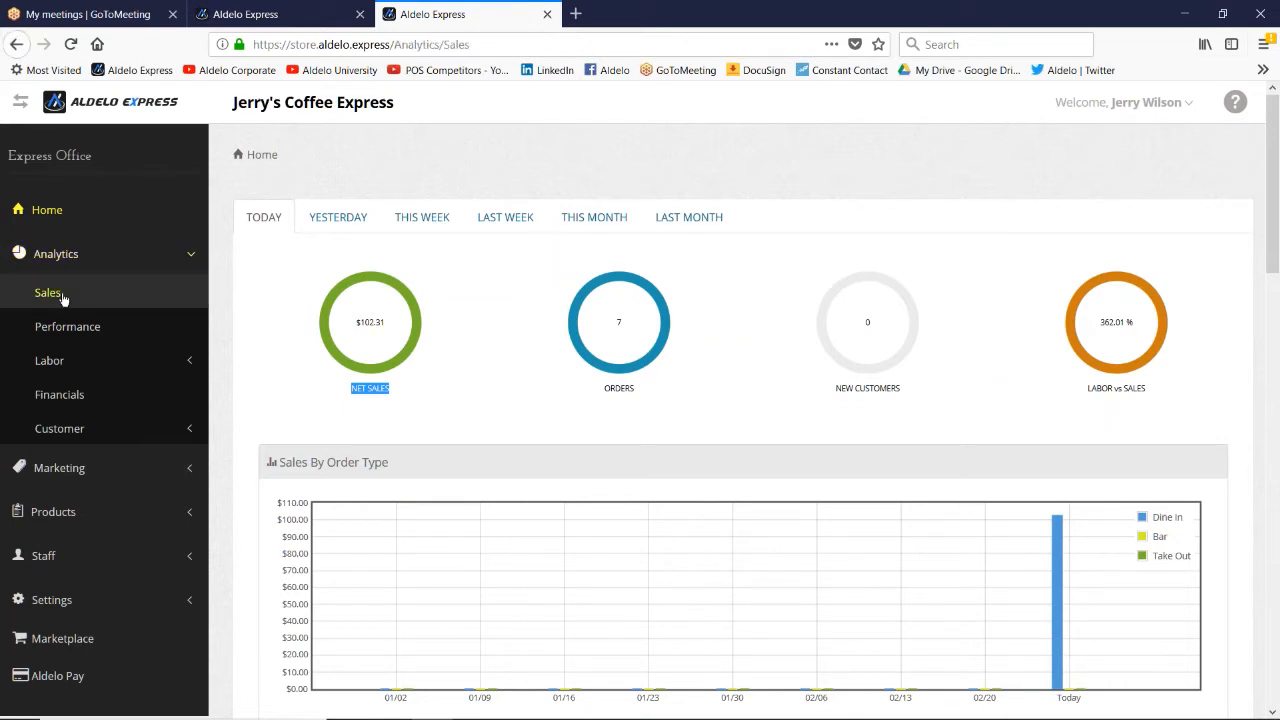
Step: Open the Sales analytics report and scroll through its charts
click(48, 292)
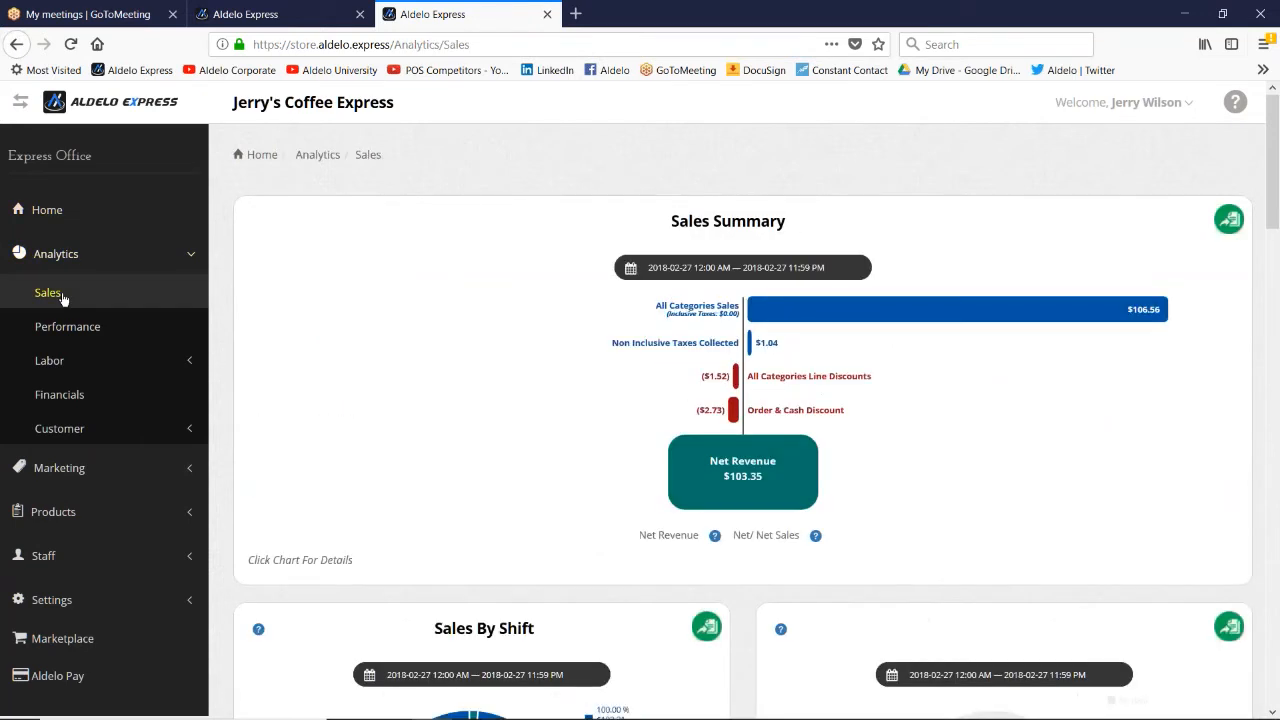
scroll(down, 3)
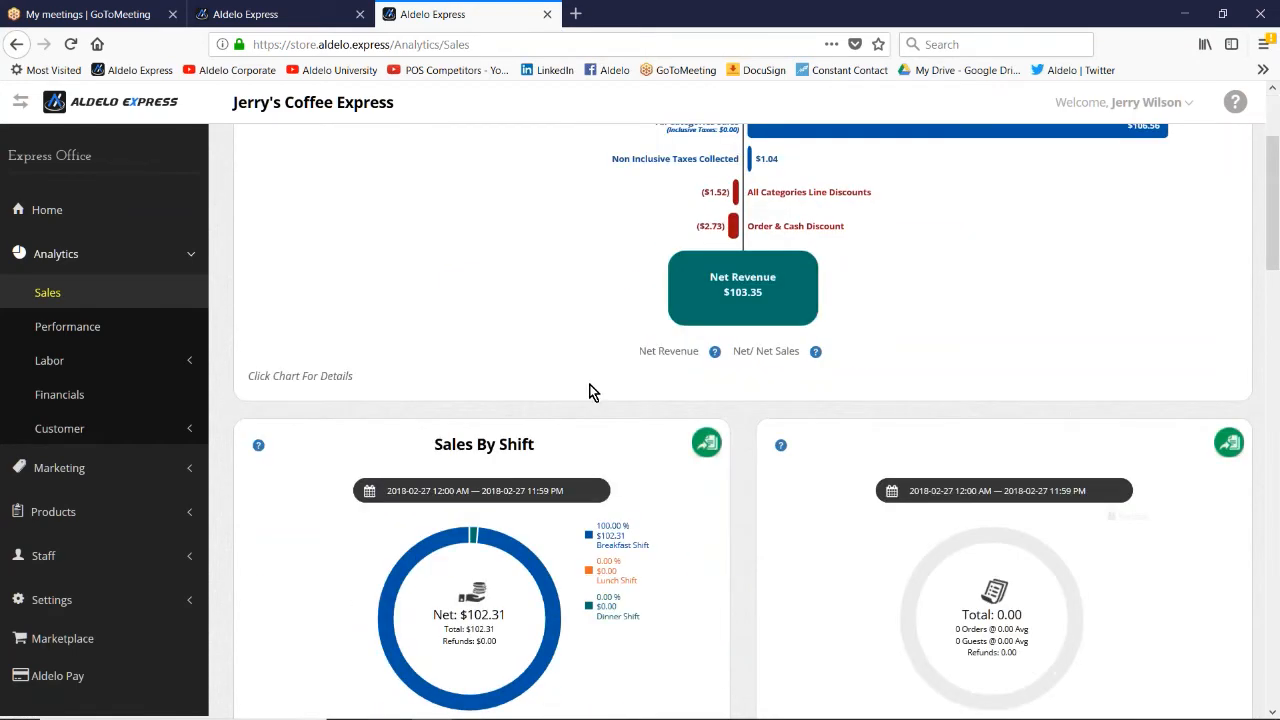
scroll(down, 3)
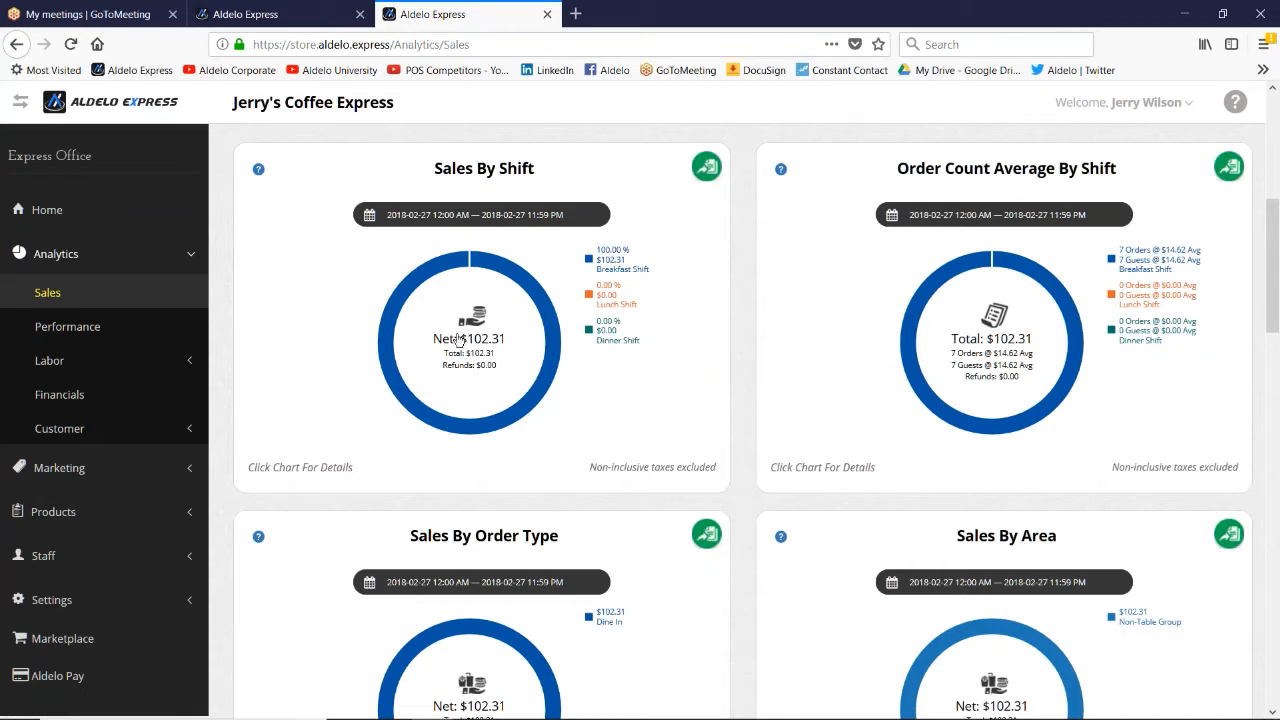
mouse_move(473, 341)
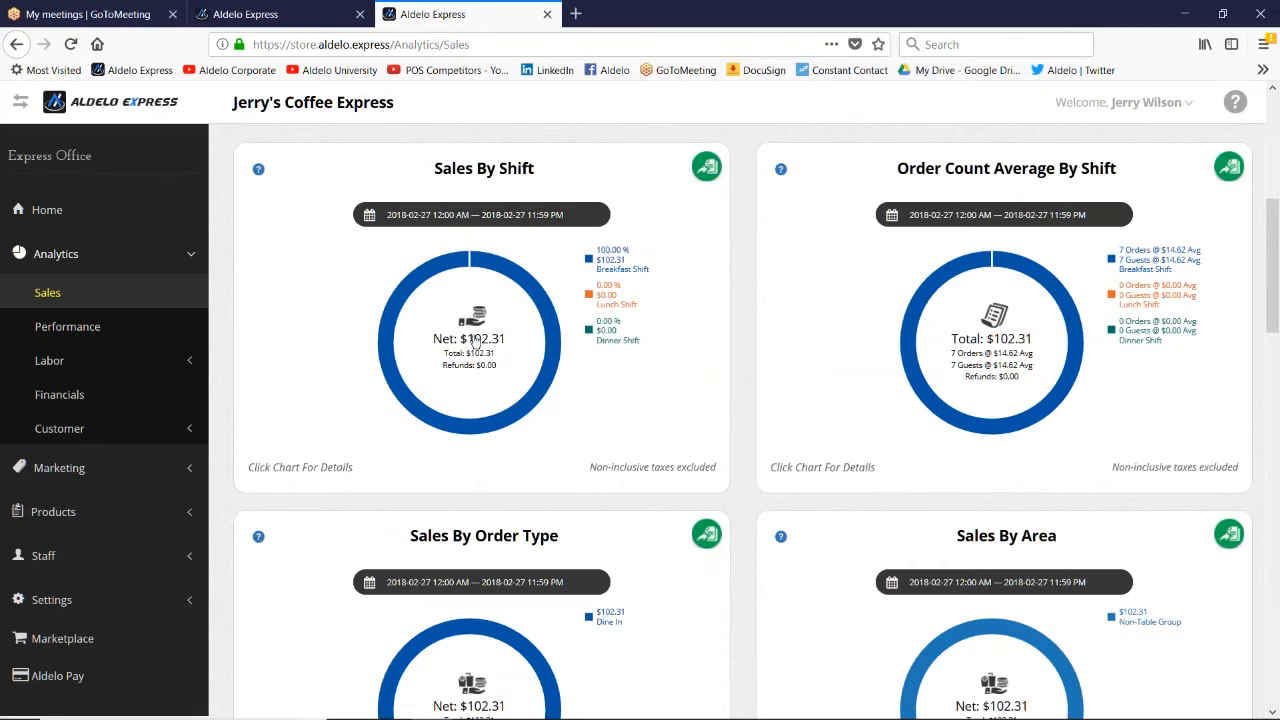
Step: View and close the Sales By Shift and Order Count Average By Shift details
click(470, 340)
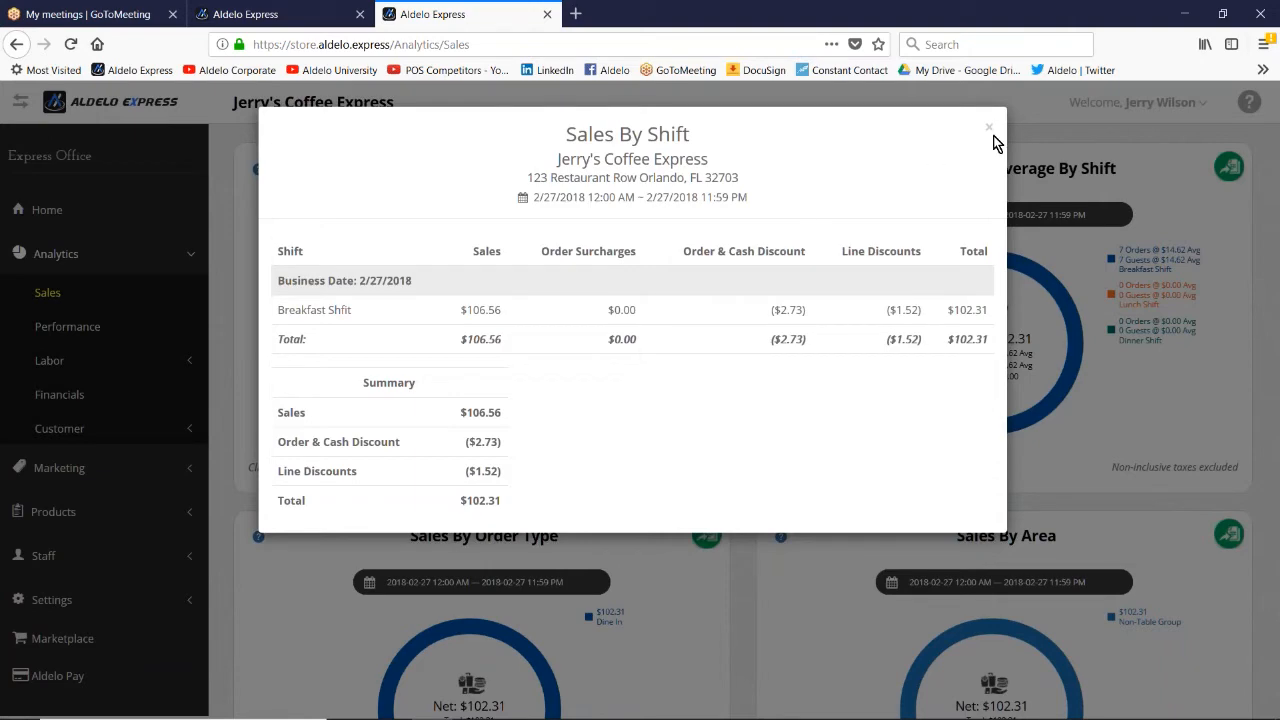
click(990, 128)
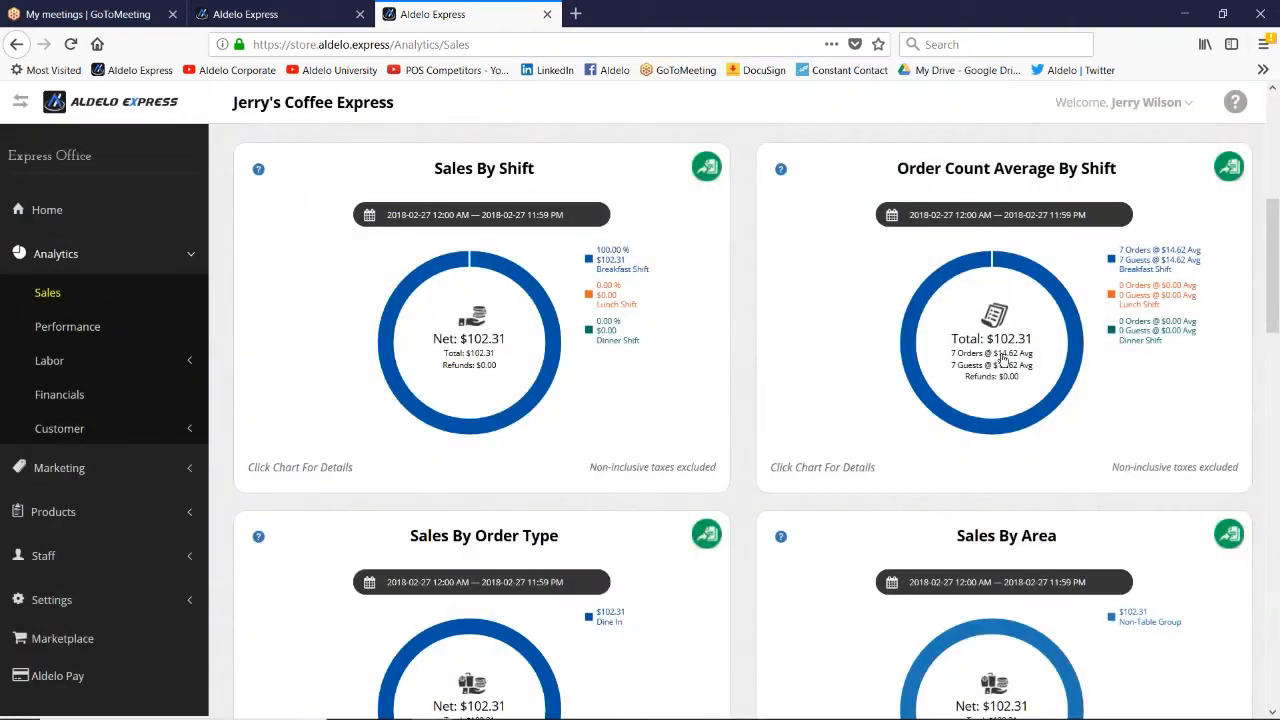
click(991, 340)
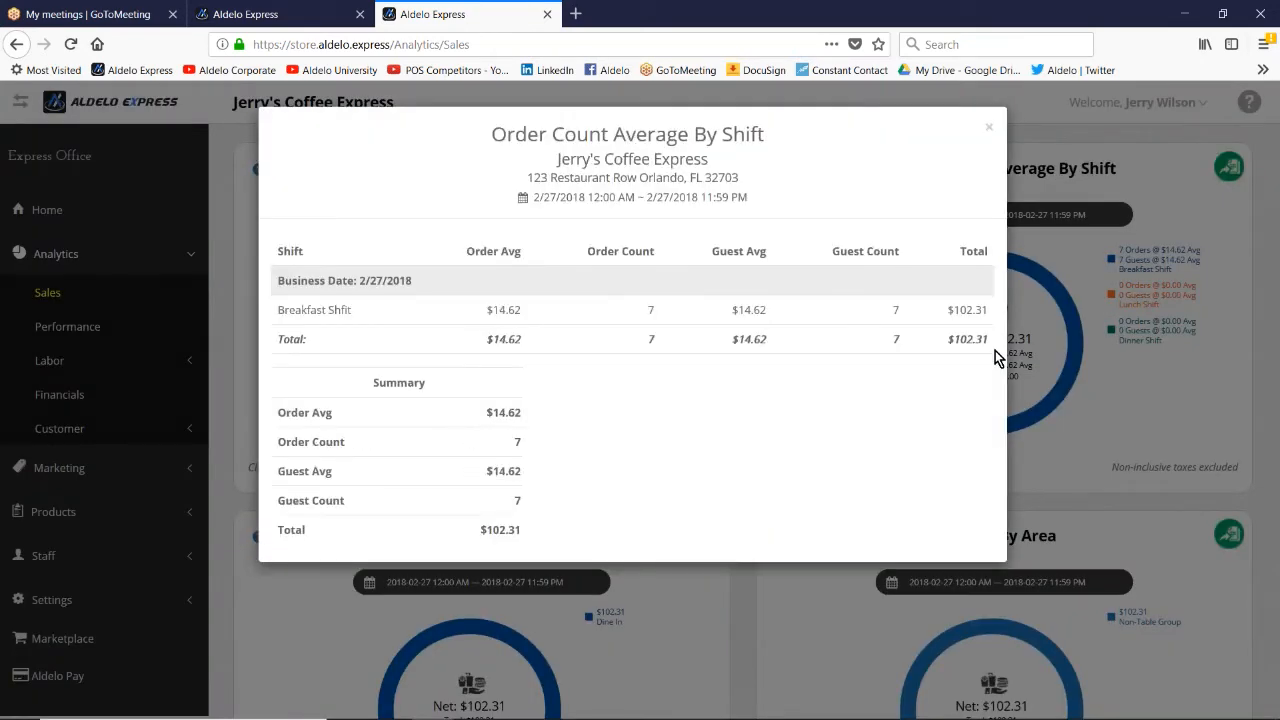
click(989, 127)
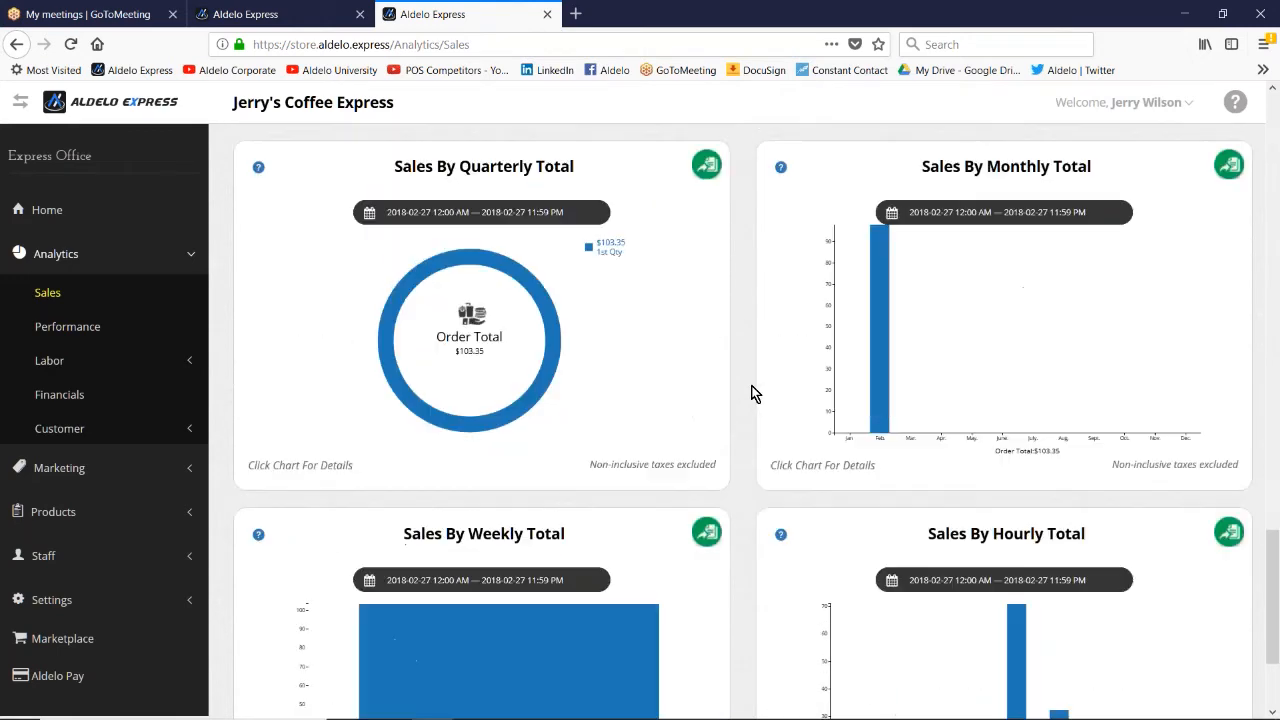
scroll(down, 3)
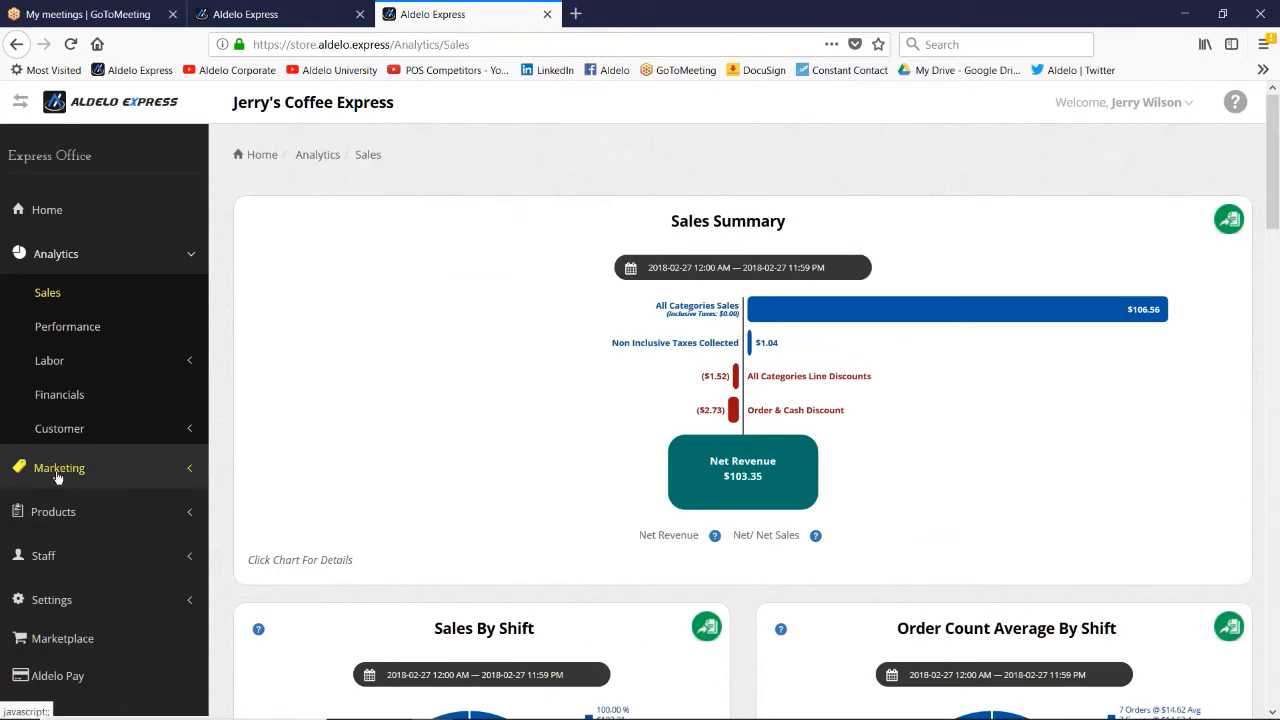
mouse_move(68, 511)
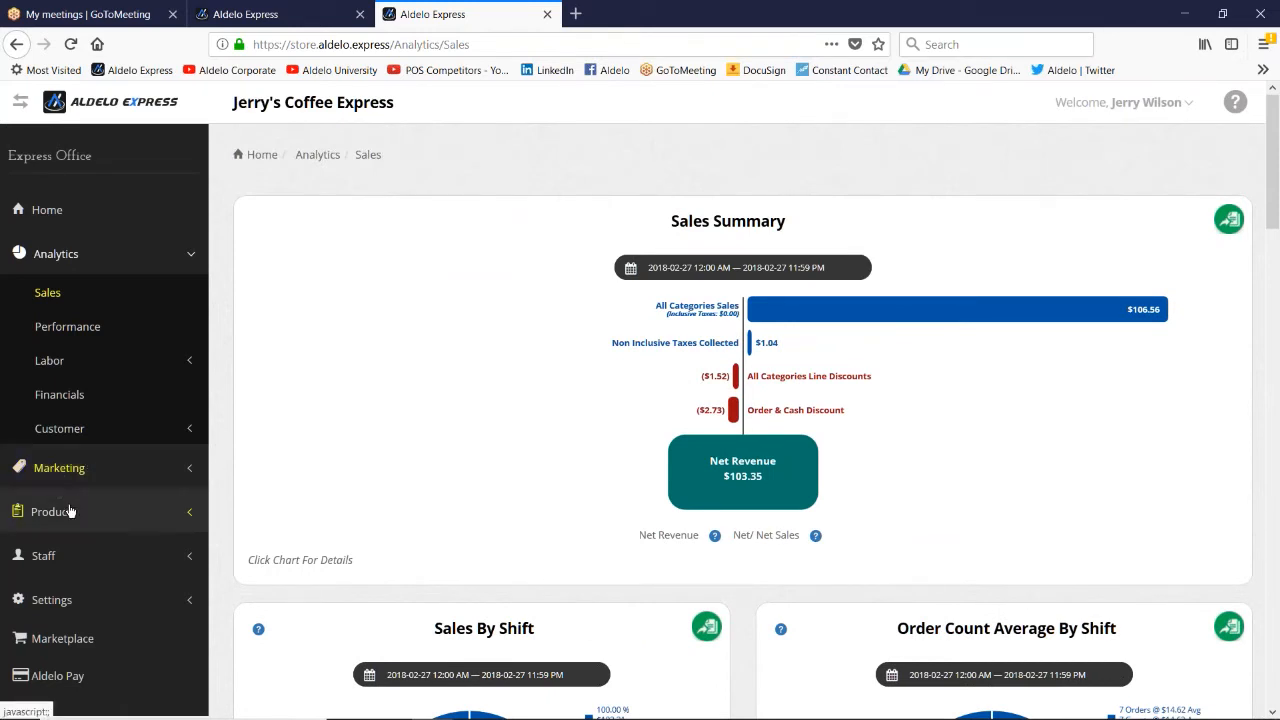
Step: Expand Products and open Quick Add Items to browse groups like Coffee & Espresso Beverages
click(53, 511)
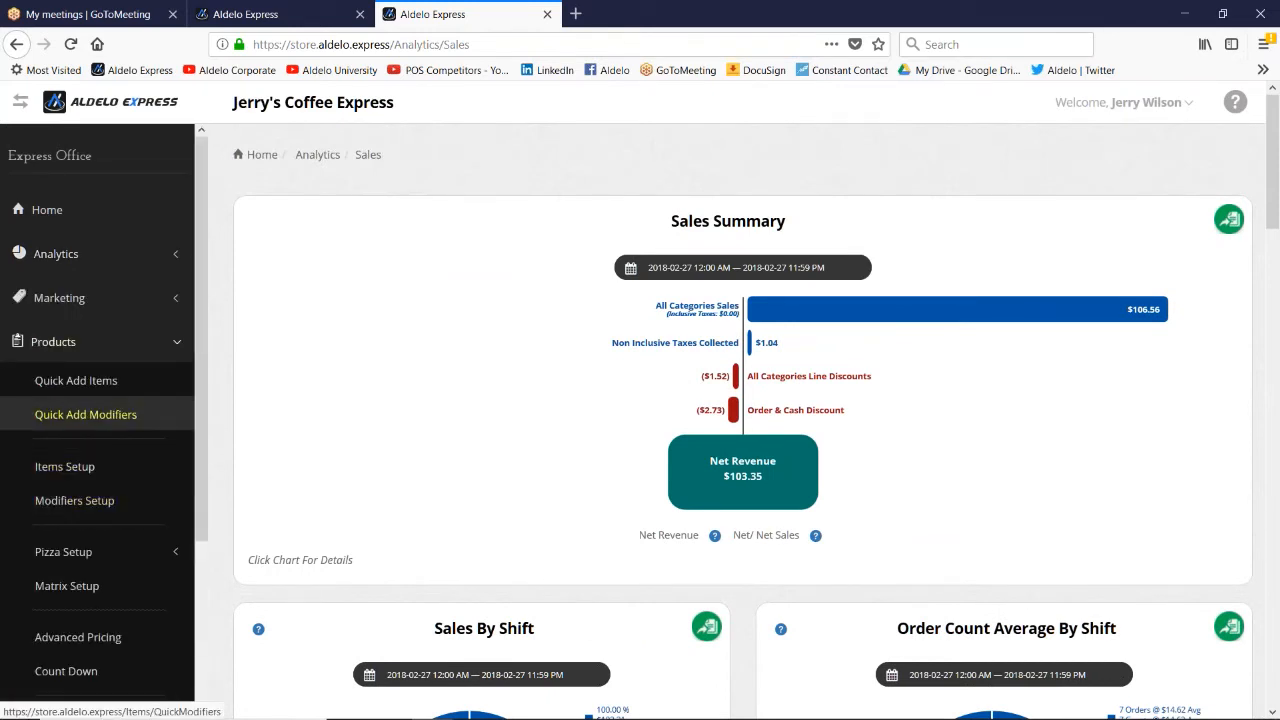
click(76, 380)
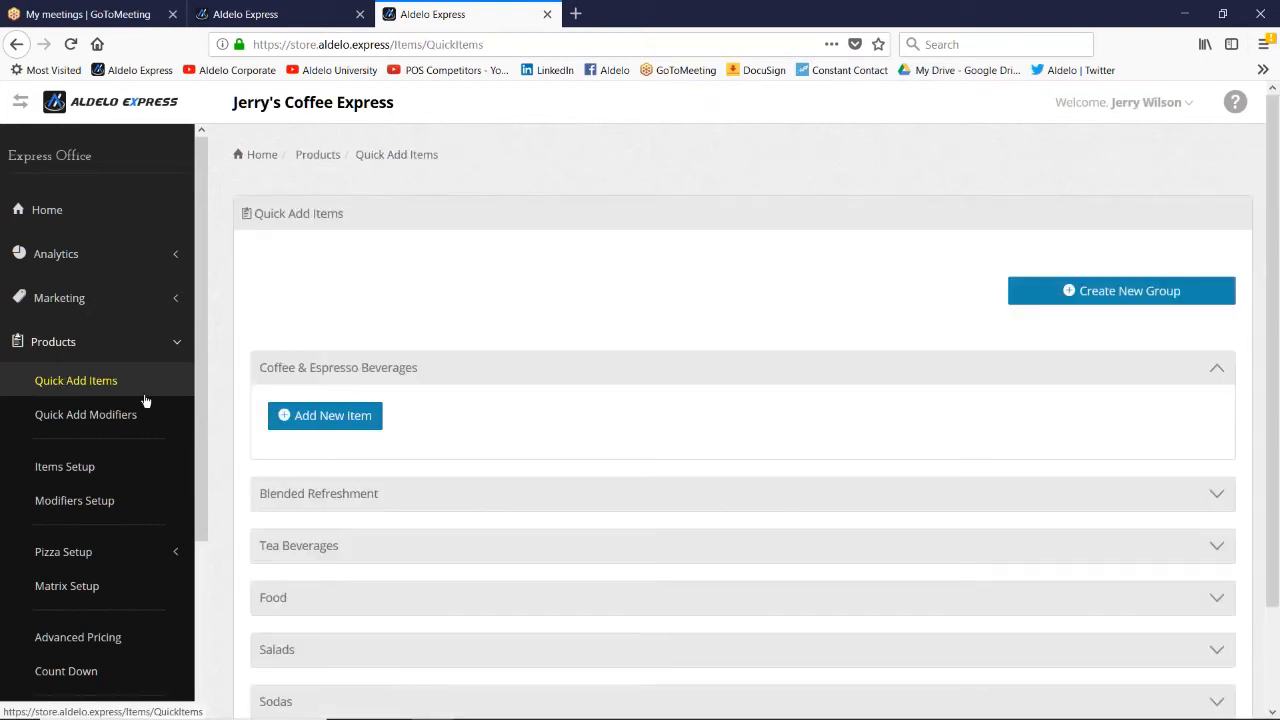
scroll(down, 3)
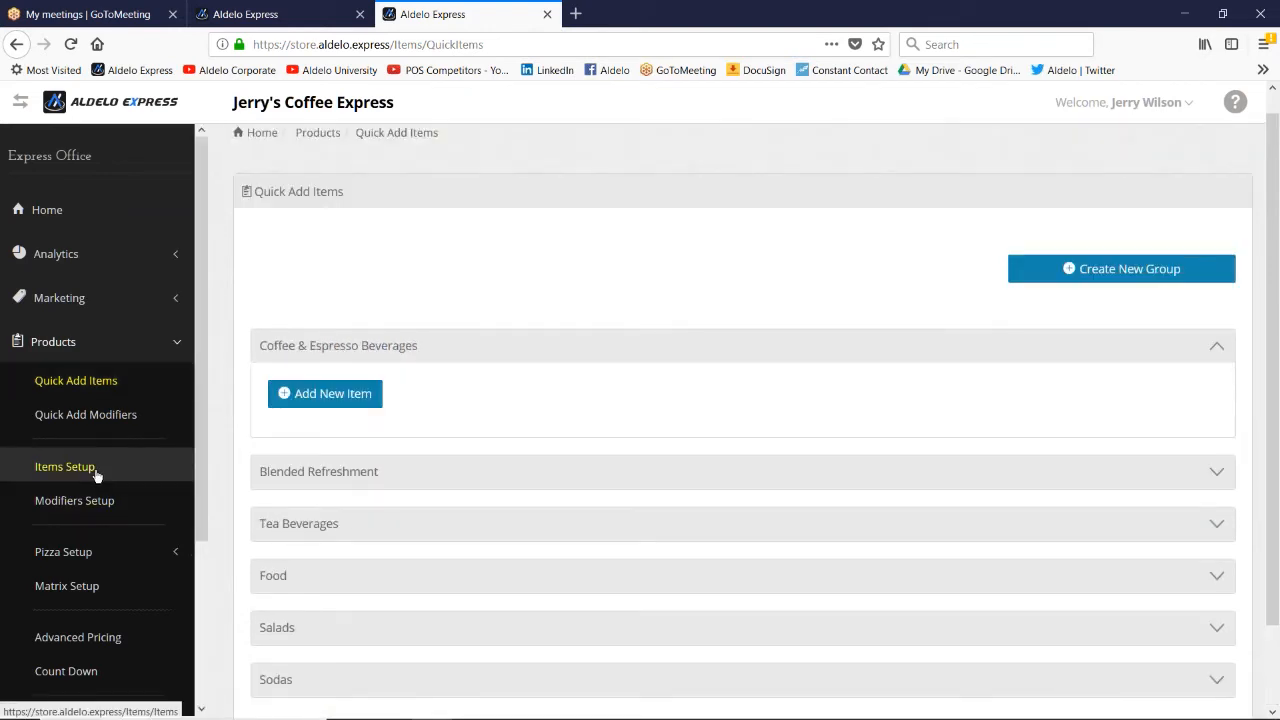
Step: Open Items Setup, select Blended Refreshment, then list the Tea Beverages items
click(65, 466)
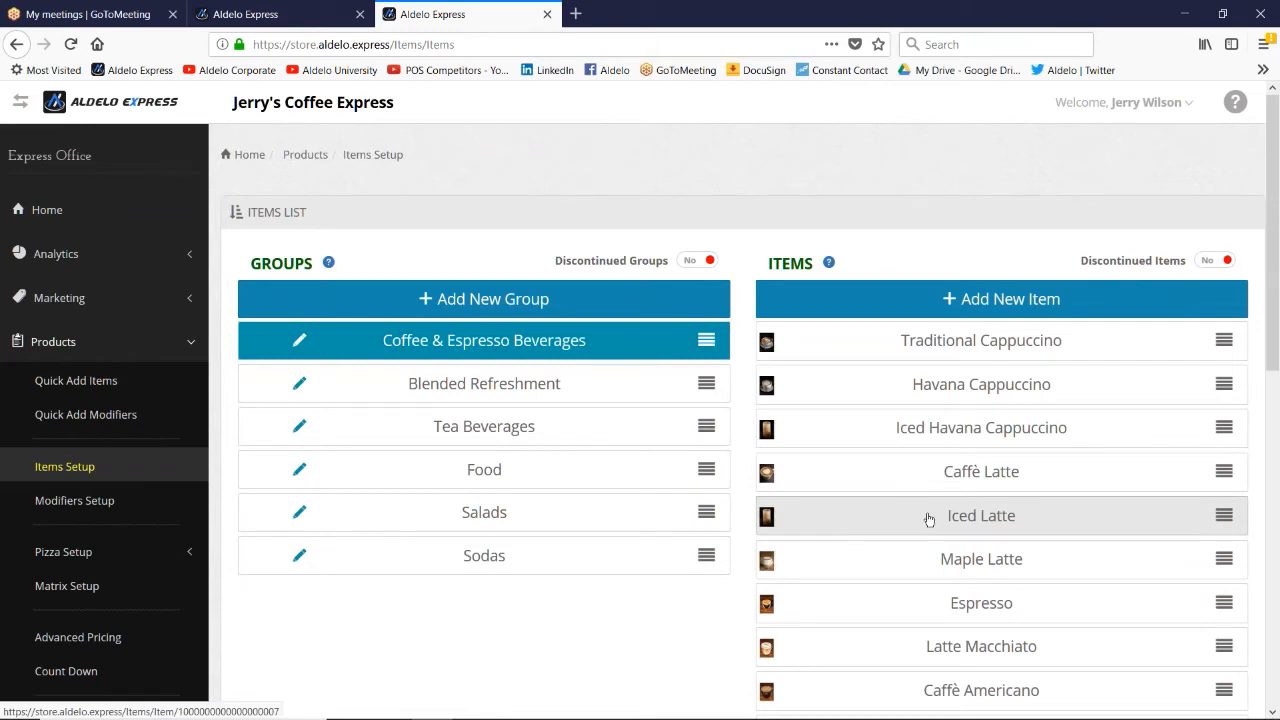
scroll(down, 3)
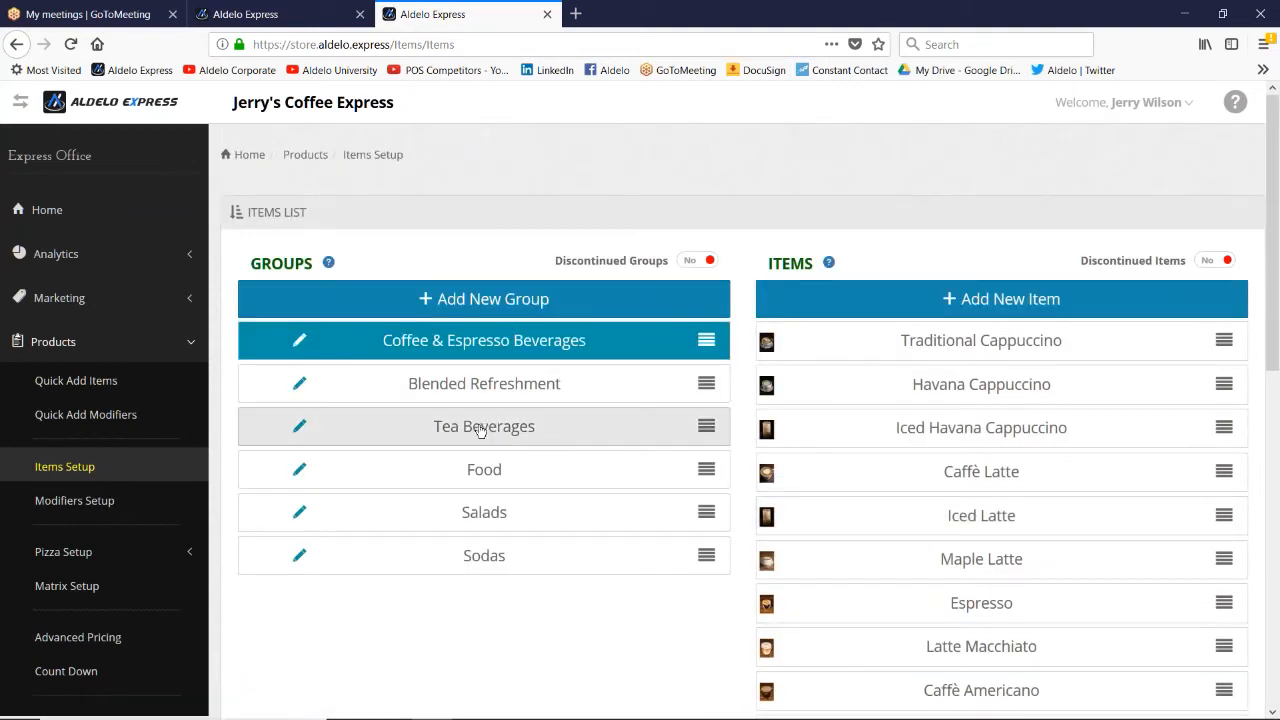
click(484, 383)
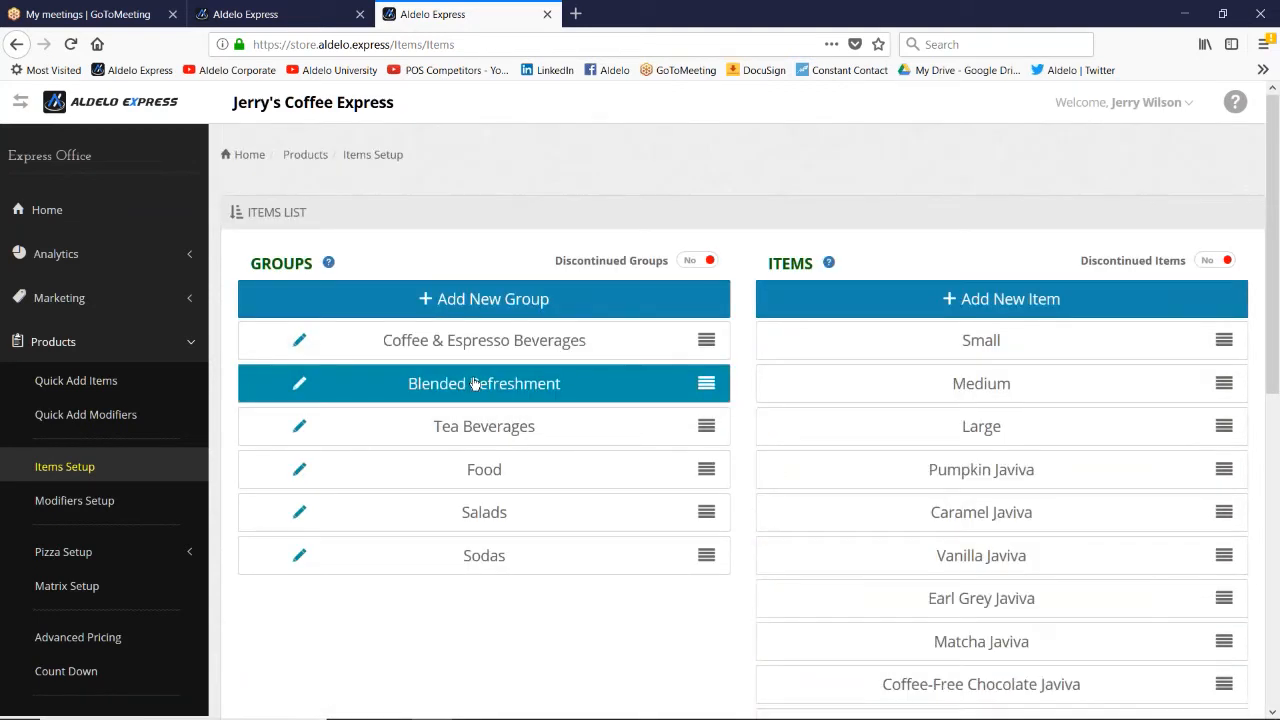
mouse_move(484, 426)
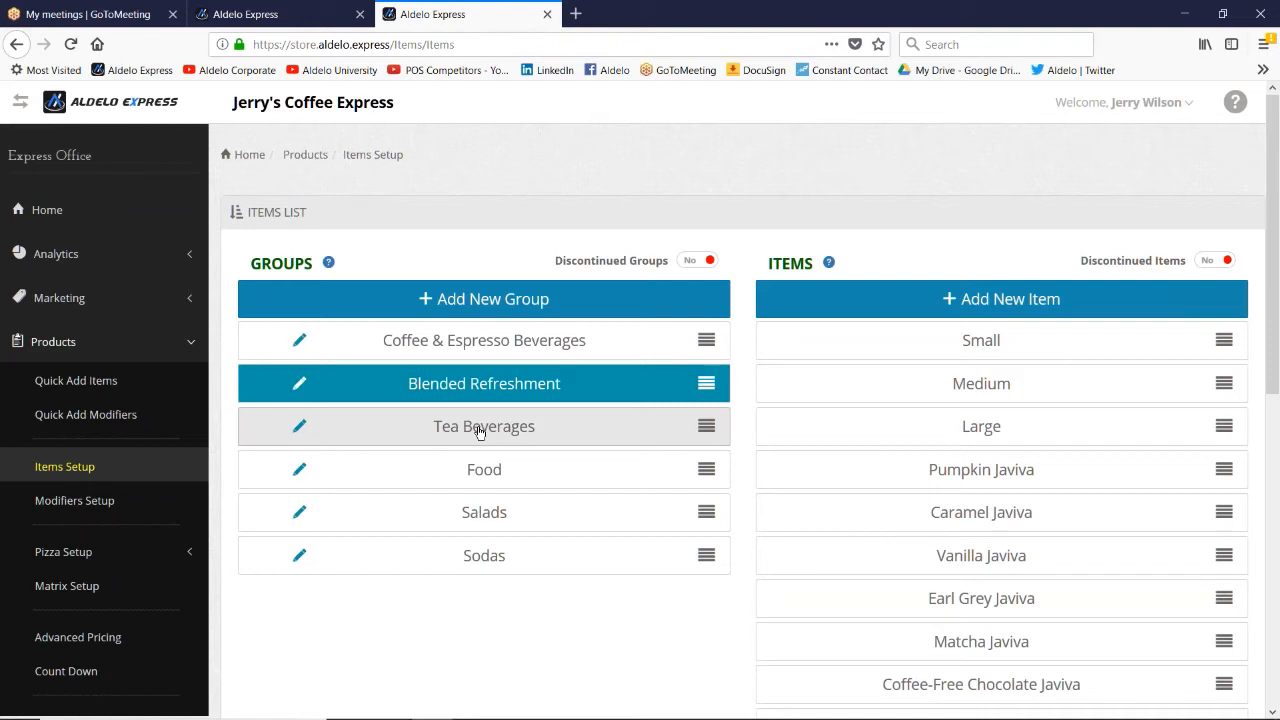
click(484, 426)
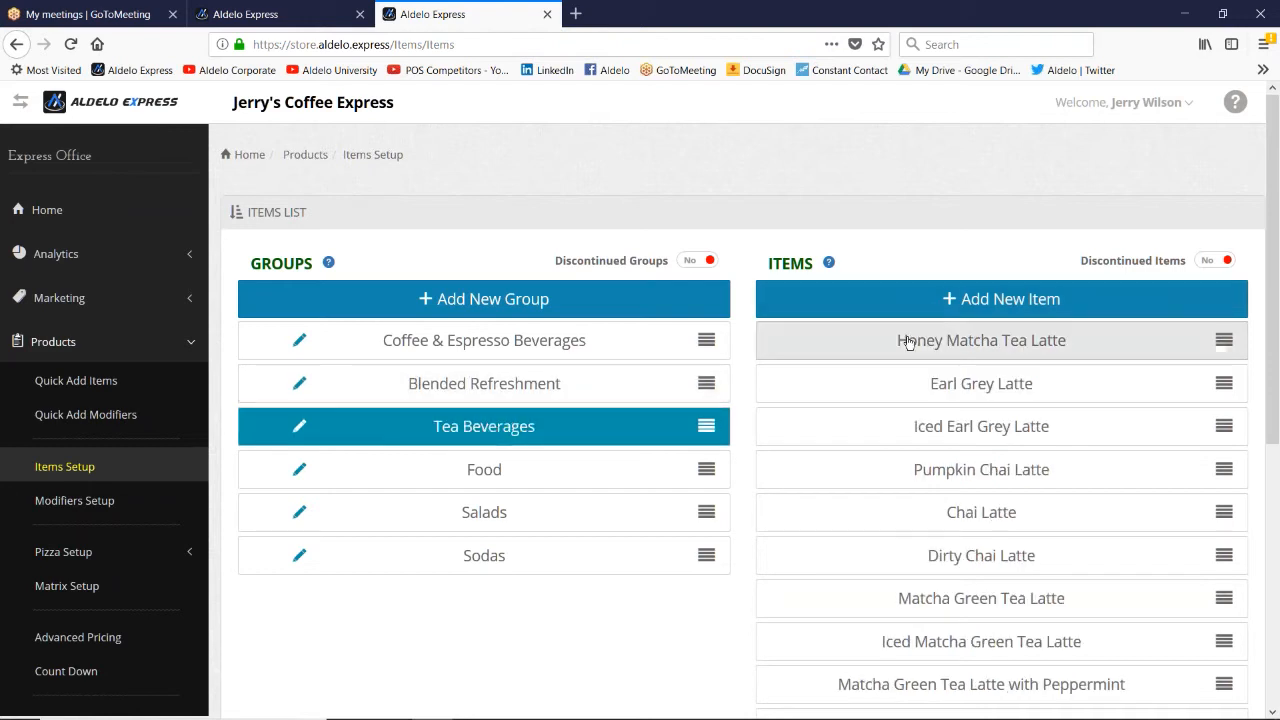
Step: Open Honey Matcha Tea Latte (4.95) for editing and scroll down to Show Extended Settings
click(981, 340)
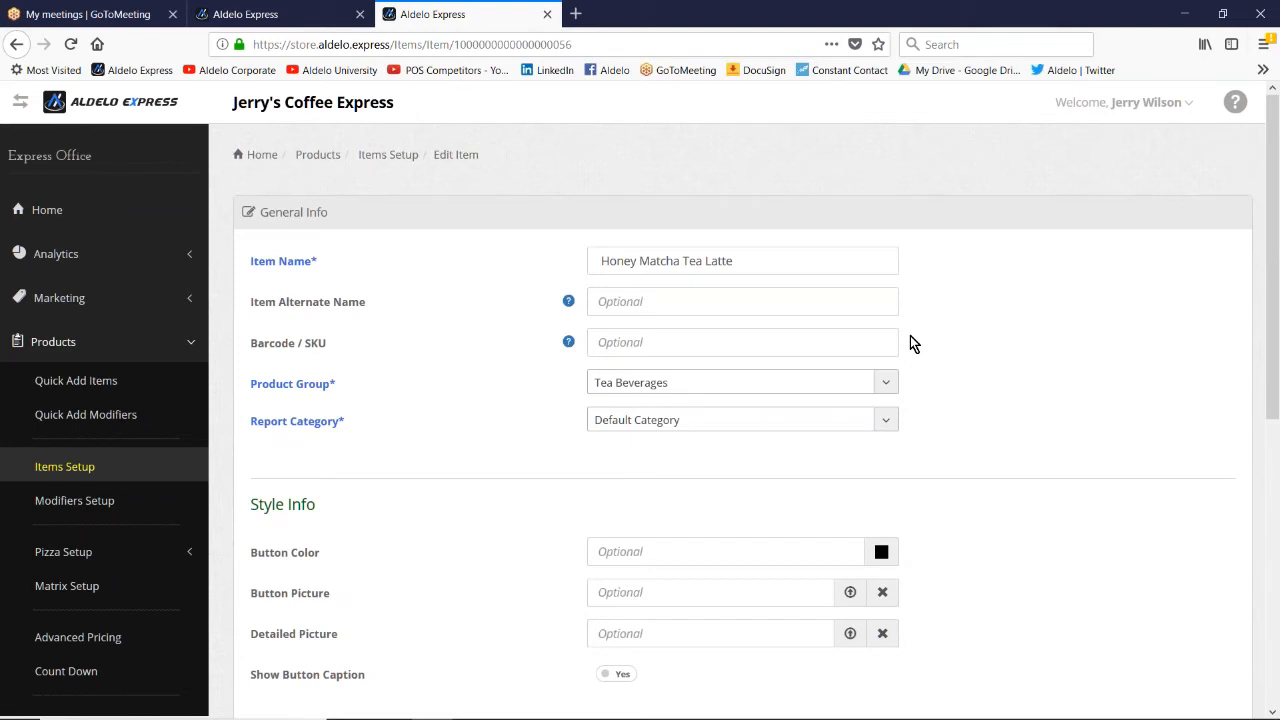
mouse_move(929, 332)
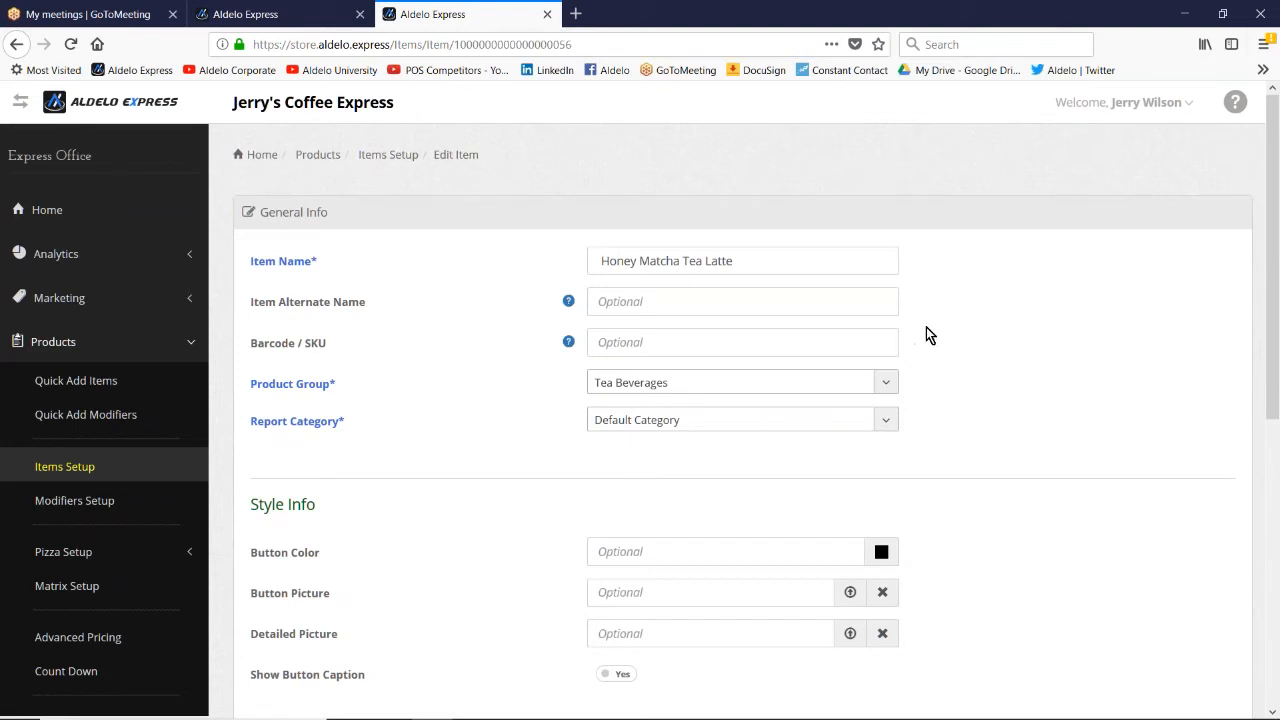
scroll(down, 3)
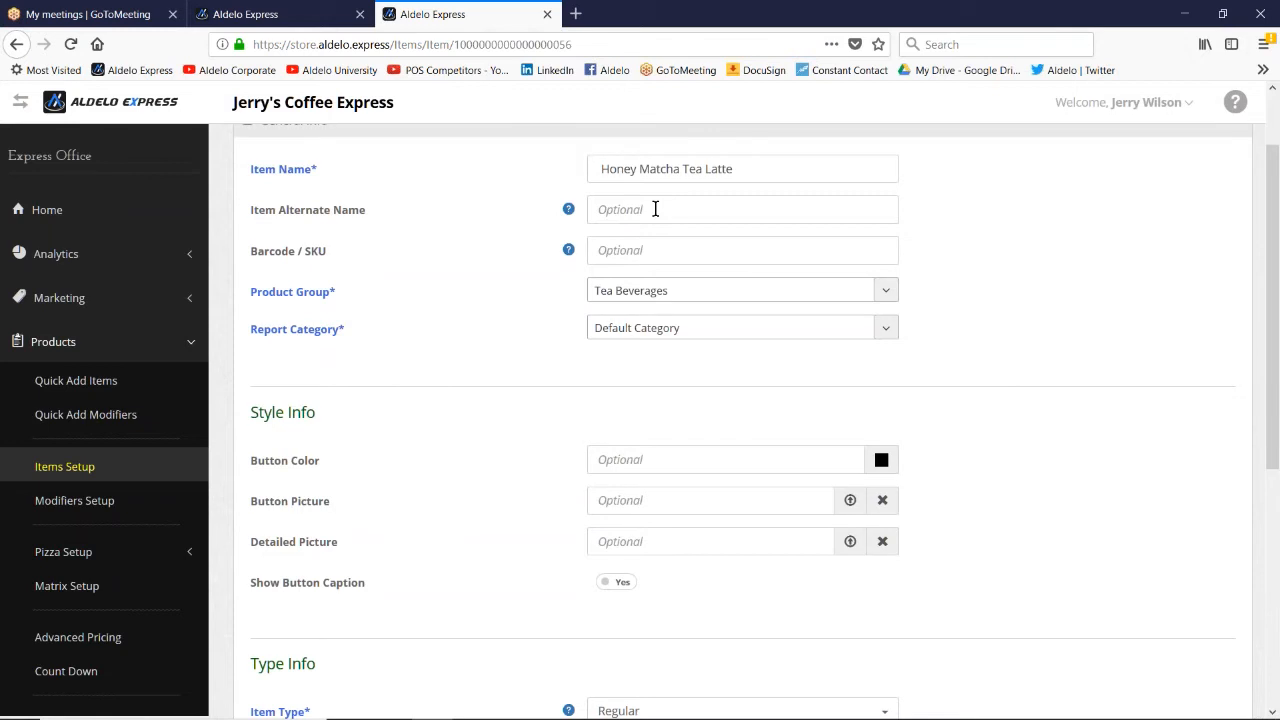
mouse_move(1096, 364)
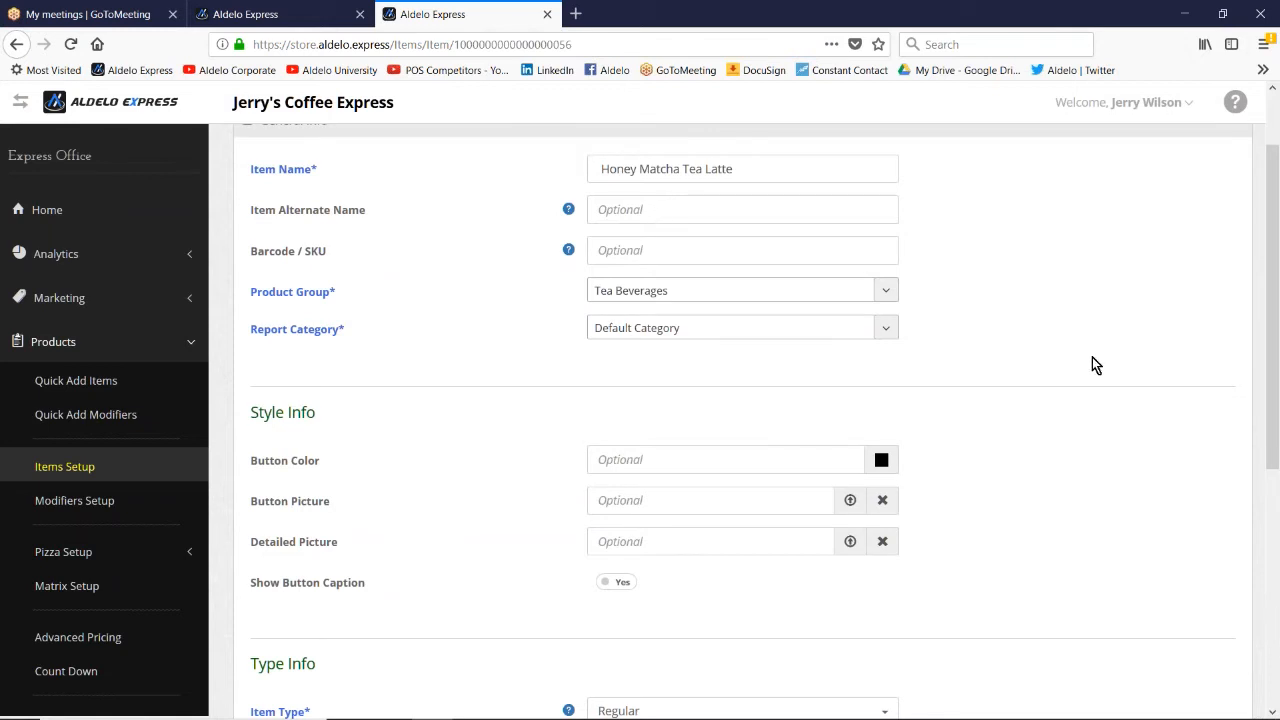
scroll(down, 3)
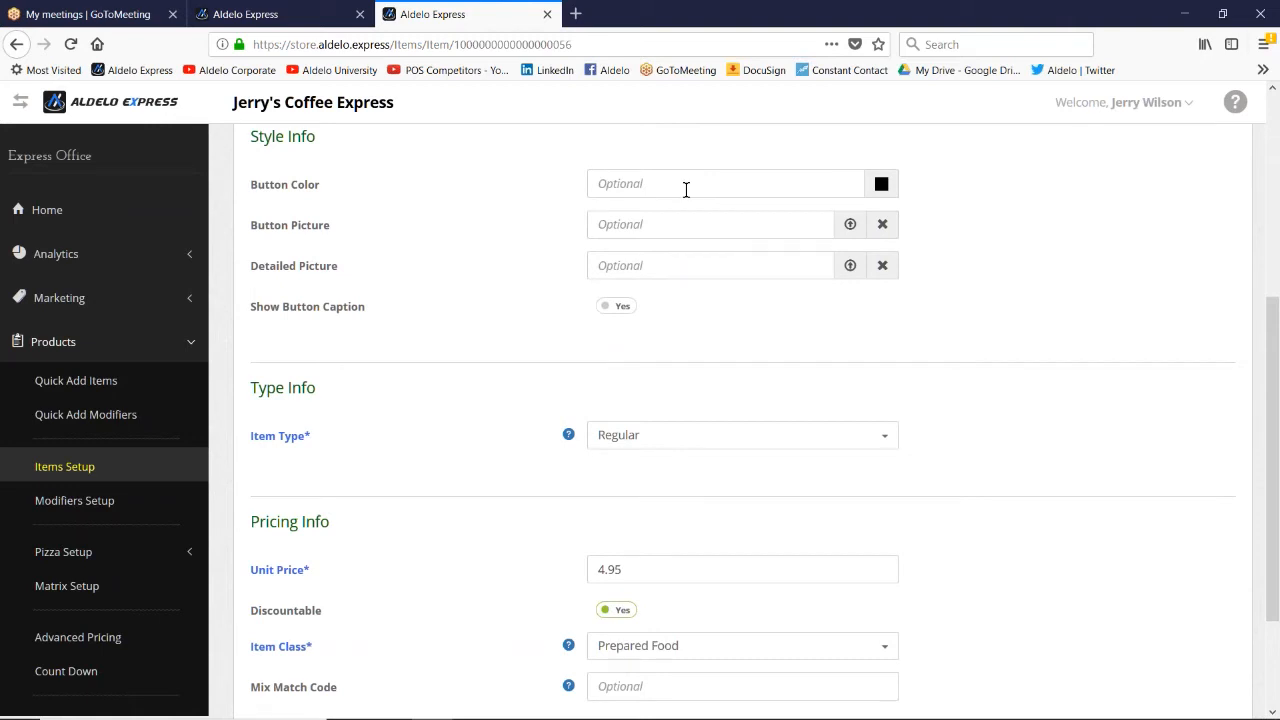
mouse_move(679, 224)
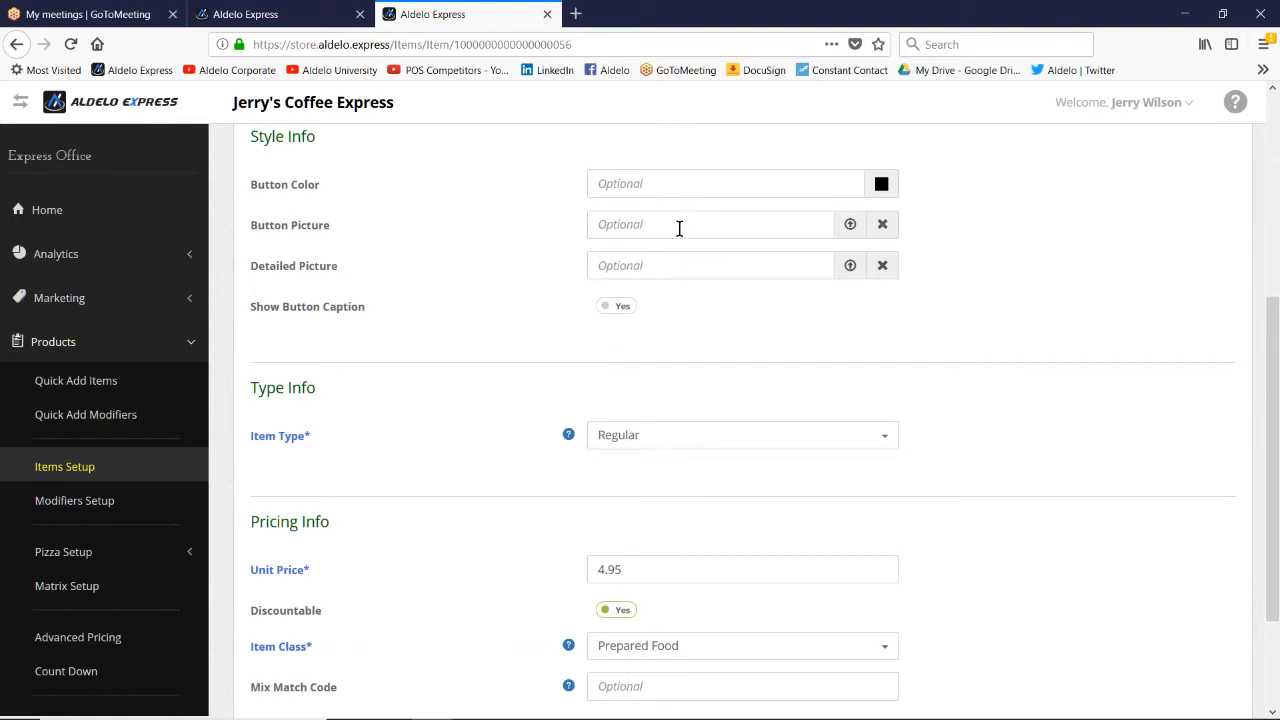
mouse_move(672, 265)
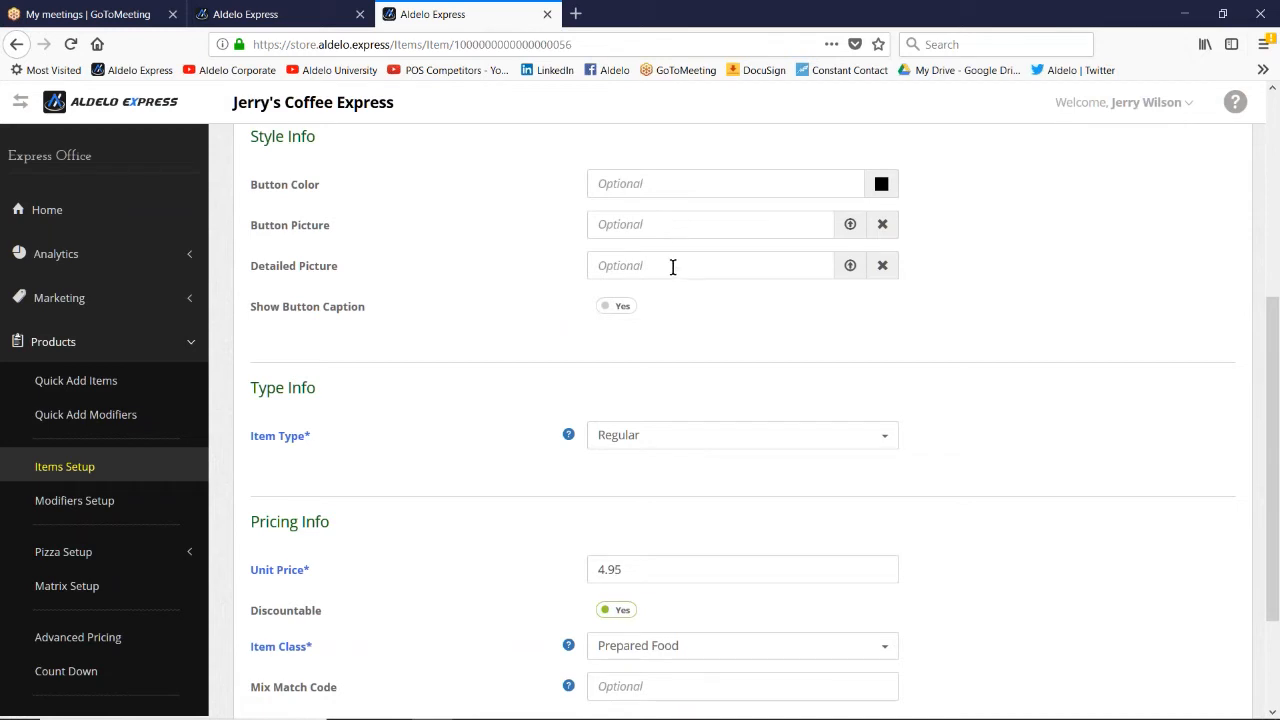
scroll(down, 3)
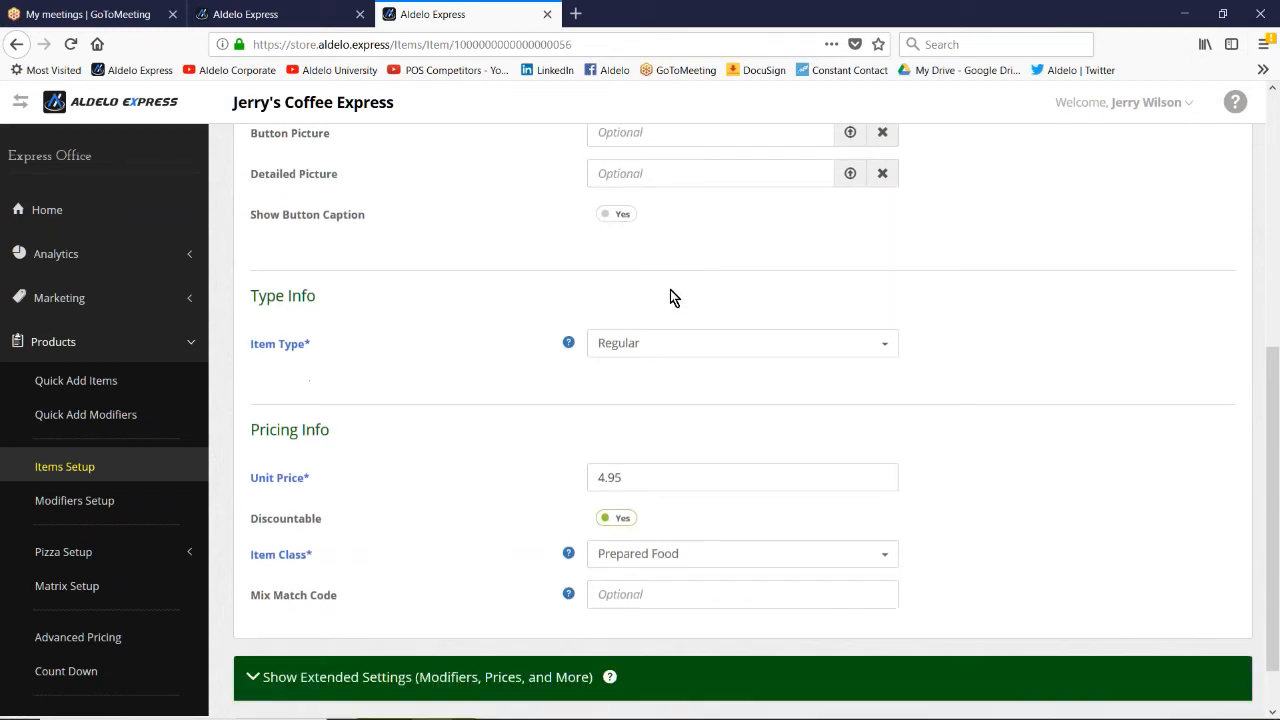
click(710, 173)
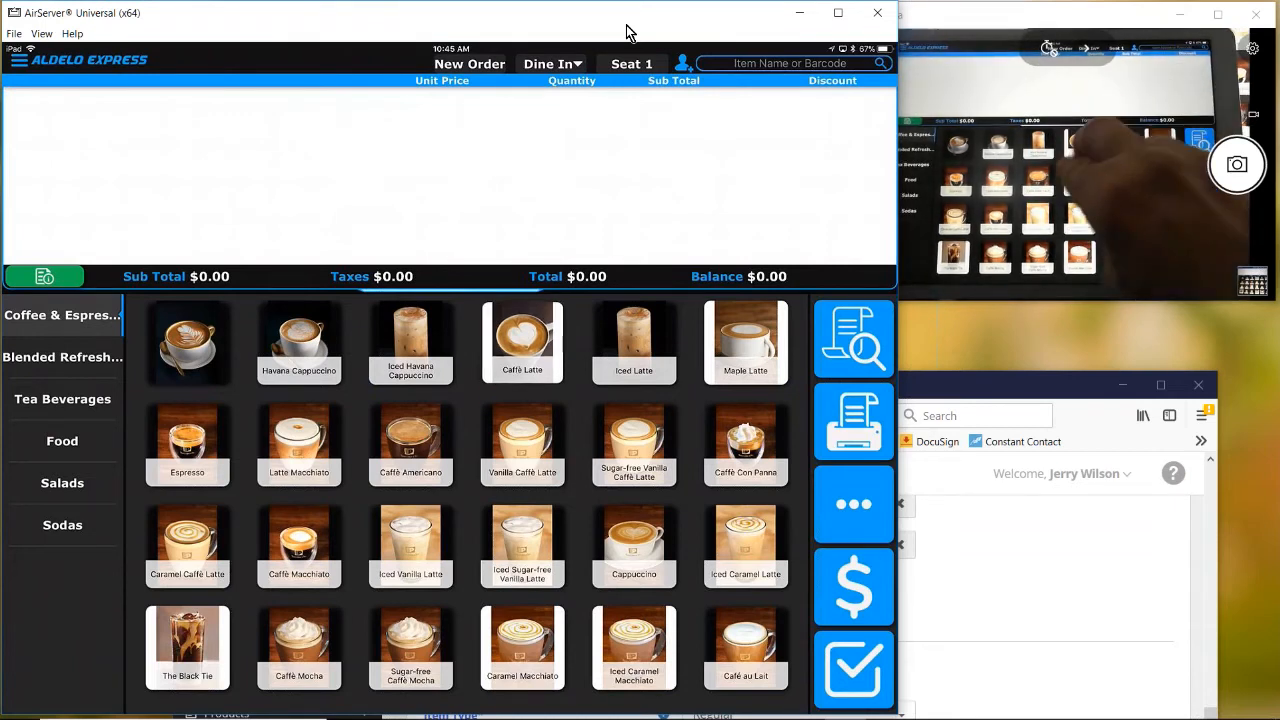
Step: View the mirrored iPad POS order screen and open the Caffè Latte info popup
click(521, 340)
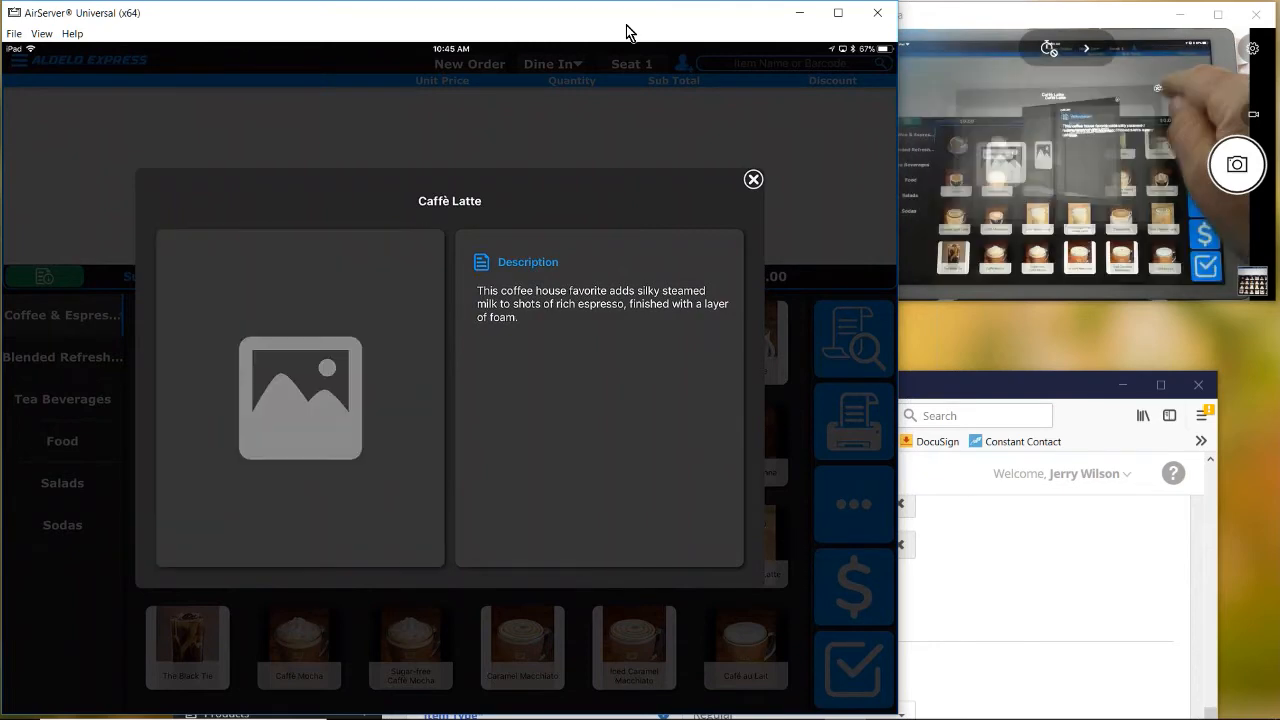
click(753, 179)
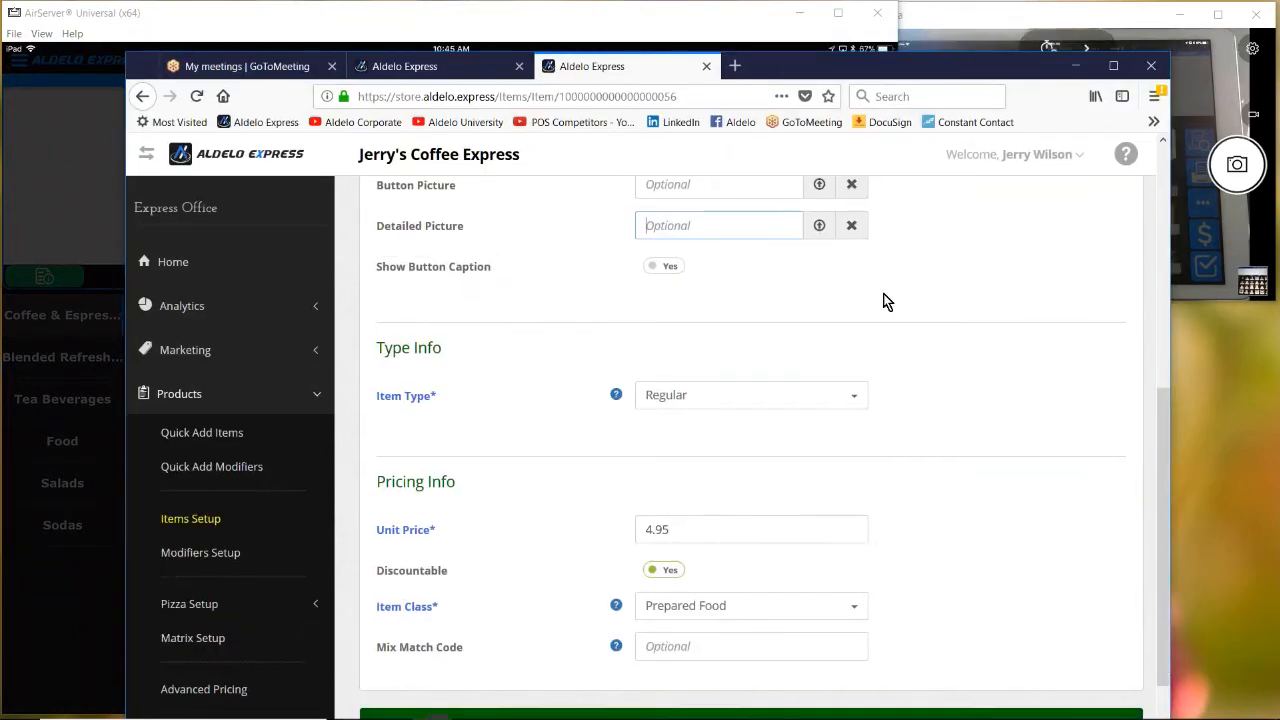
Step: Scroll the Honey Matcha Tea Latte form past tax, ordering and description sections
scroll(down, 3)
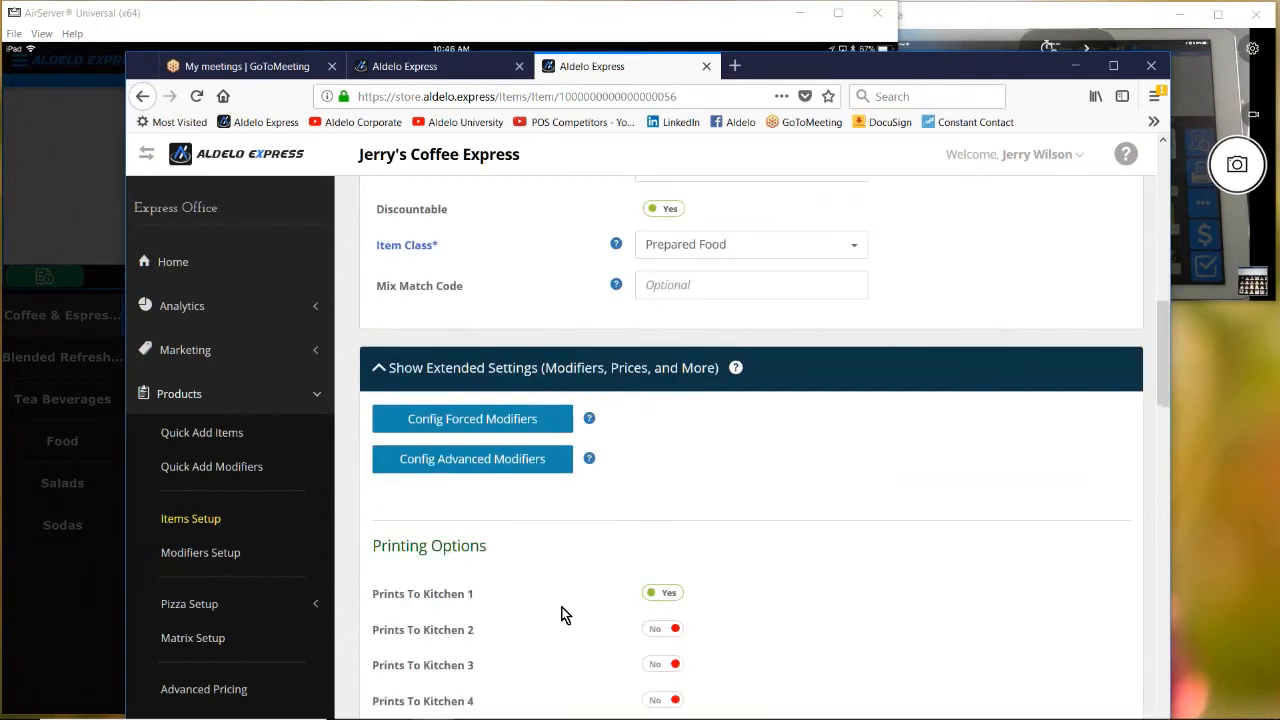
scroll(down, 3)
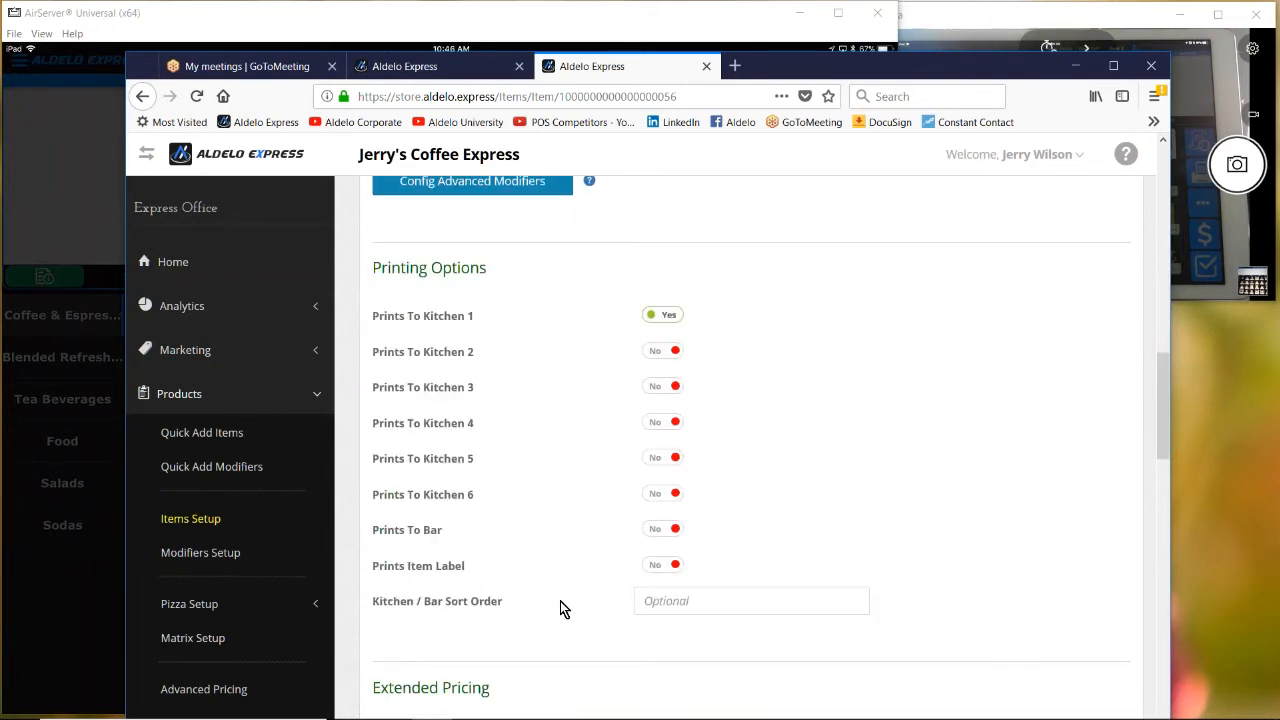
scroll(down, 3)
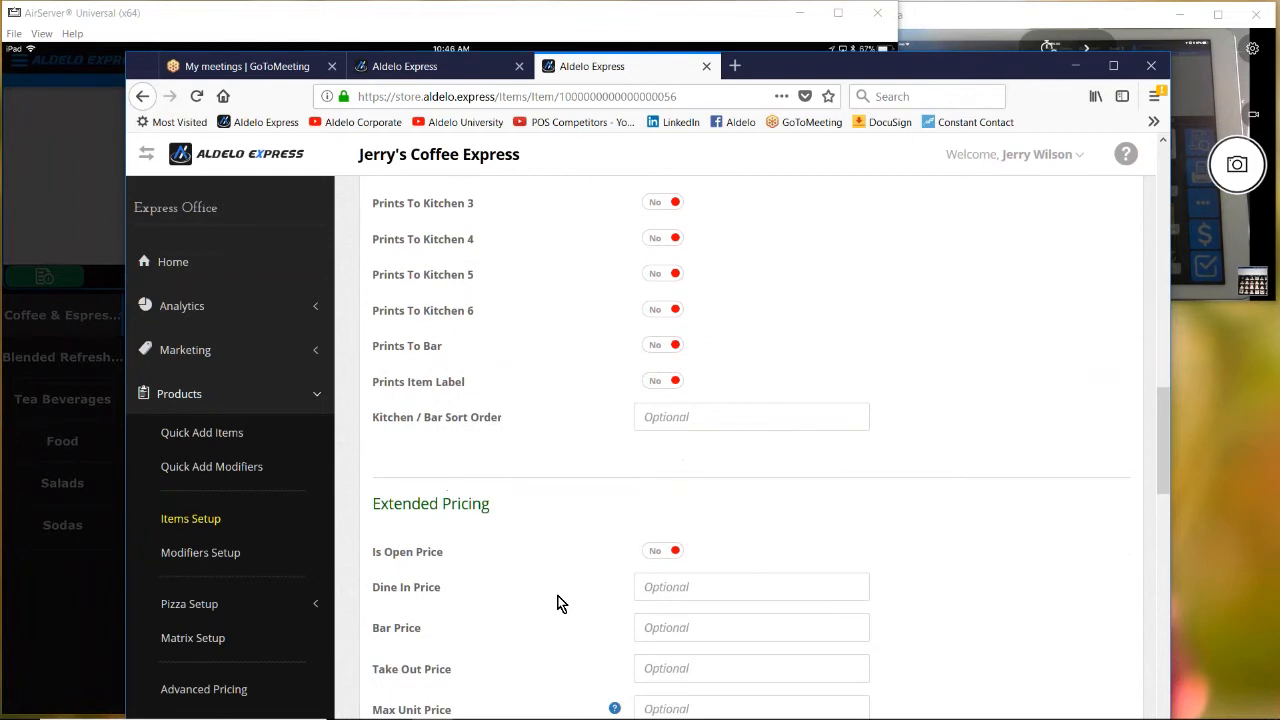
scroll(down, 3)
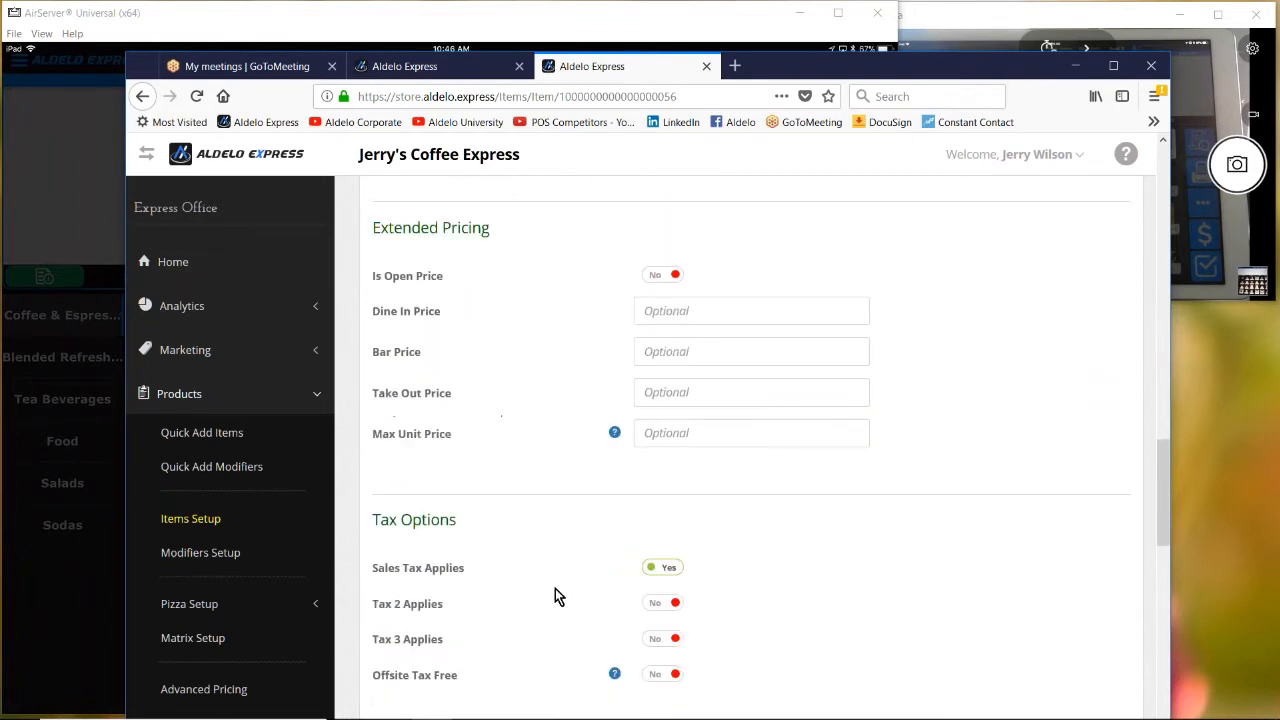
mouse_move(463, 324)
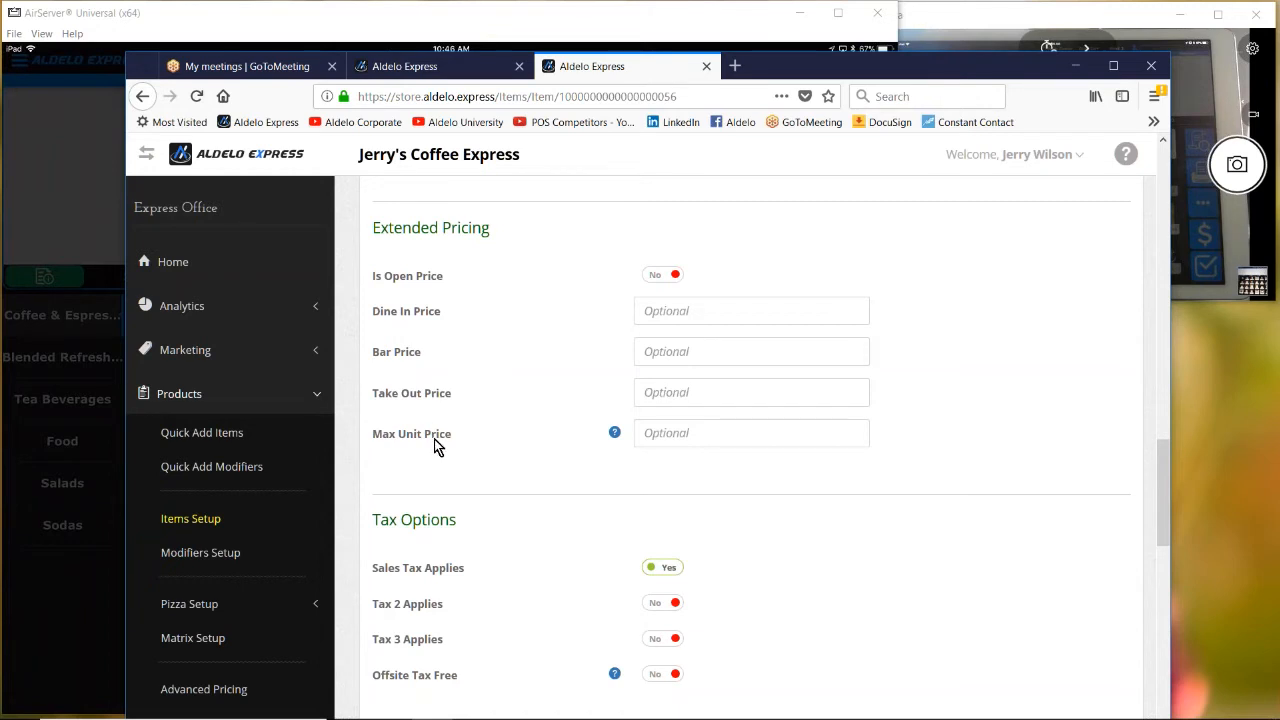
mouse_move(450, 437)
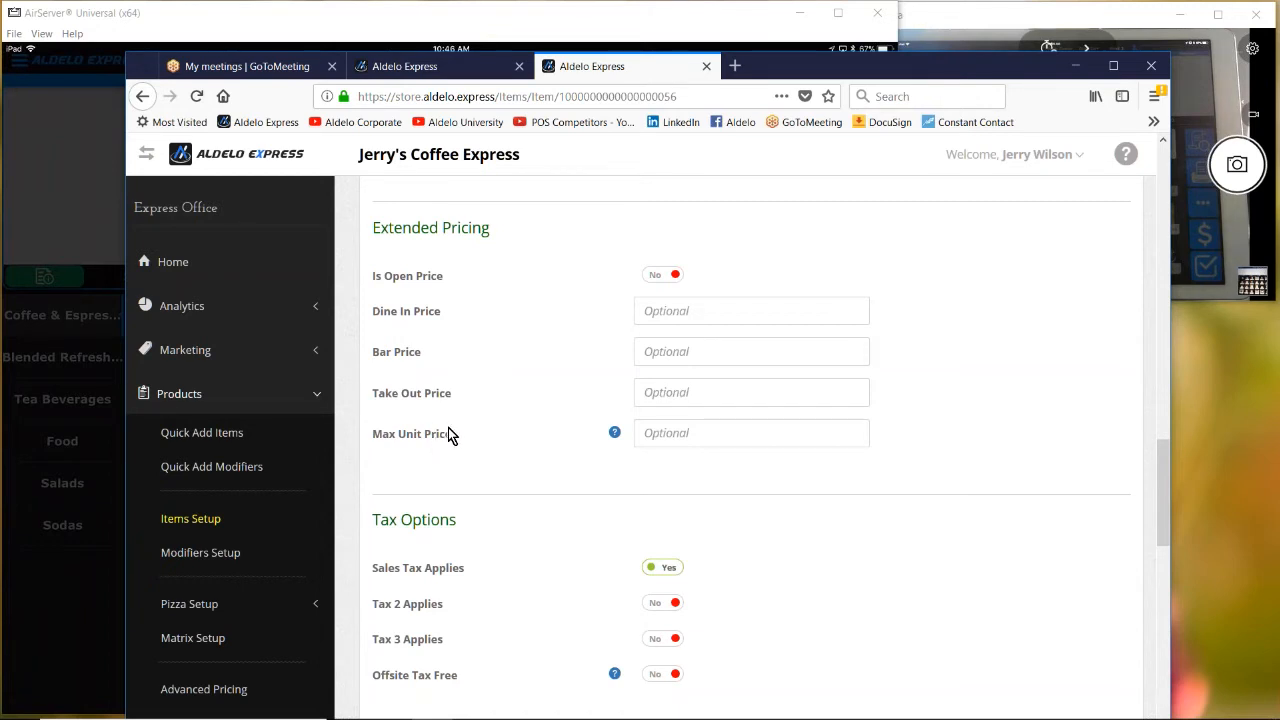
mouse_move(460, 411)
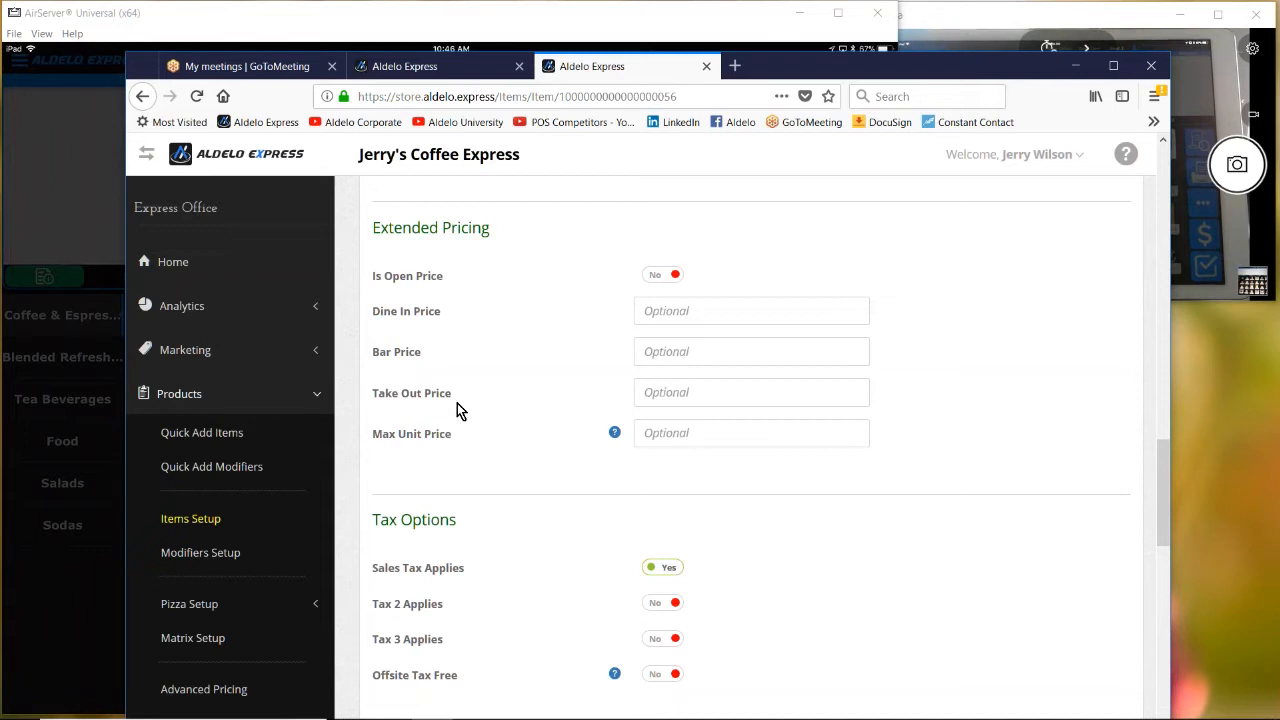
scroll(down, 3)
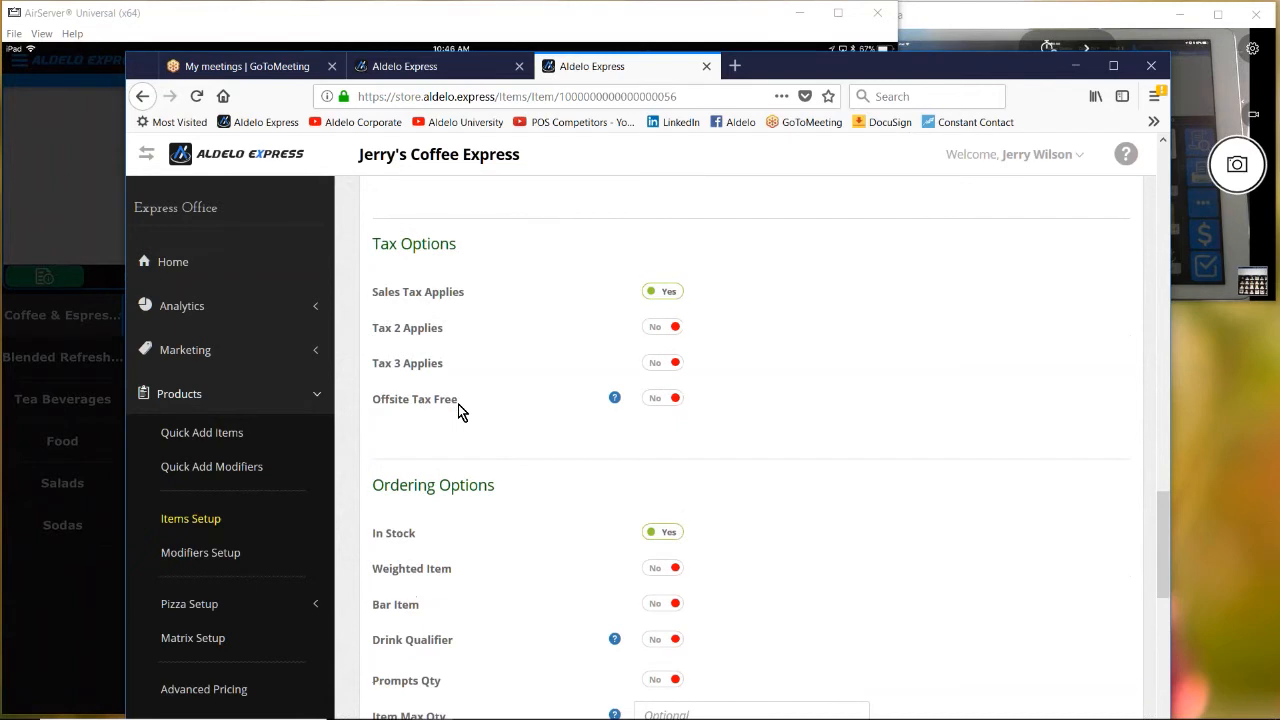
scroll(down, 3)
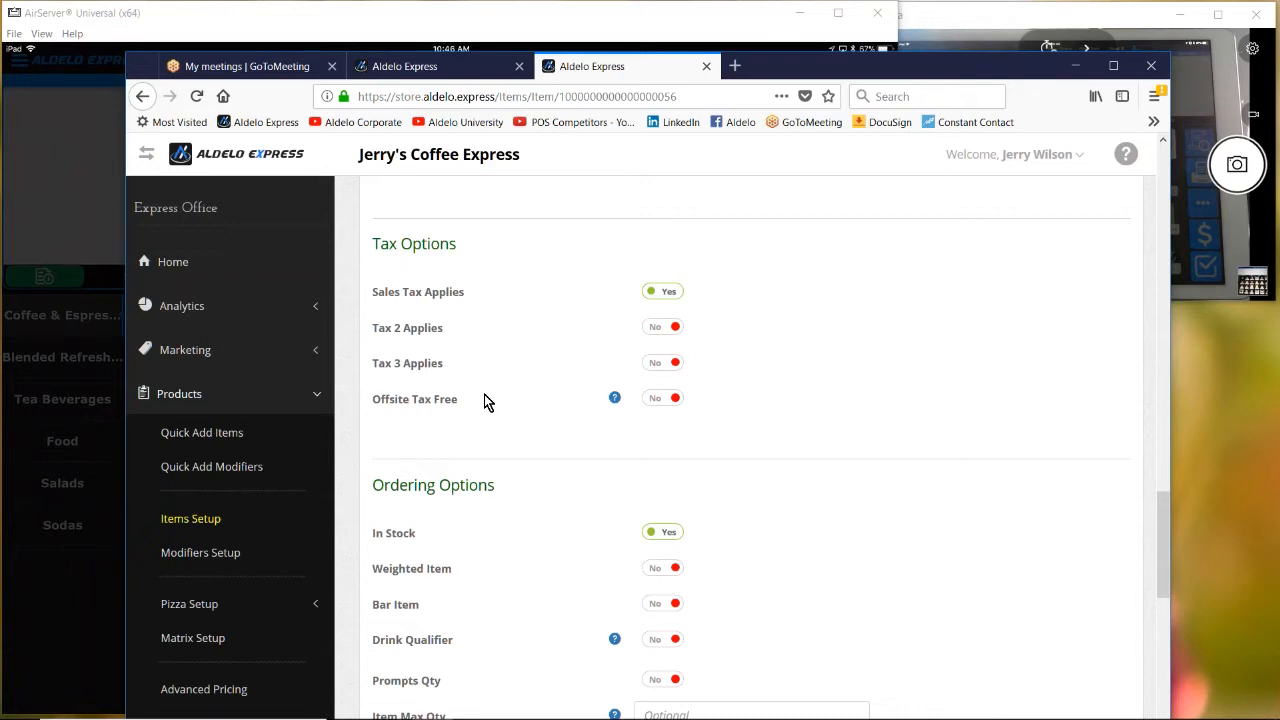
scroll(down, 3)
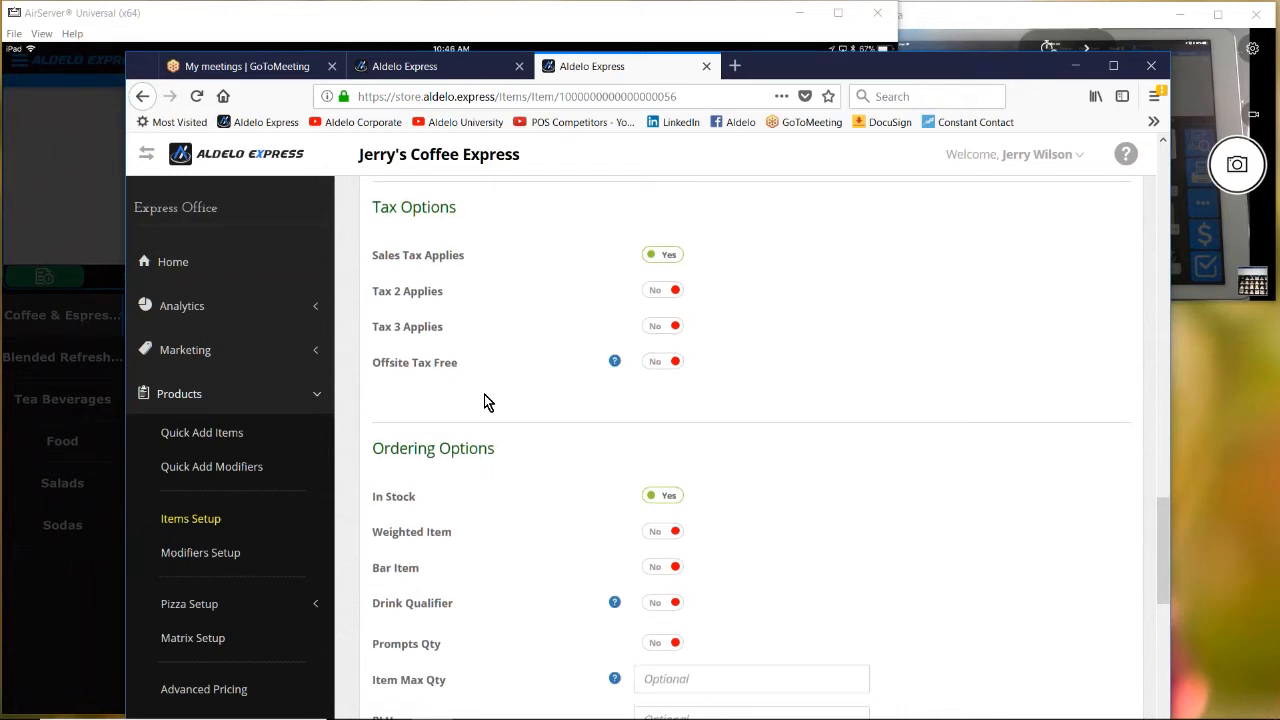
scroll(down, 3)
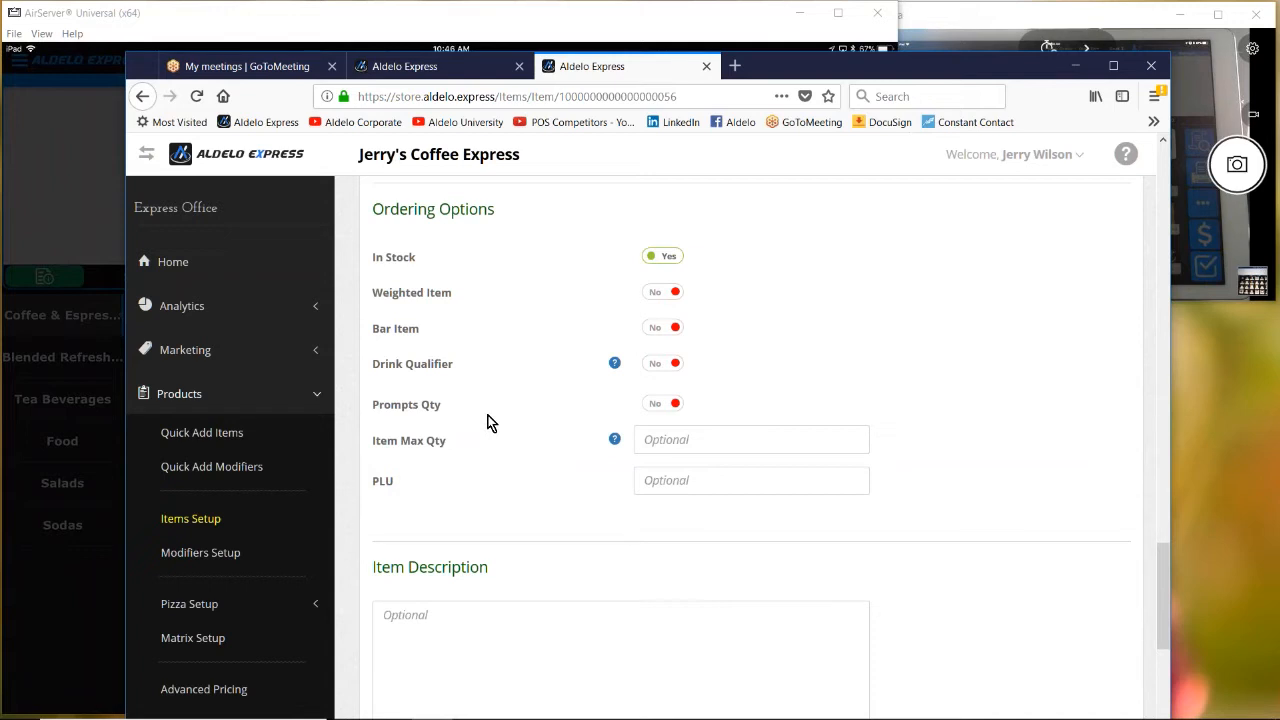
scroll(down, 3)
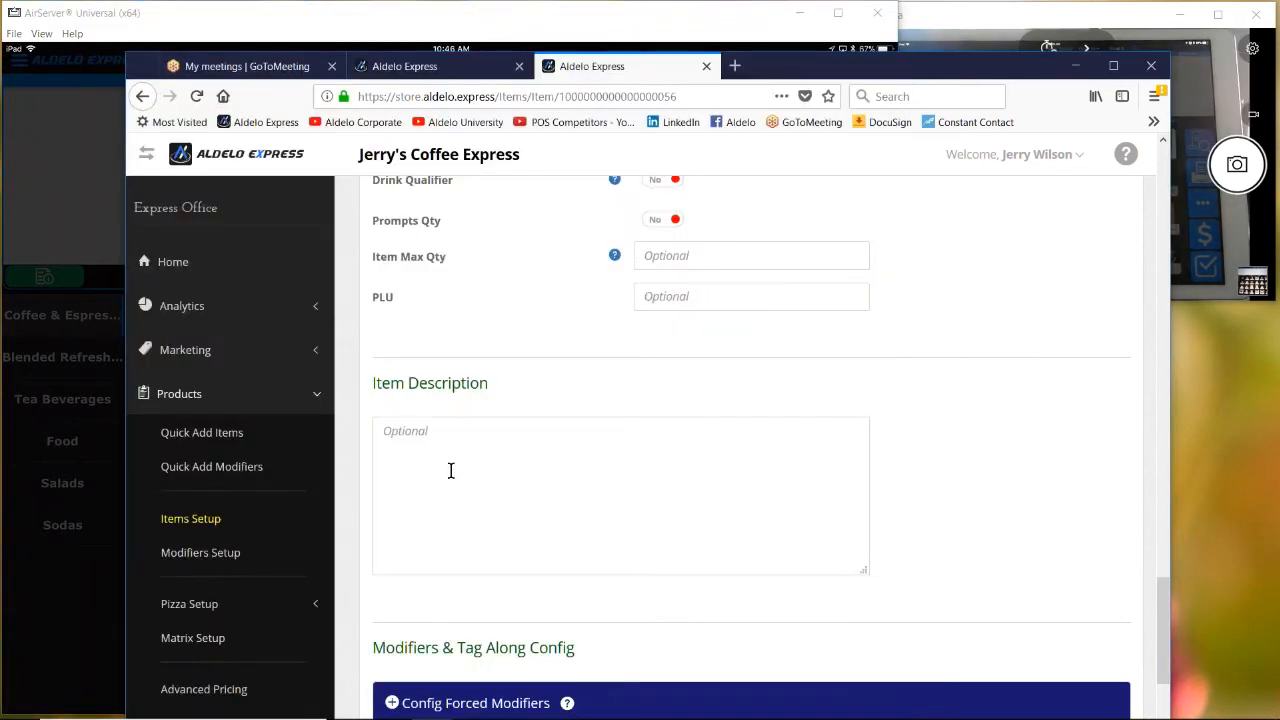
scroll(down, 3)
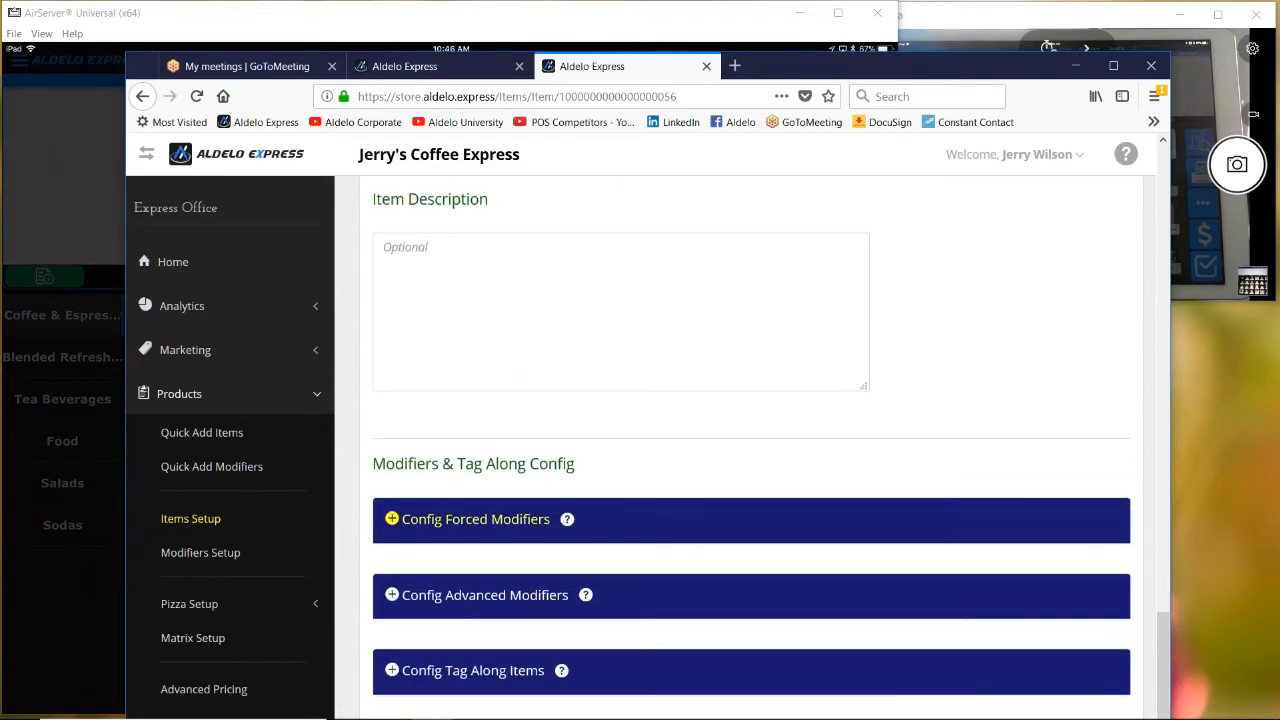
Step: Expand forced and advanced modifier panels, check modifier templates, and expand Tag Along Items
click(475, 518)
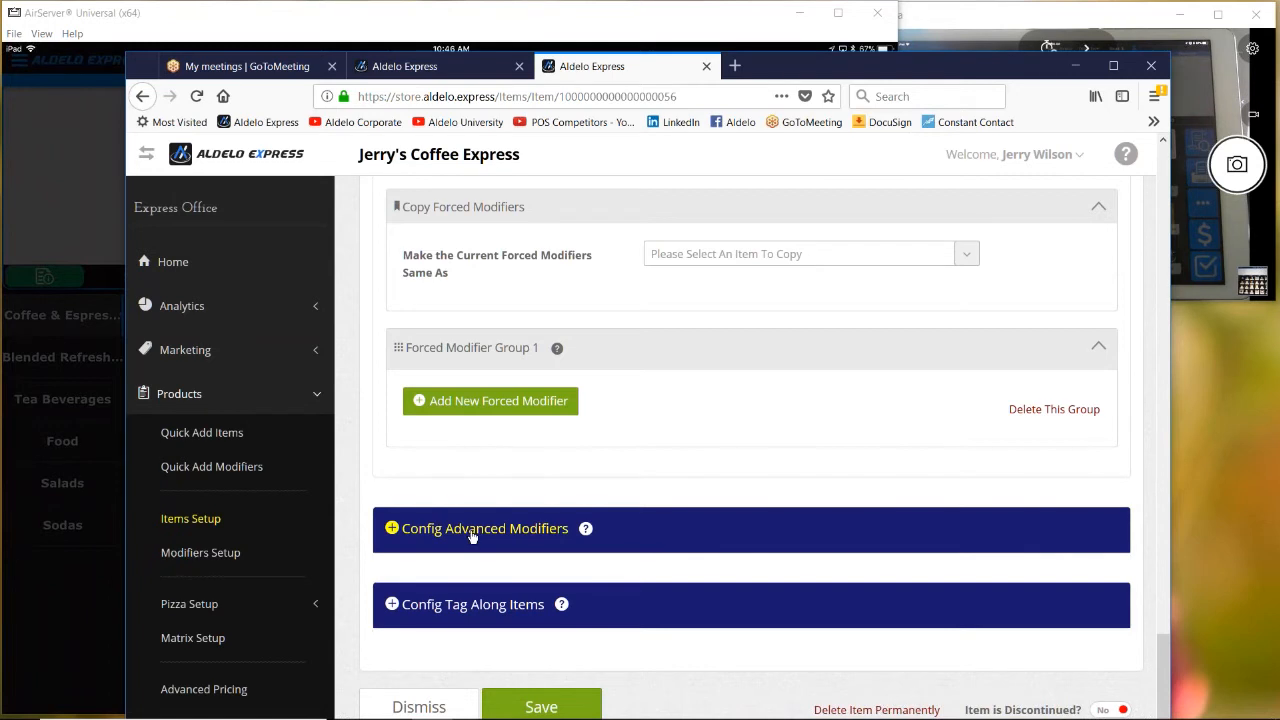
click(484, 528)
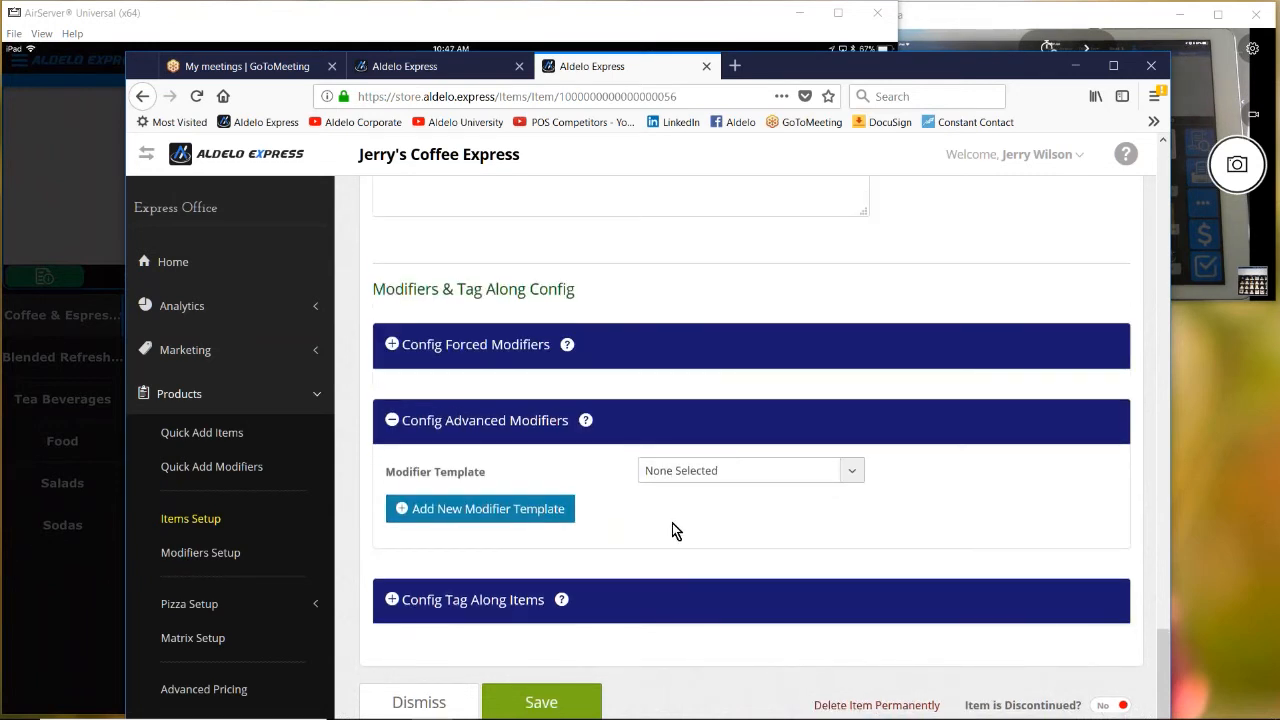
mouse_move(852, 470)
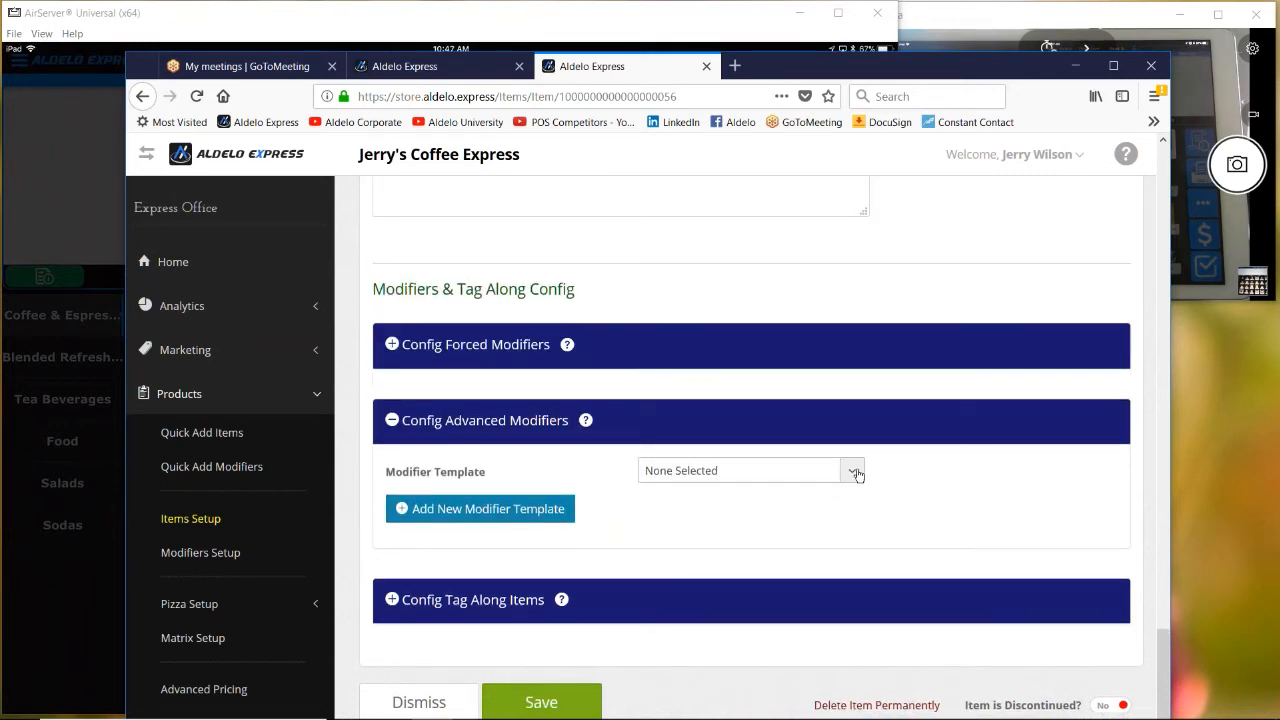
click(852, 470)
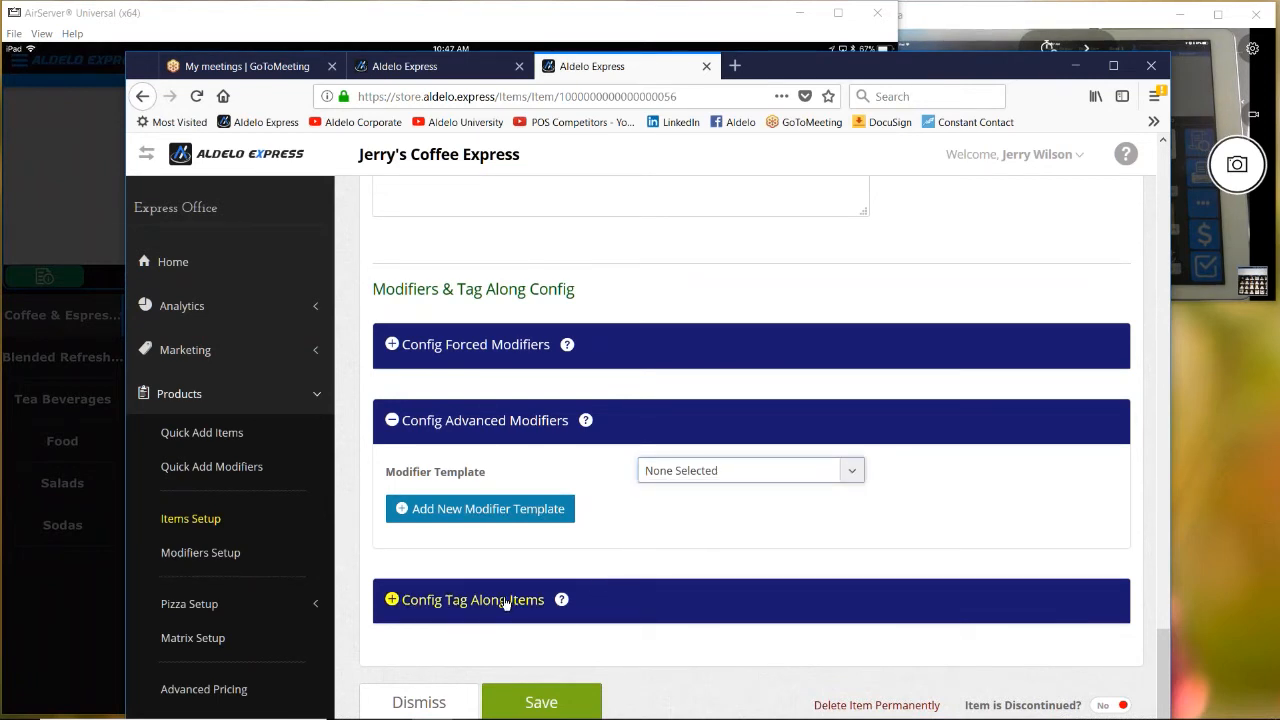
click(472, 599)
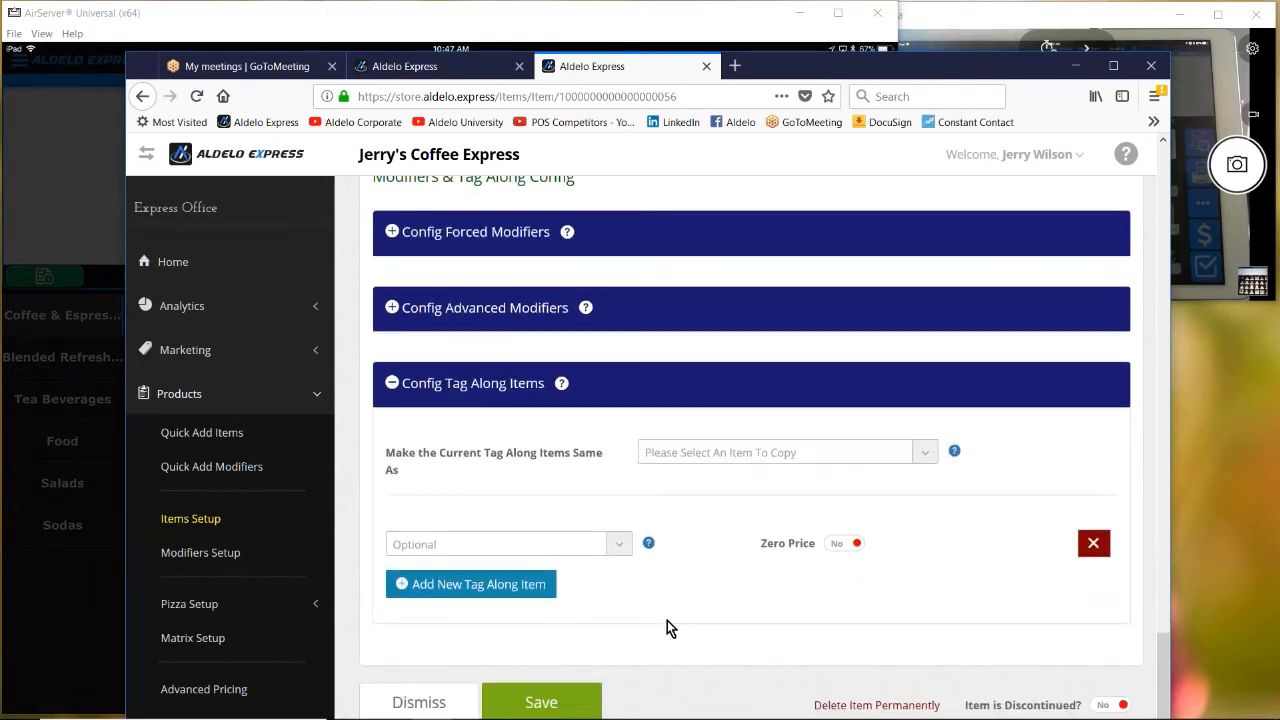
scroll(up, 3)
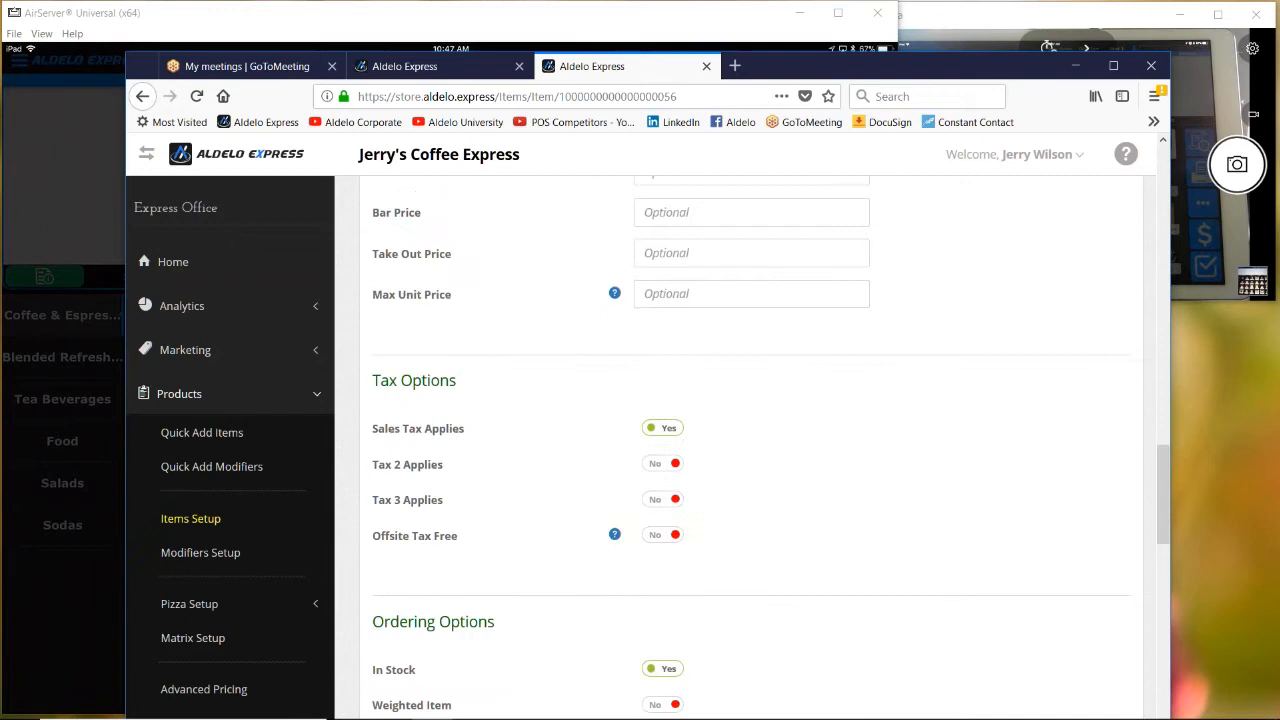
scroll(down, 3)
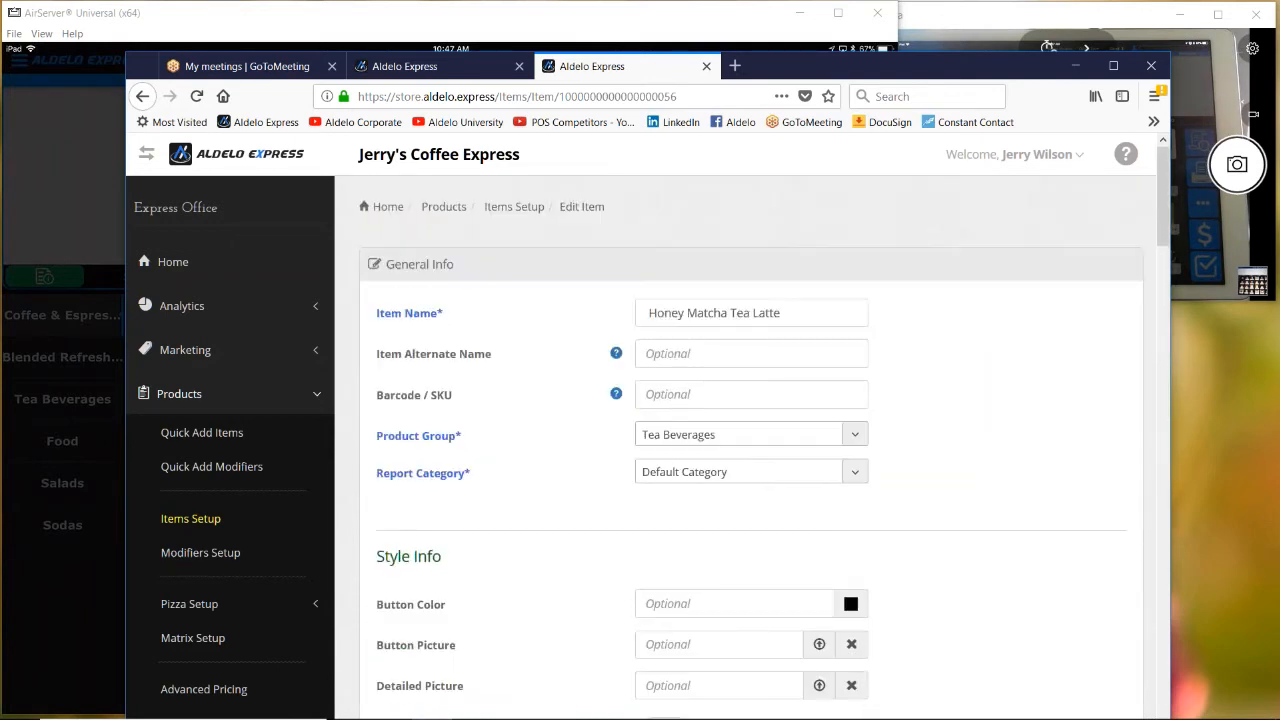
mouse_move(587, 598)
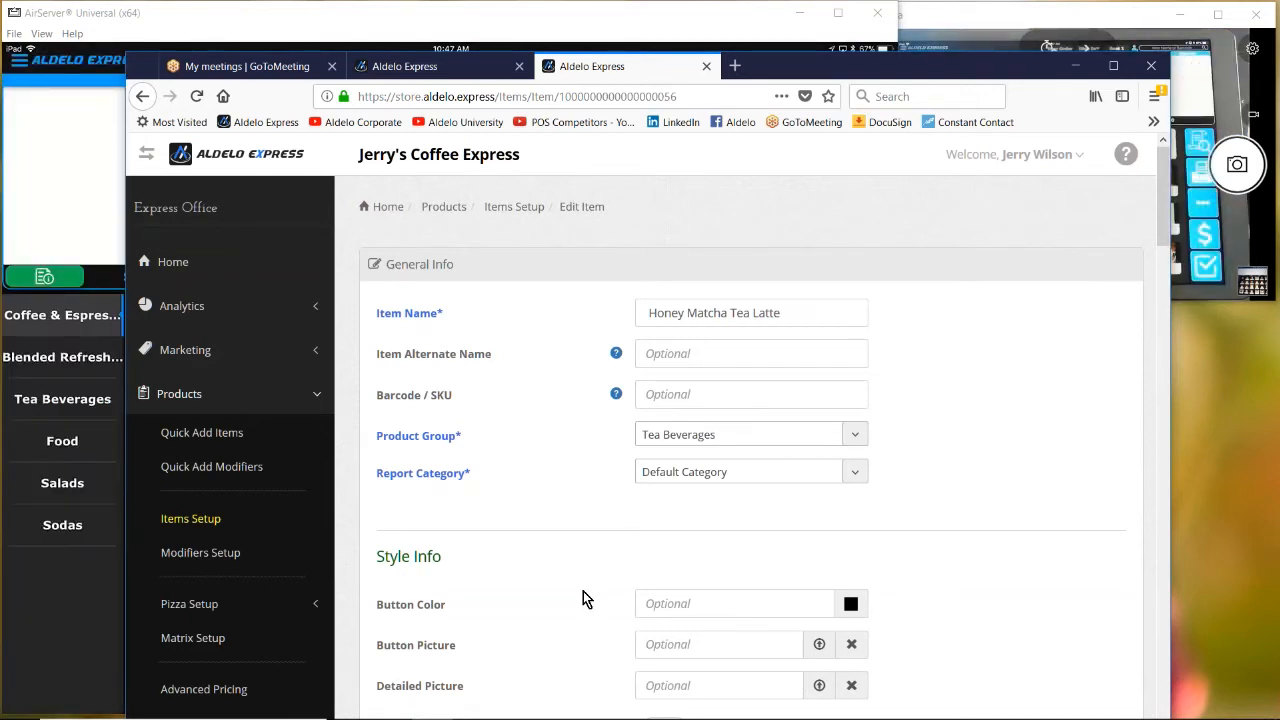
Step: Return to the items list and show Blended Refreshment's Small, Medium, Large and Javiva items
scroll(down, 3)
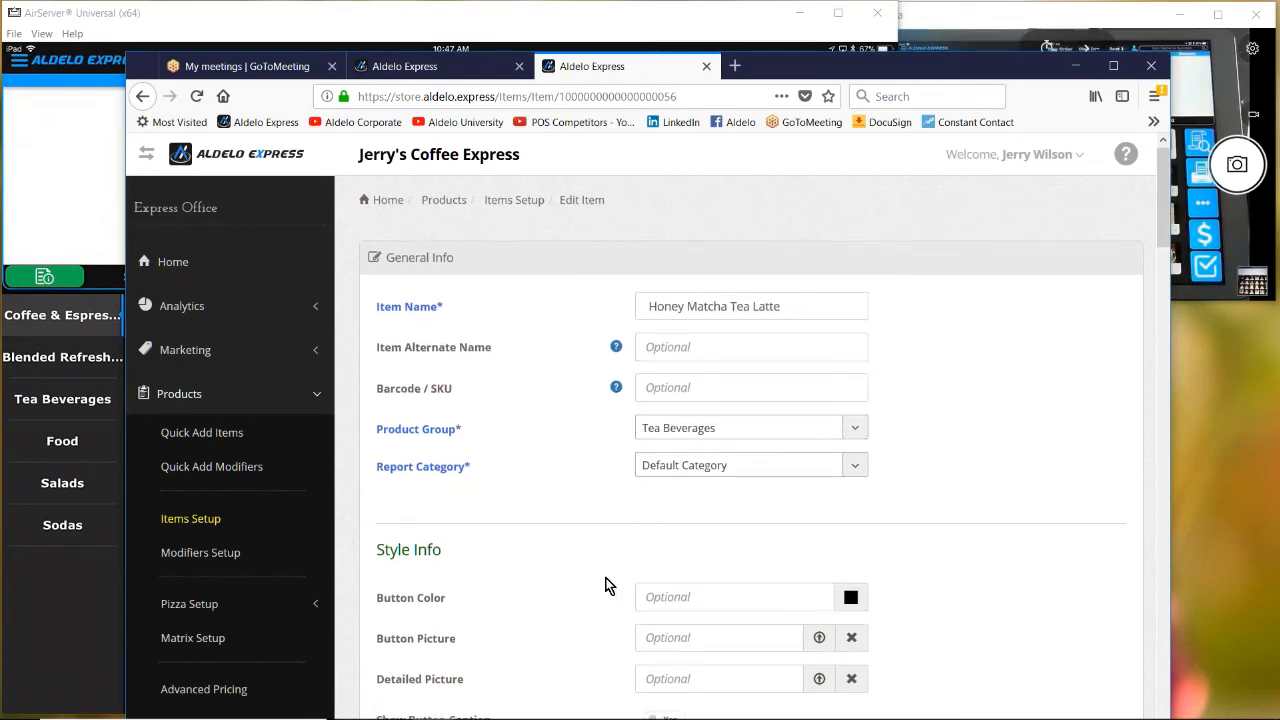
scroll(down, 3)
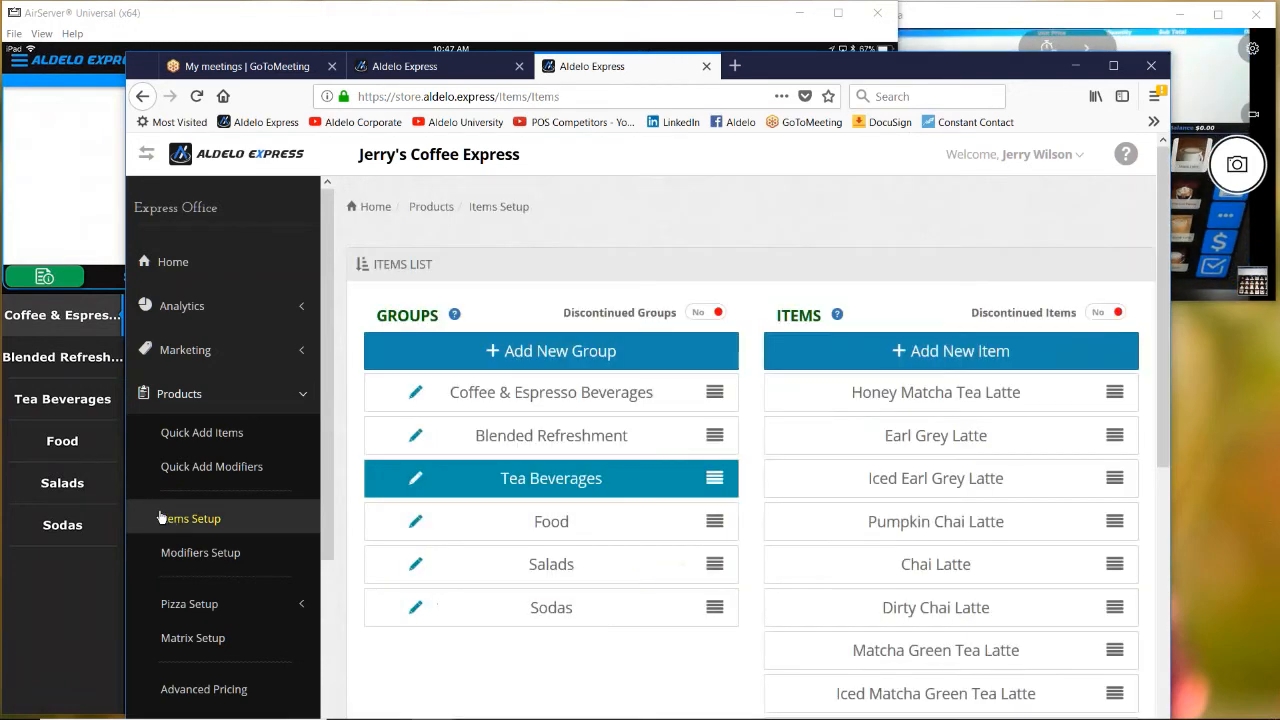
click(550, 392)
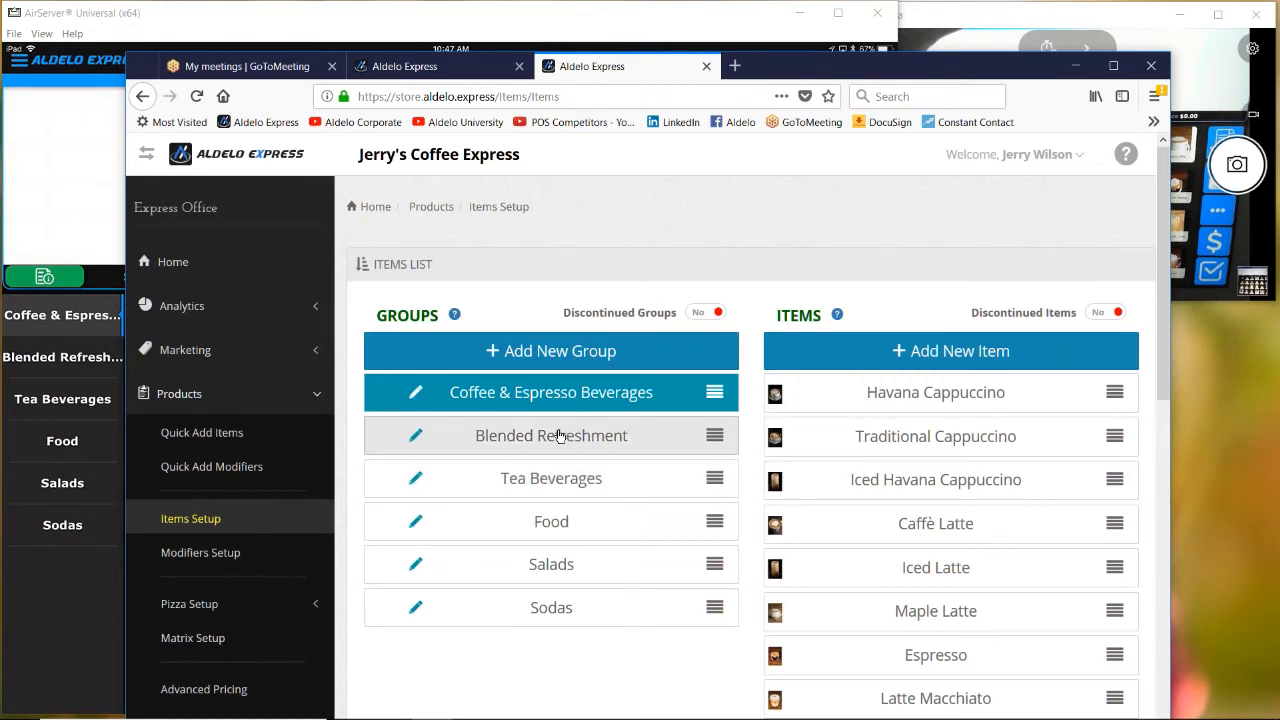
click(551, 435)
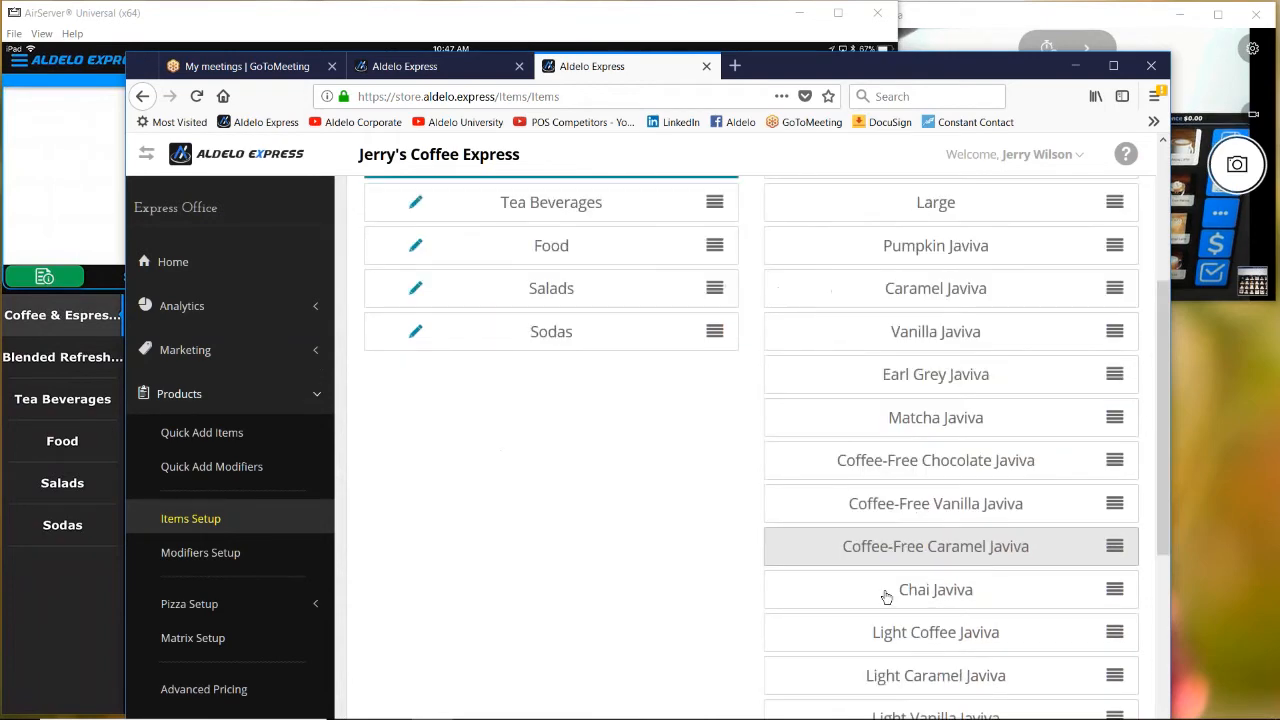
scroll(down, 3)
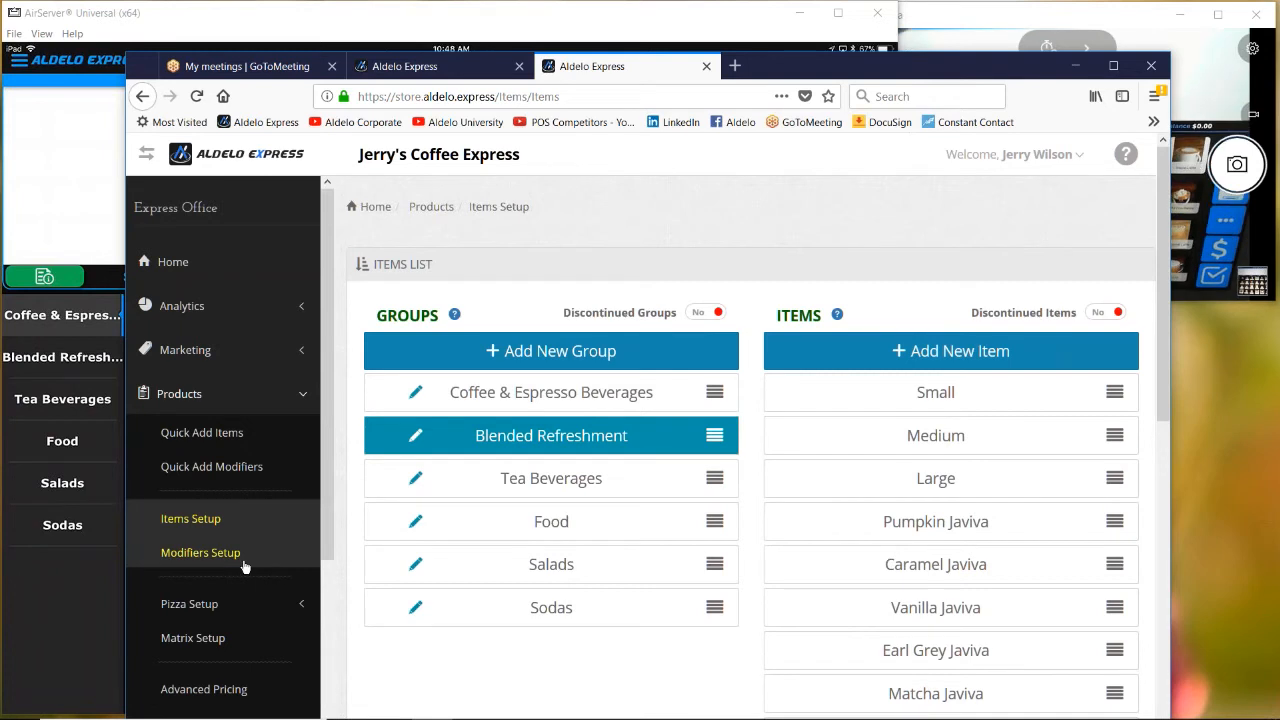
Step: Open Modifiers Setup listing Large (20 oz) $4.95, Medium (16 oz) $4.50, Small (12 oz) $3.95
click(200, 552)
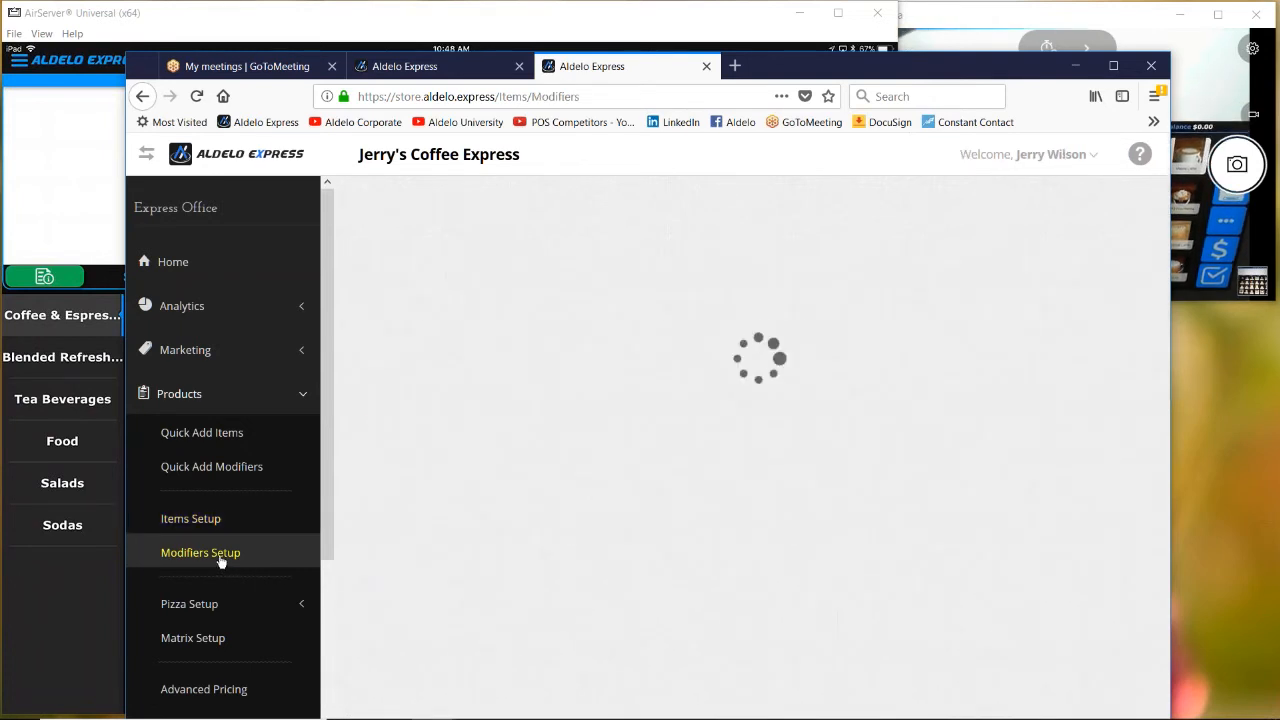
click(200, 552)
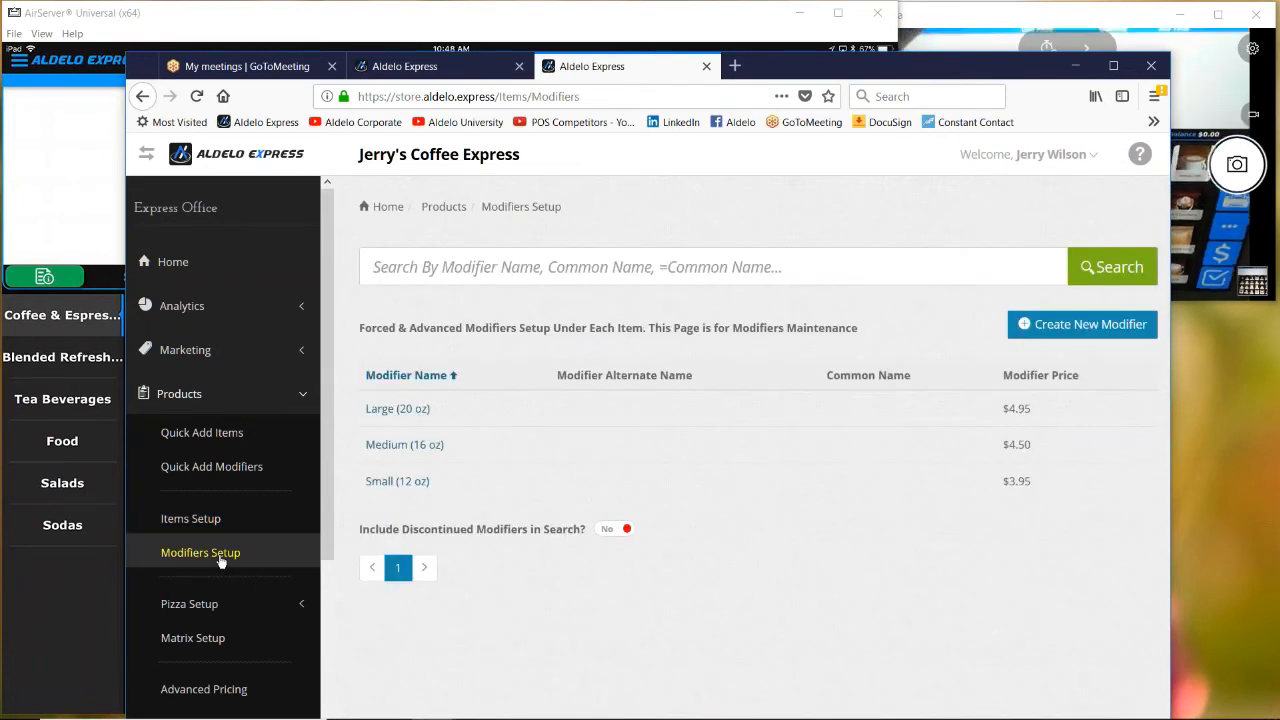
scroll(down, 3)
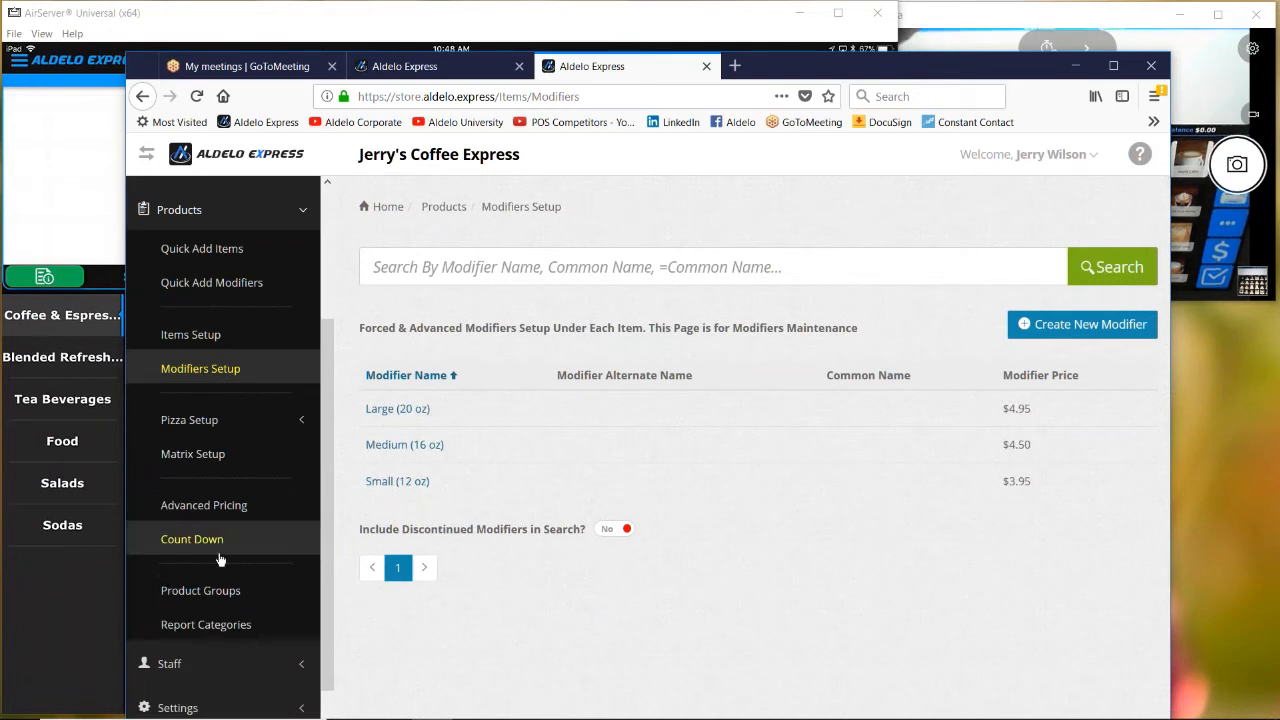
mouse_move(205, 545)
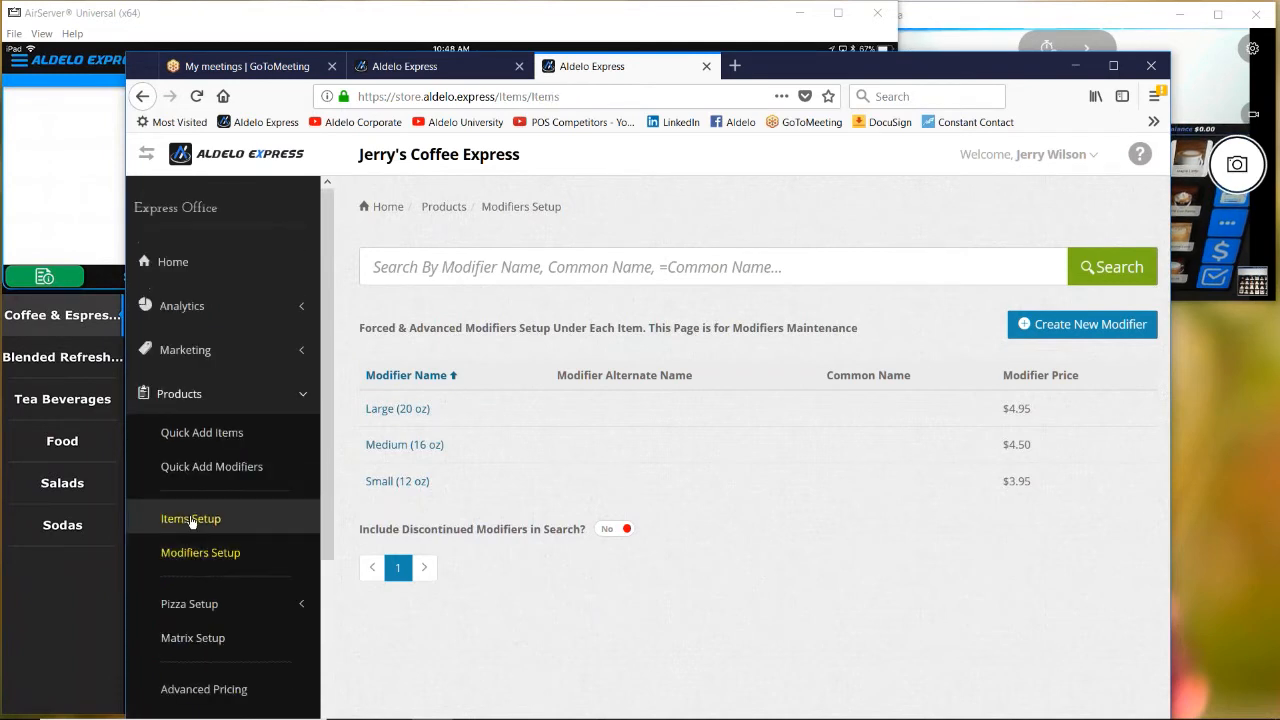
Step: Reopen Items Setup and browse the Tea Beverages group's items
click(190, 518)
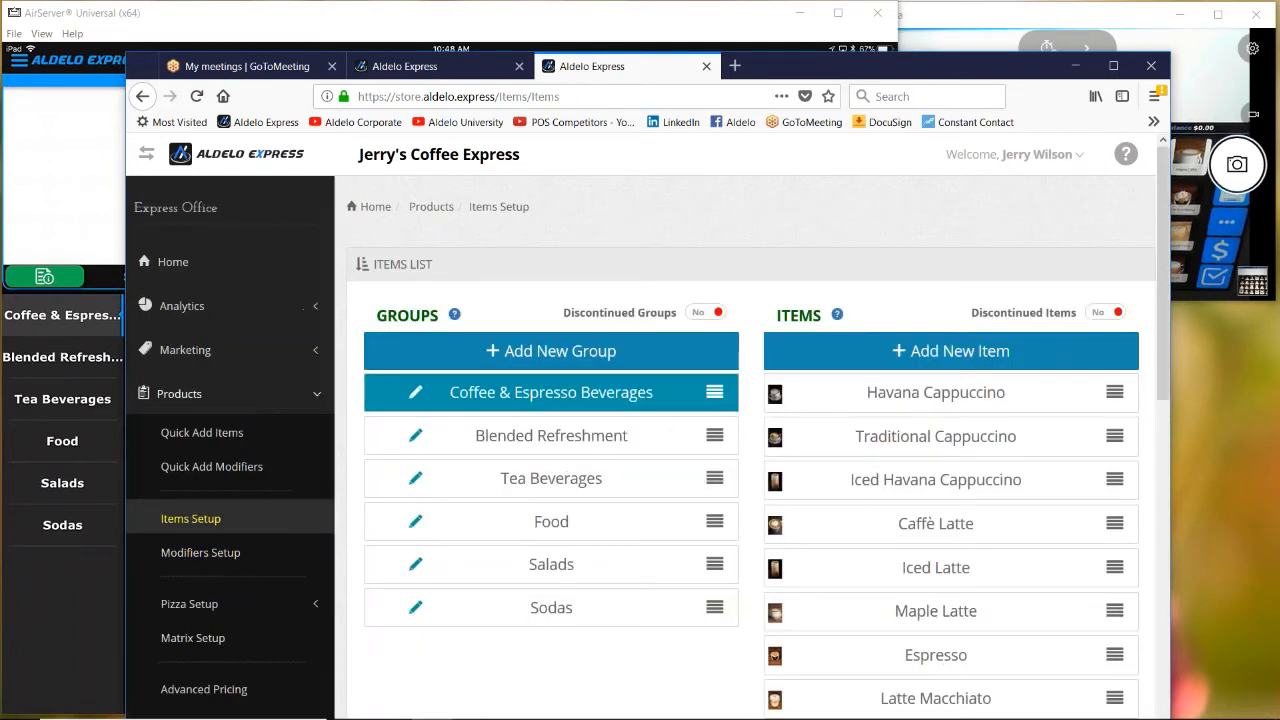
mouse_move(580, 474)
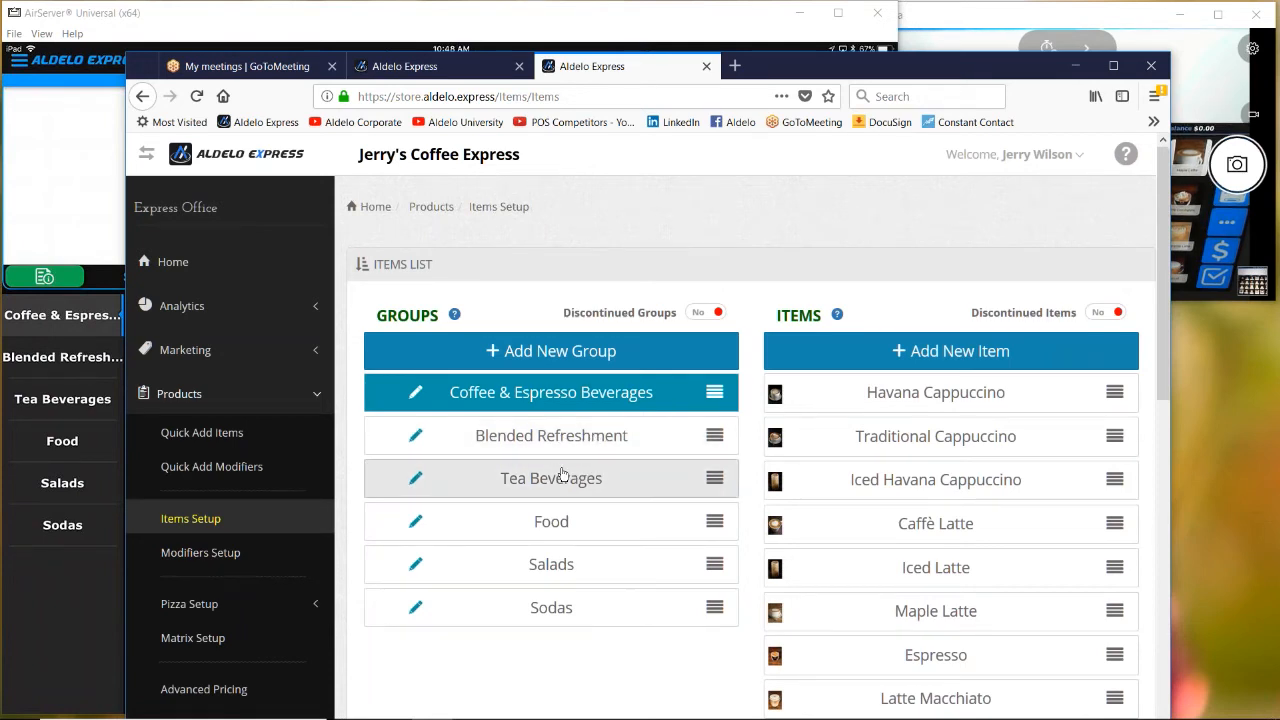
click(551, 478)
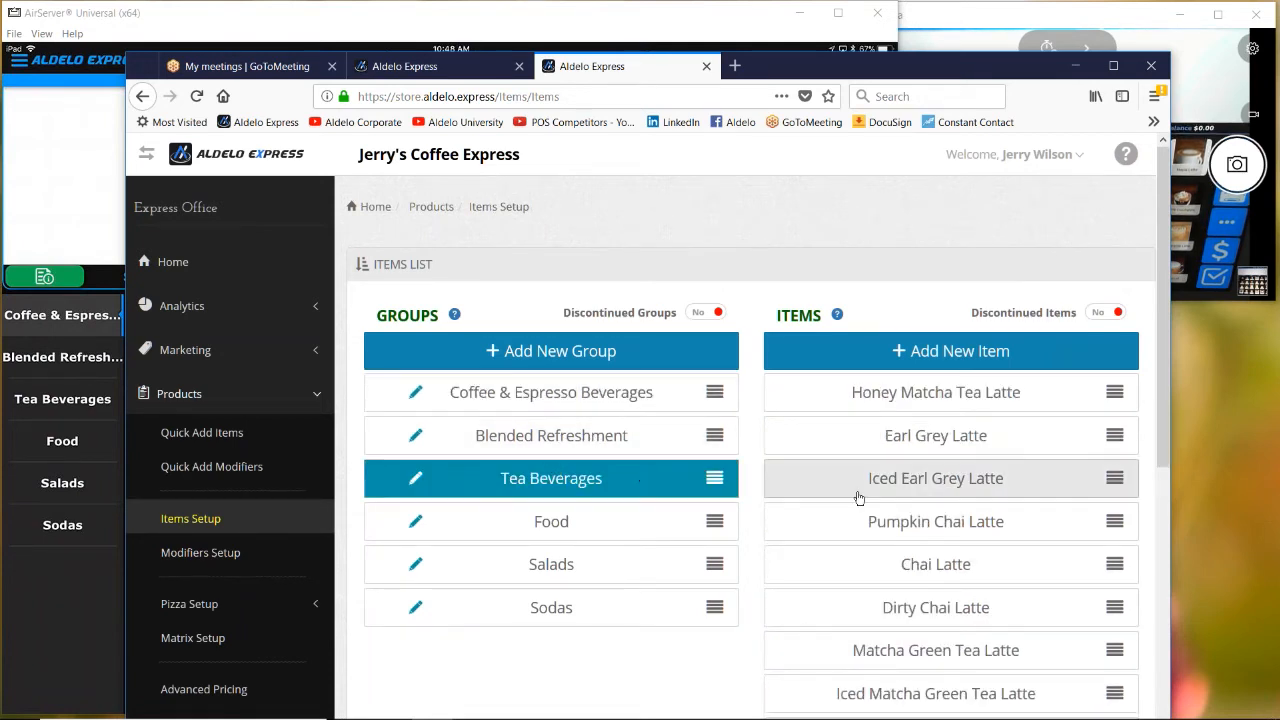
scroll(down, 3)
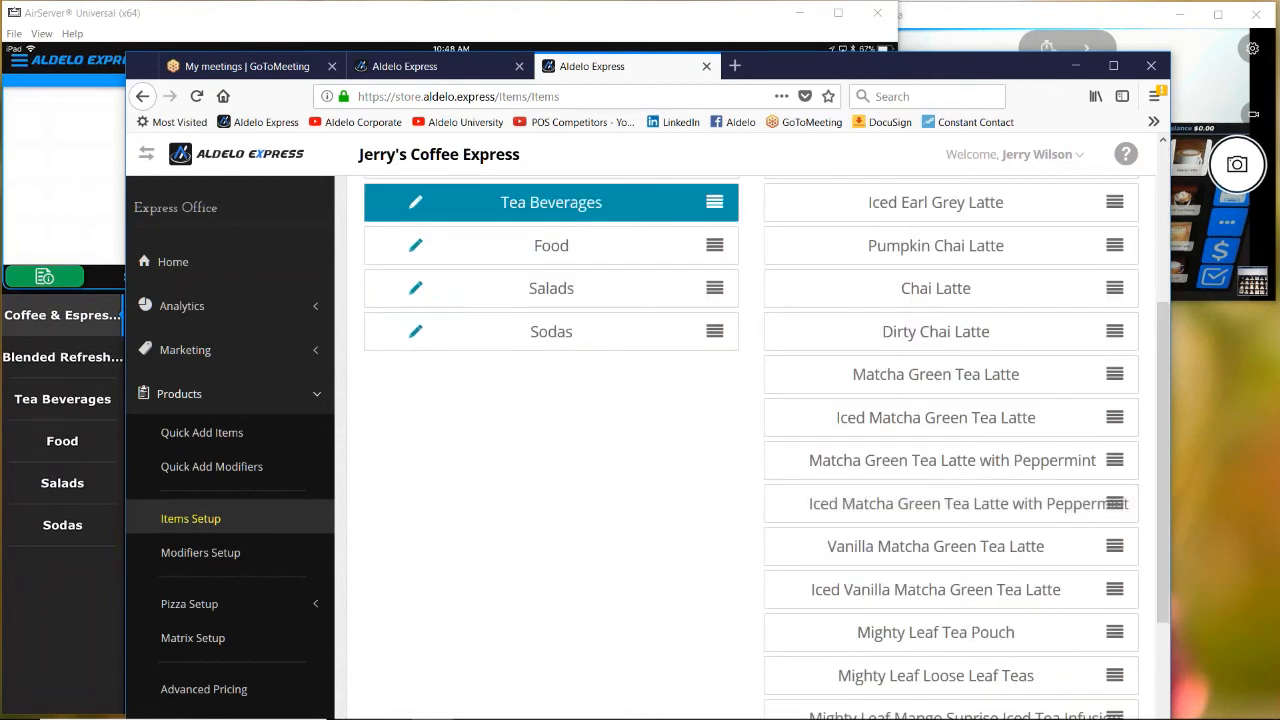
scroll(down, 3)
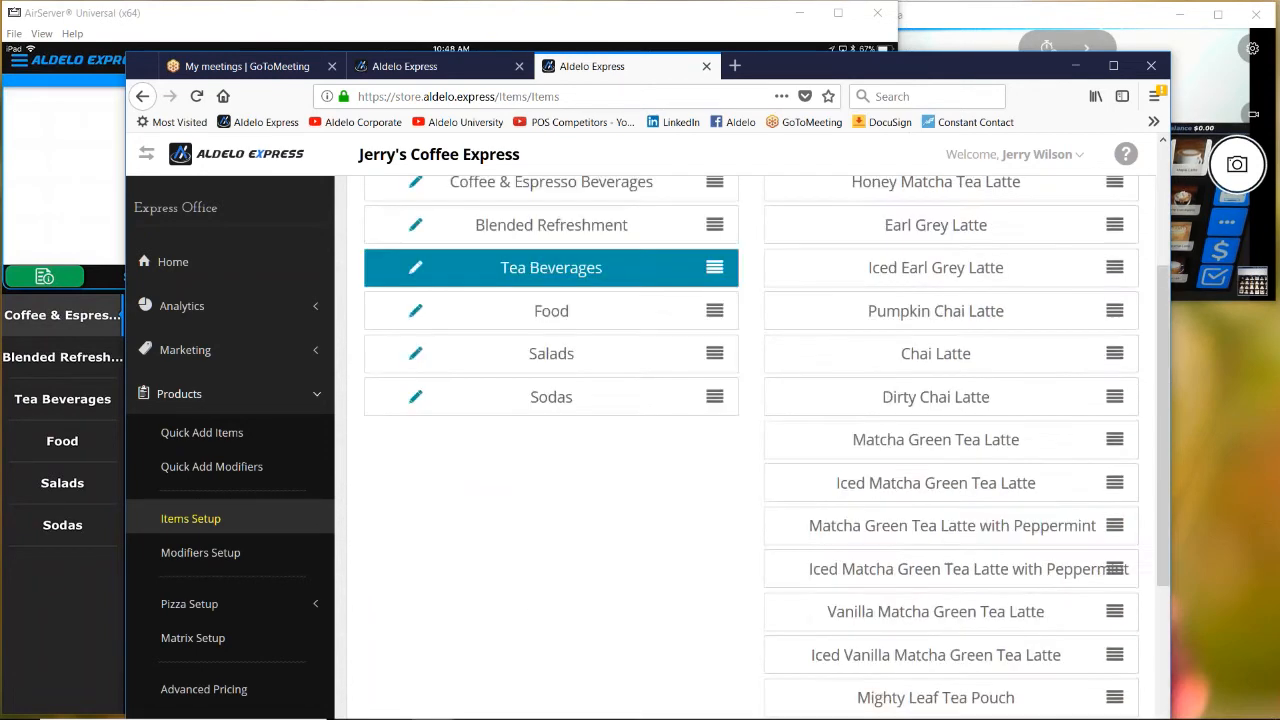
Step: Switch to the Blended Refreshment group and scroll its Small, Medium, Large and Javiva items
click(551, 426)
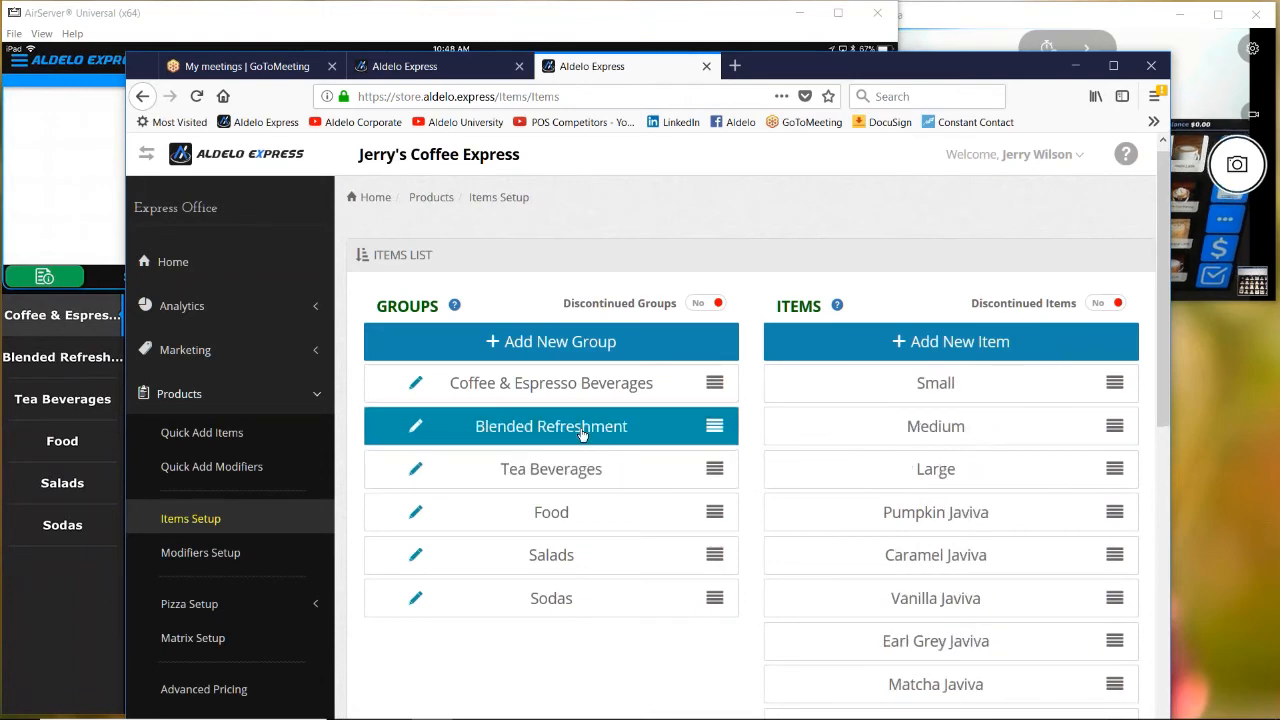
scroll(down, 3)
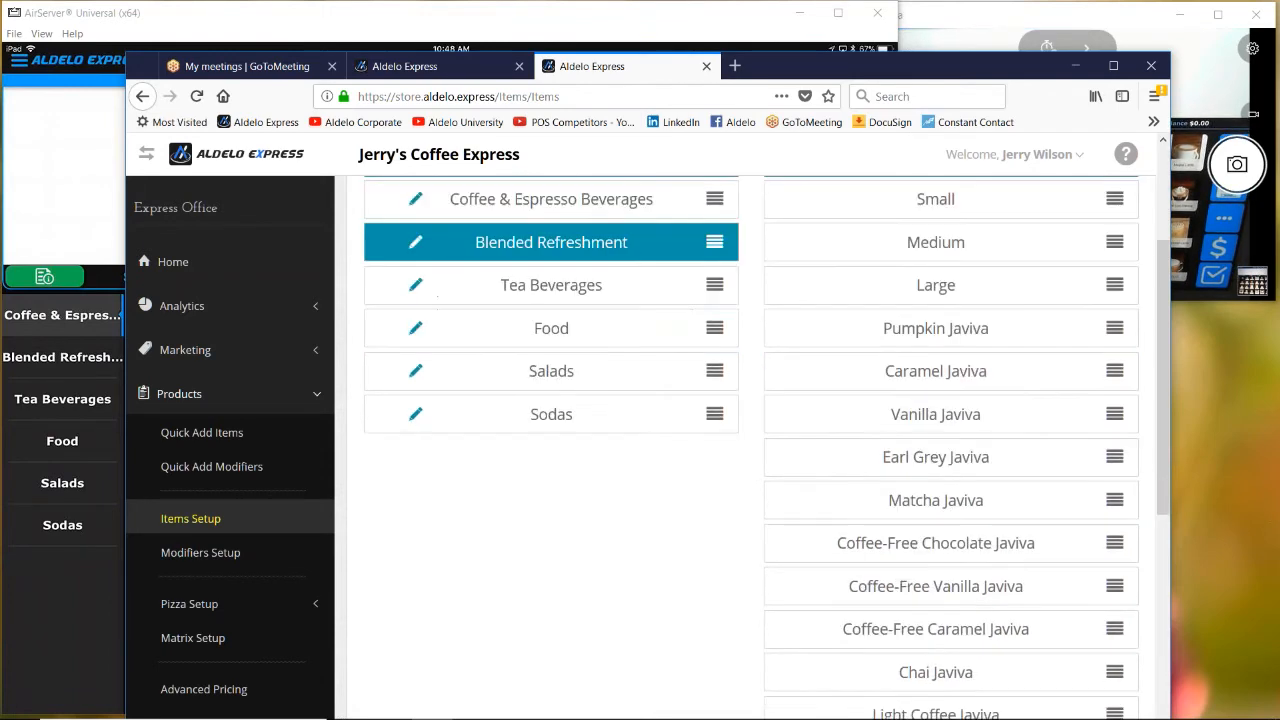
scroll(down, 3)
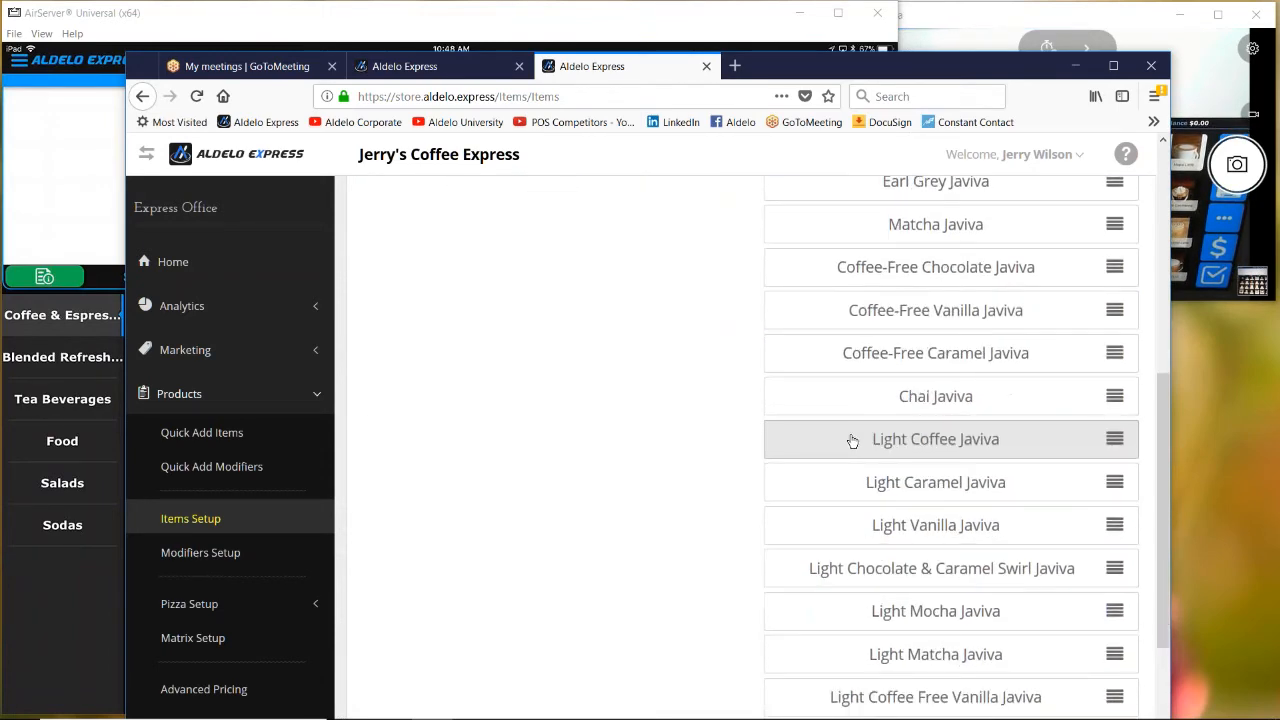
scroll(down, 3)
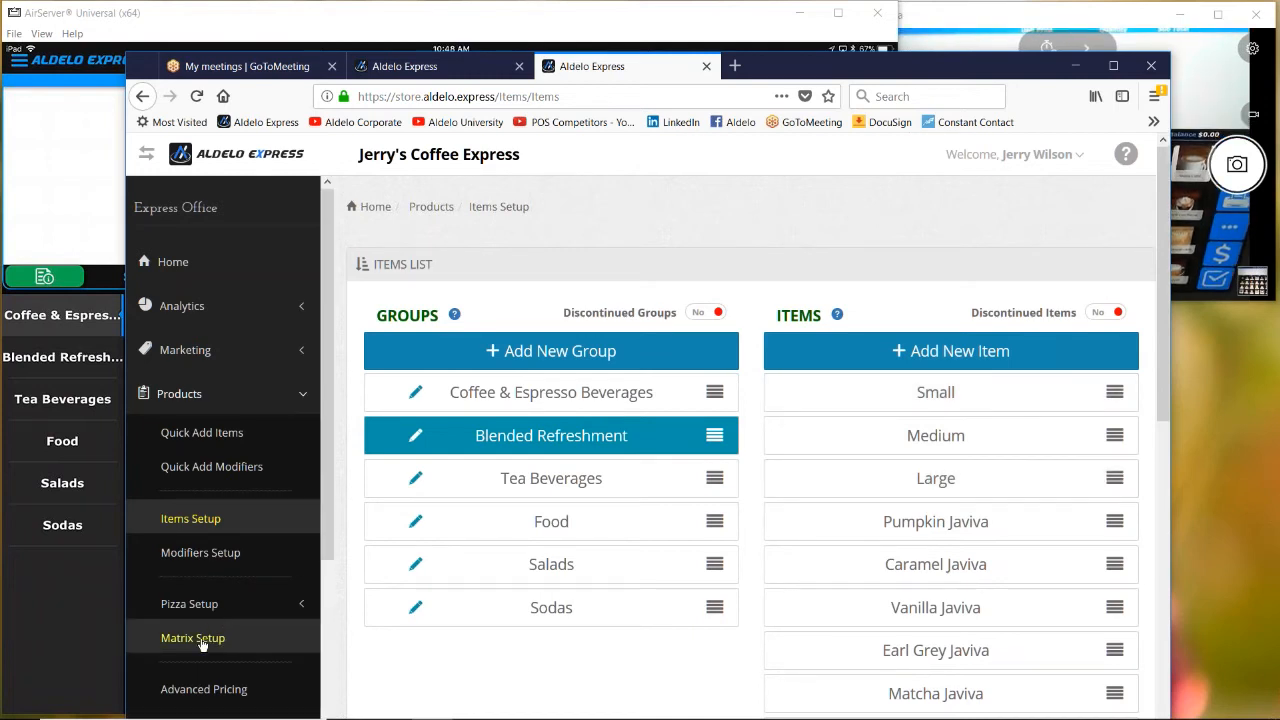
Step: Open Matrix Setup and scroll down to the four empty matrix columns
click(193, 638)
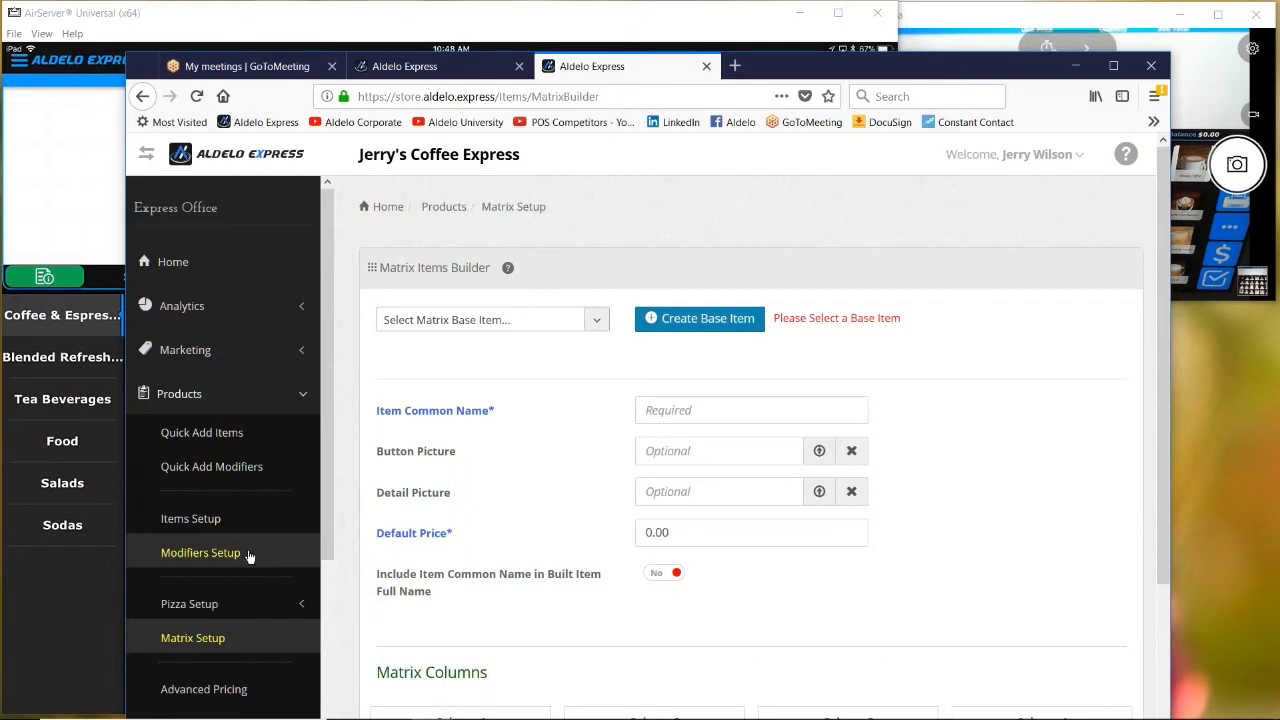
mouse_move(340, 538)
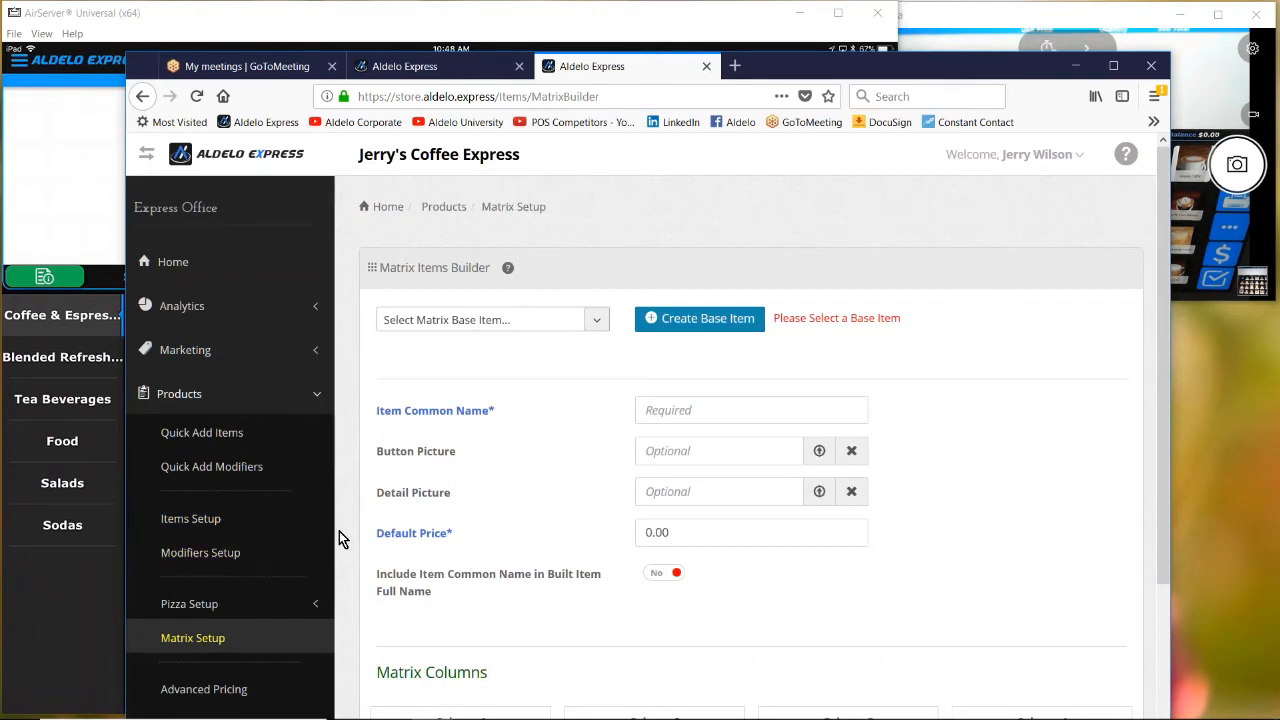
scroll(down, 3)
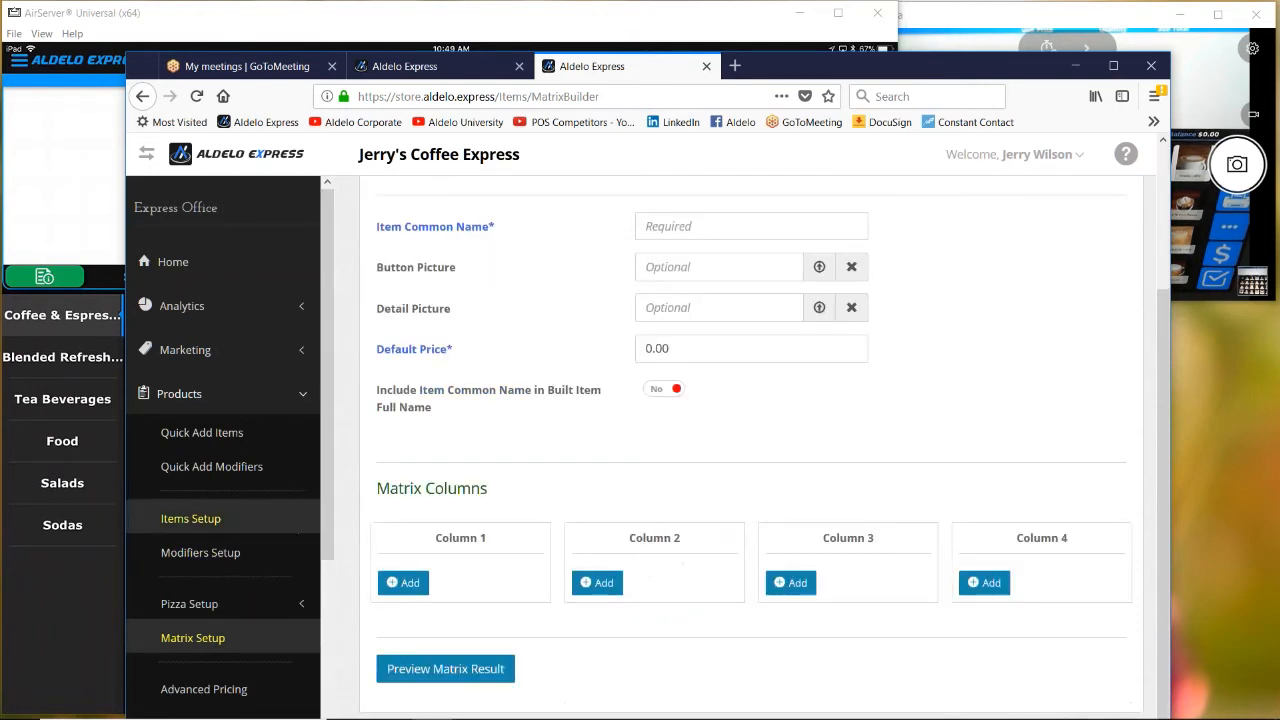
scroll(down, 3)
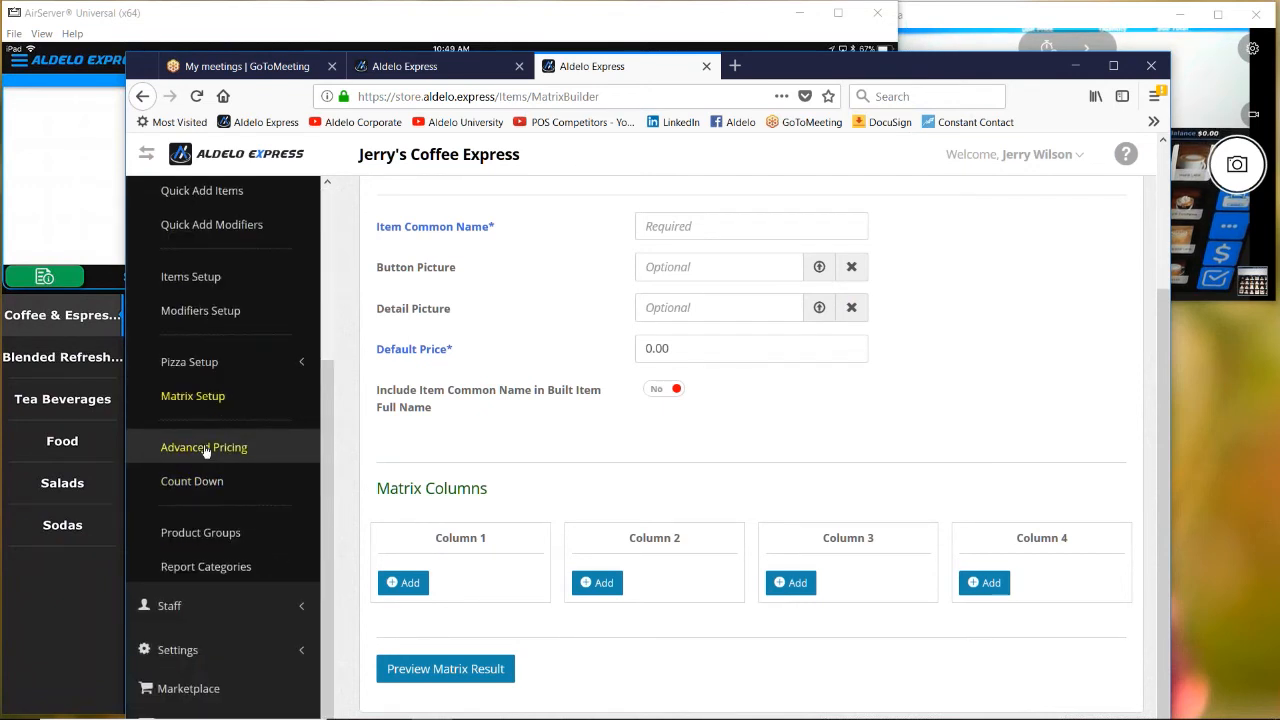
Step: Browse the Advanced Pricing list, expanding and collapsing Artisan Baked Goods' empty schedule panel
click(203, 447)
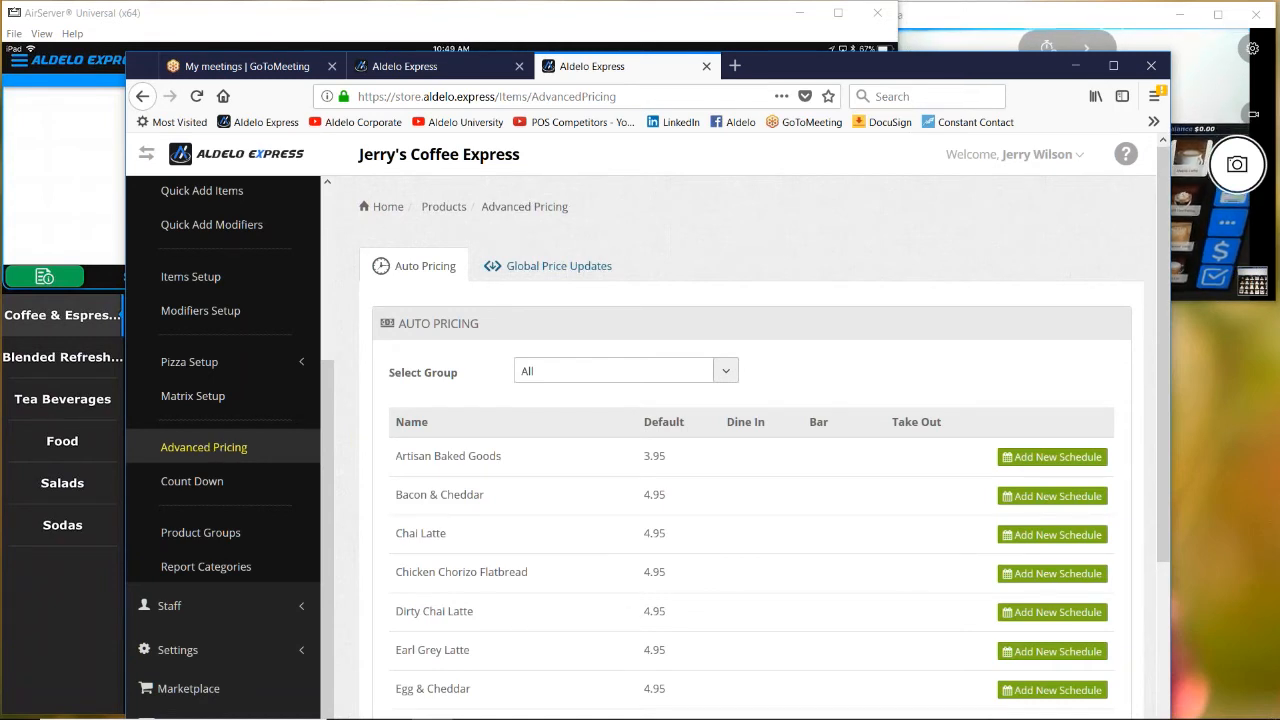
scroll(down, 3)
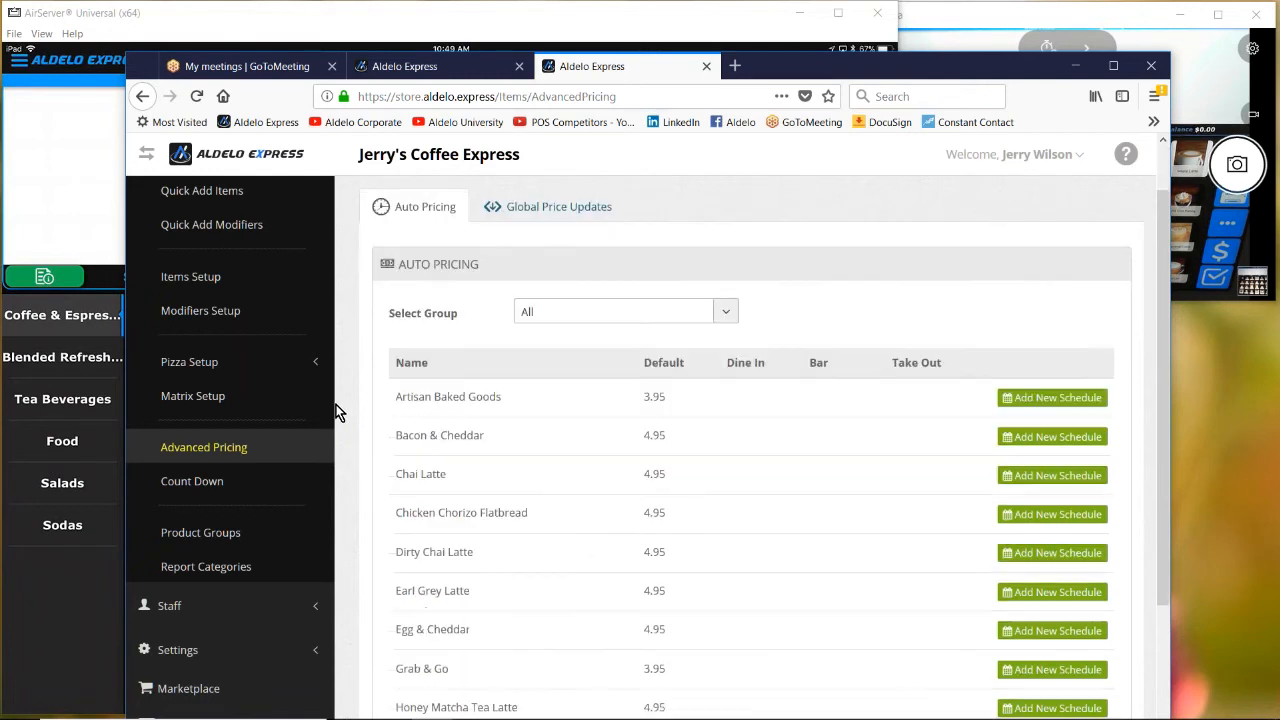
scroll(down, 3)
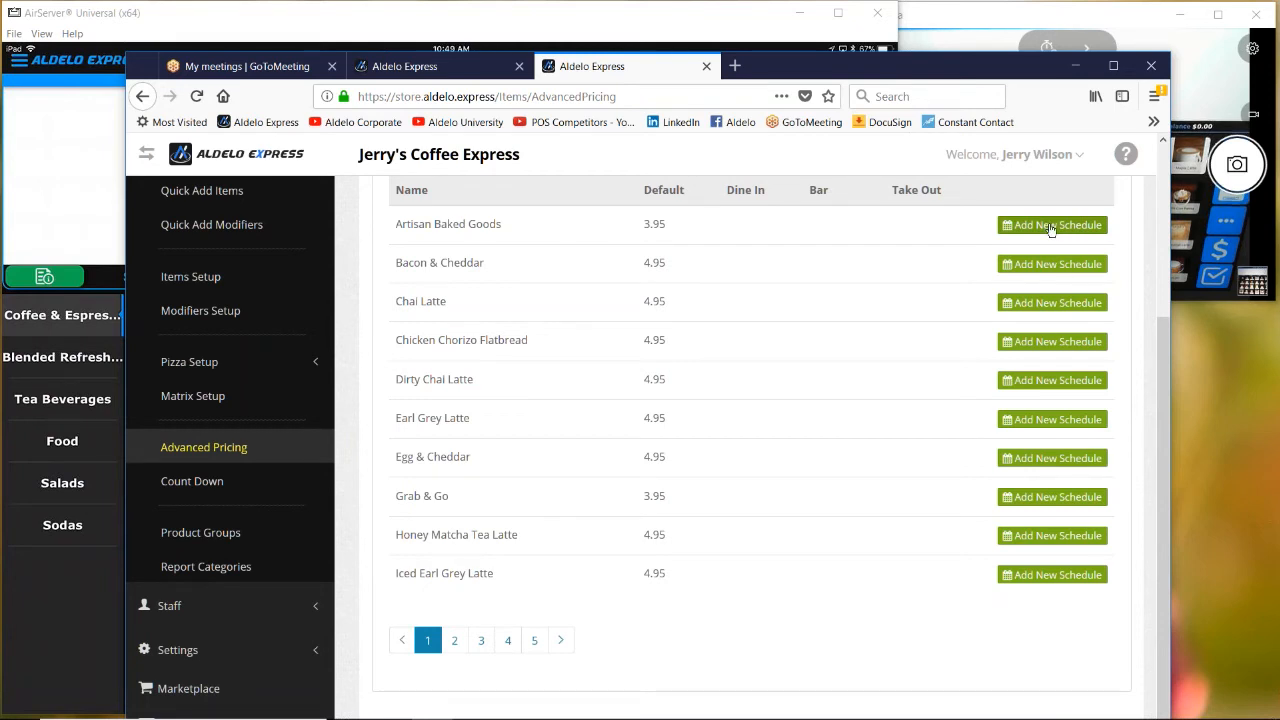
click(1051, 224)
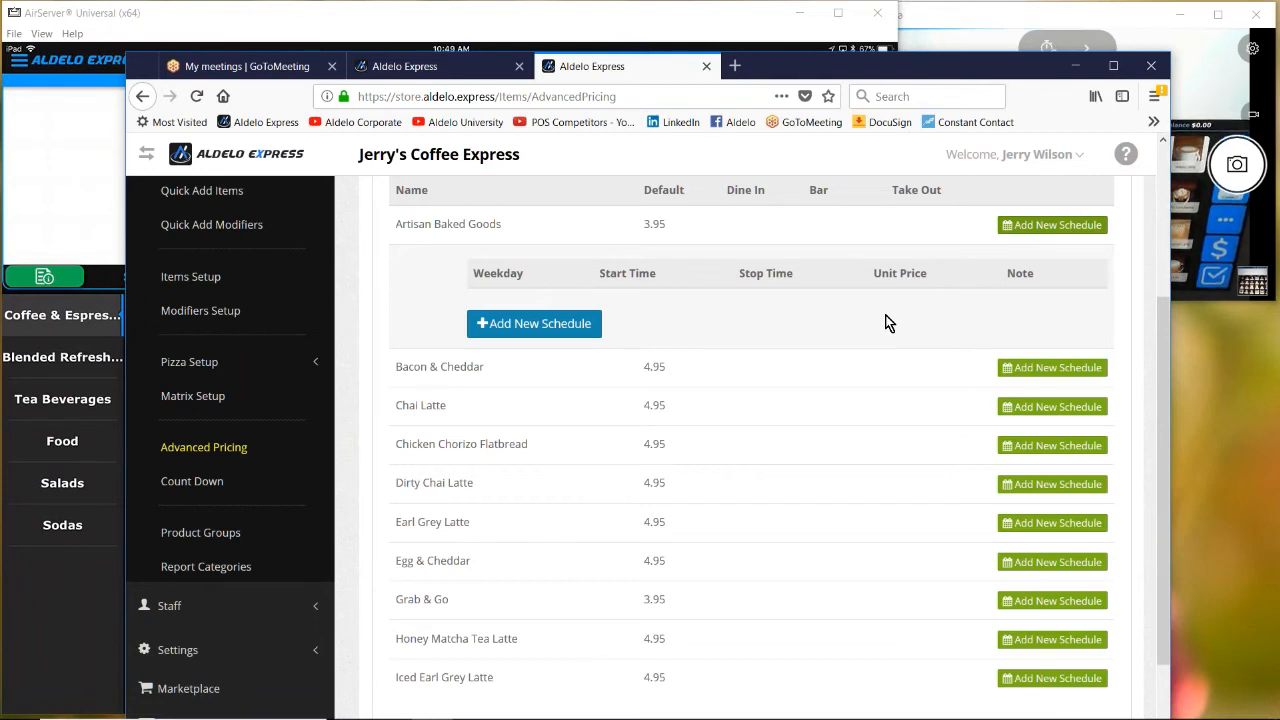
mouse_move(520, 575)
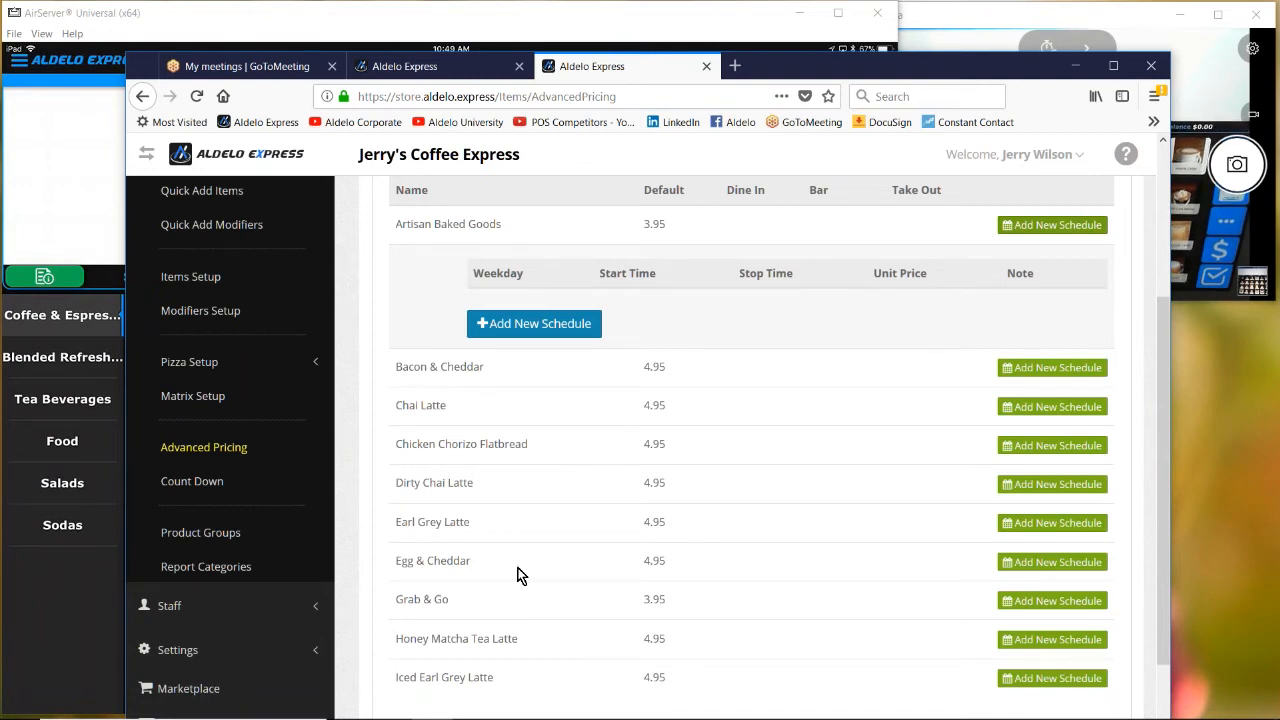
mouse_move(693, 310)
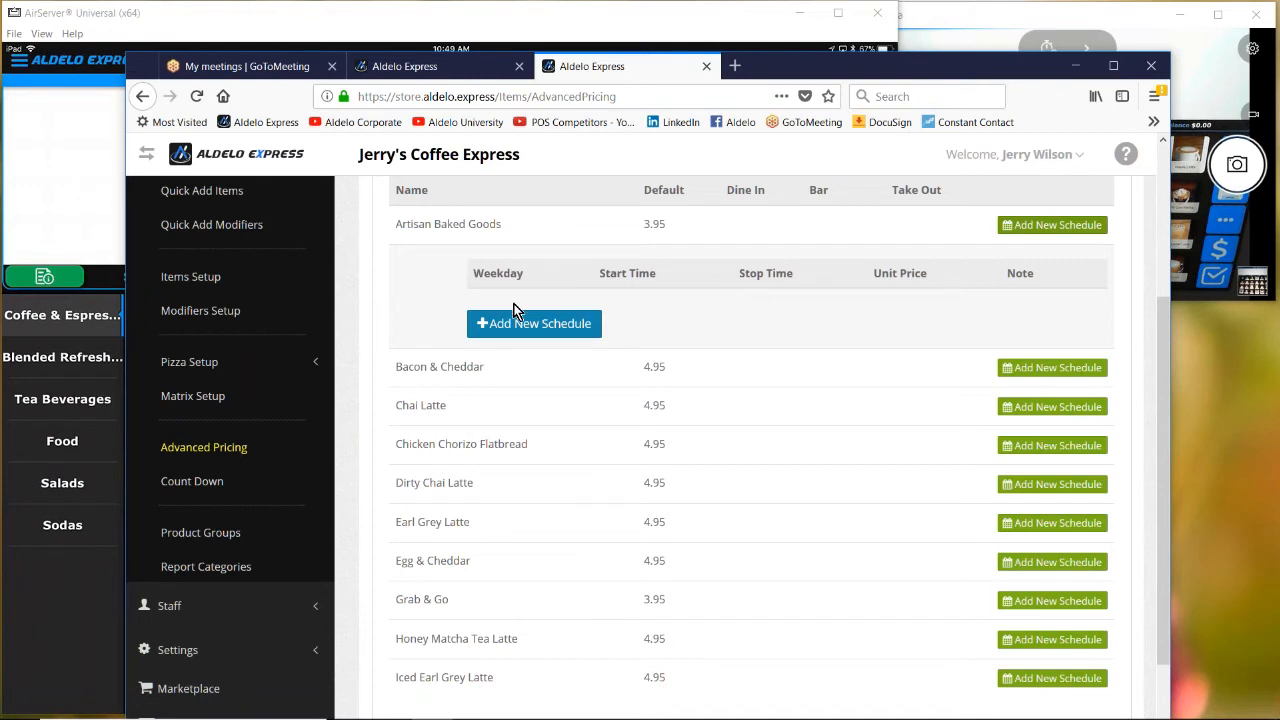
mouse_move(752, 276)
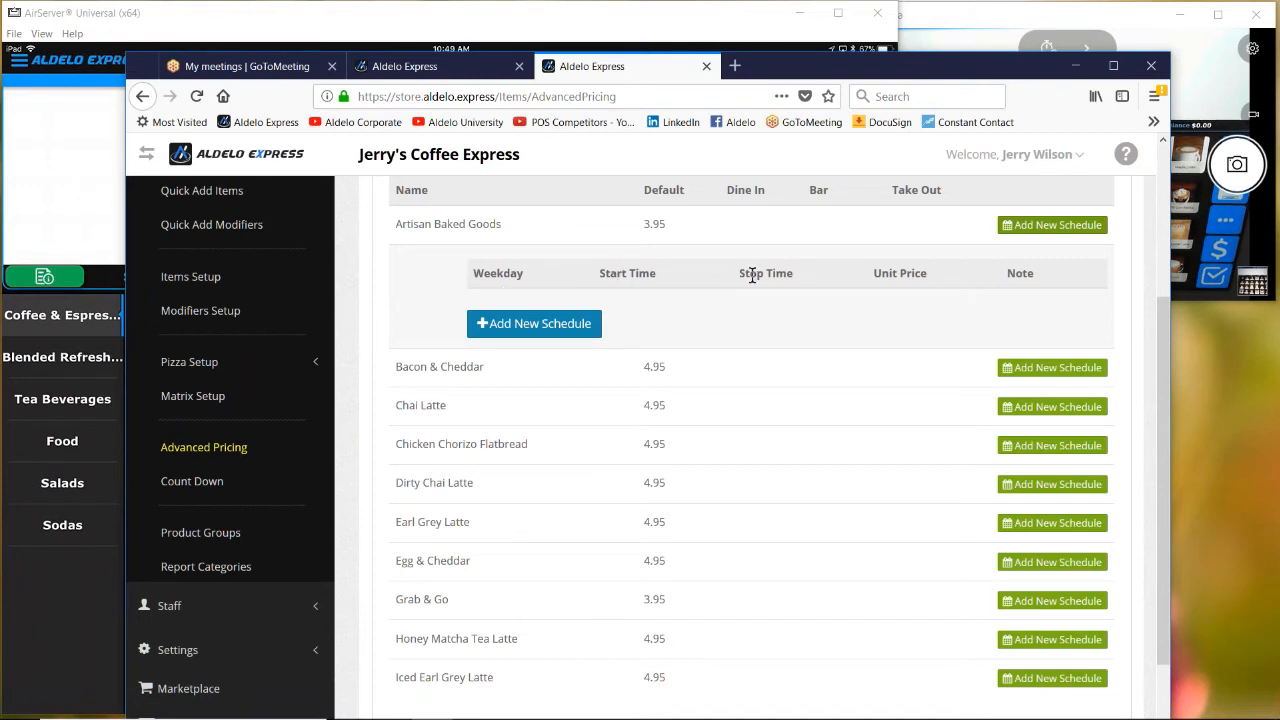
mouse_move(922, 277)
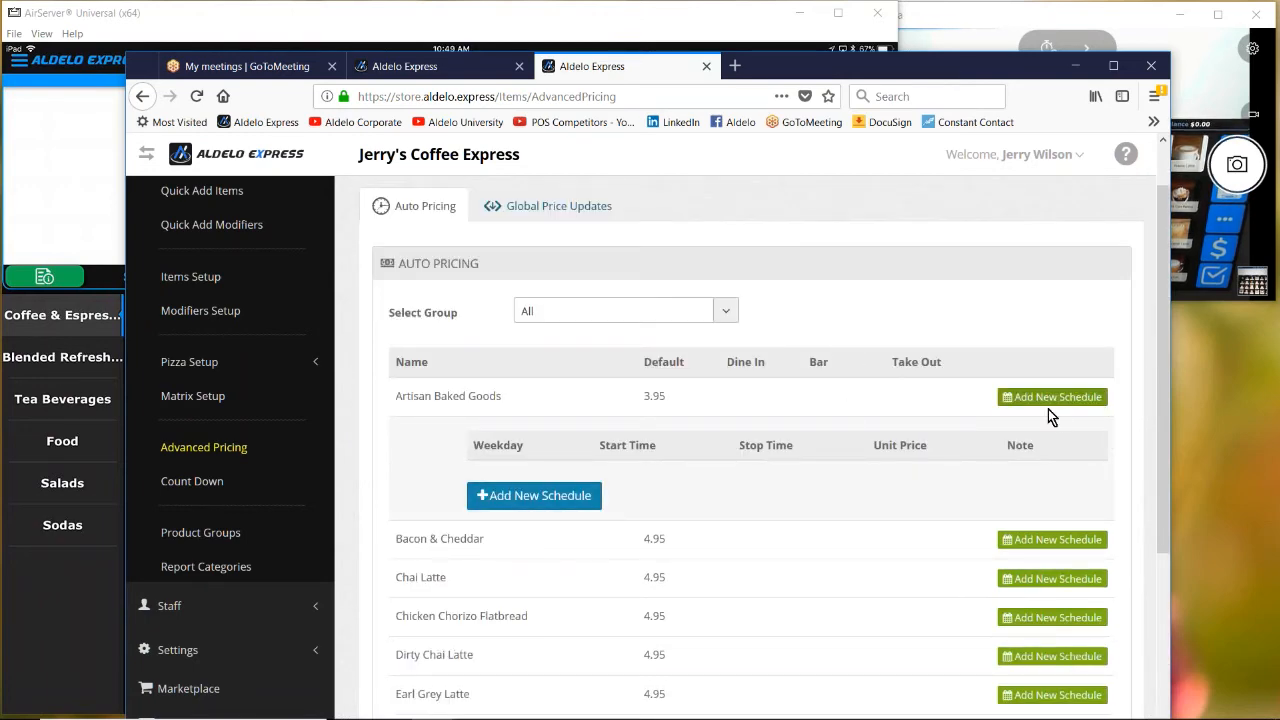
click(1051, 396)
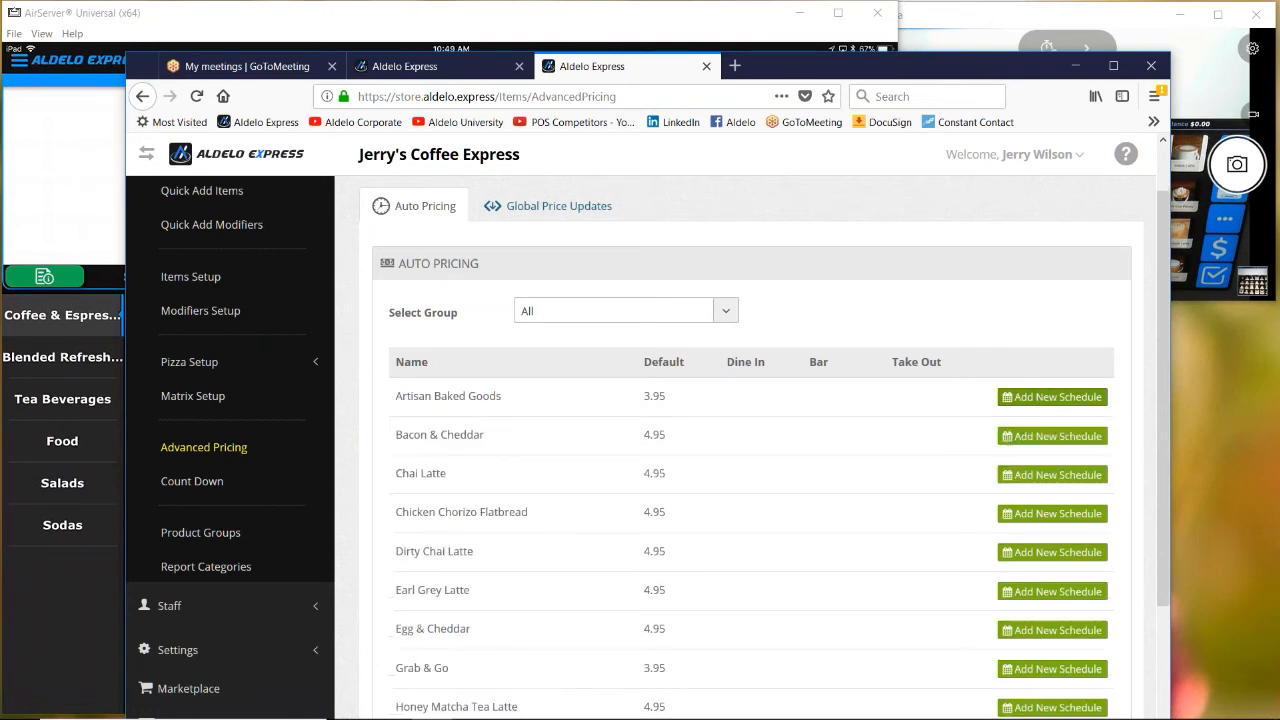
Step: List Coffee & Espresso Beverages count-down items and dismiss Large Traditional Cappuccino's quantity prompt unsaved
click(191, 481)
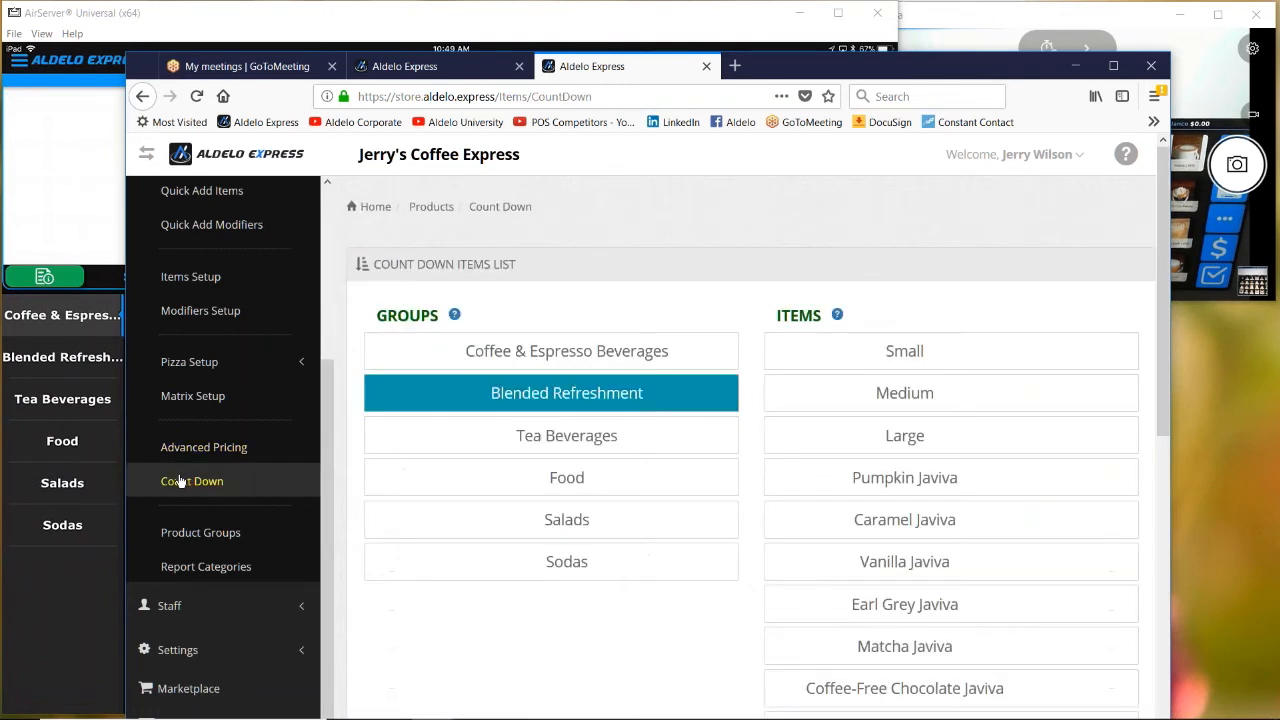
click(566, 350)
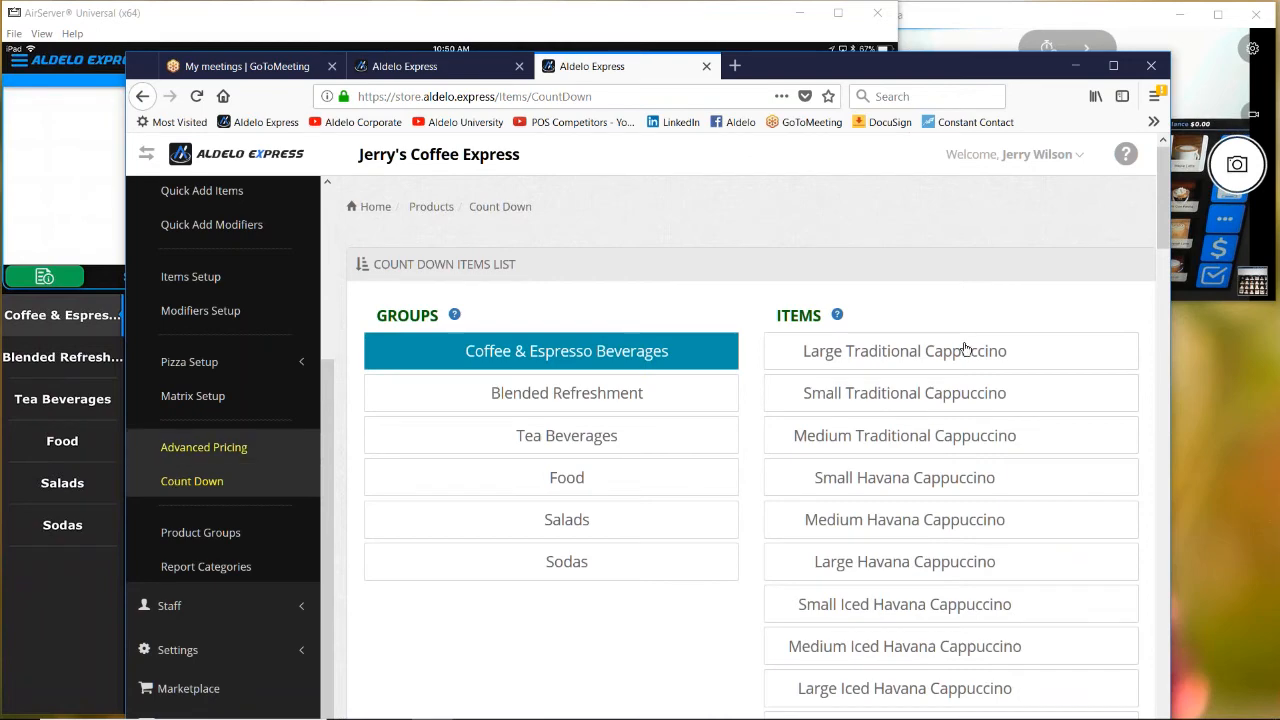
click(904, 350)
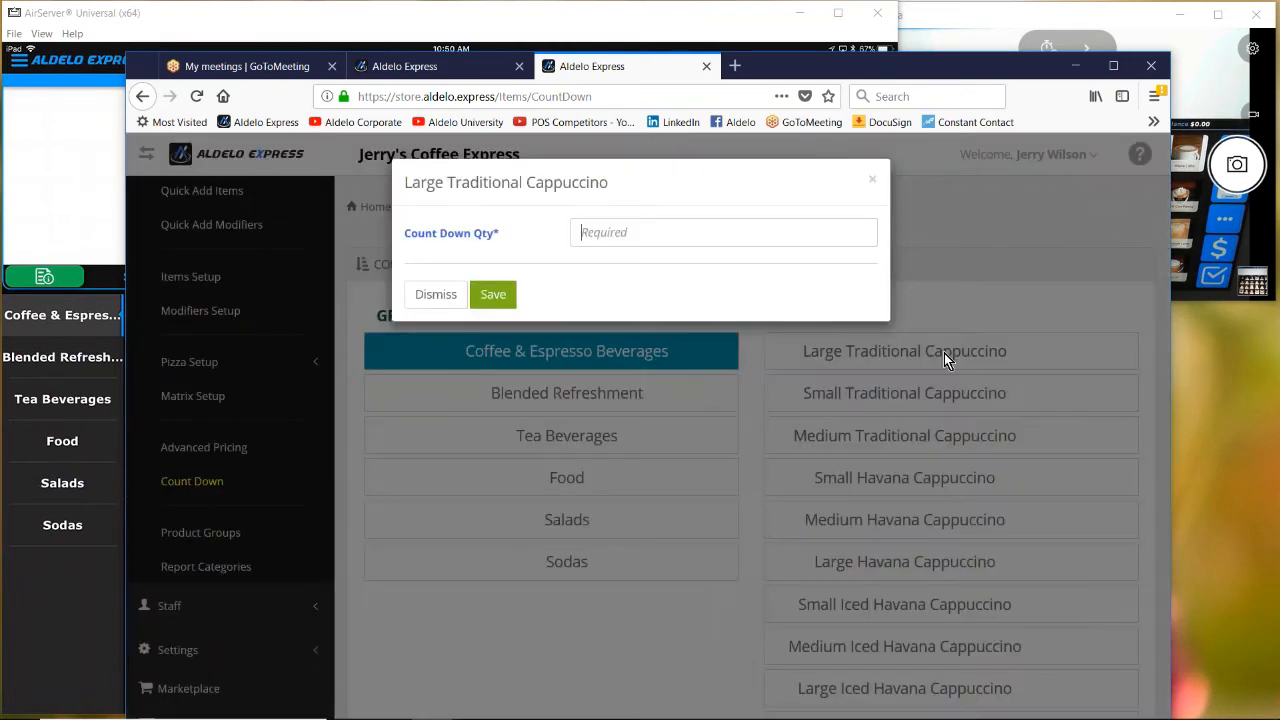
click(722, 232)
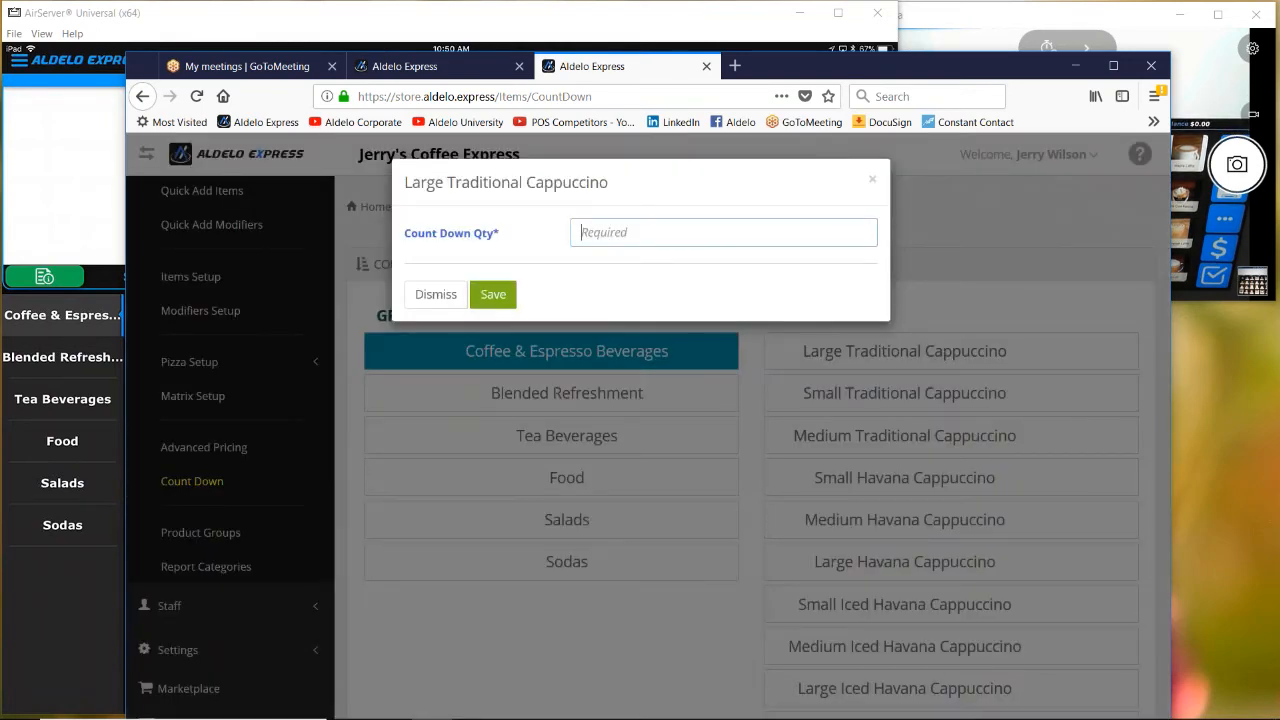
click(435, 294)
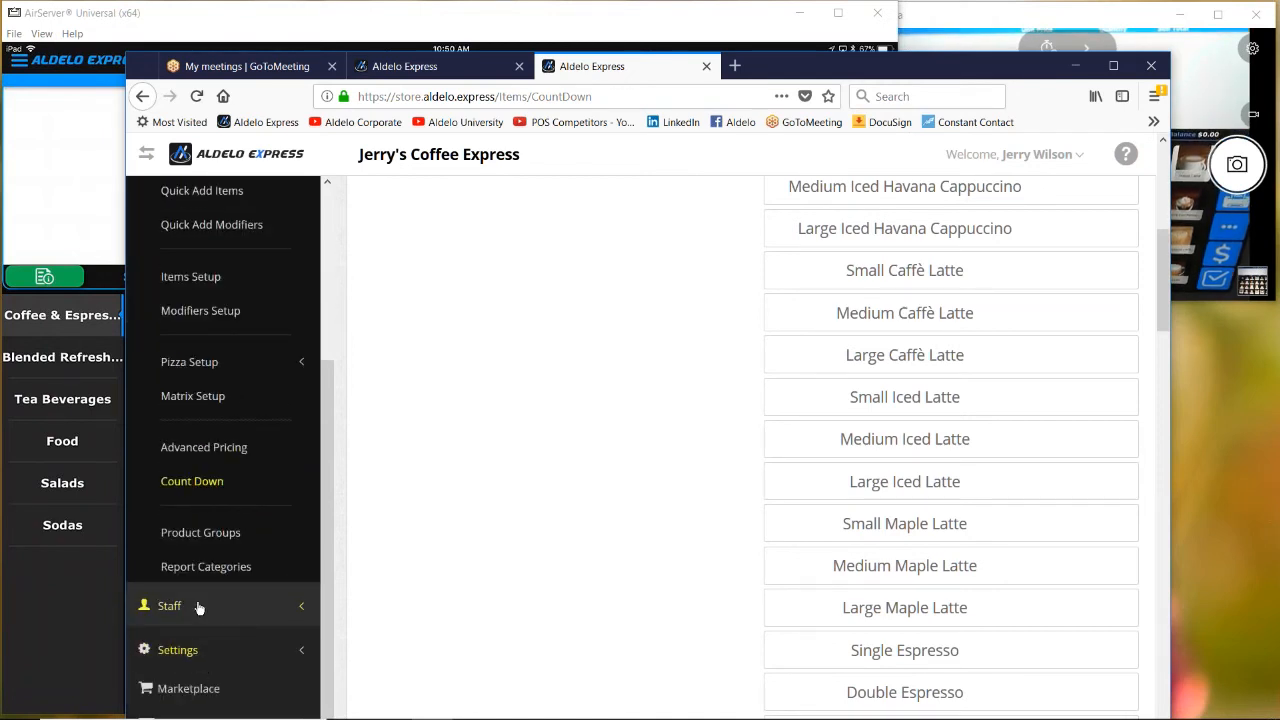
Step: Expand Staff and open Employees to view the five employees' titles and security levels
click(169, 605)
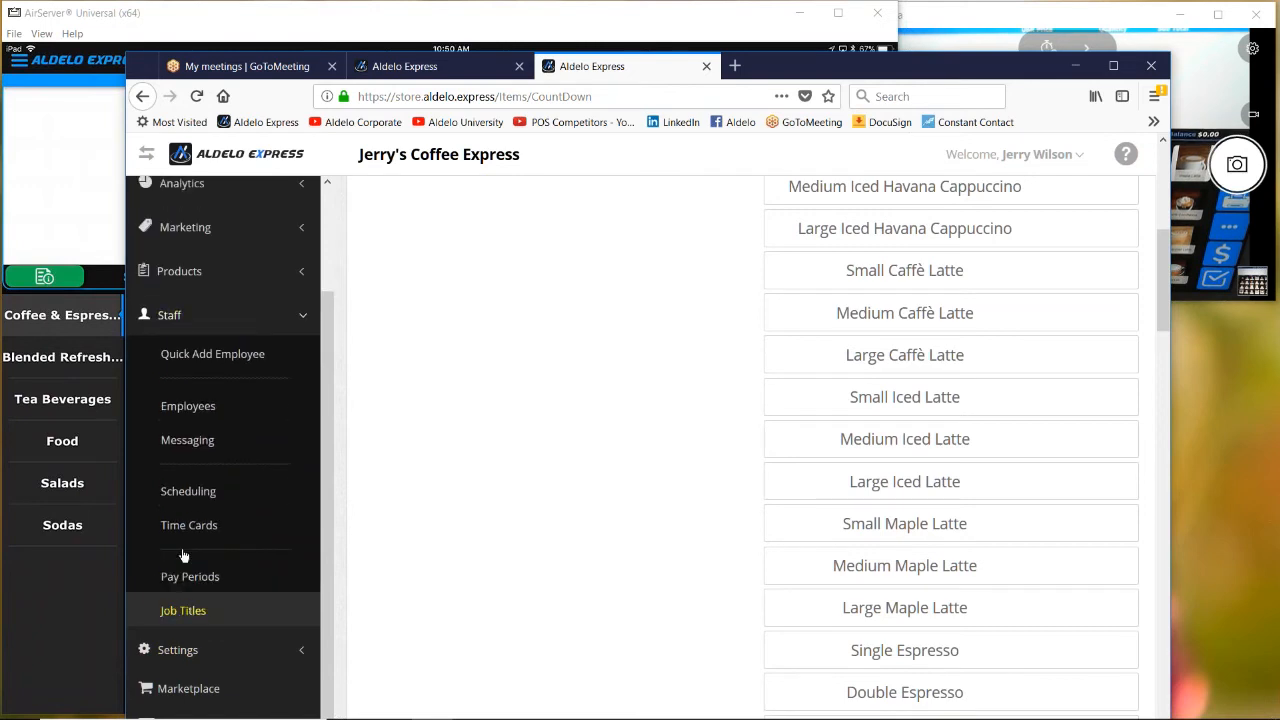
click(188, 405)
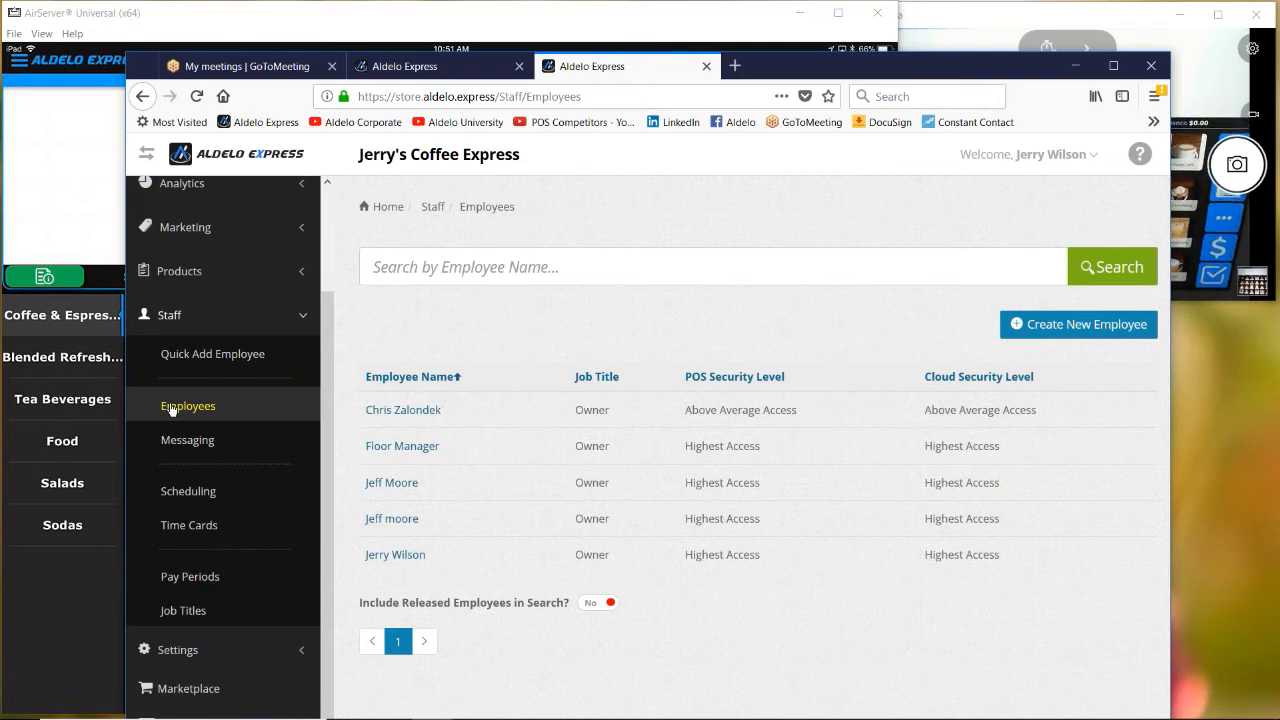
mouse_move(160, 458)
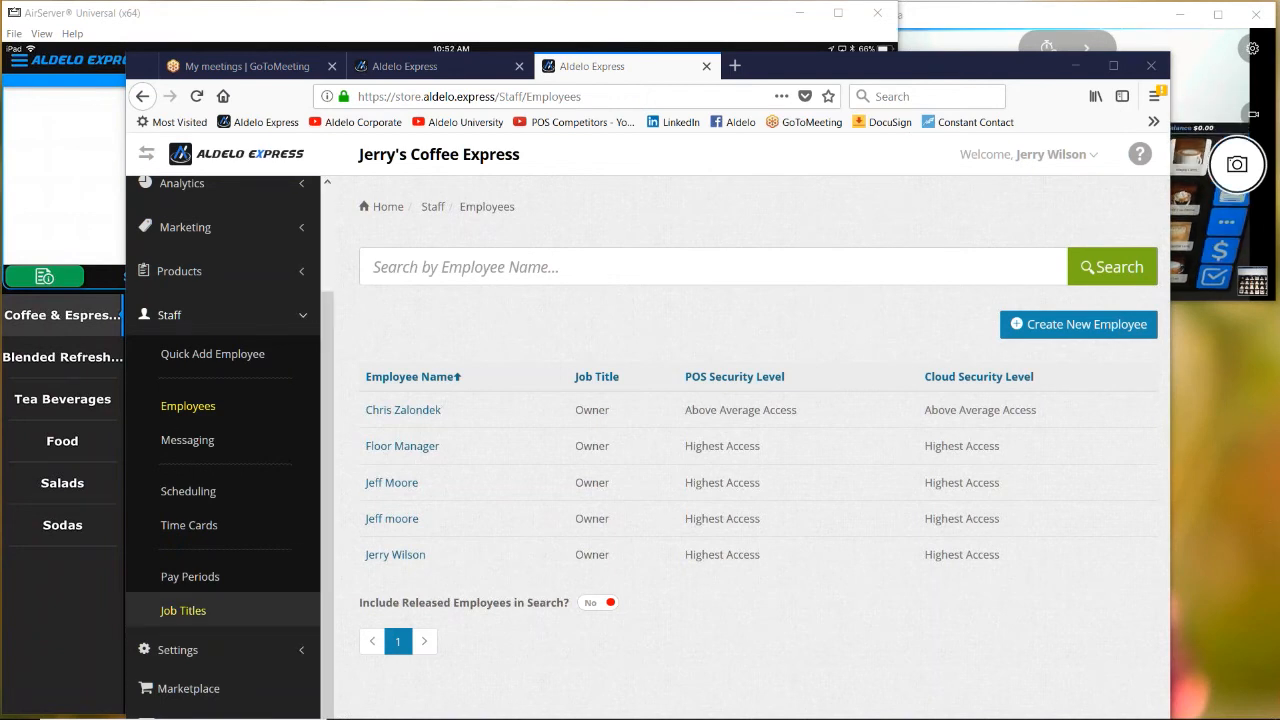
Step: Expand Settings and Store Config, then load the Receipt & Ticket Config page
click(177, 358)
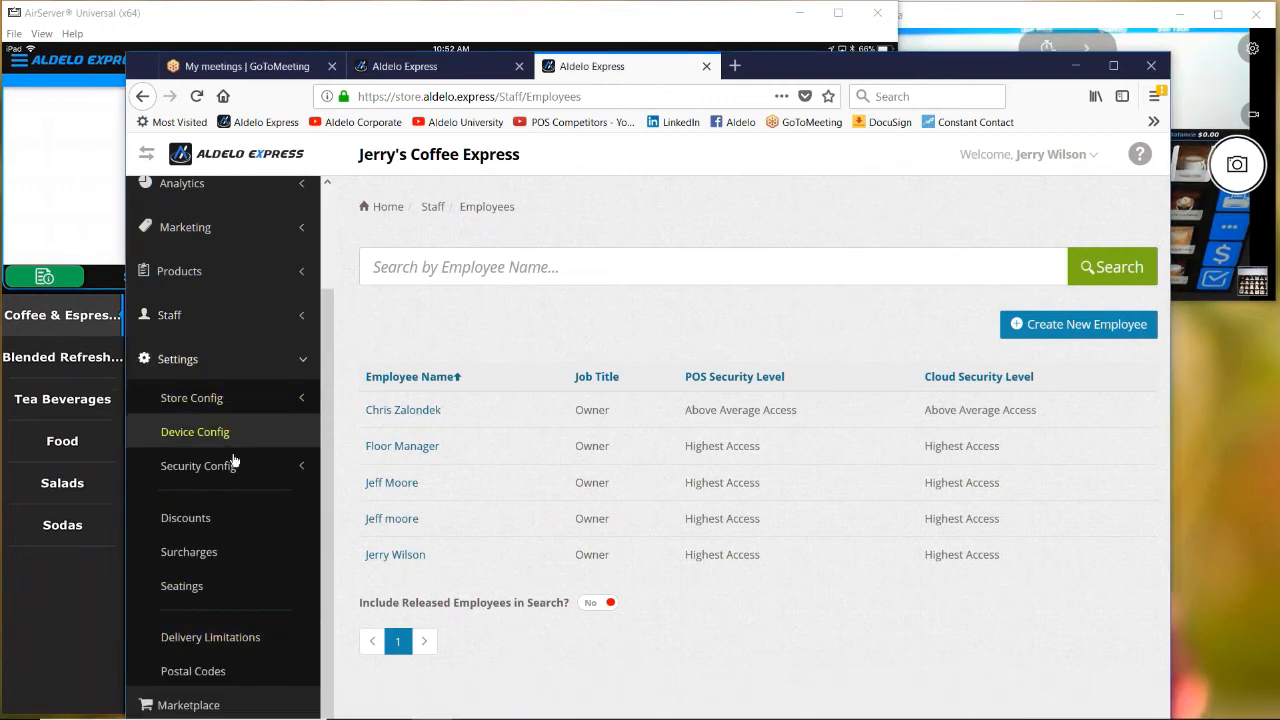
scroll(down, 3)
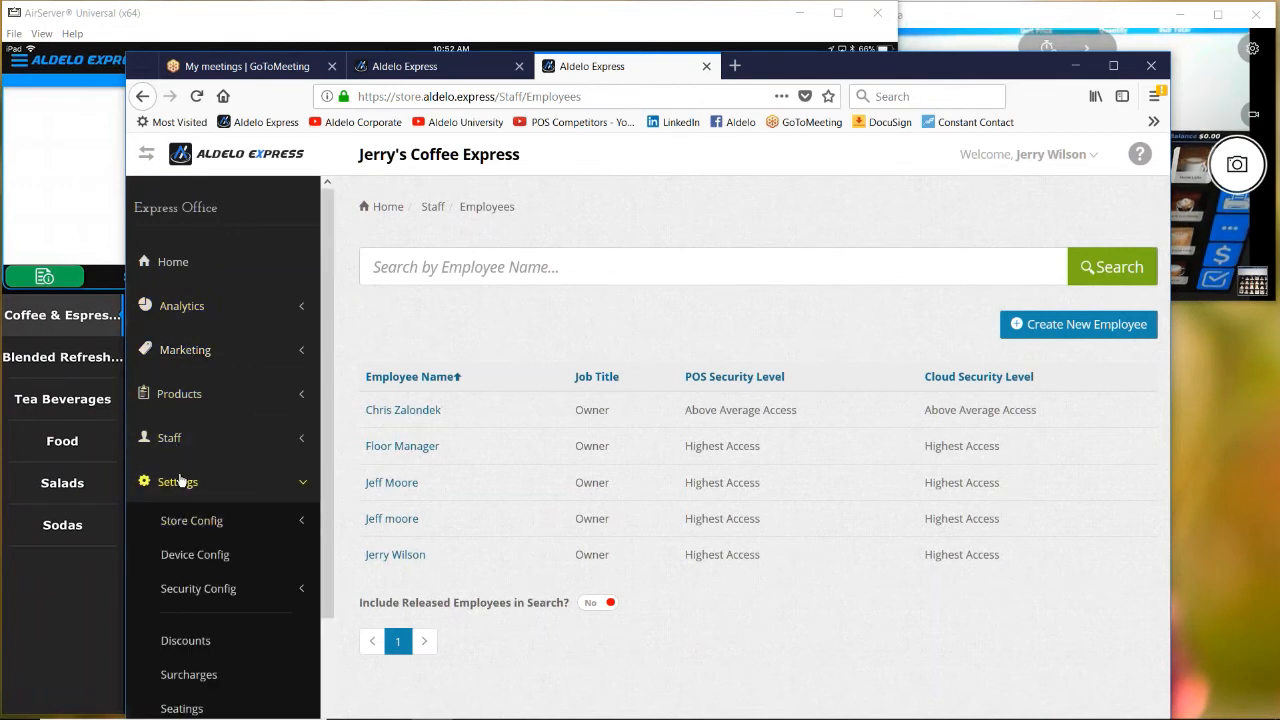
click(191, 520)
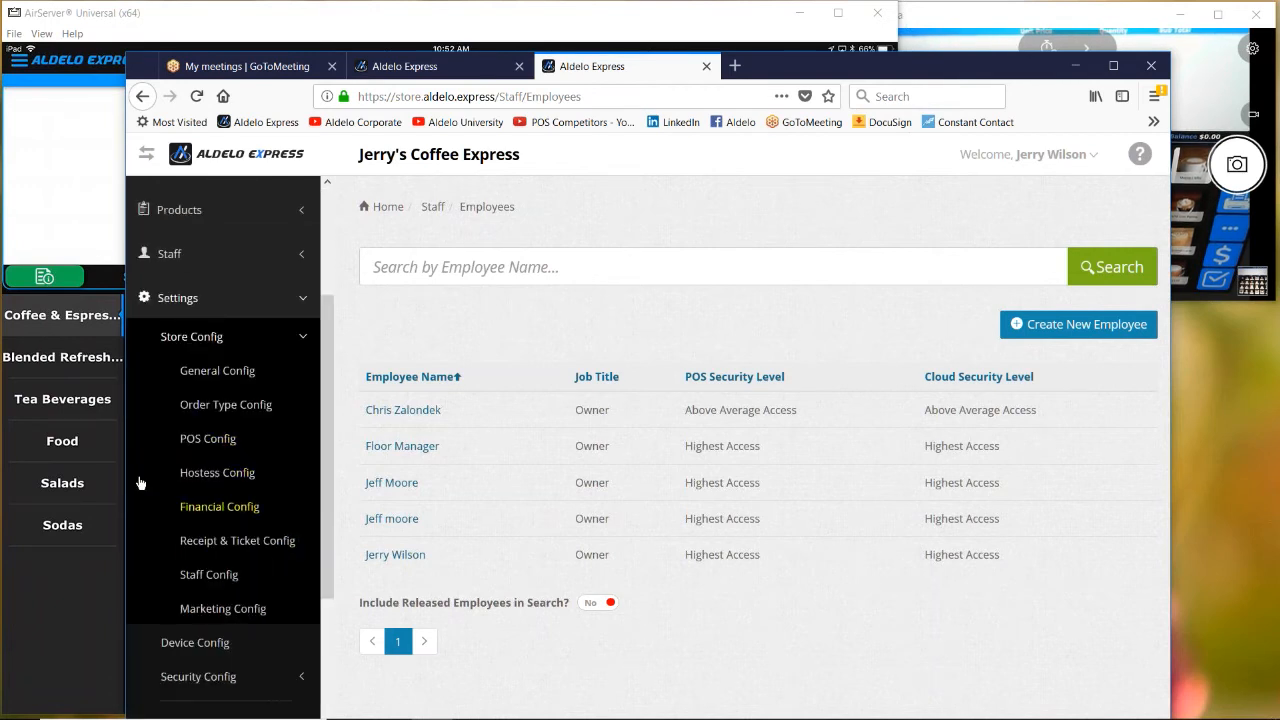
mouse_move(177, 520)
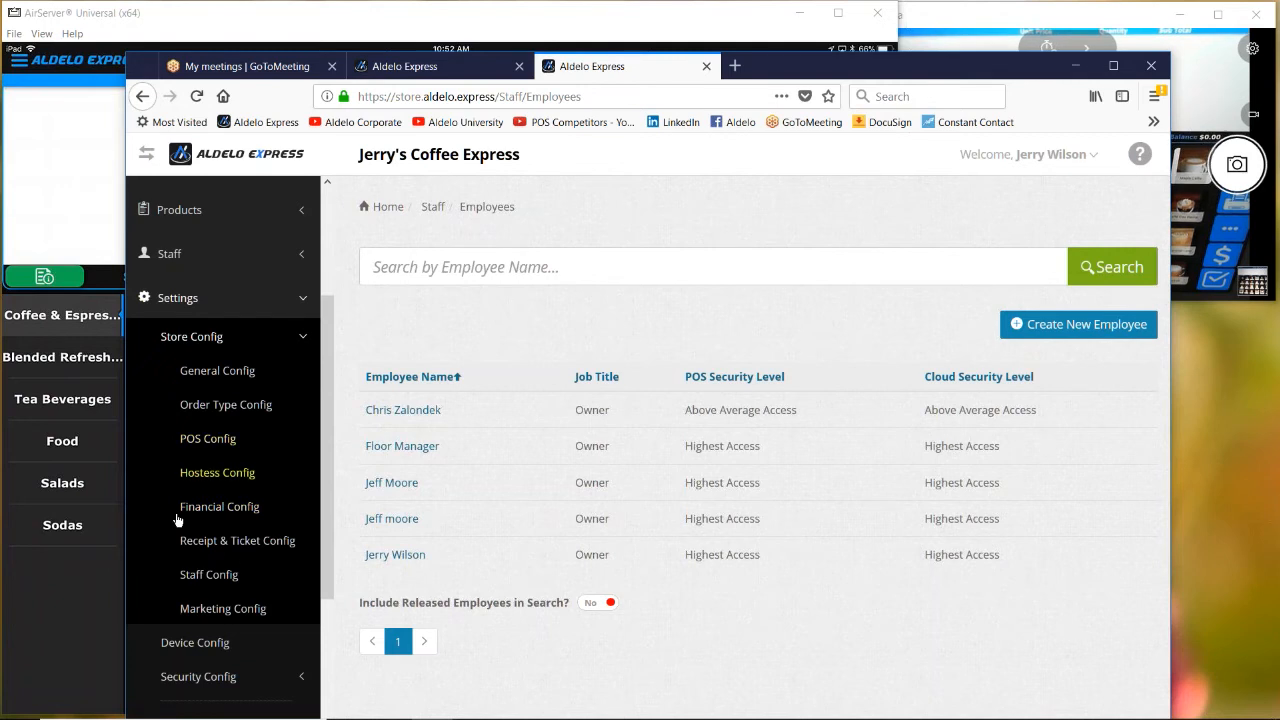
click(237, 540)
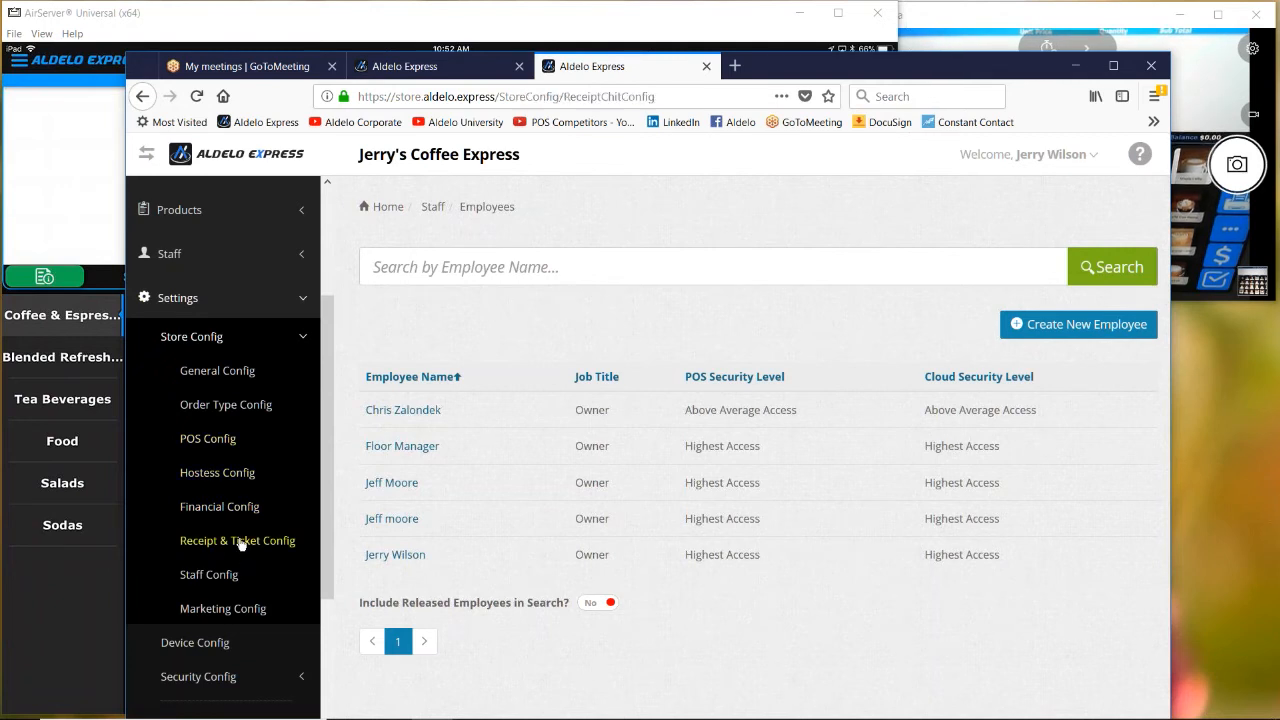
click(237, 540)
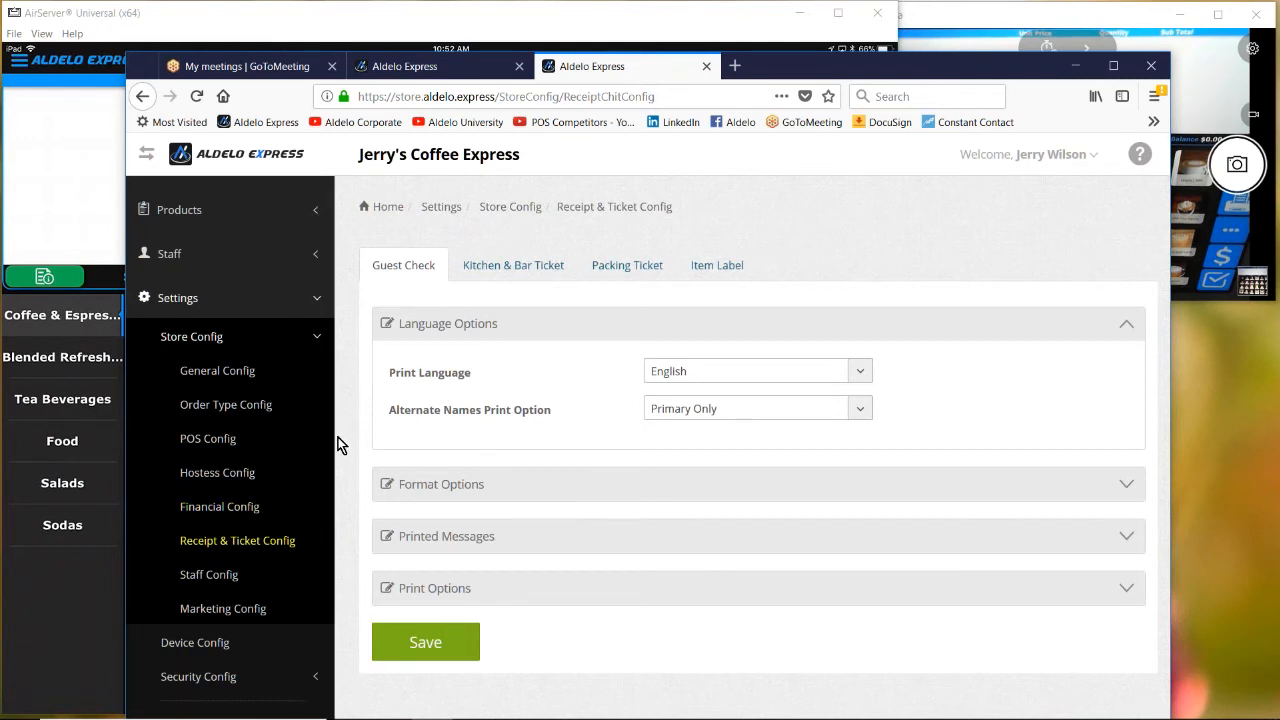
mouse_move(343, 448)
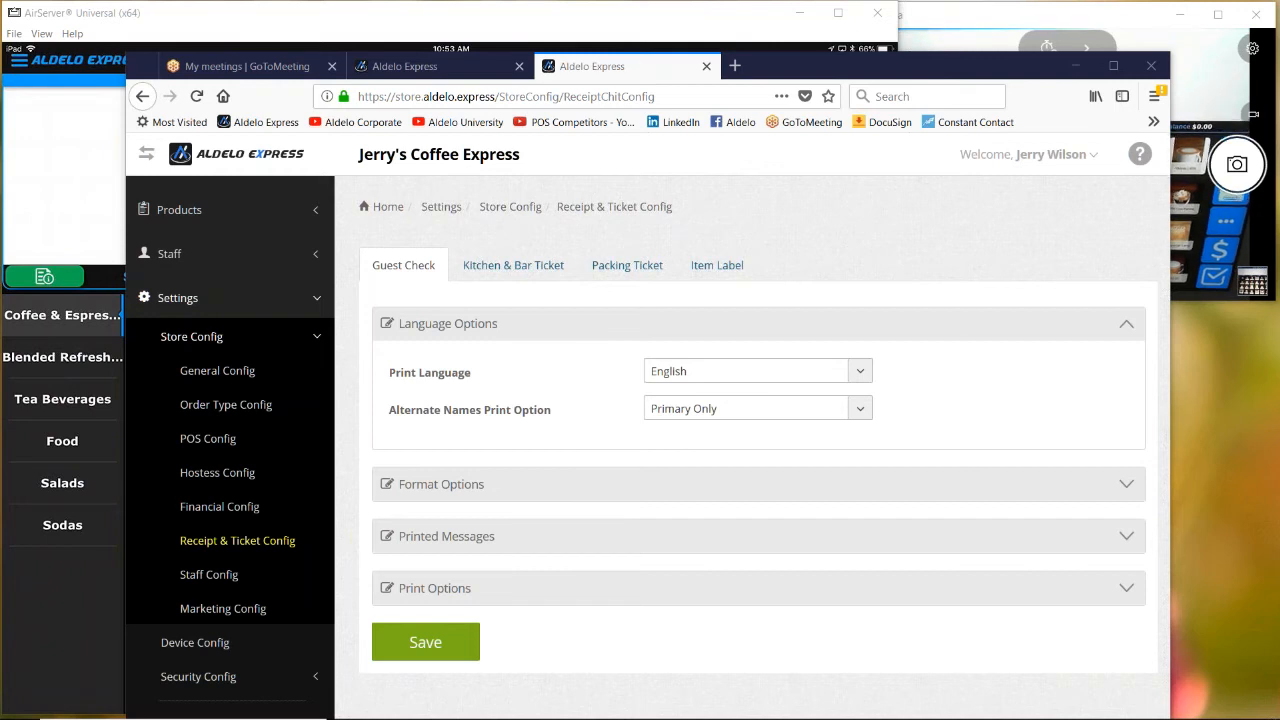
mouse_move(192, 336)
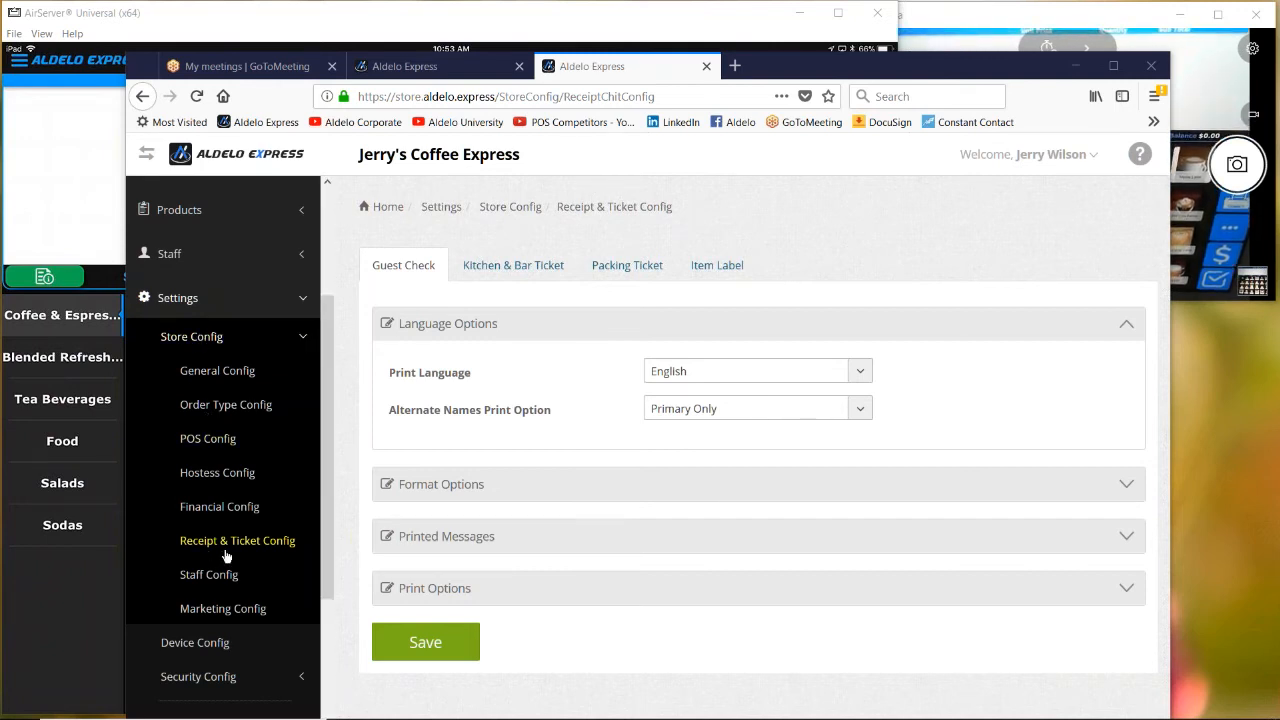
mouse_move(362, 389)
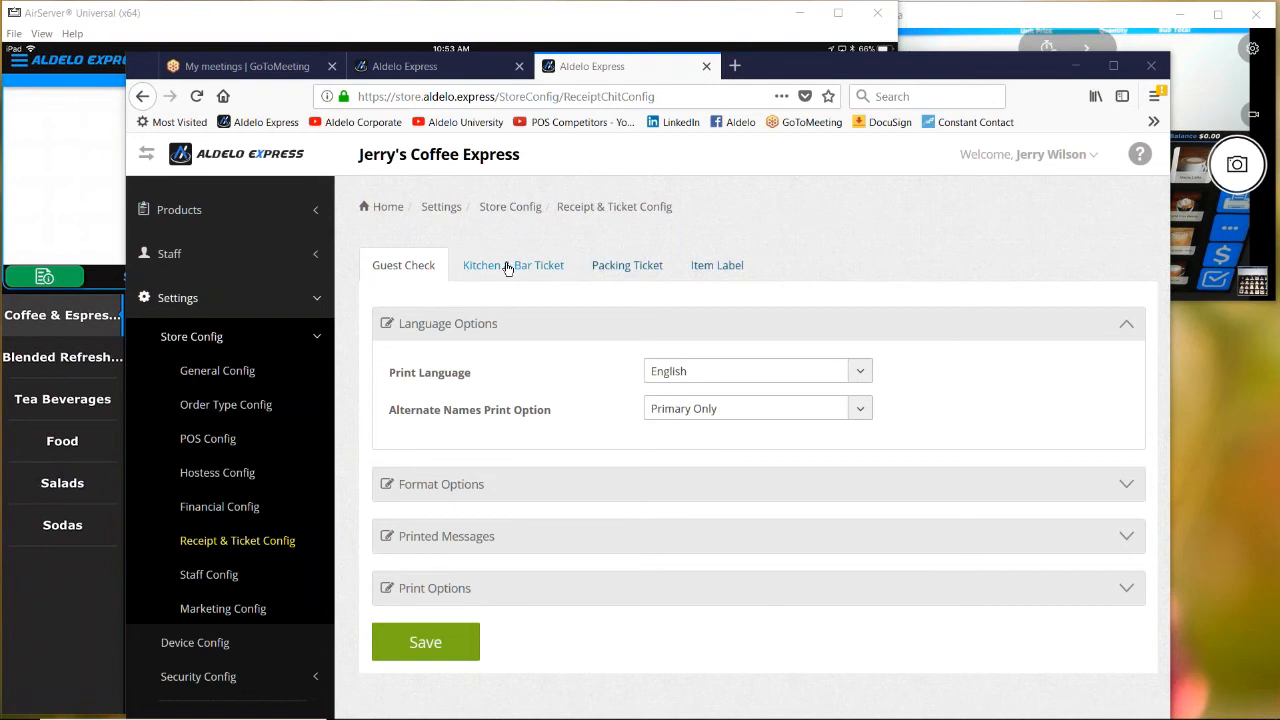
click(513, 265)
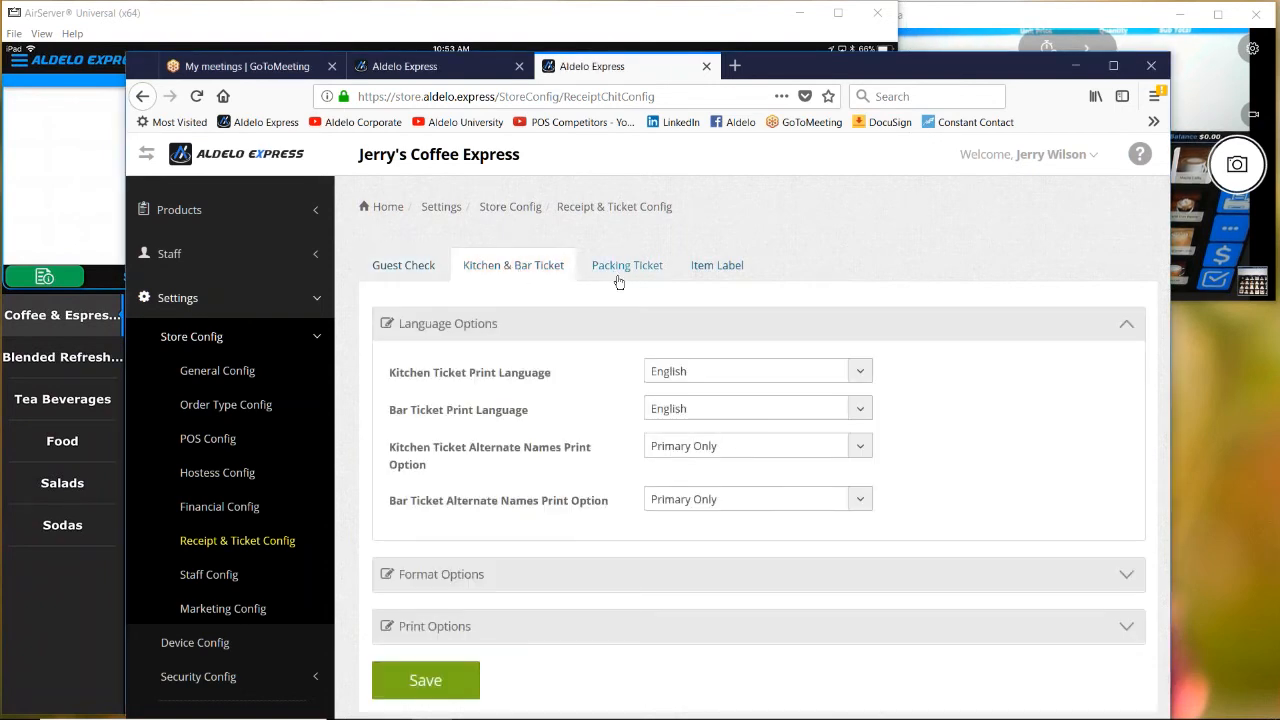
click(627, 265)
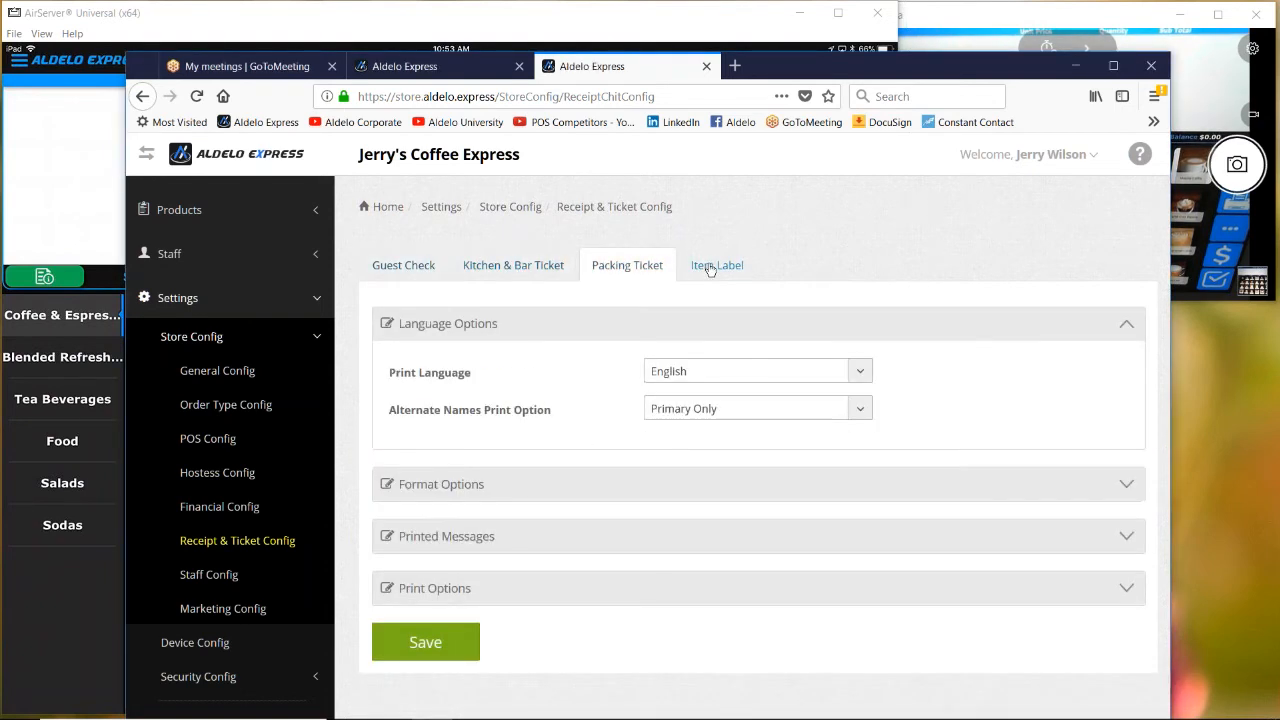
click(717, 265)
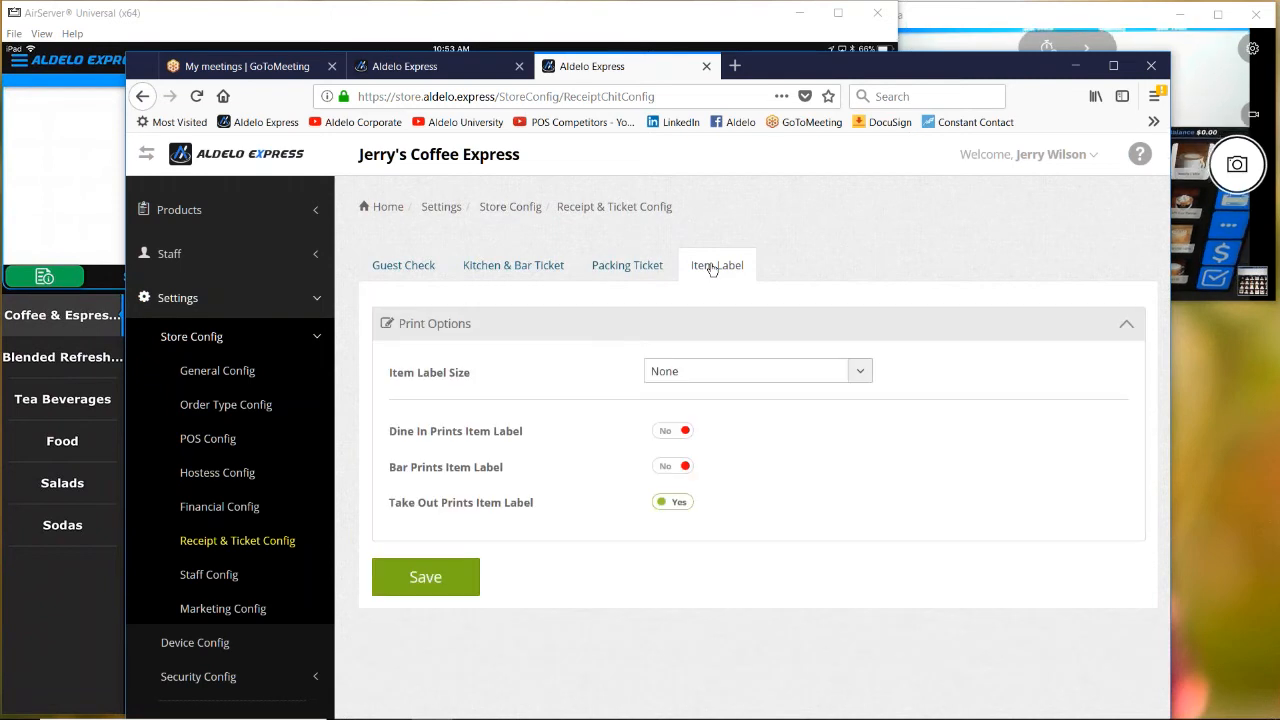
click(403, 265)
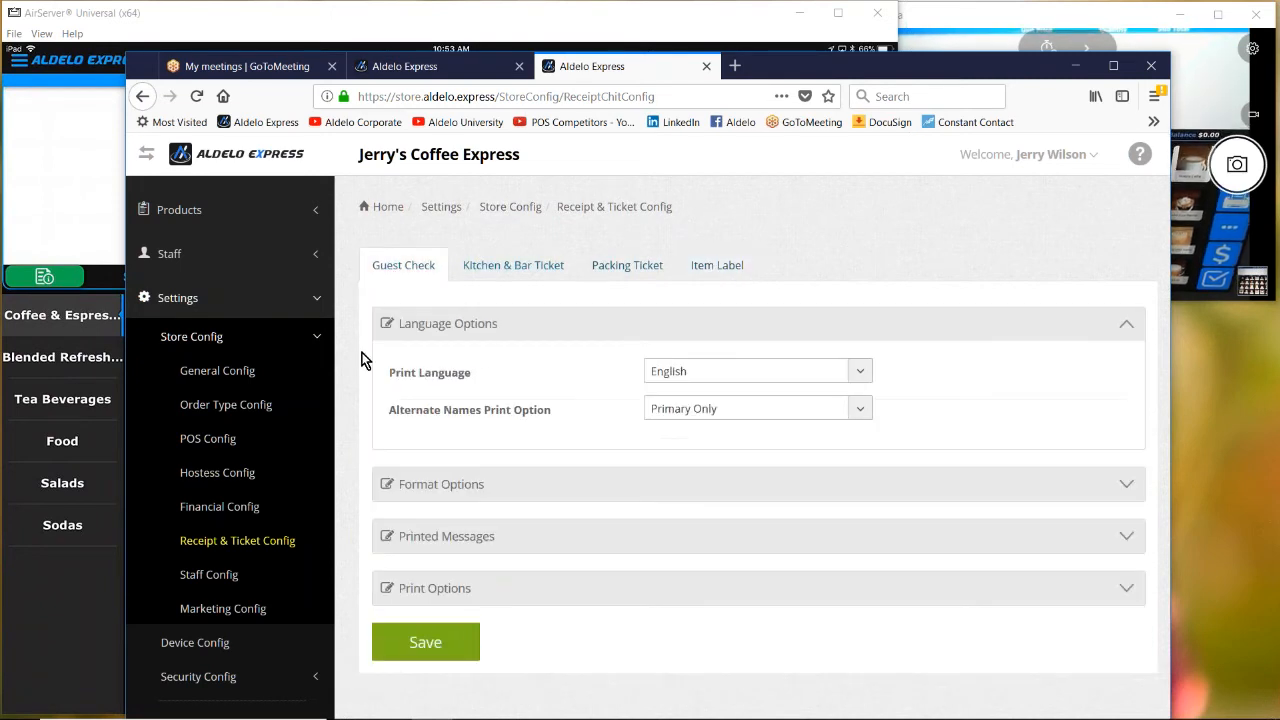
mouse_move(343, 471)
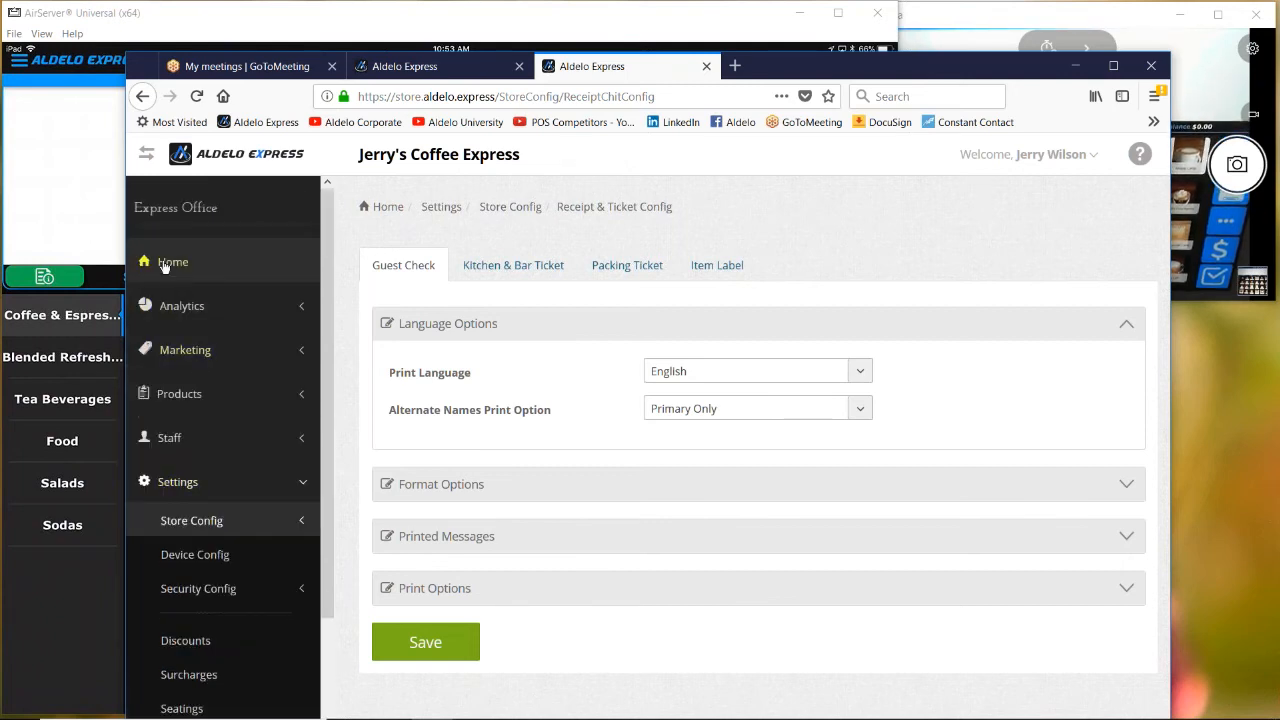
Step: Return to the Home dashboard ($102.31 net sales, 7 orders), collapsing and re-expanding the sidebar
click(172, 261)
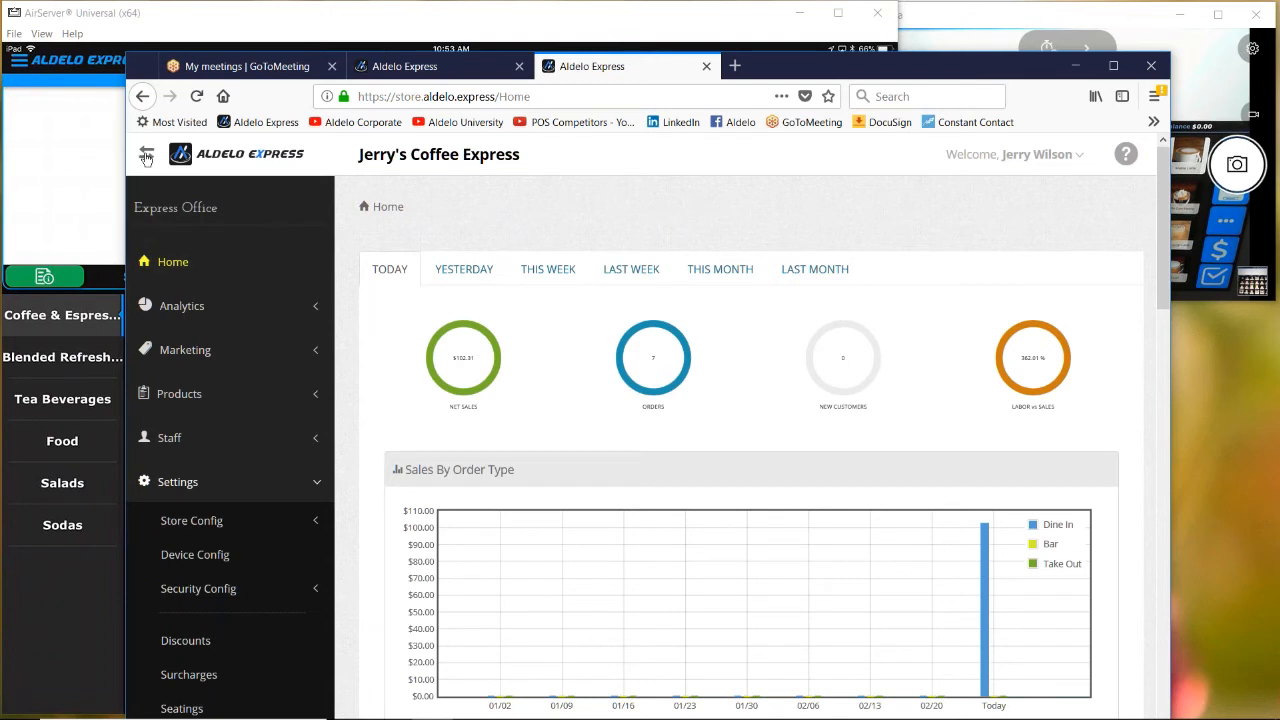
click(146, 154)
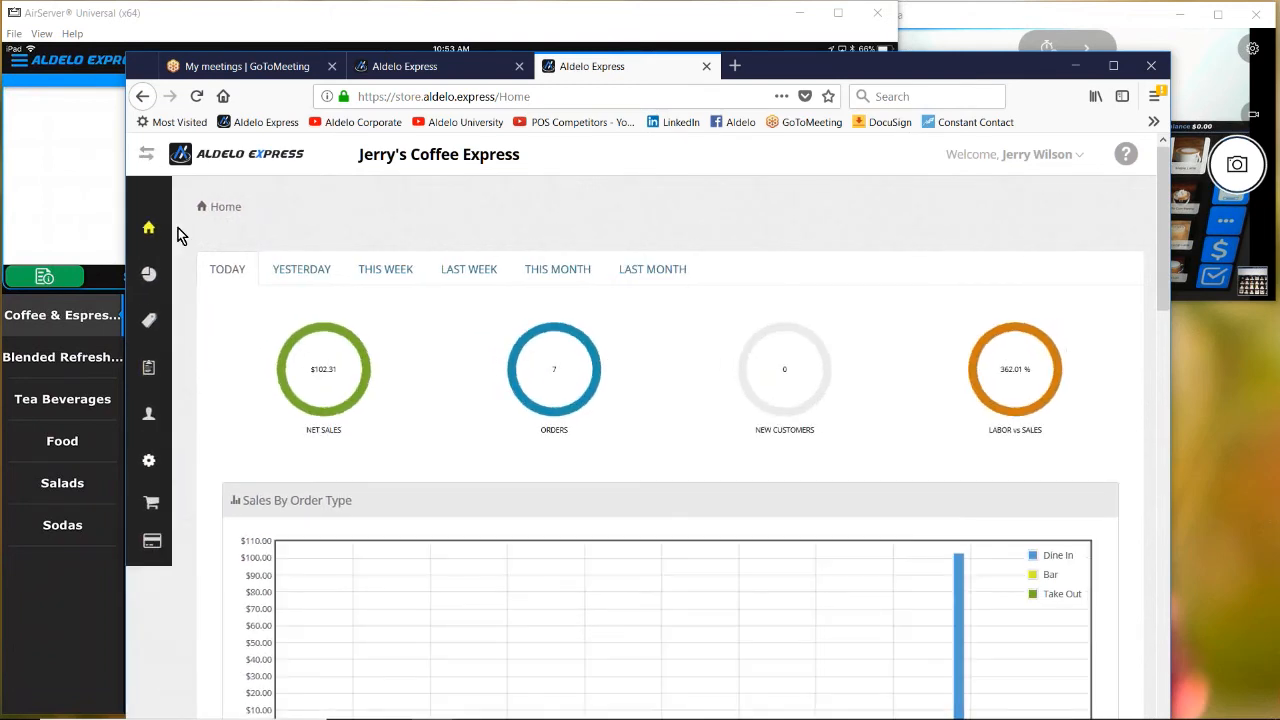
mouse_move(150, 155)
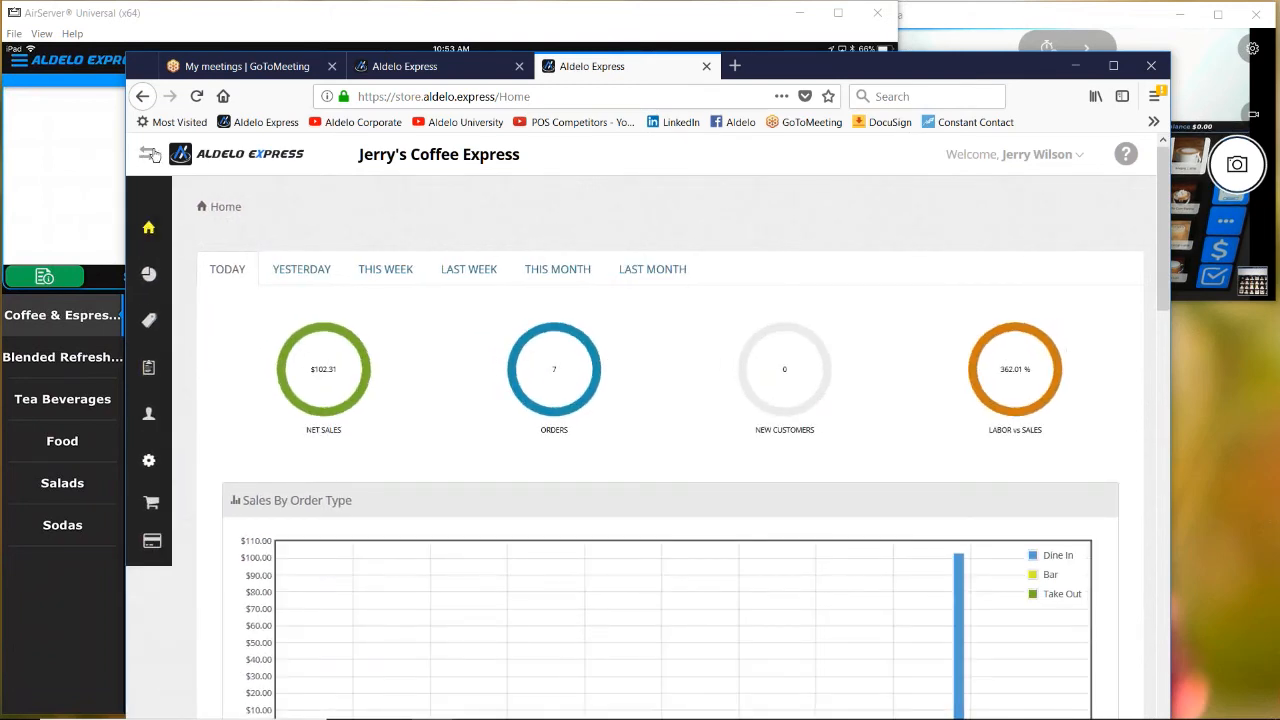
click(146, 154)
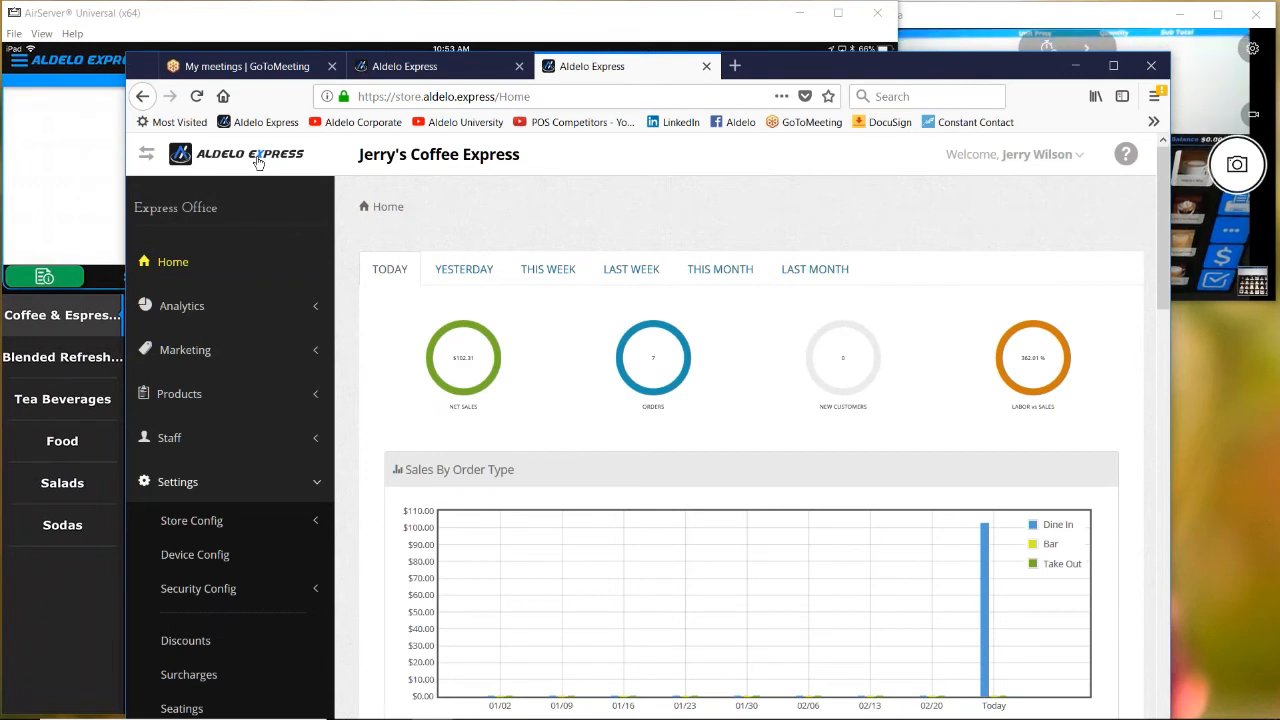
scroll(down, 3)
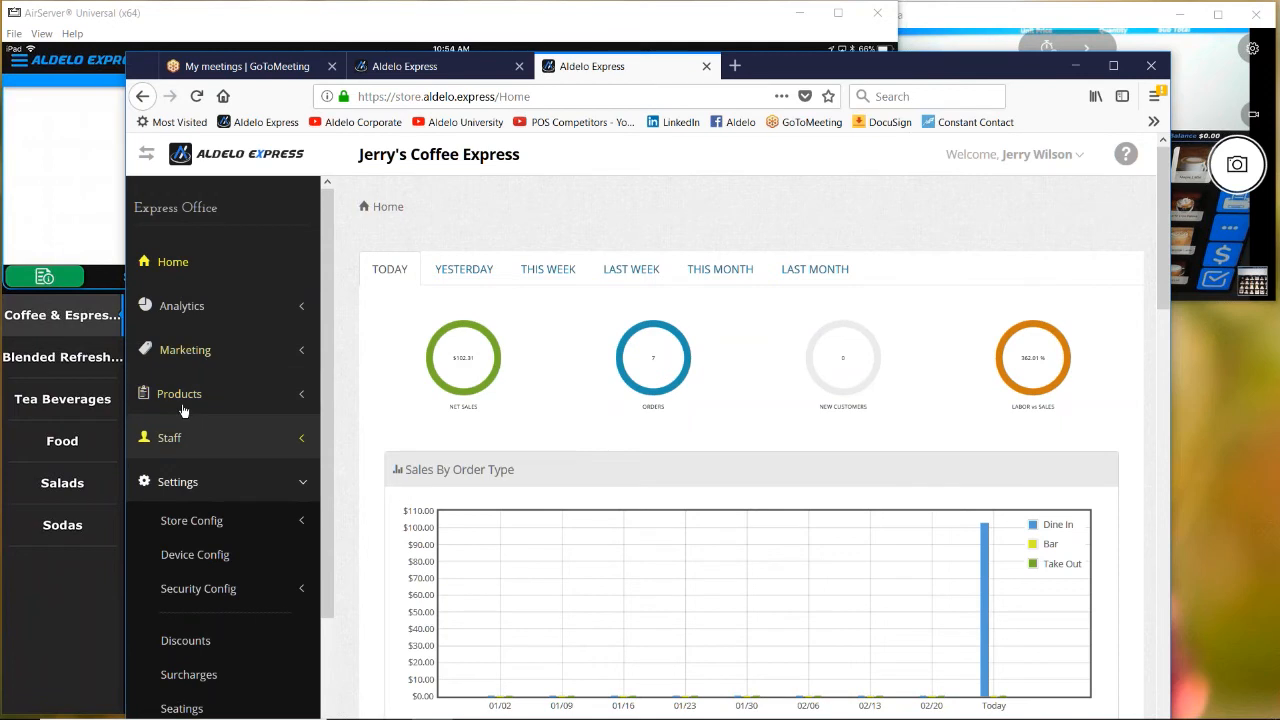
Step: Review Havana Cappuccino's Large $4.95, Medium $4.50, Small $3.95 sub-items, then return to Items Setup
click(179, 393)
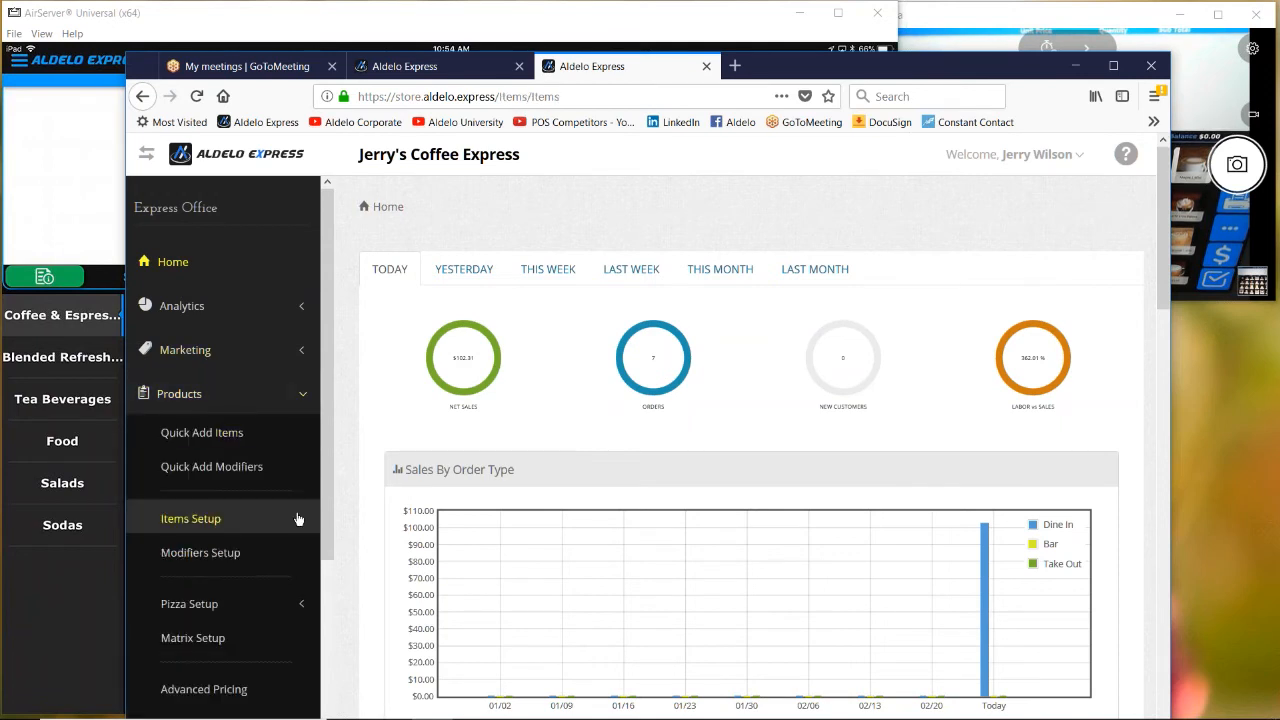
click(190, 518)
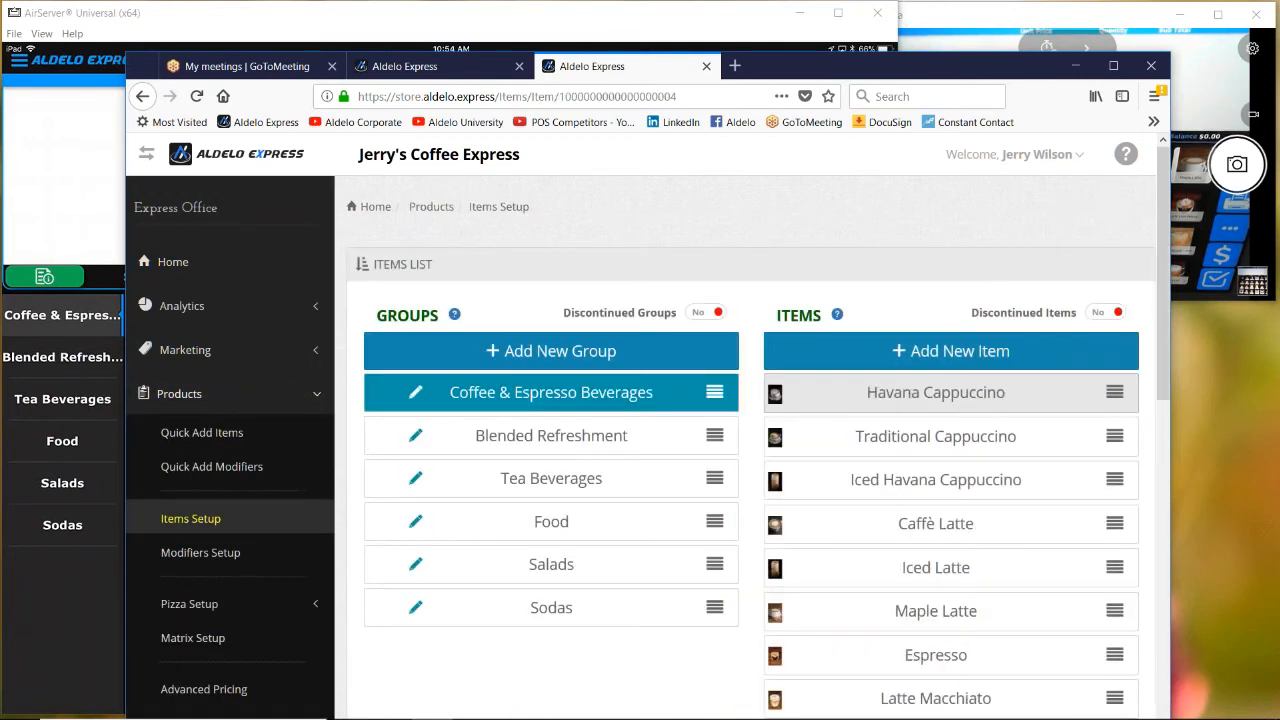
click(935, 392)
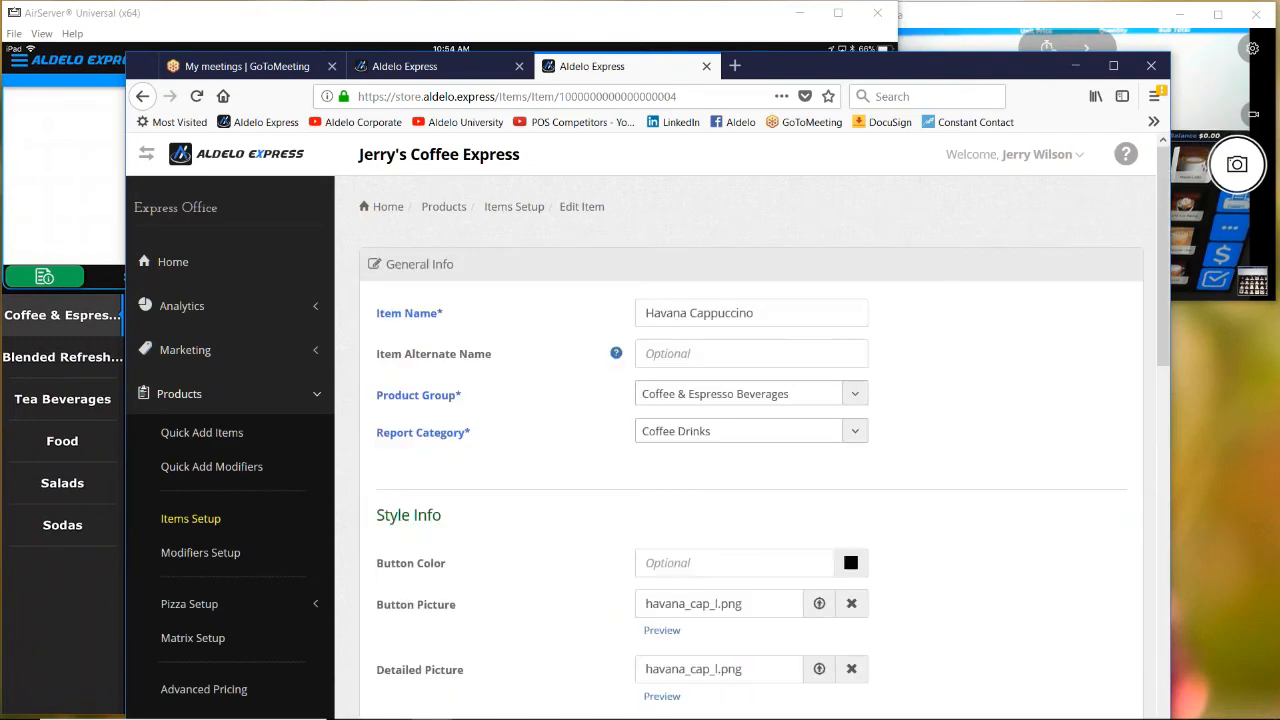
scroll(down, 3)
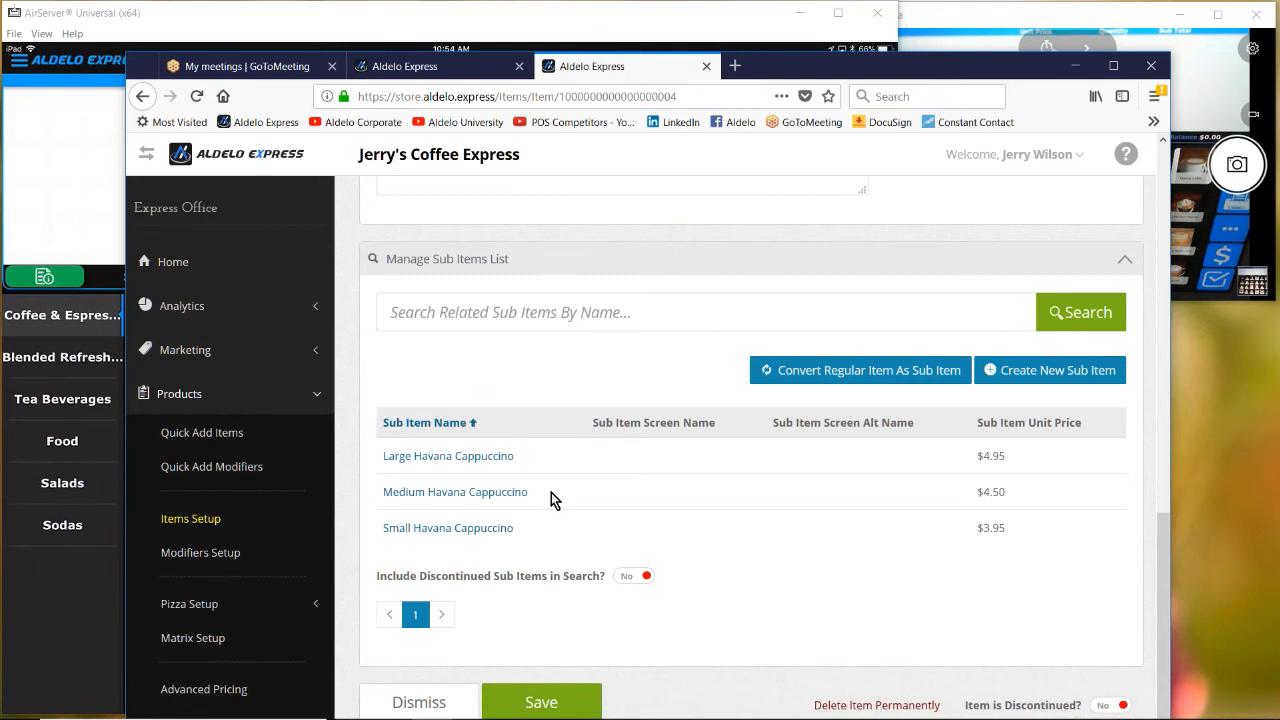
scroll(down, 3)
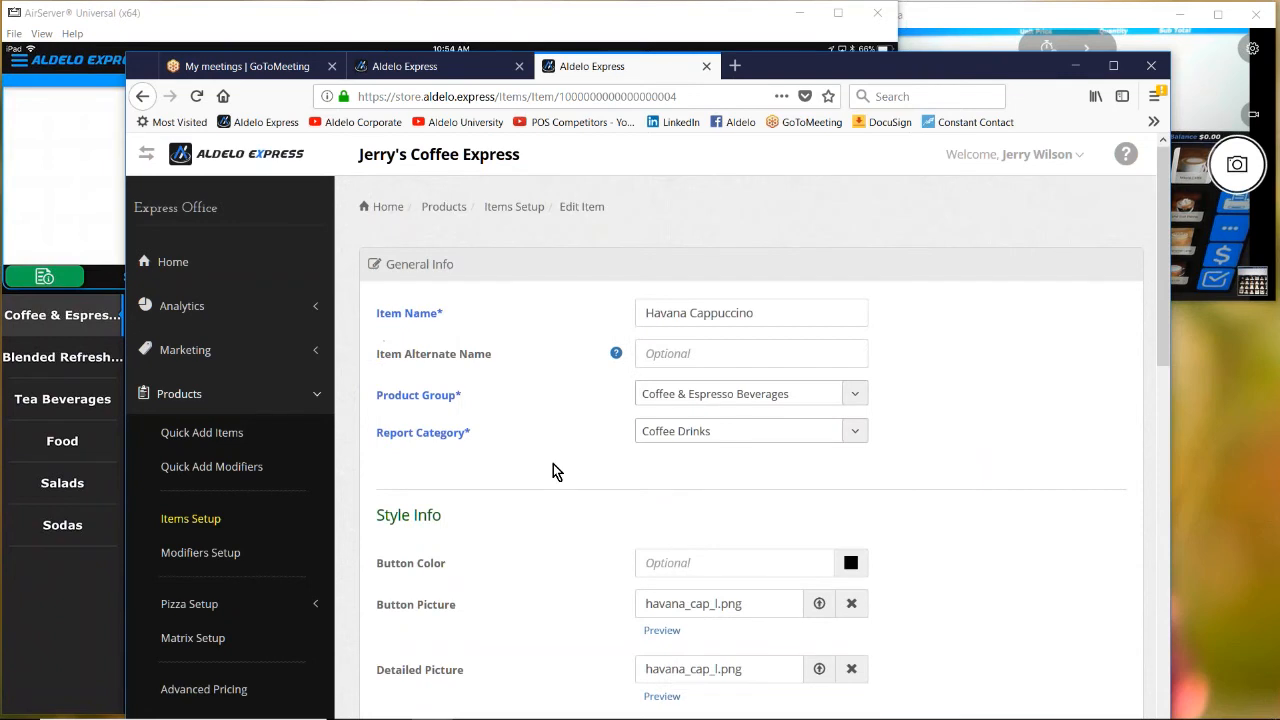
mouse_move(514, 207)
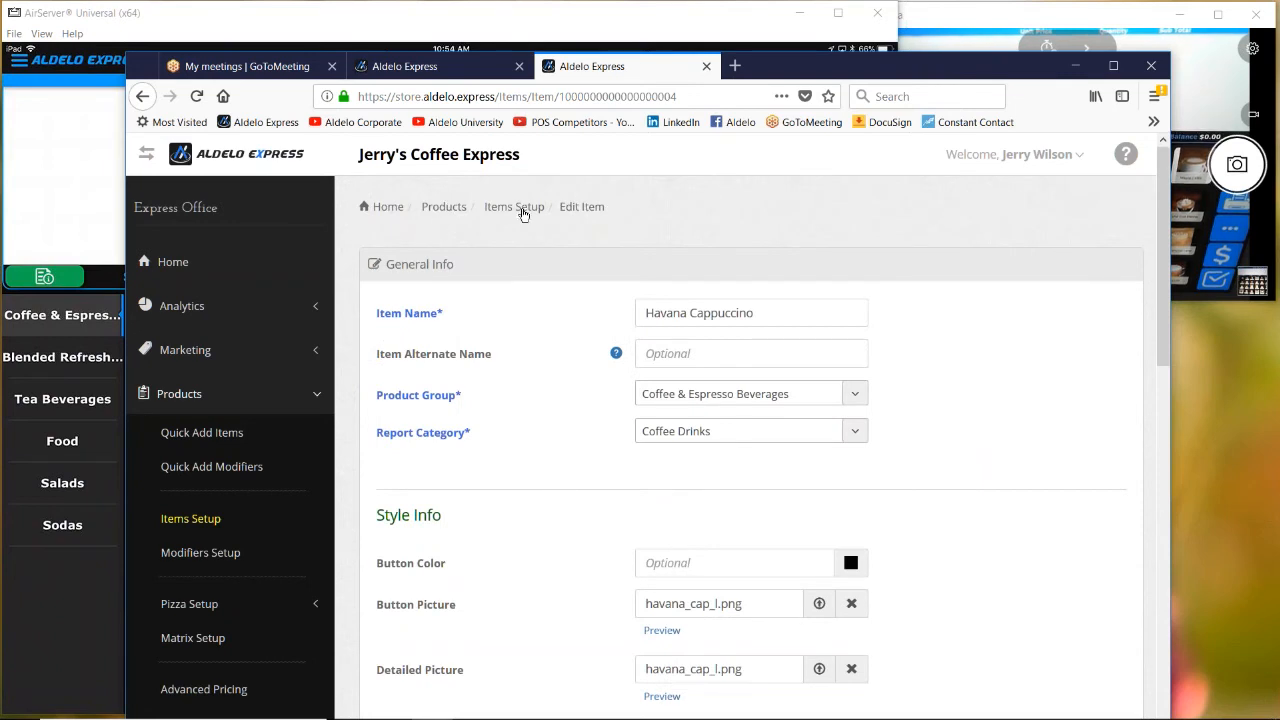
click(514, 206)
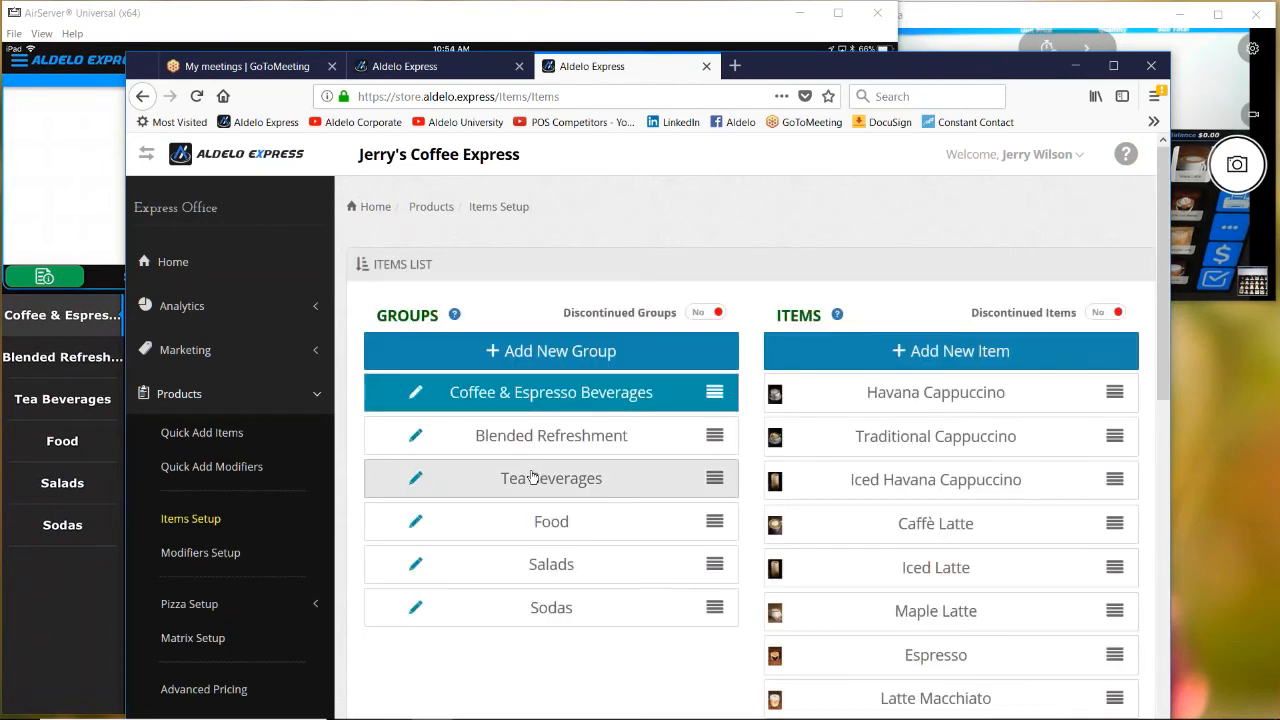
mouse_move(935, 479)
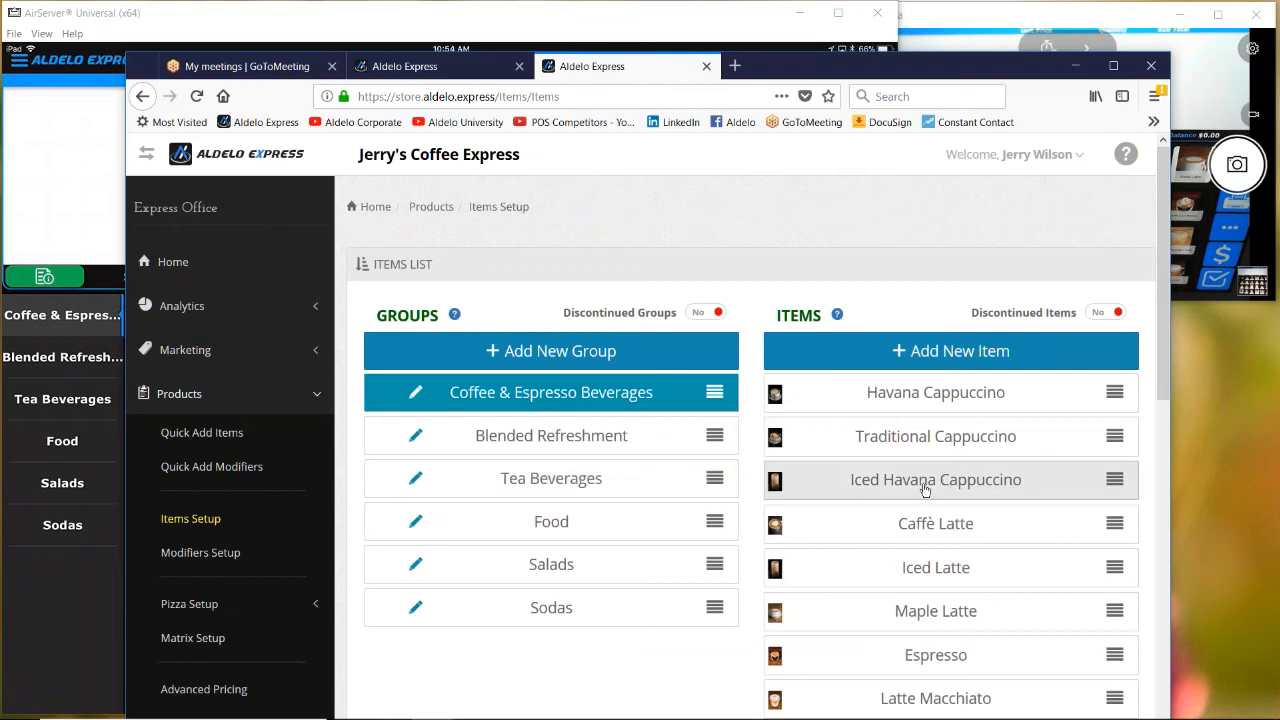
click(935, 480)
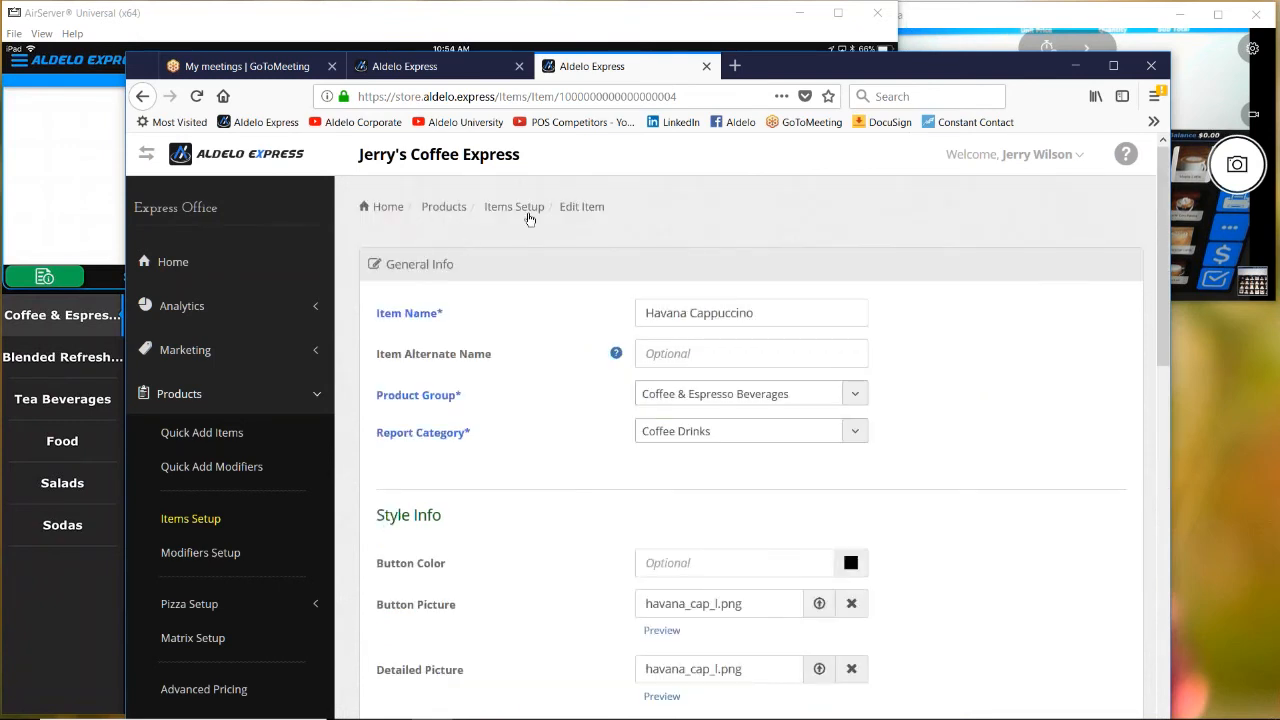
click(514, 206)
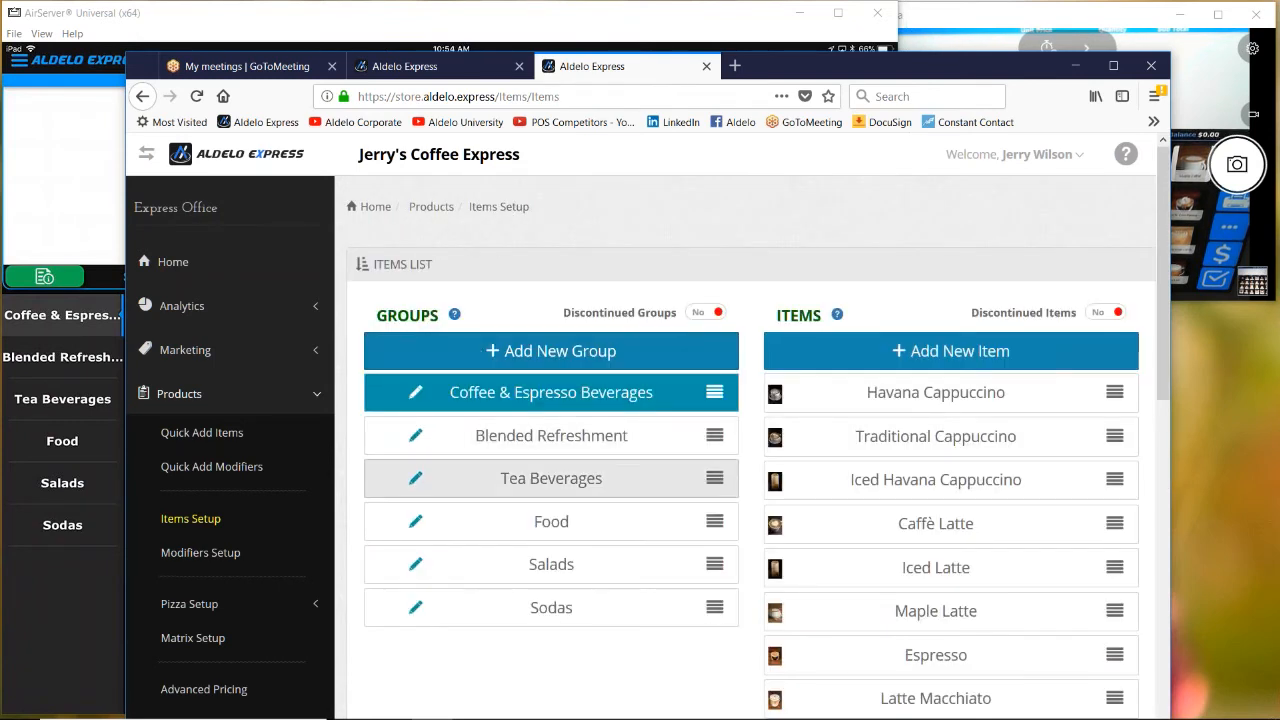
mouse_move(551, 564)
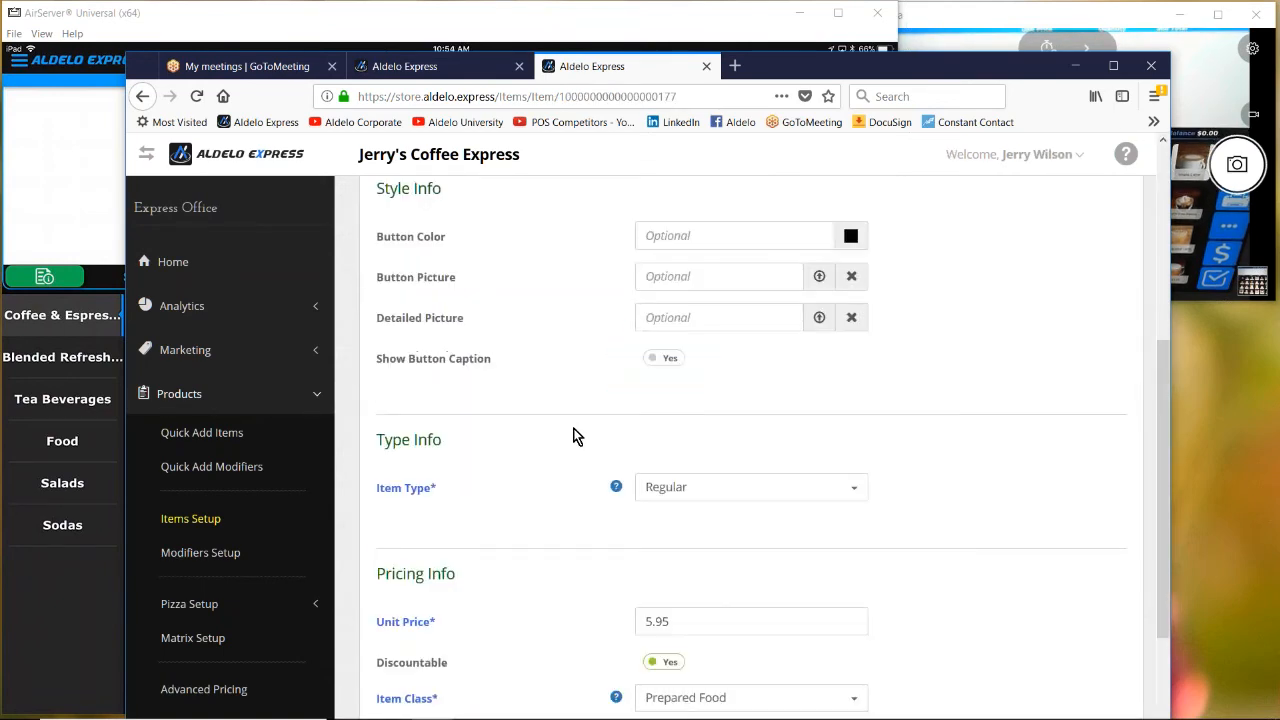
scroll(down, 3)
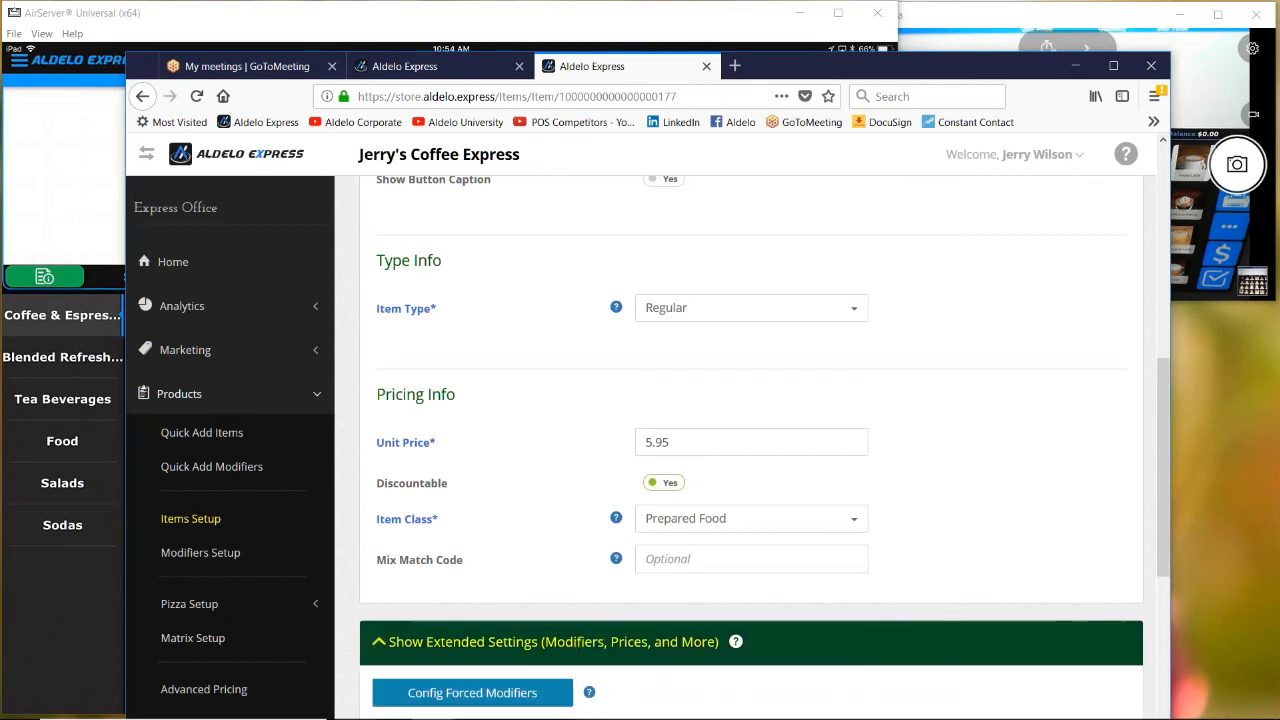
scroll(down, 3)
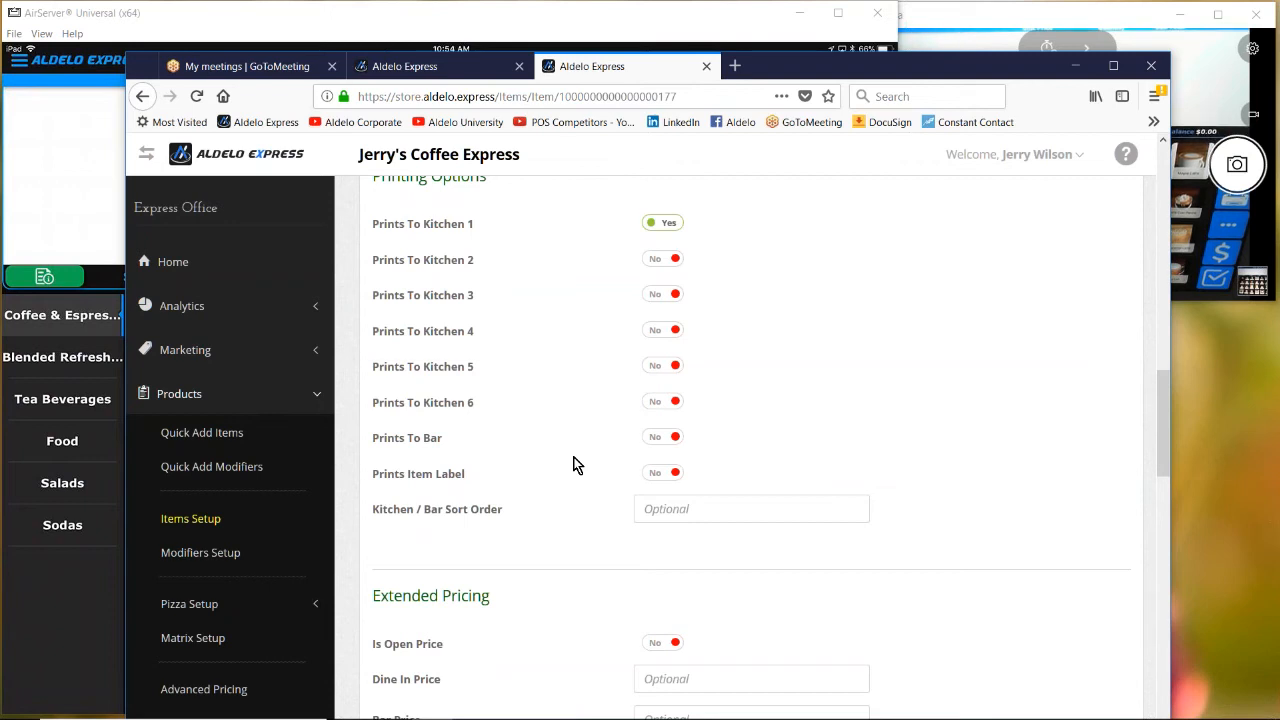
mouse_move(675, 291)
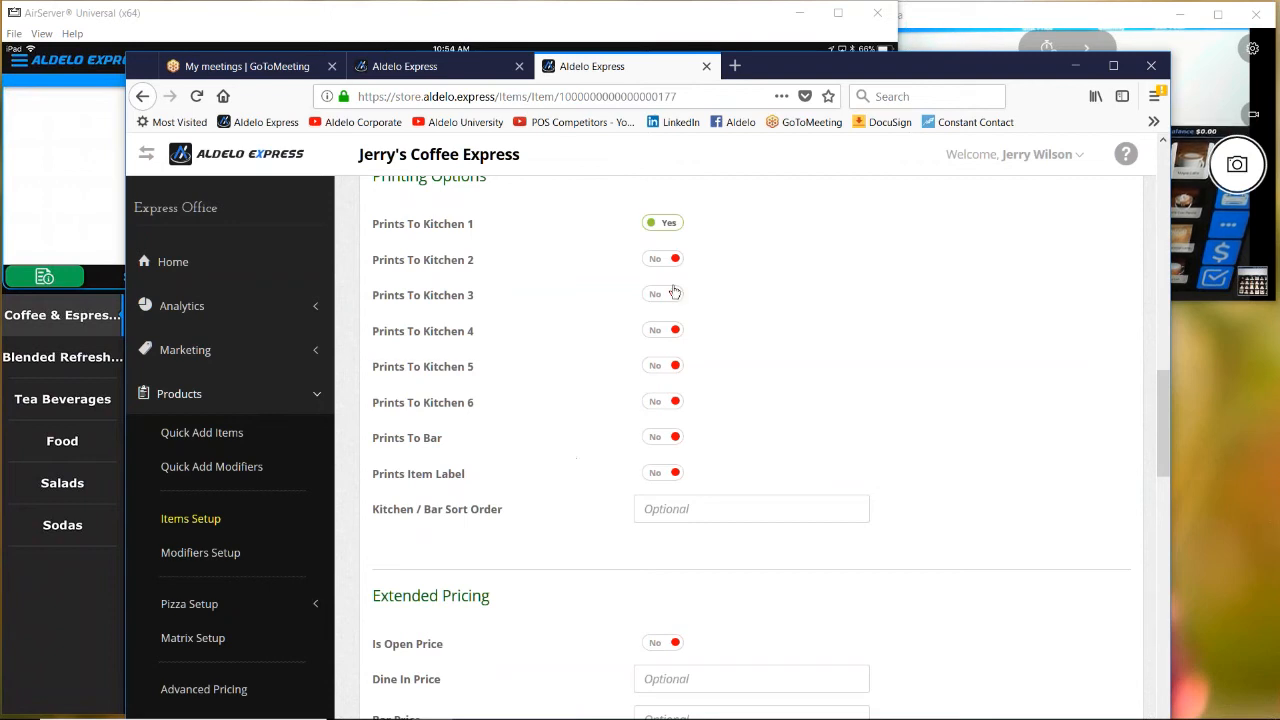
click(663, 294)
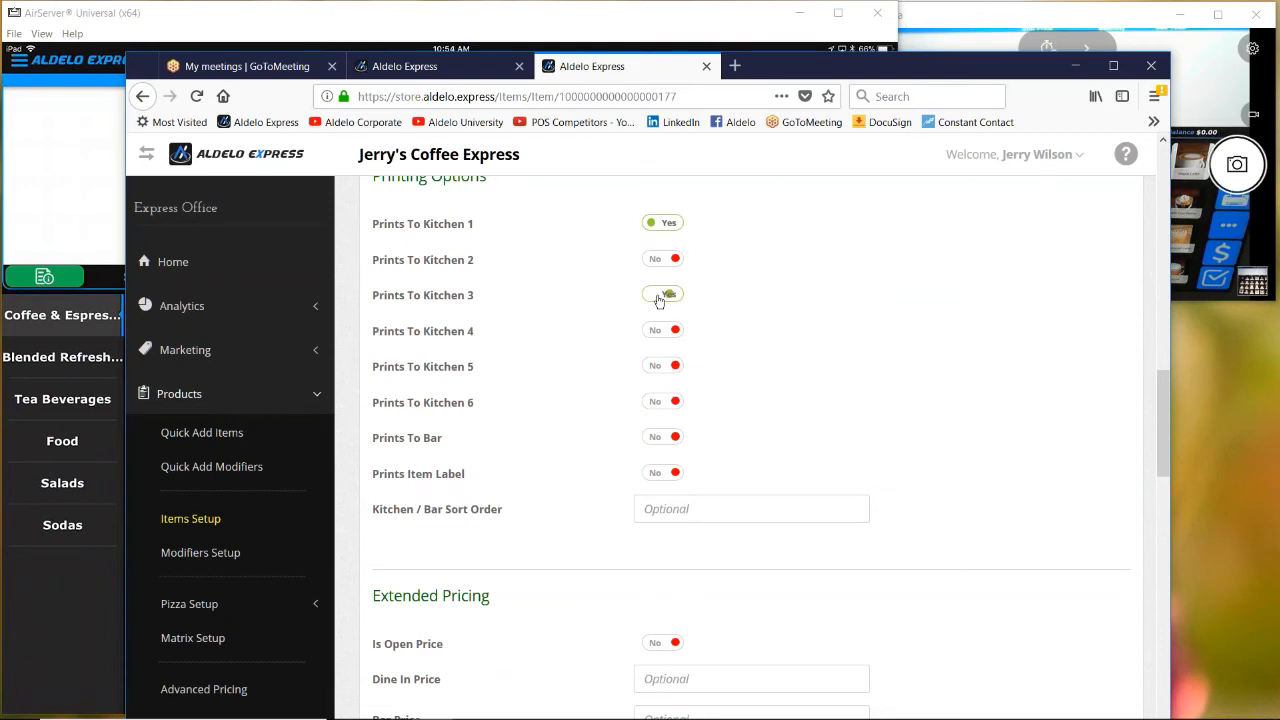
click(662, 294)
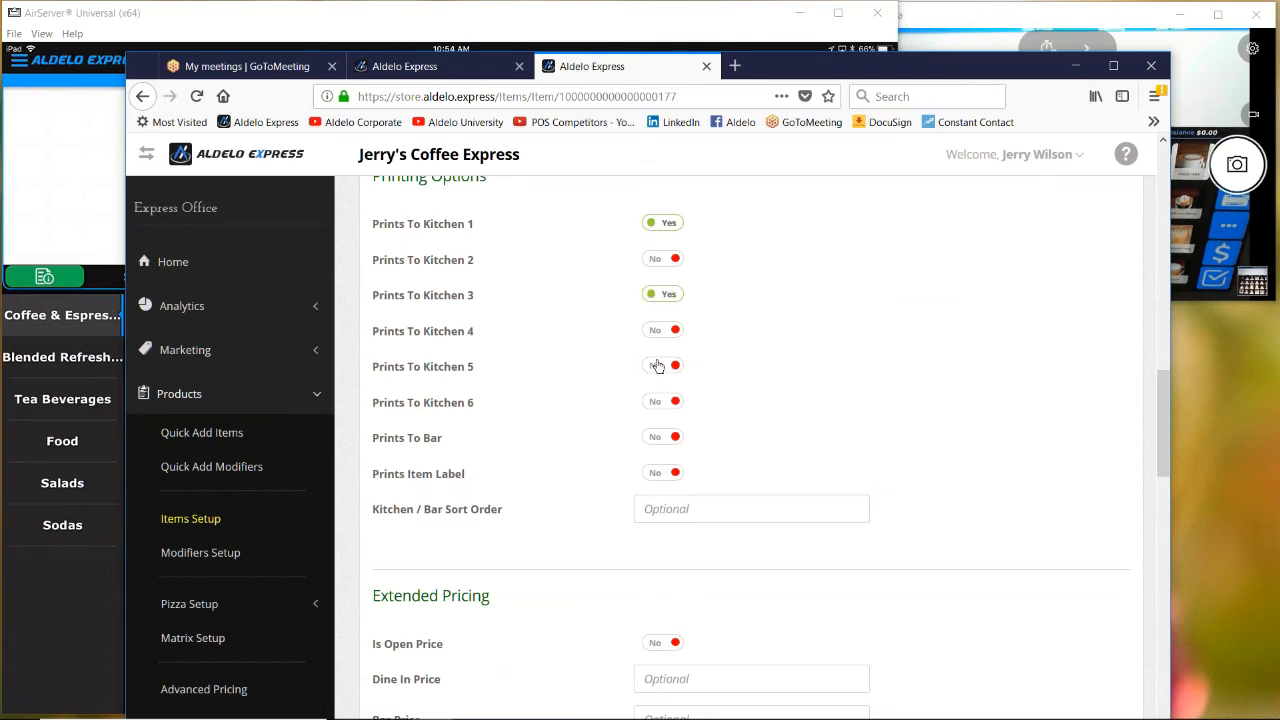
click(662, 365)
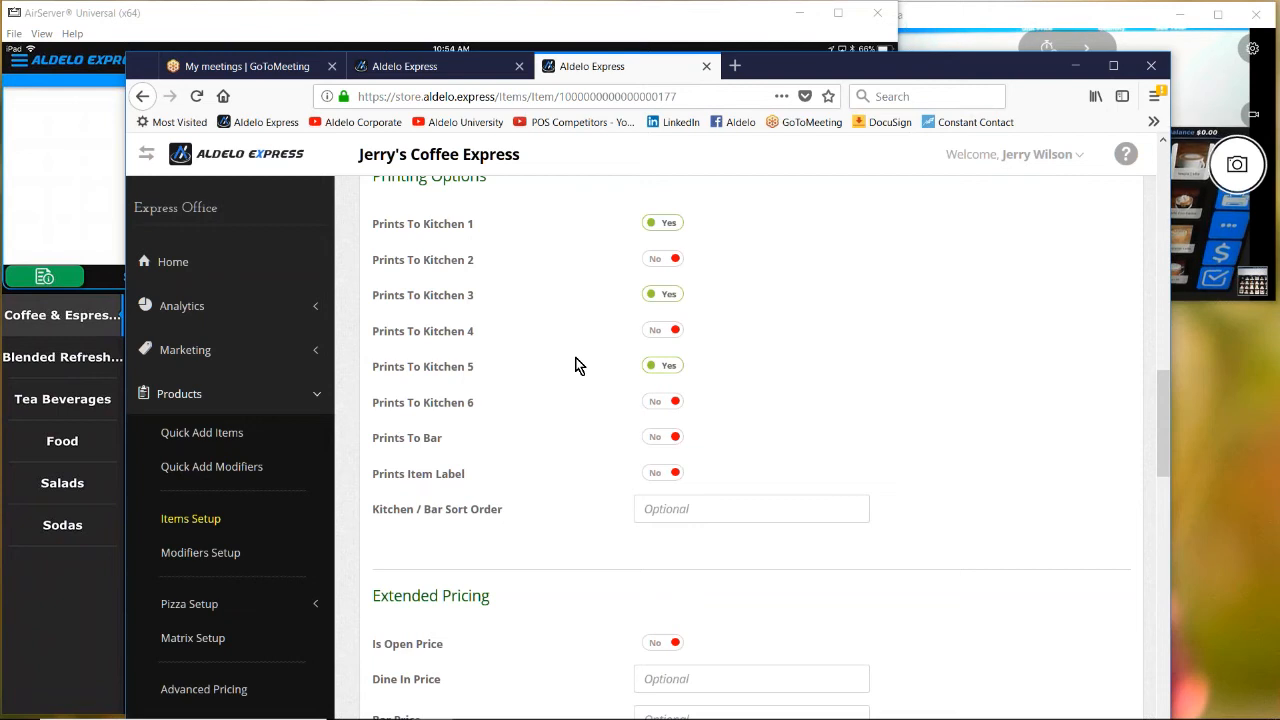
click(663, 365)
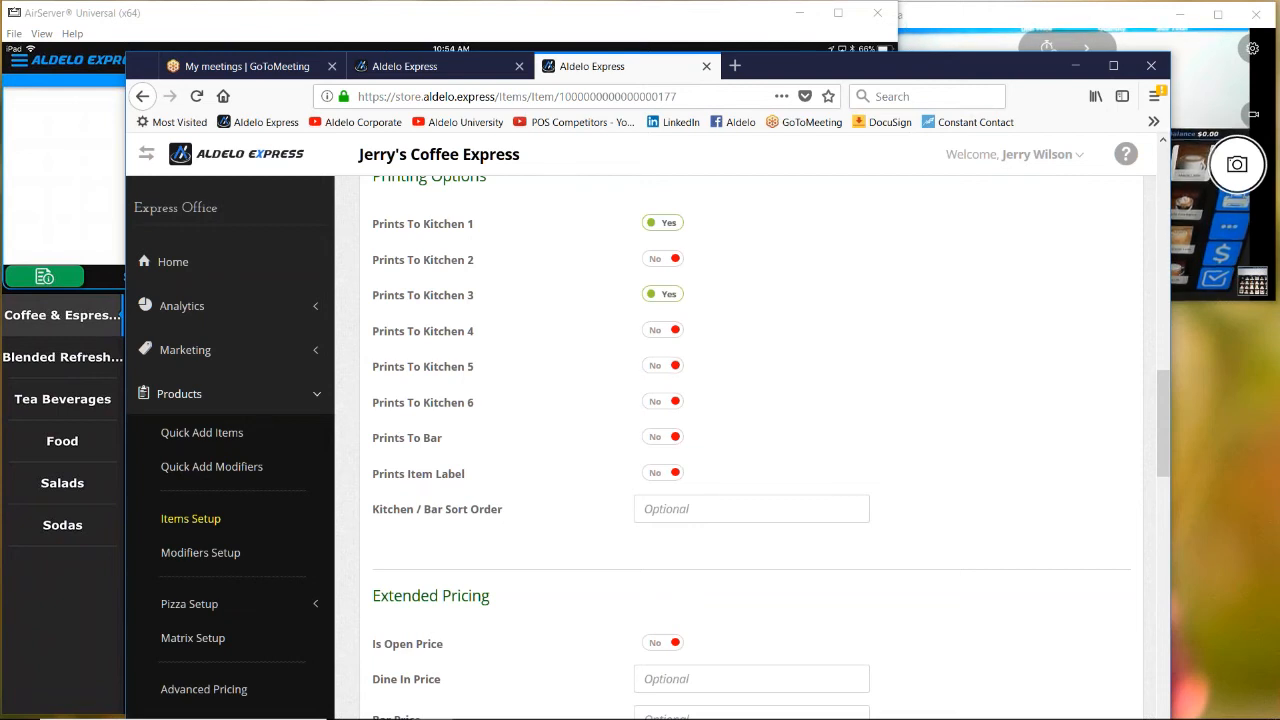
click(662, 294)
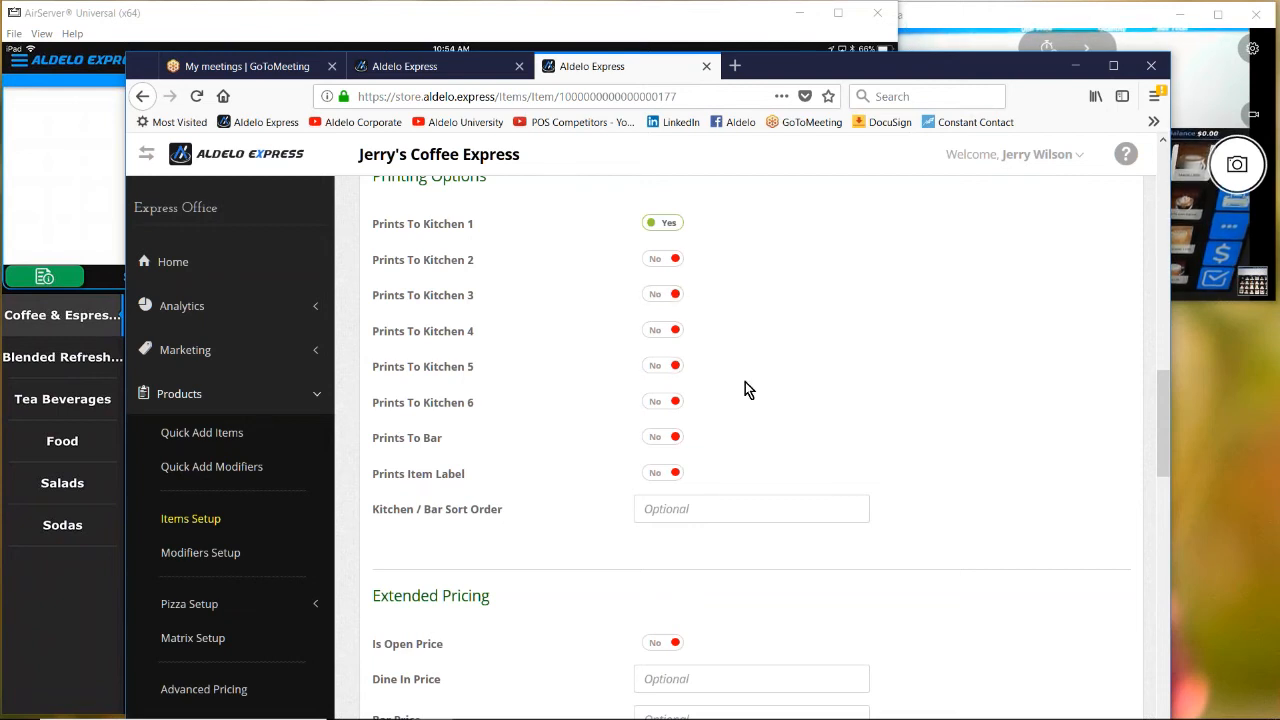
mouse_move(756, 401)
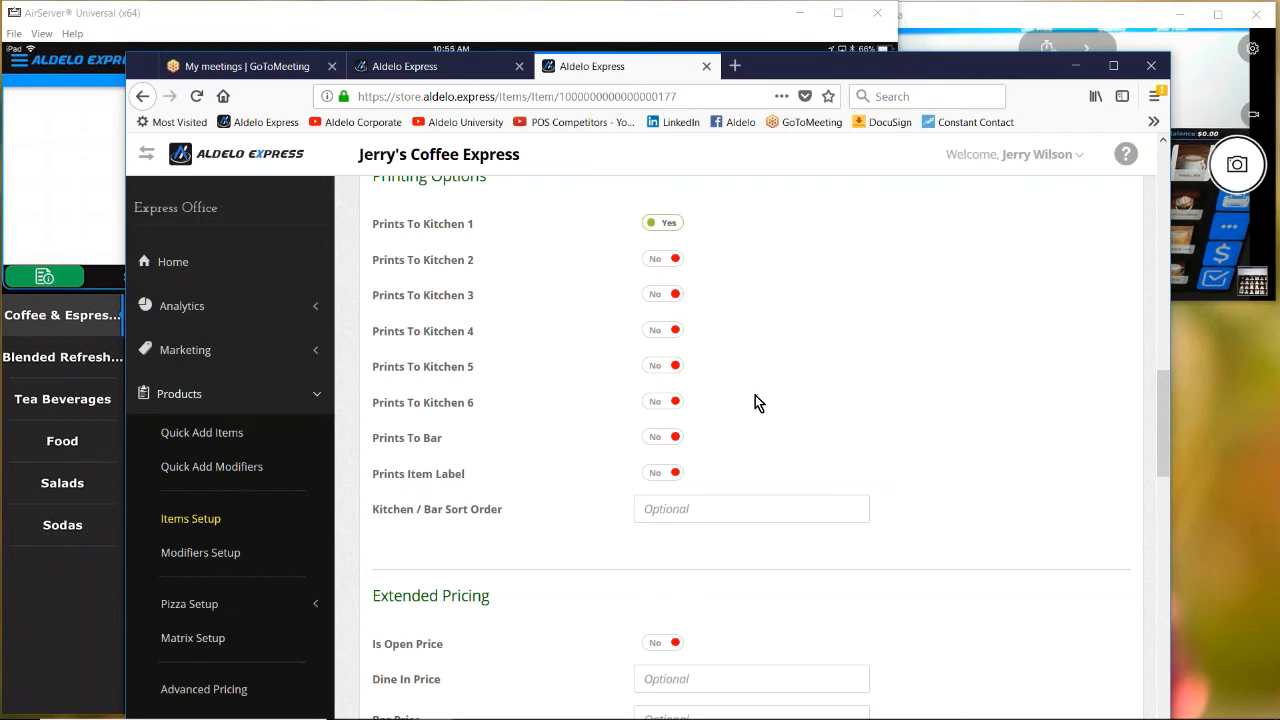
scroll(down, 3)
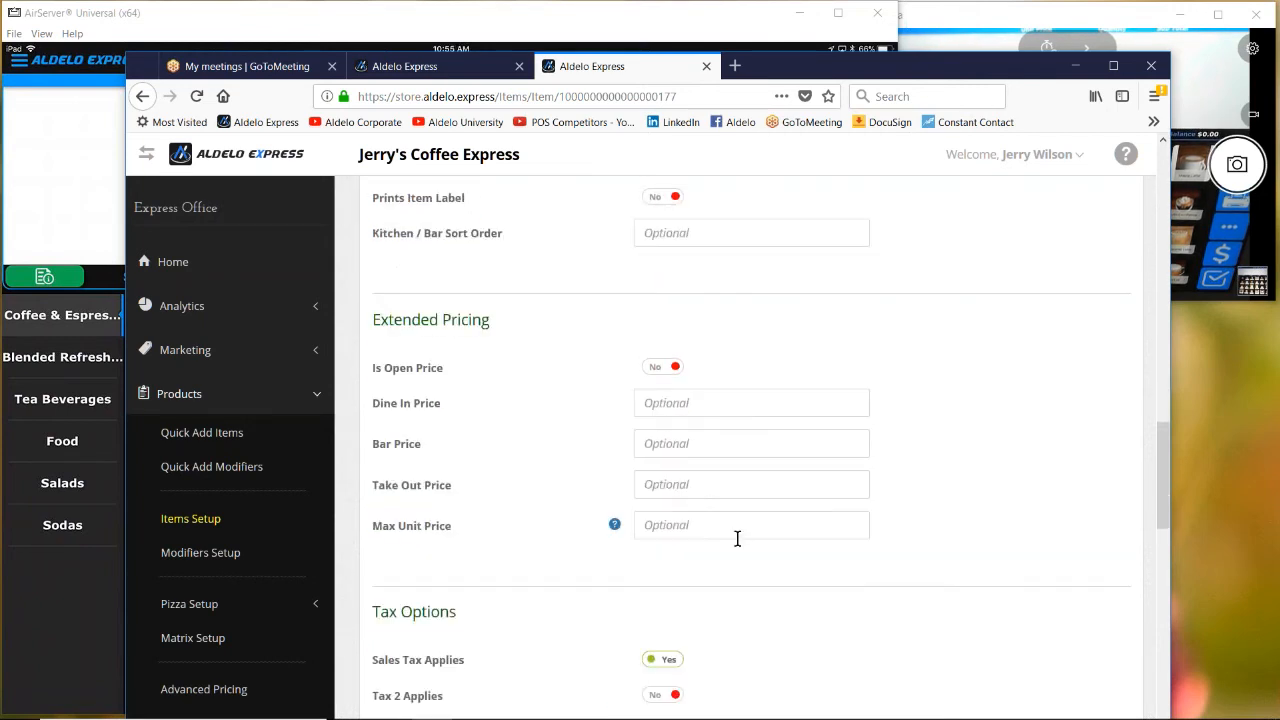
mouse_move(490, 481)
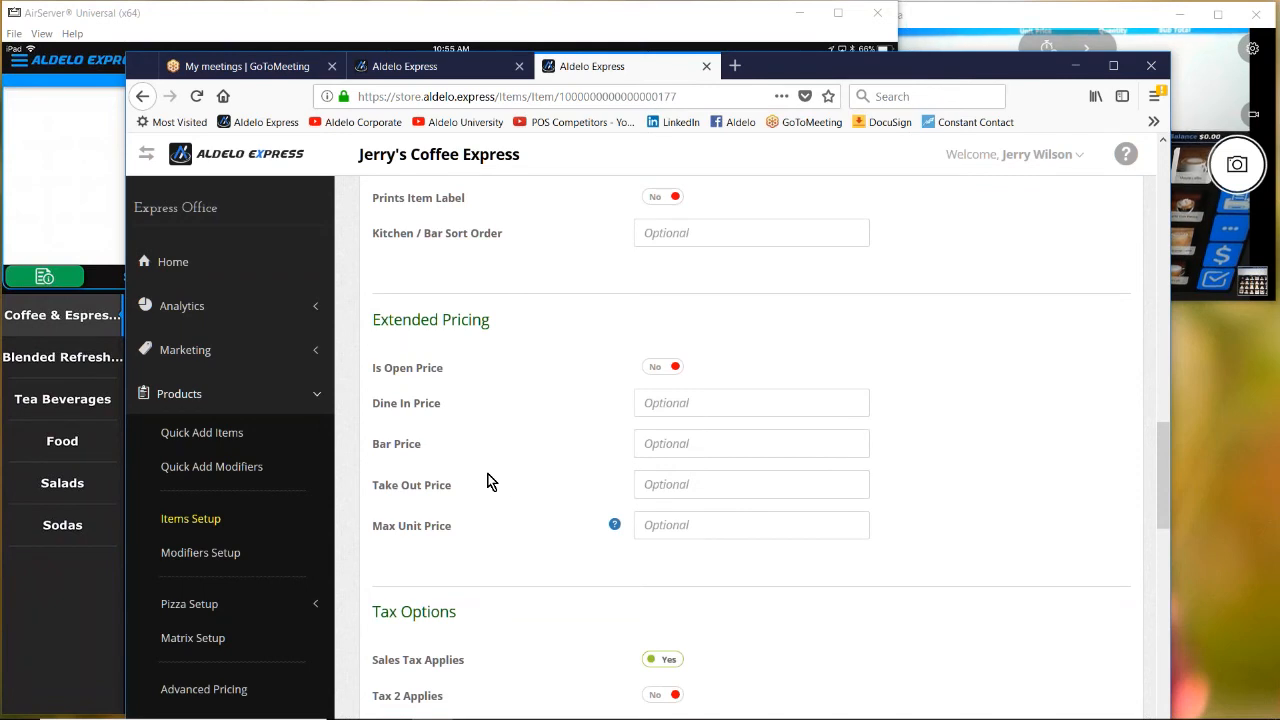
mouse_move(503, 479)
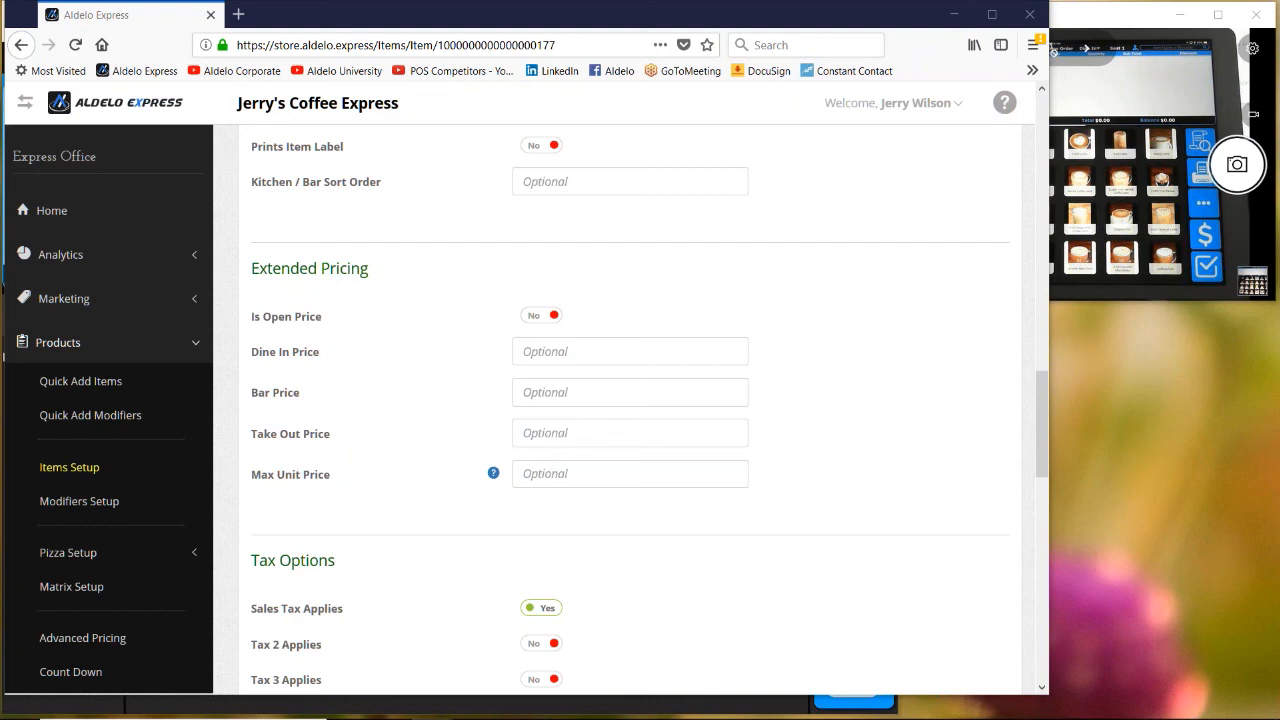
Step: Go via Modifiers Setup to Items Setup, show the Food group, and open Artisan Baked Goods
click(79, 501)
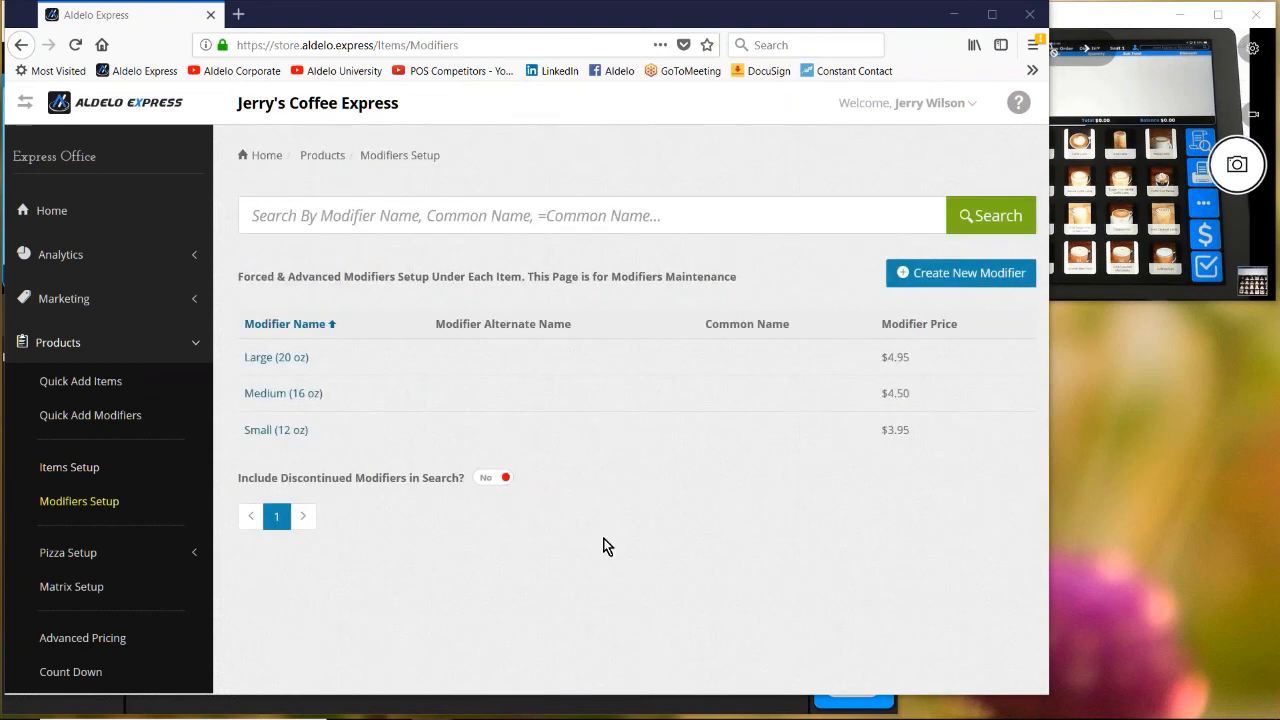
mouse_move(700, 491)
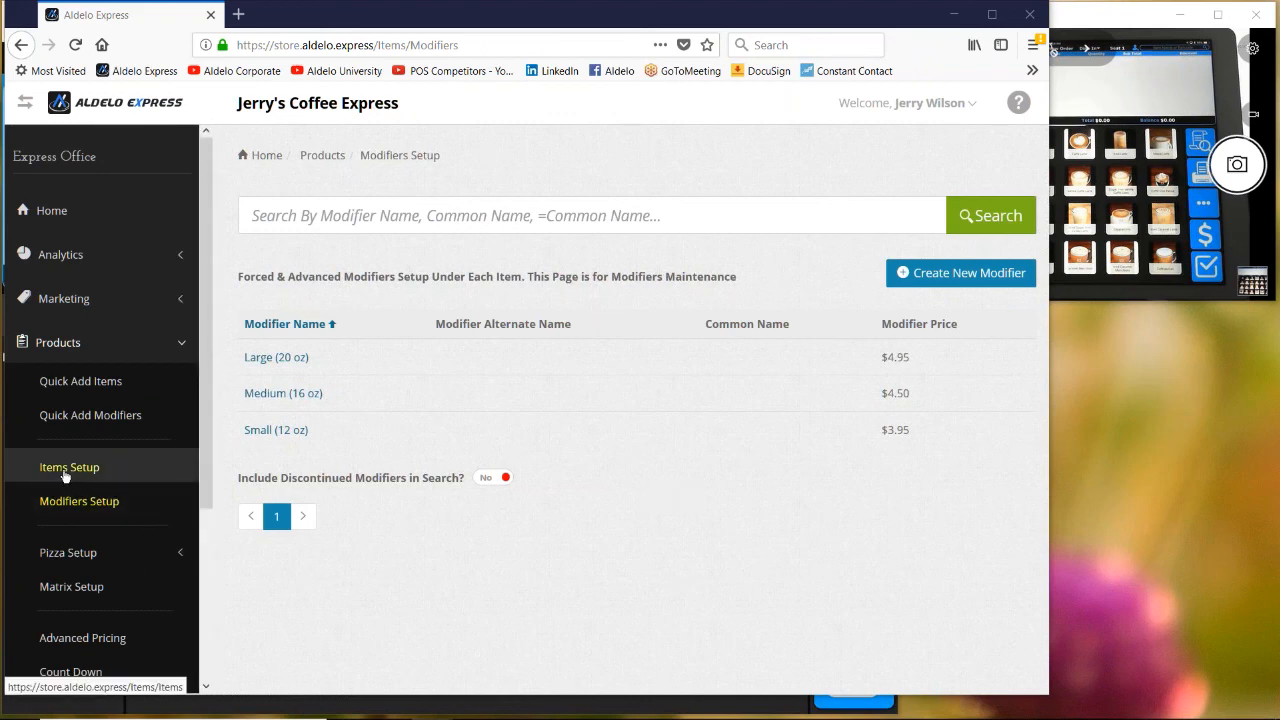
click(69, 467)
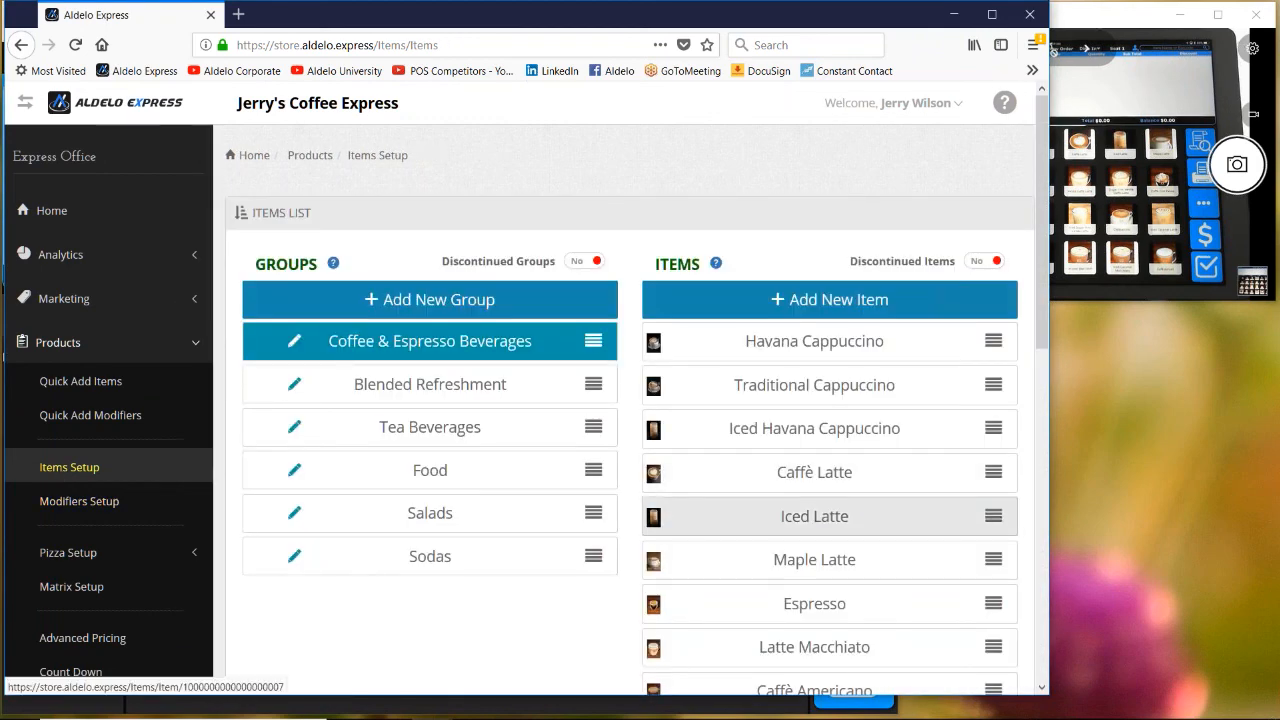
scroll(down, 3)
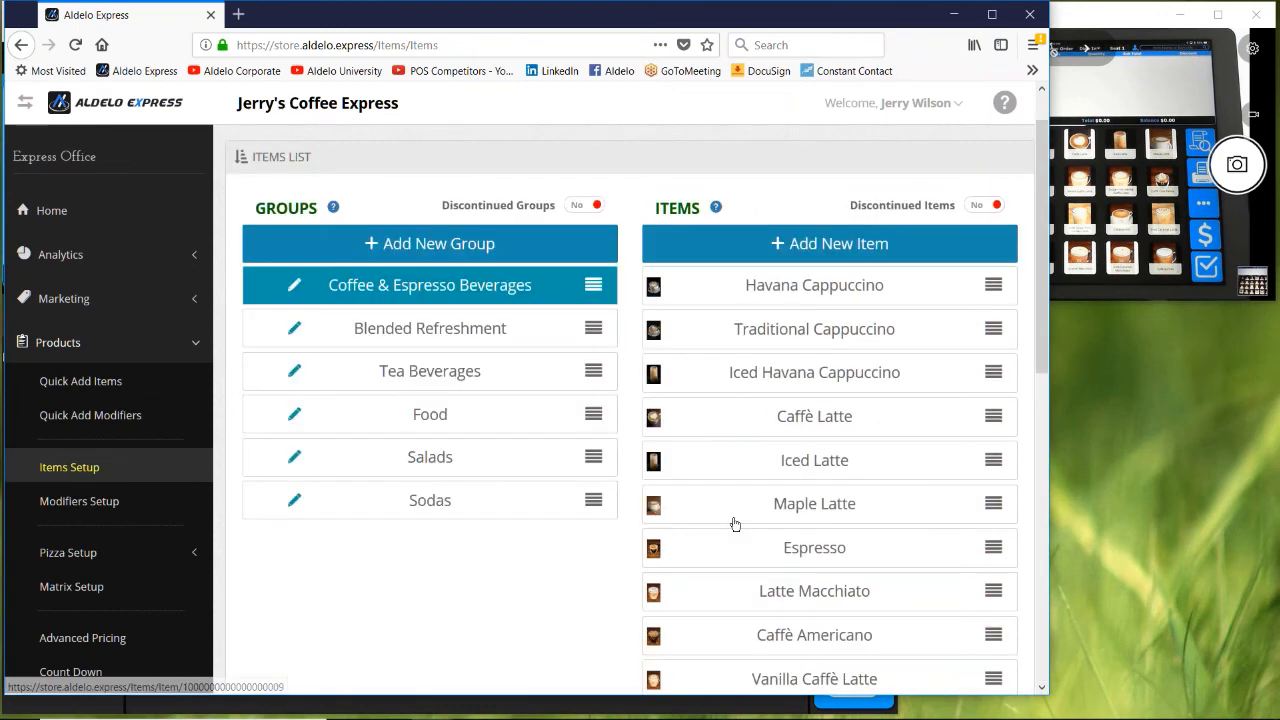
scroll(down, 3)
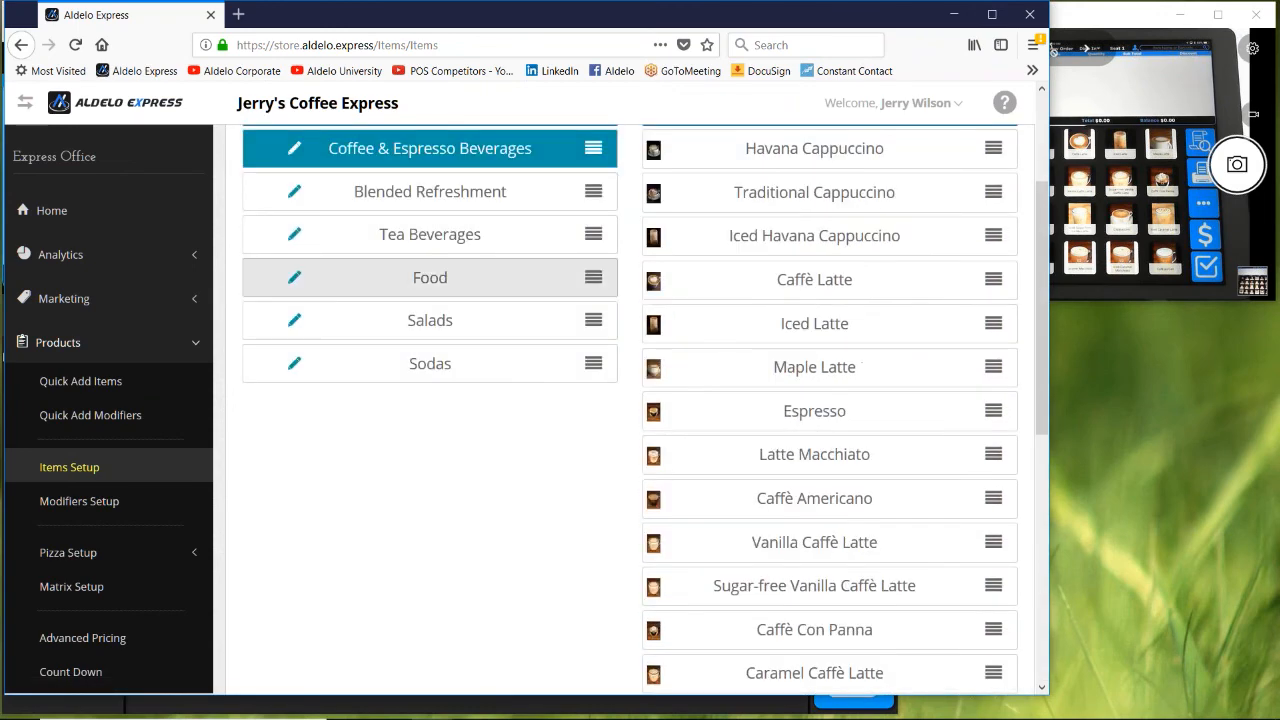
click(430, 277)
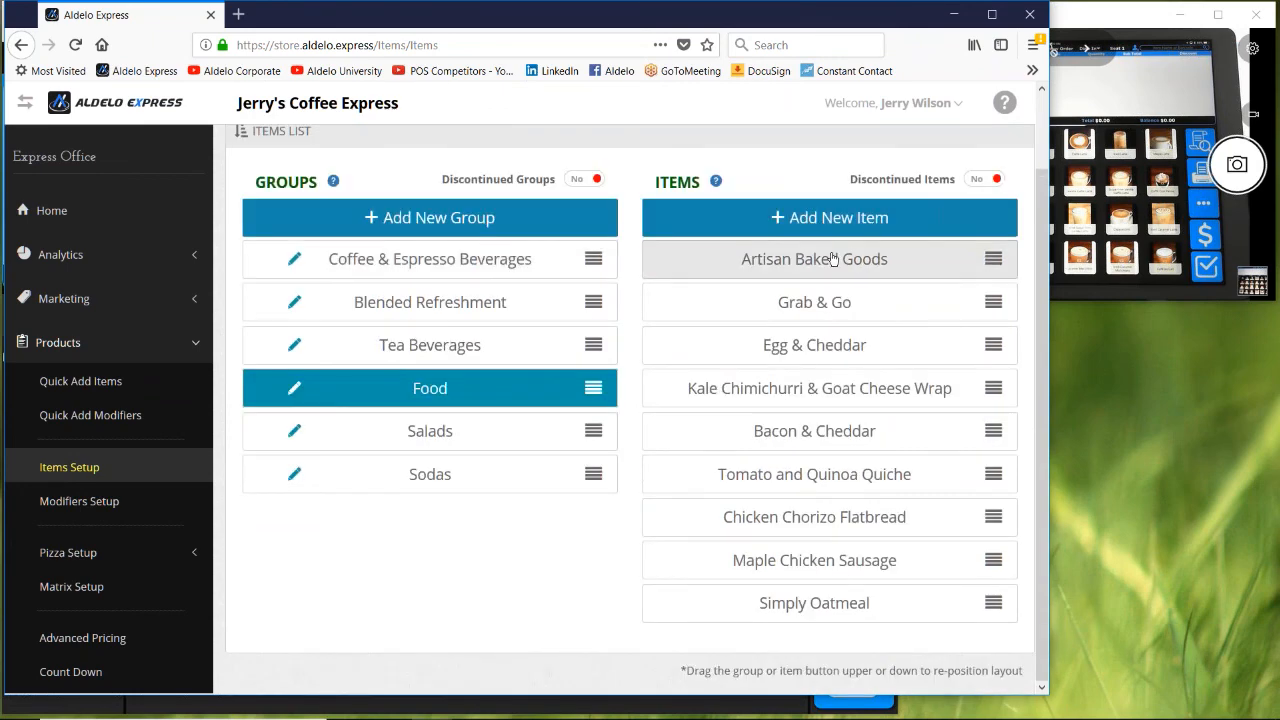
click(814, 258)
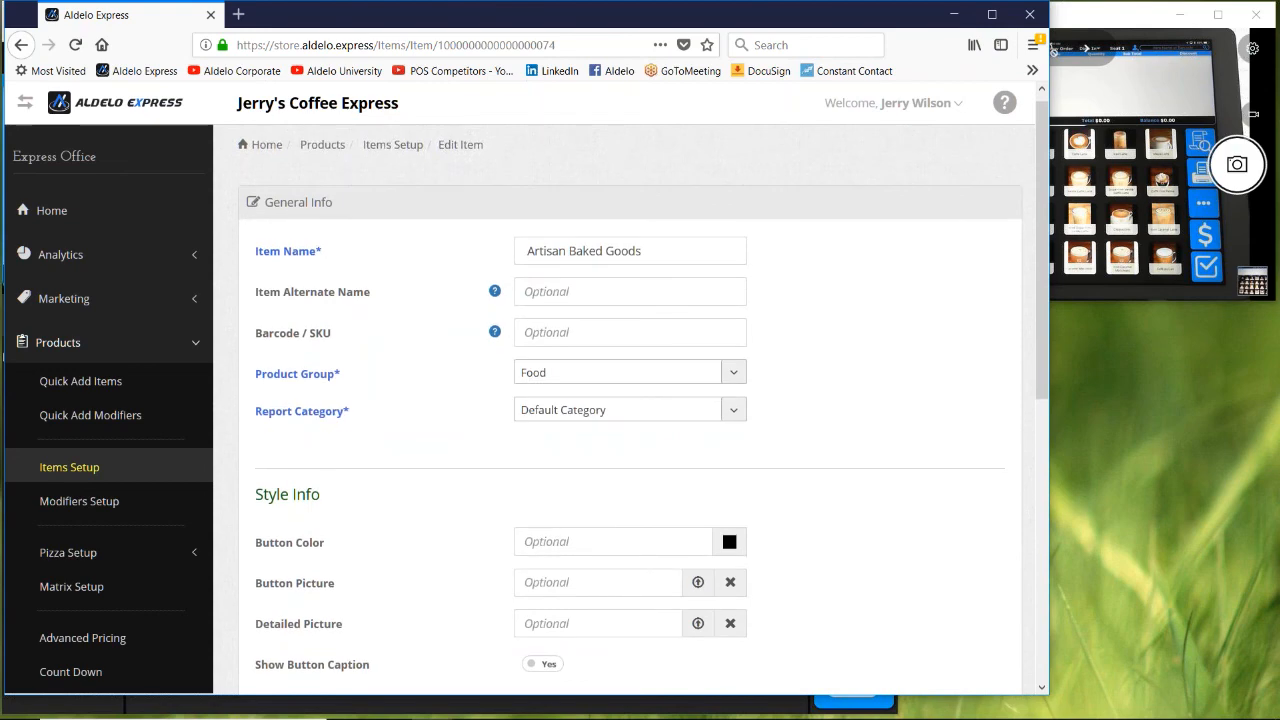
Step: Show extended settings and expand Config Forced Modifiers, revealing empty Forced Modifier Group 1
scroll(down, 3)
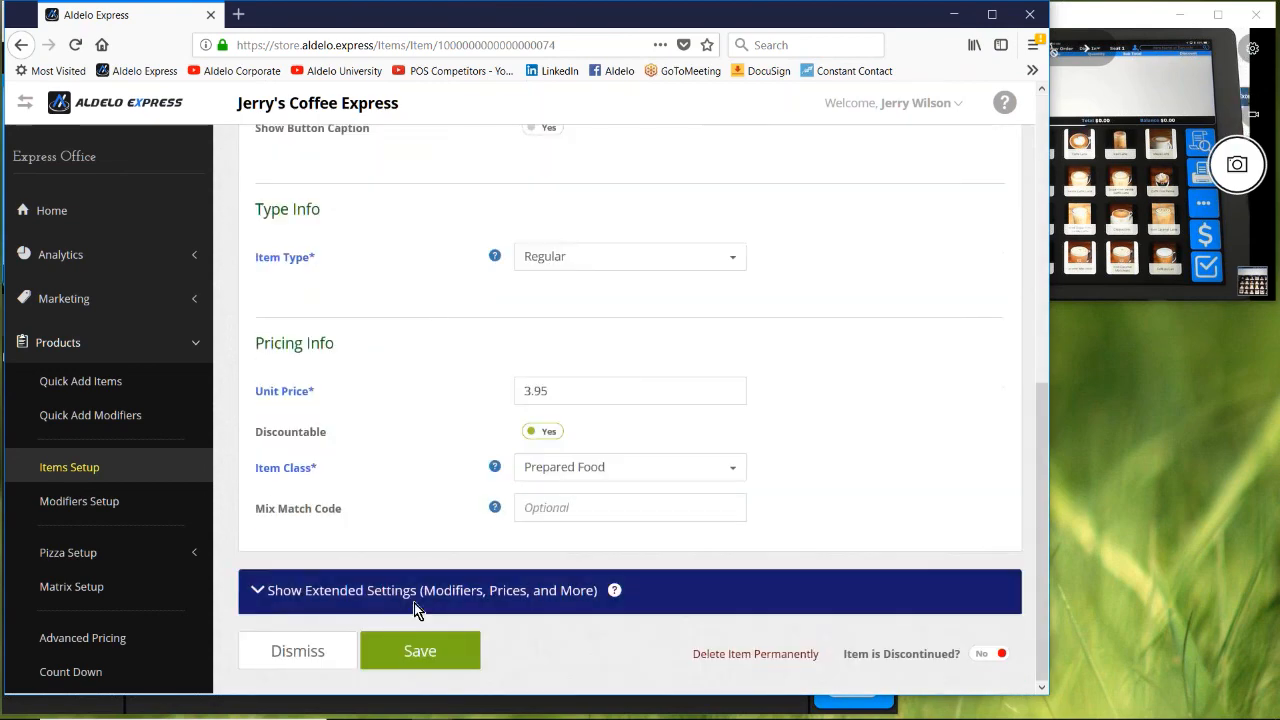
click(430, 590)
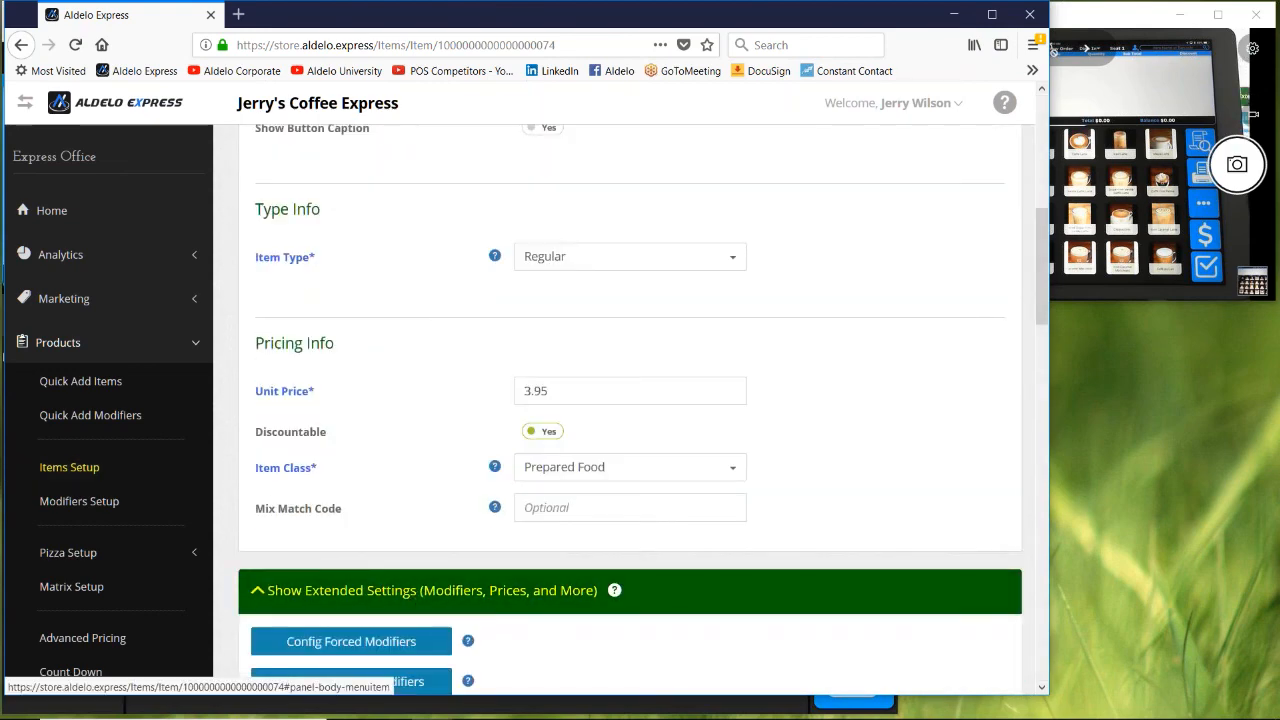
scroll(down, 3)
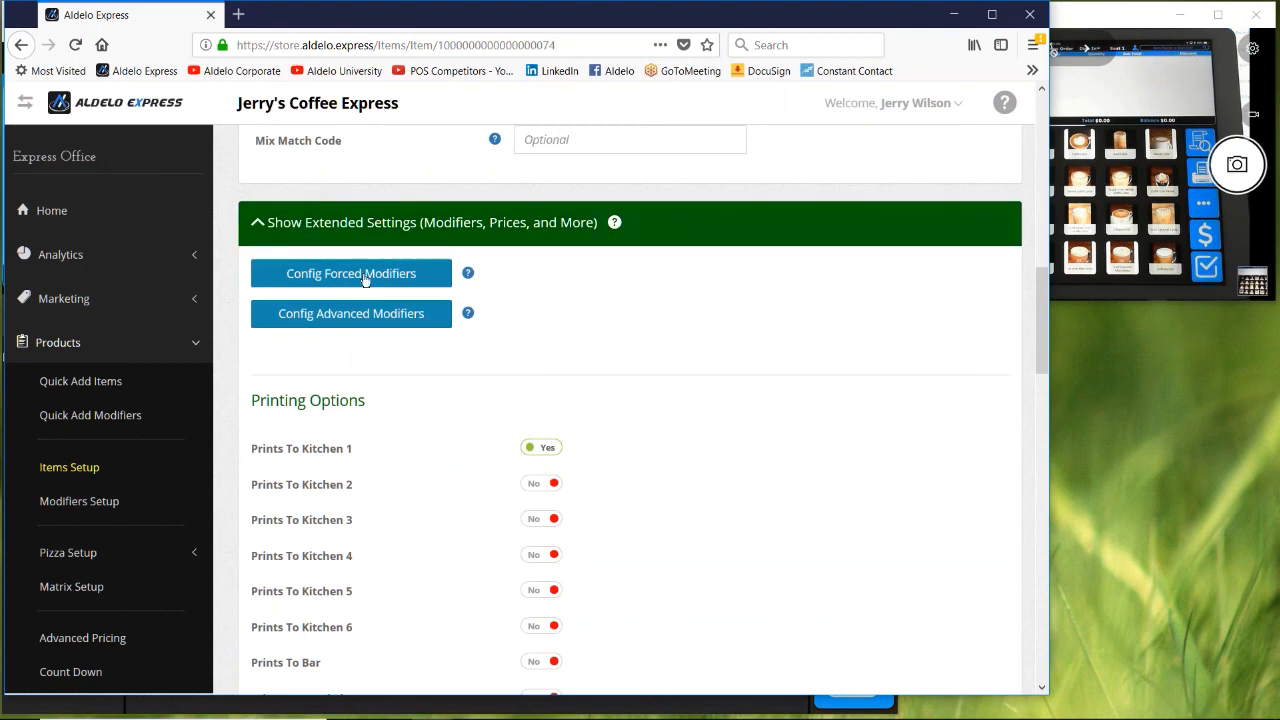
click(351, 273)
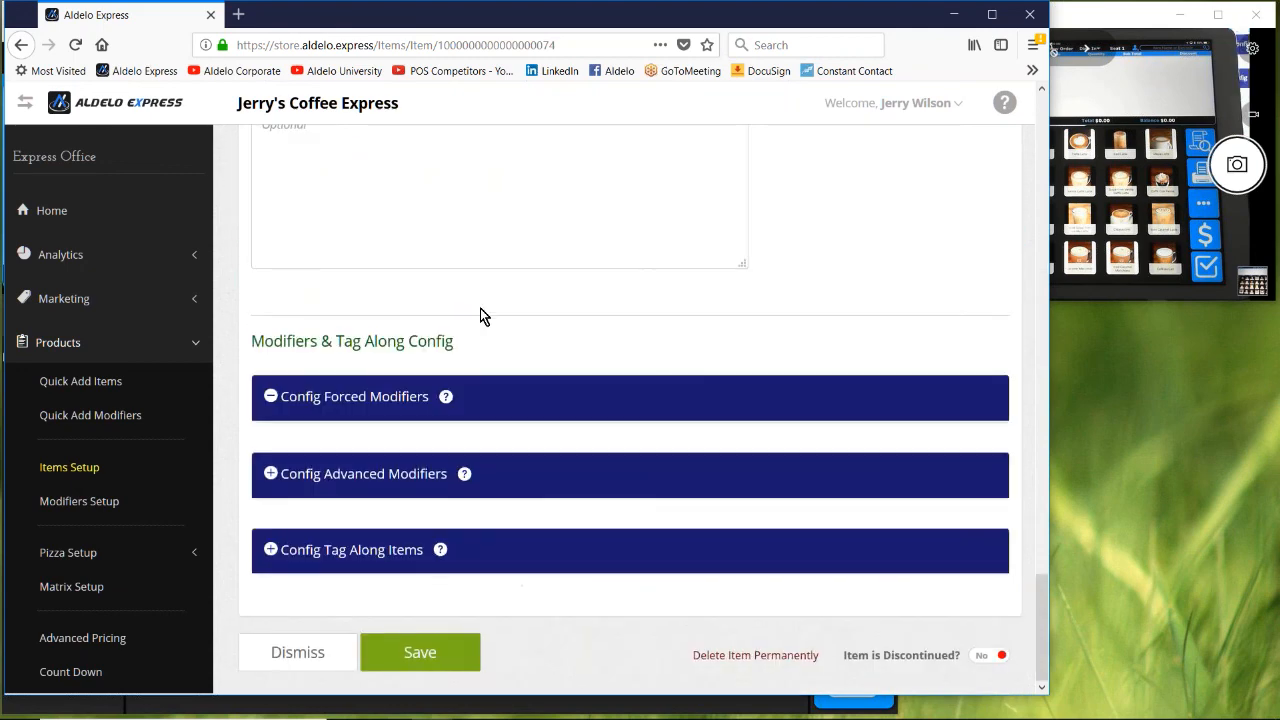
click(354, 396)
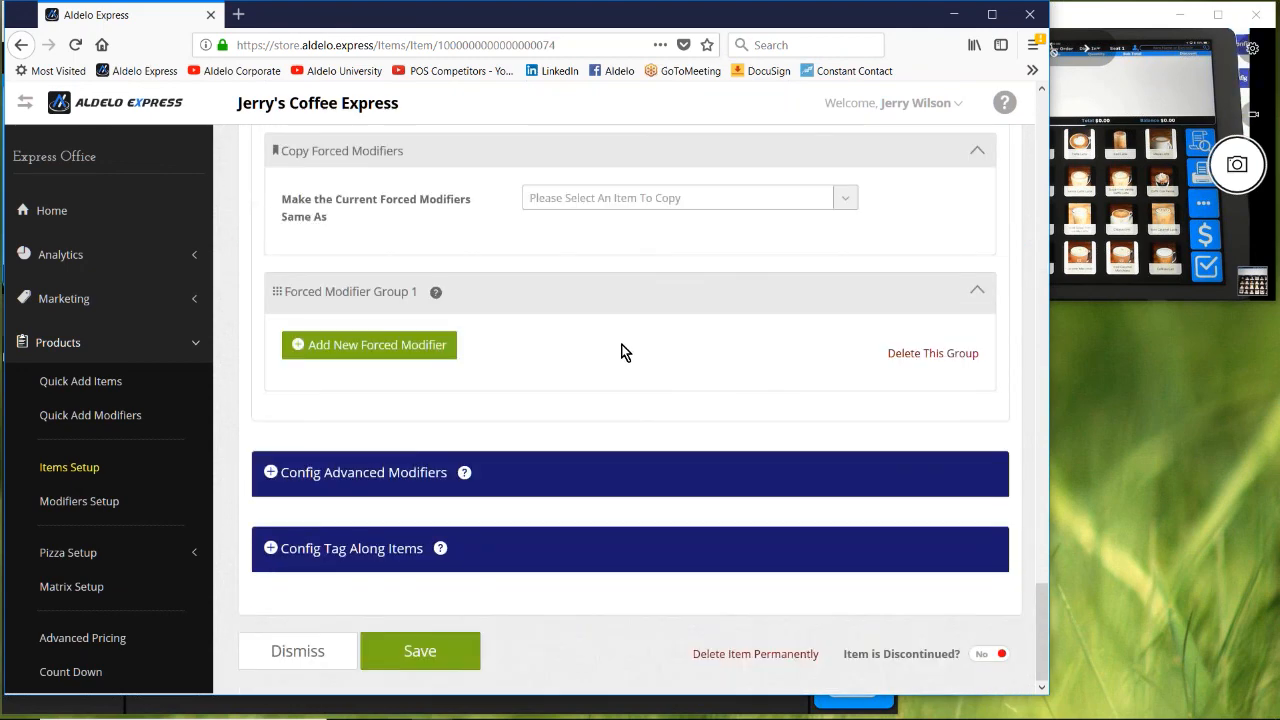
mouse_move(363, 472)
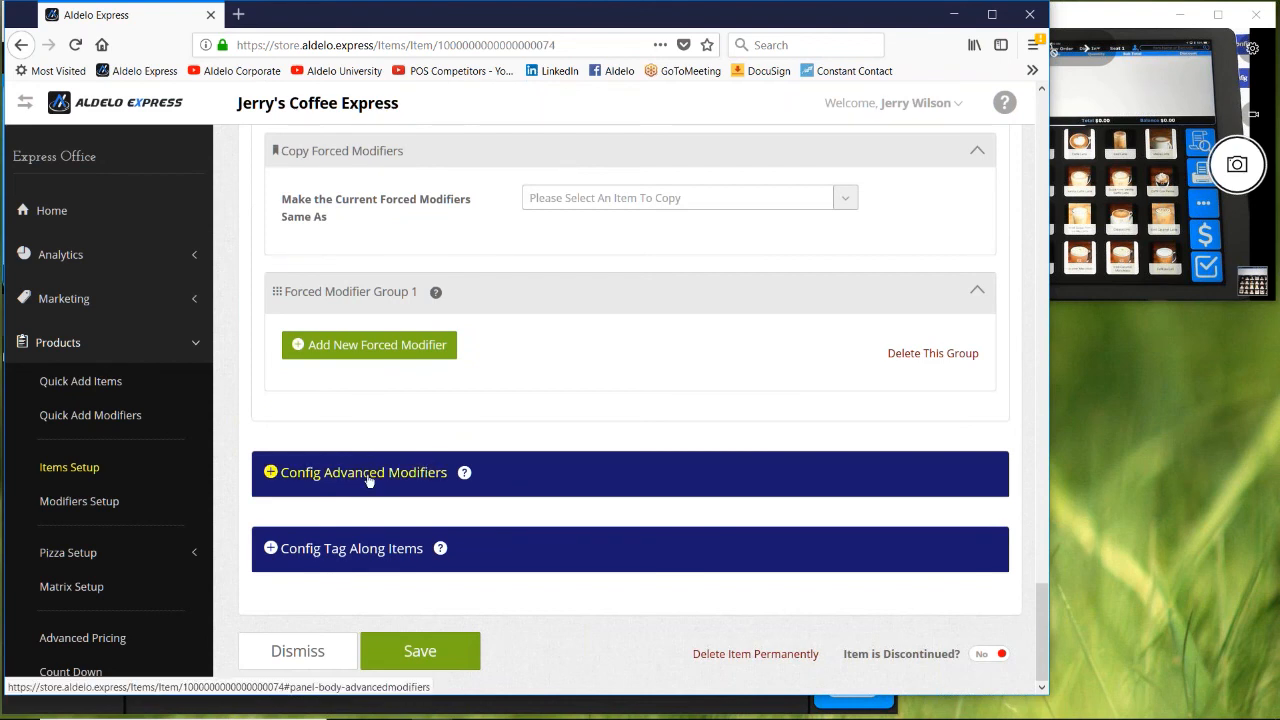
Step: Expand Config Advanced Modifiers to confirm Modifier Template shows None Selected
click(363, 472)
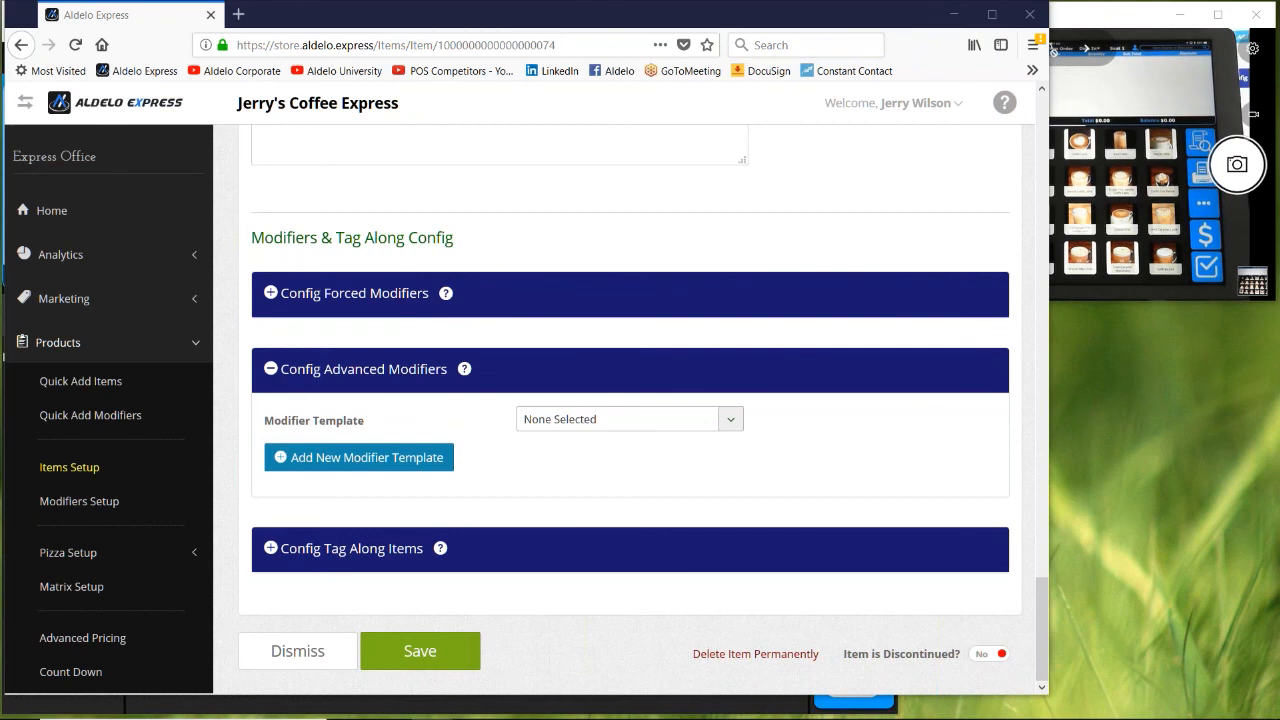
mouse_move(90, 415)
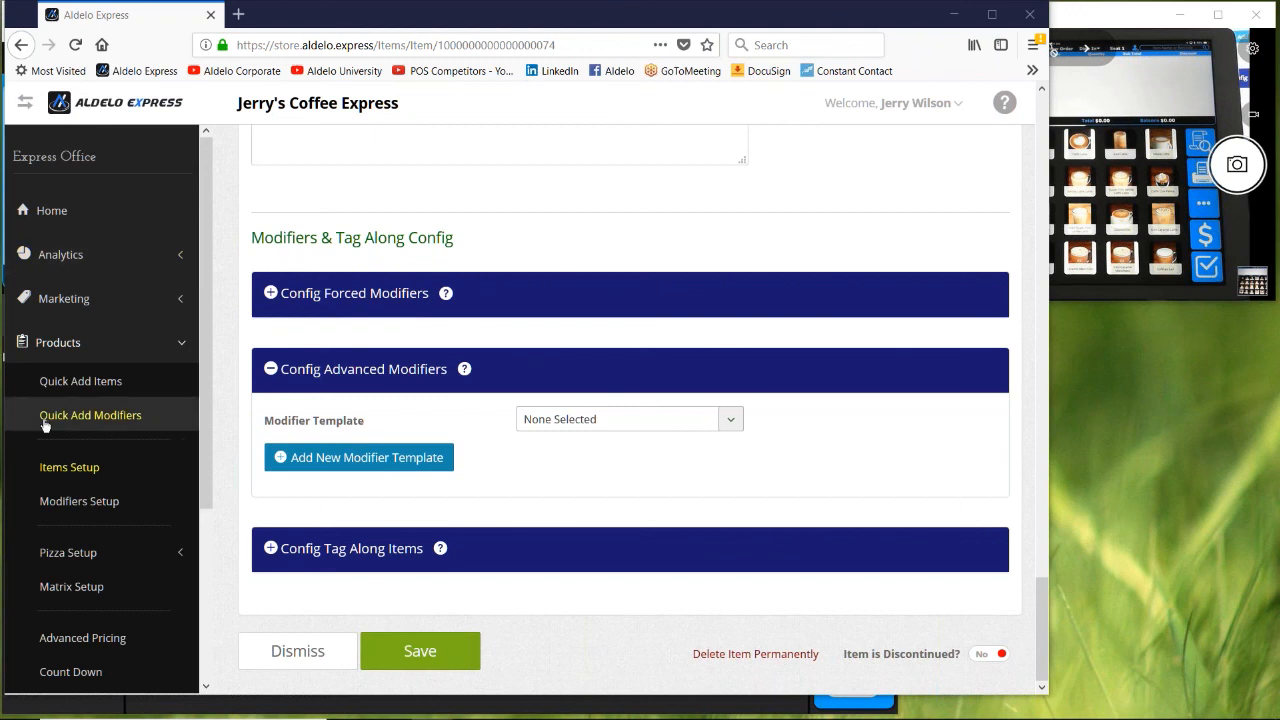